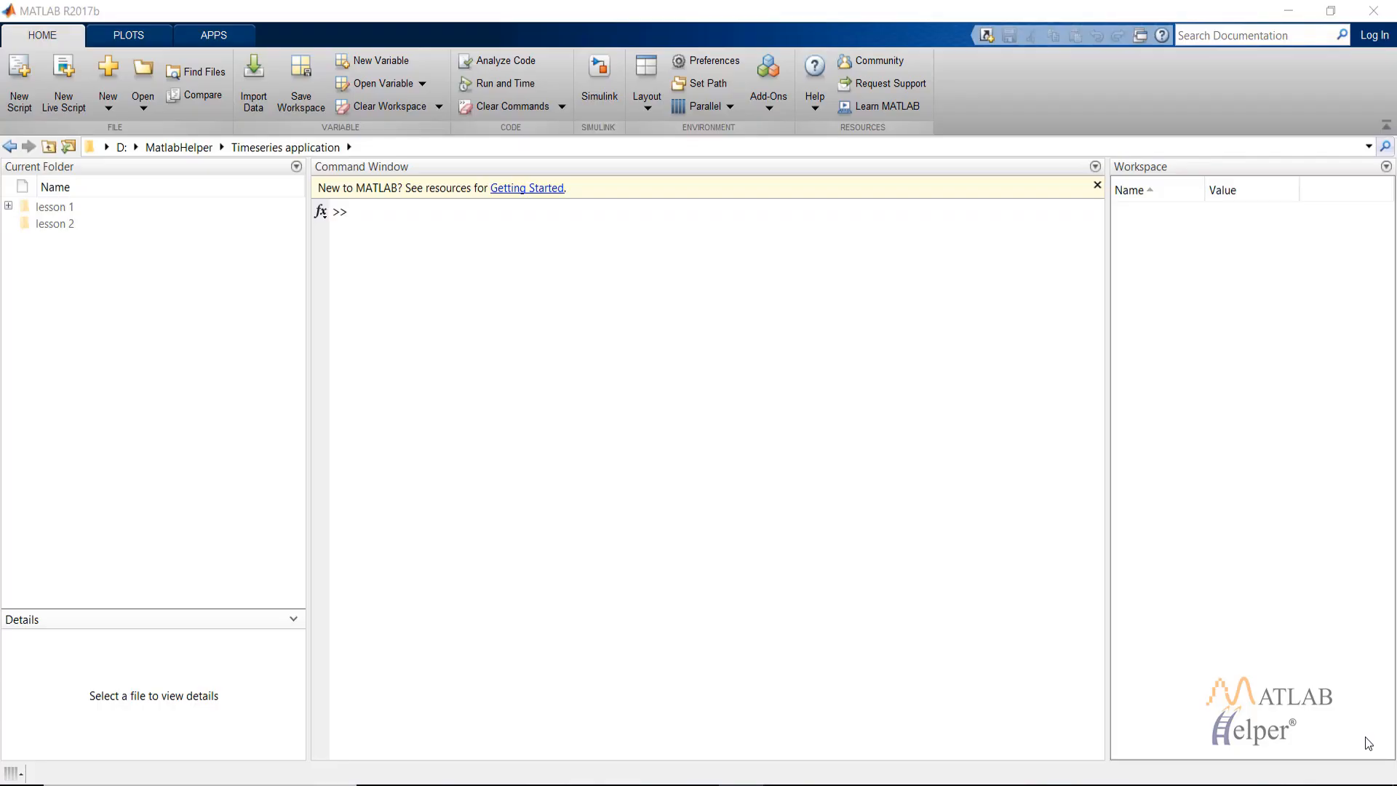
mouse_move(1302, 702)
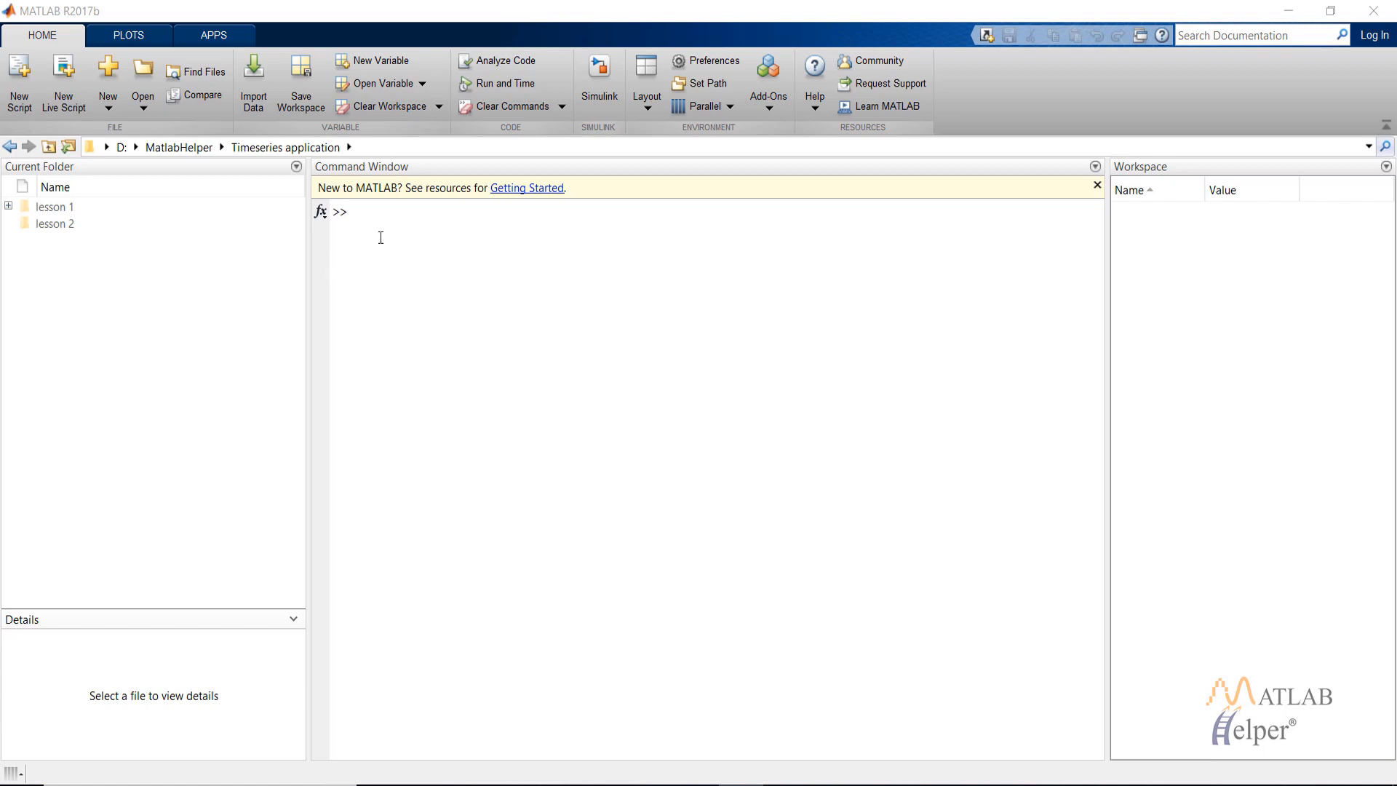
mouse_move(381, 225)
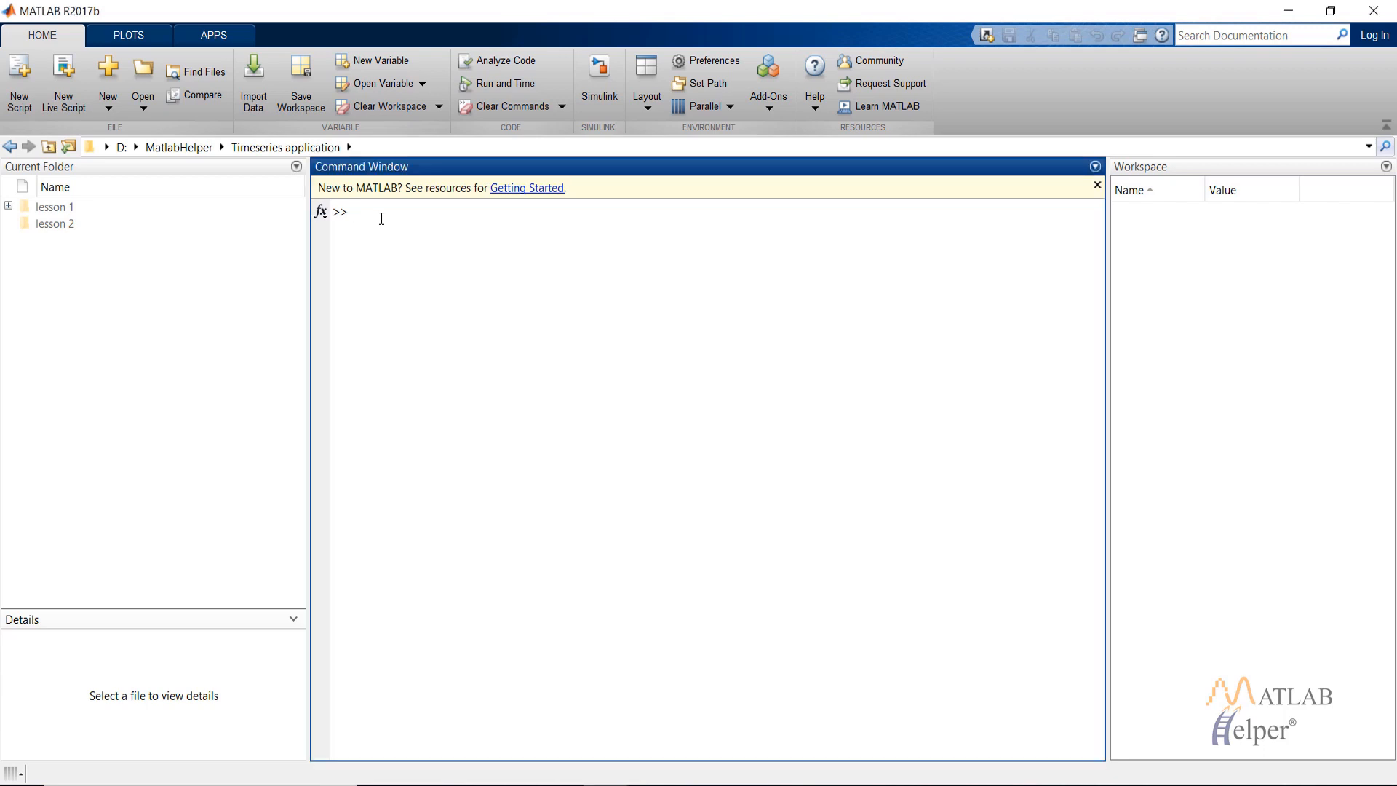
- Run nnstart, then expand the full APPS gallery to show Neural Net Time Series
type("nnstart")
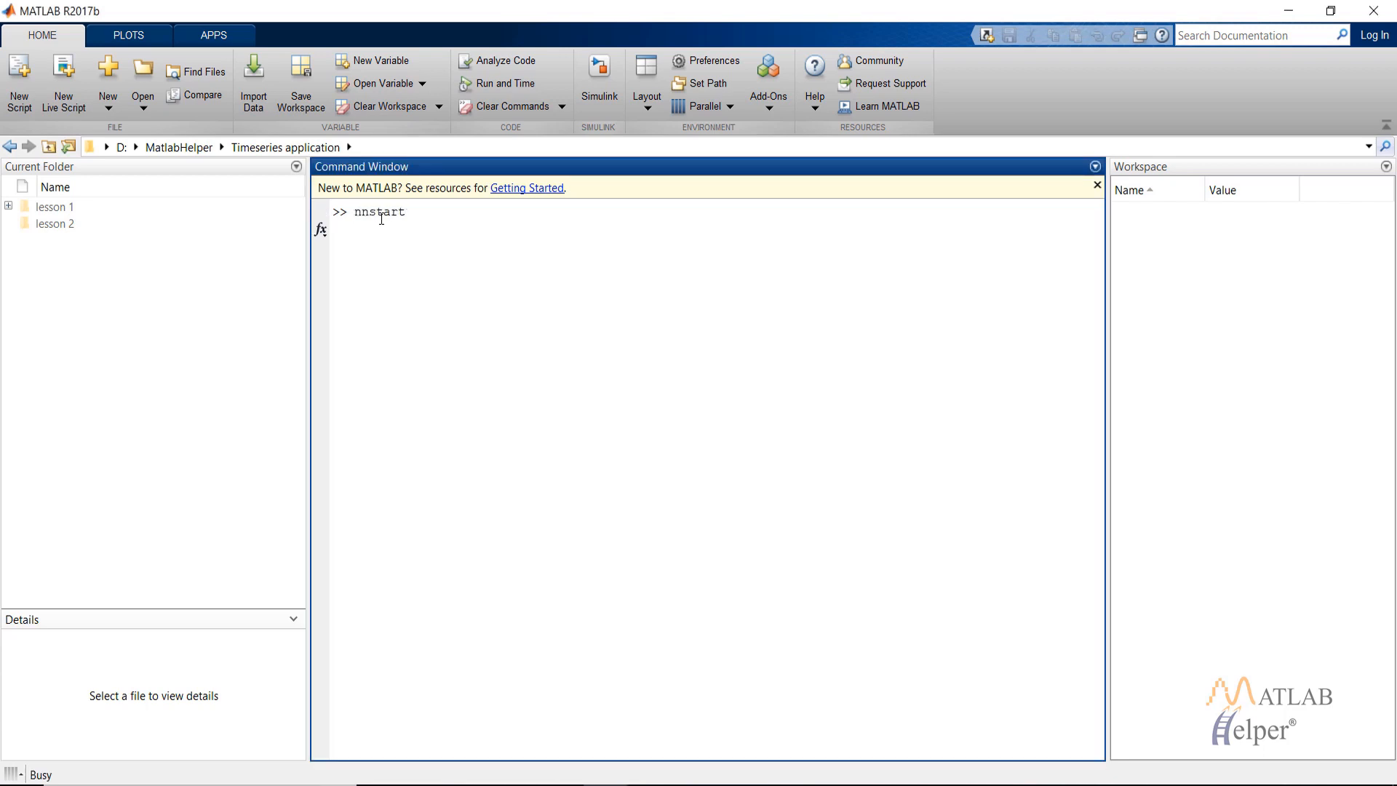
key("Return")
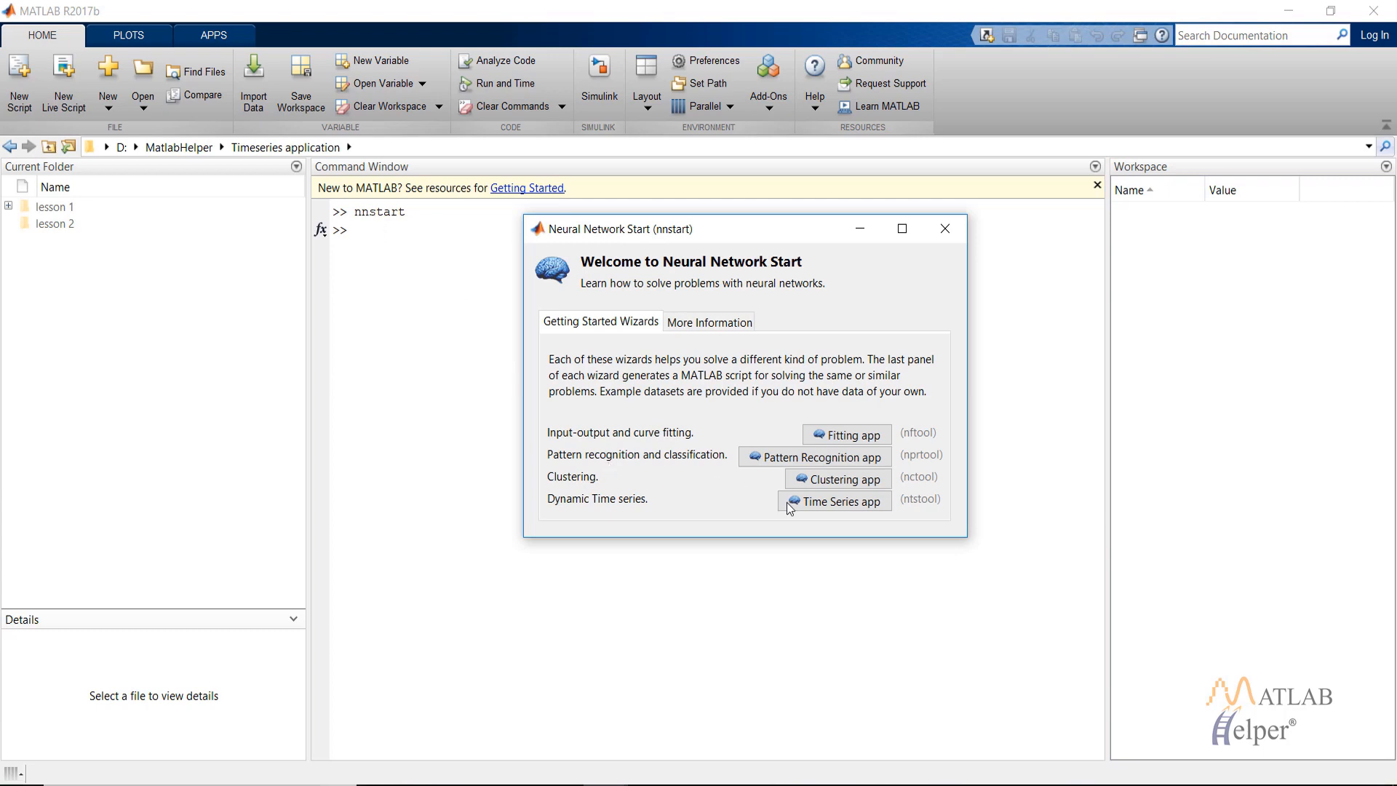
left_click(833, 502)
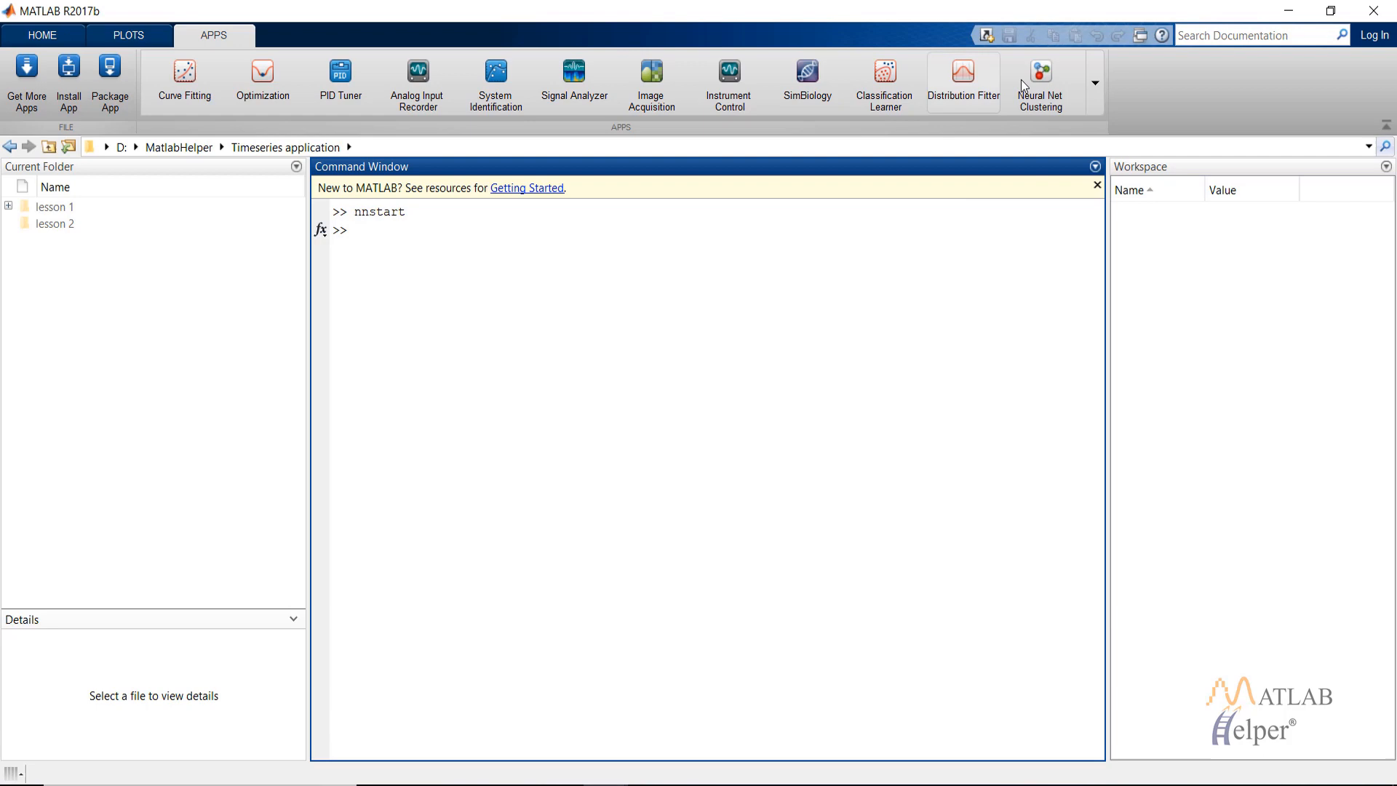
left_click(1095, 83)
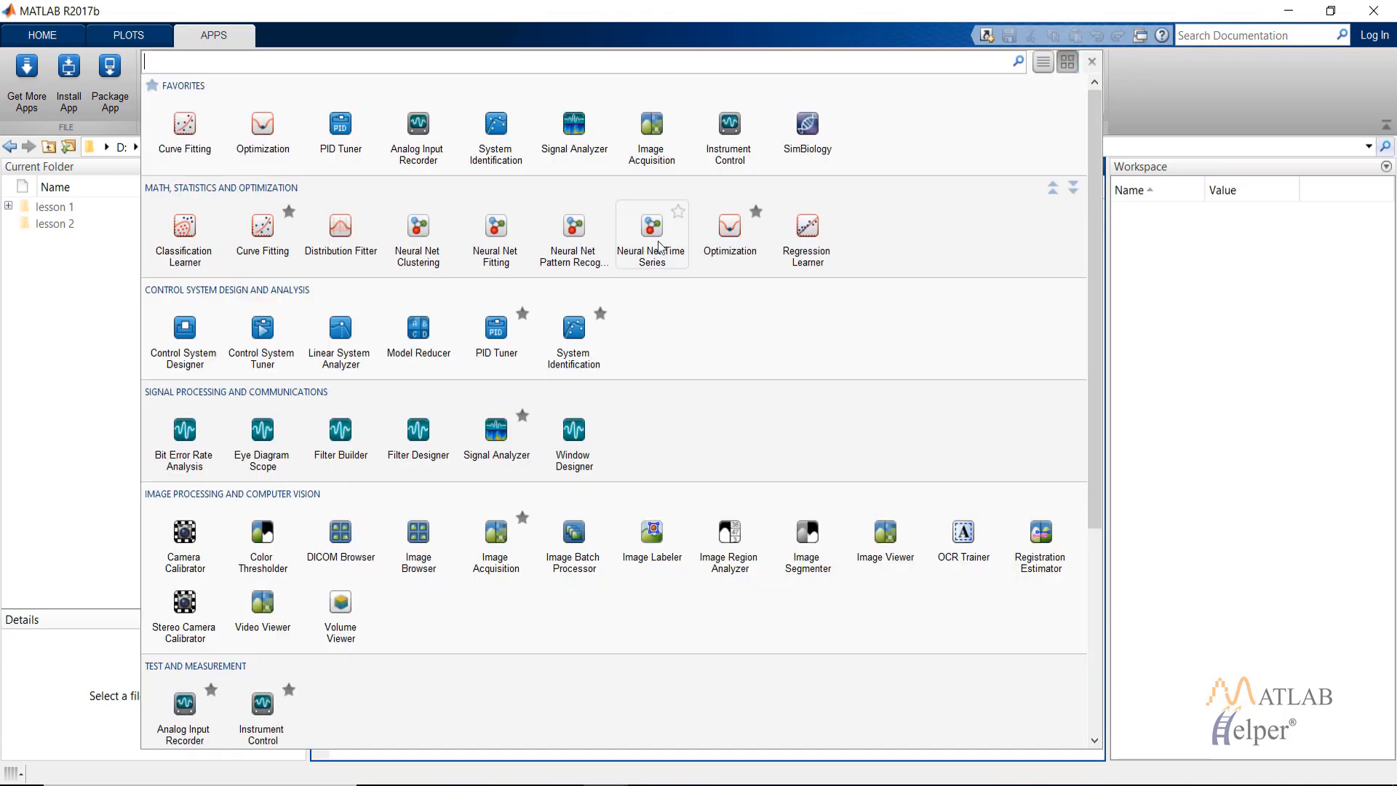
- Launch the Neural Net Time Series app from the apps gallery
left_click(652, 227)
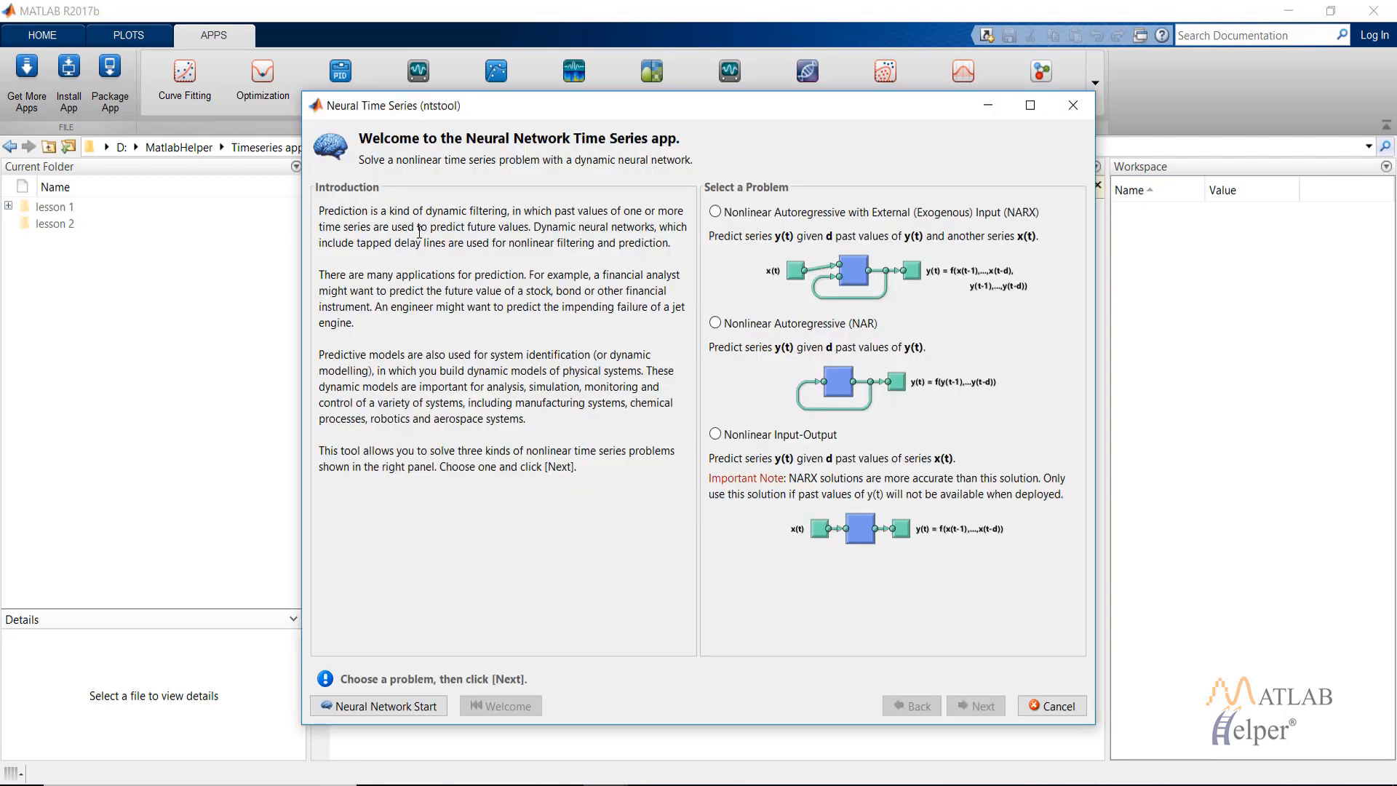
mouse_move(330, 125)
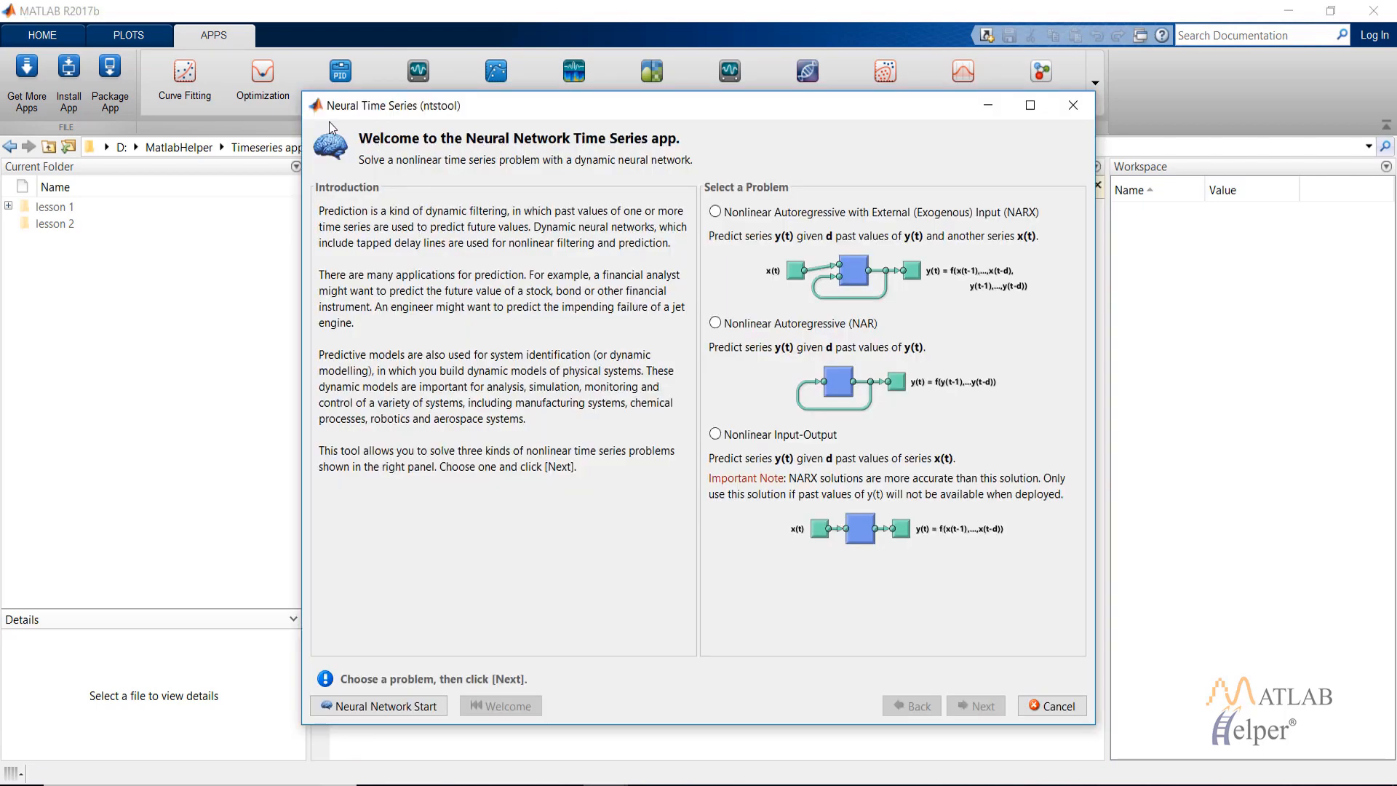
mouse_move(604, 316)
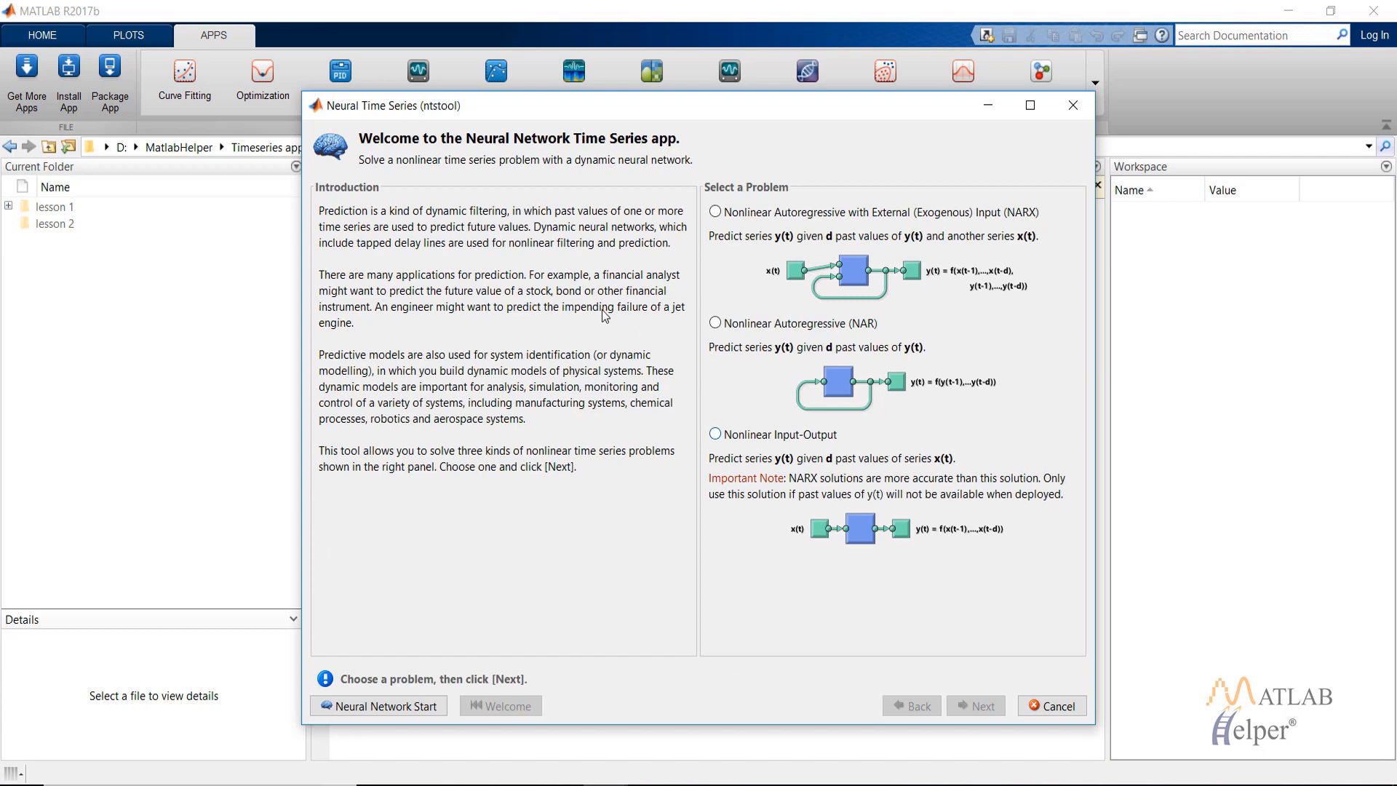
mouse_move(1204, 596)
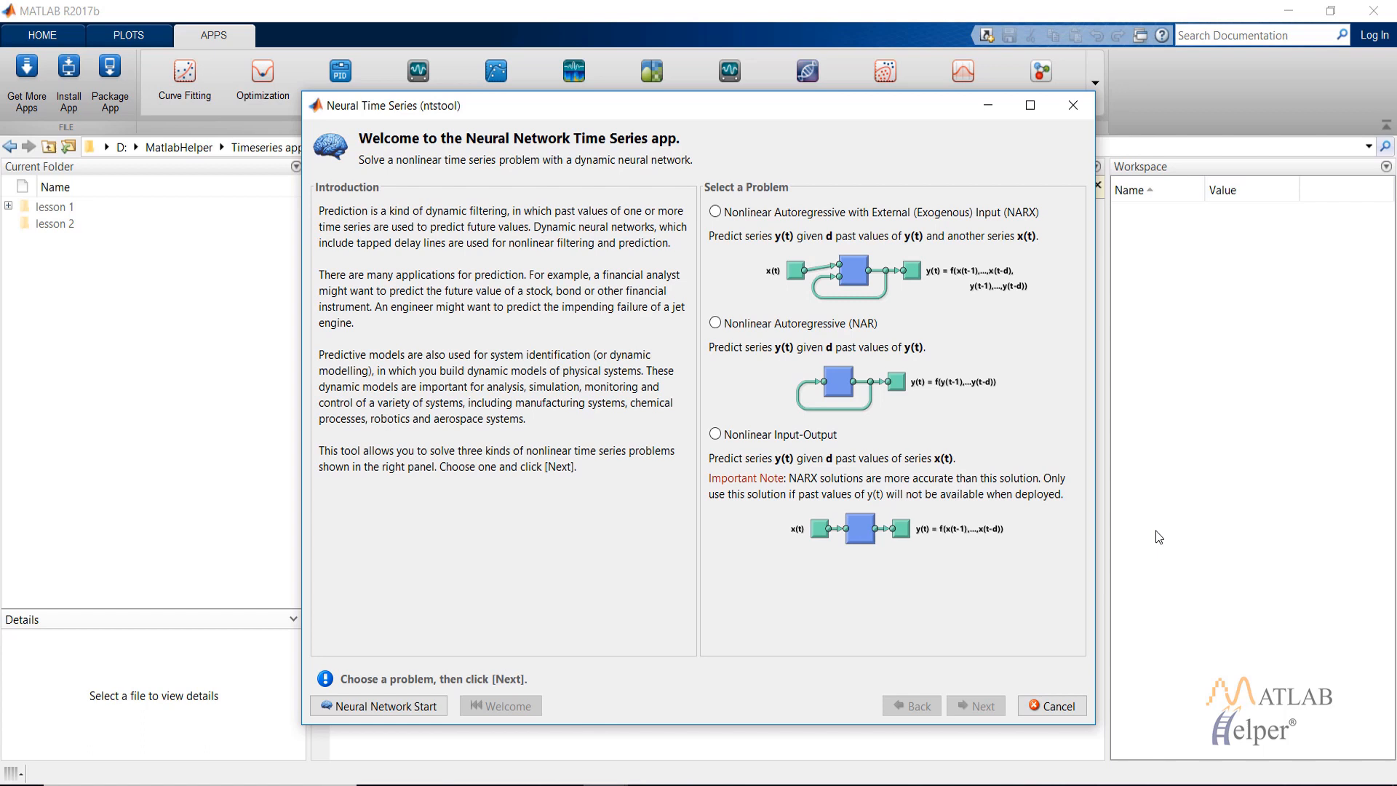
mouse_move(1099, 469)
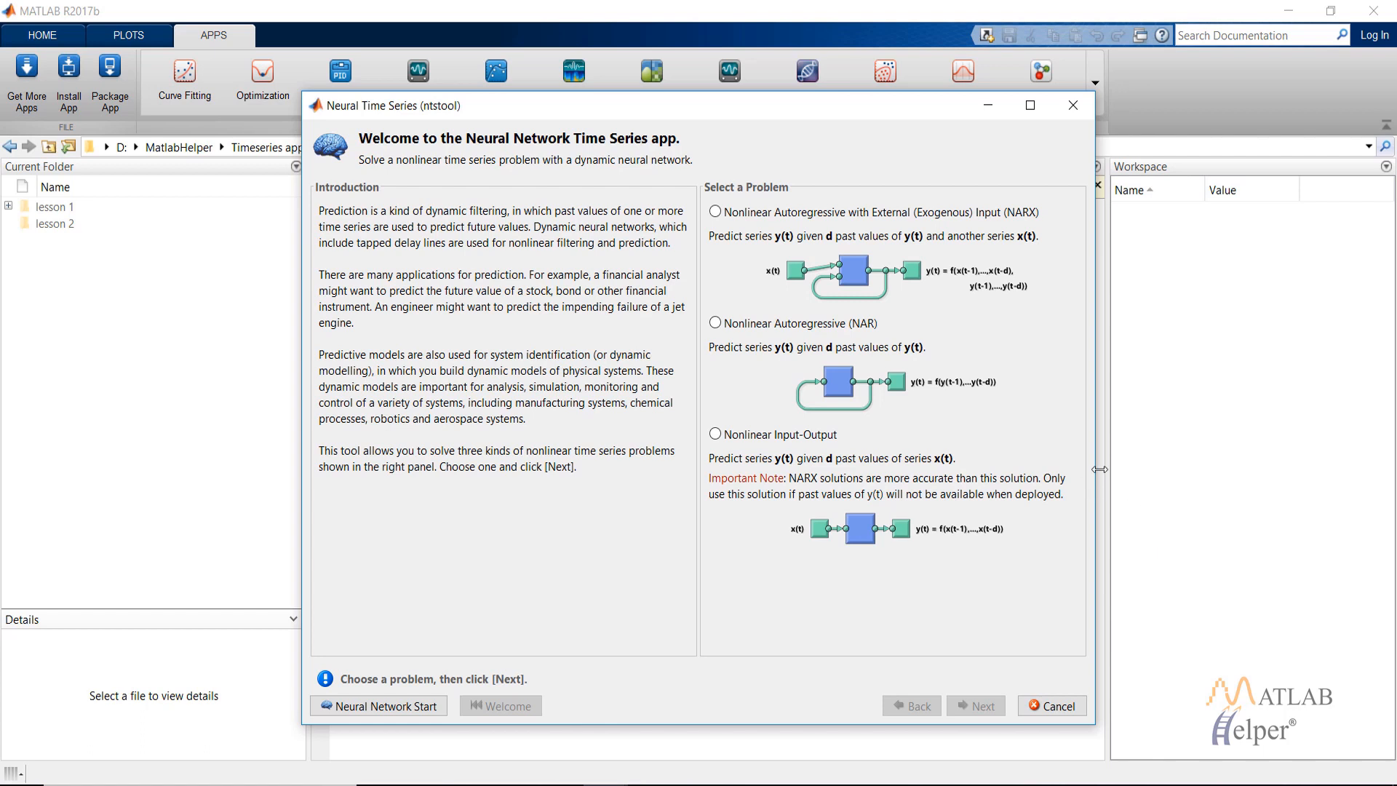
mouse_move(1090, 413)
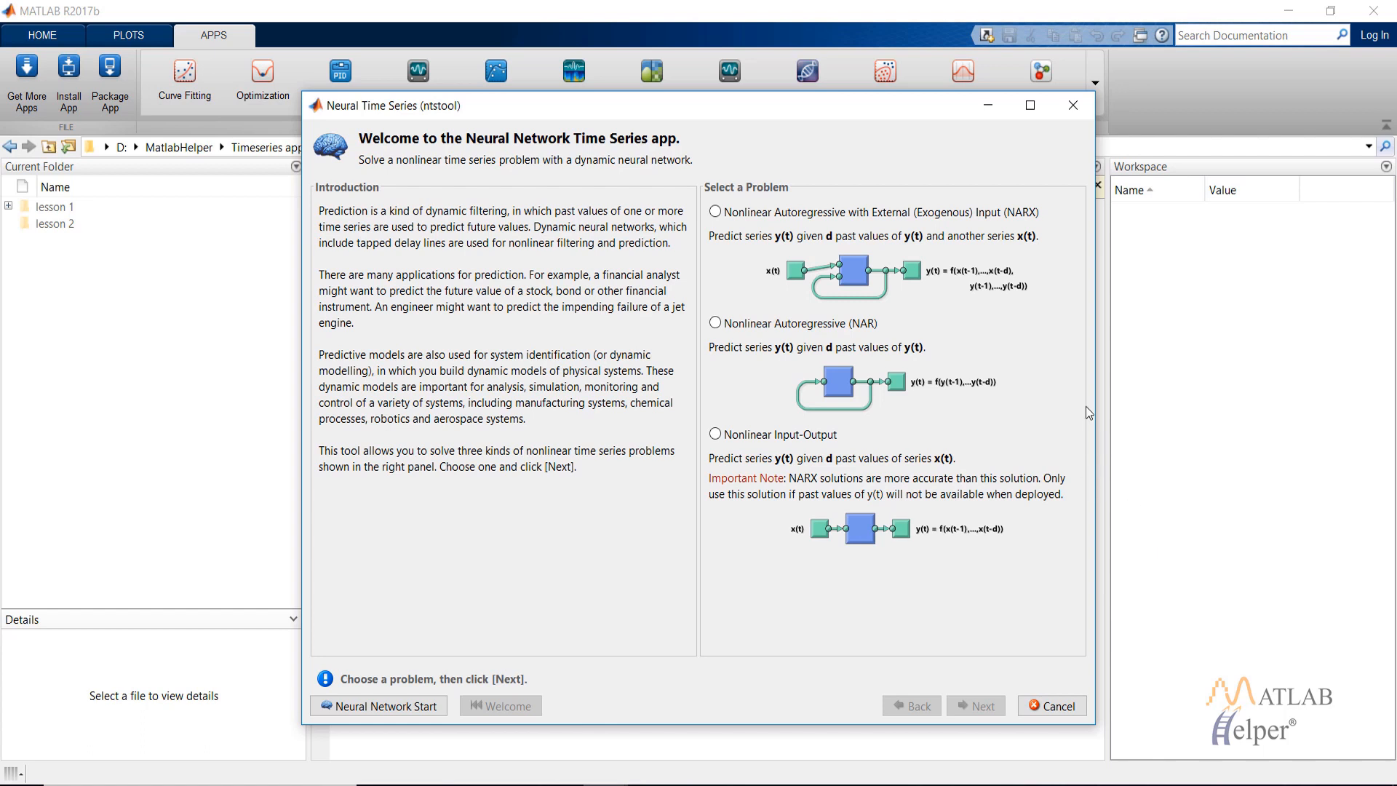
mouse_move(1326, 745)
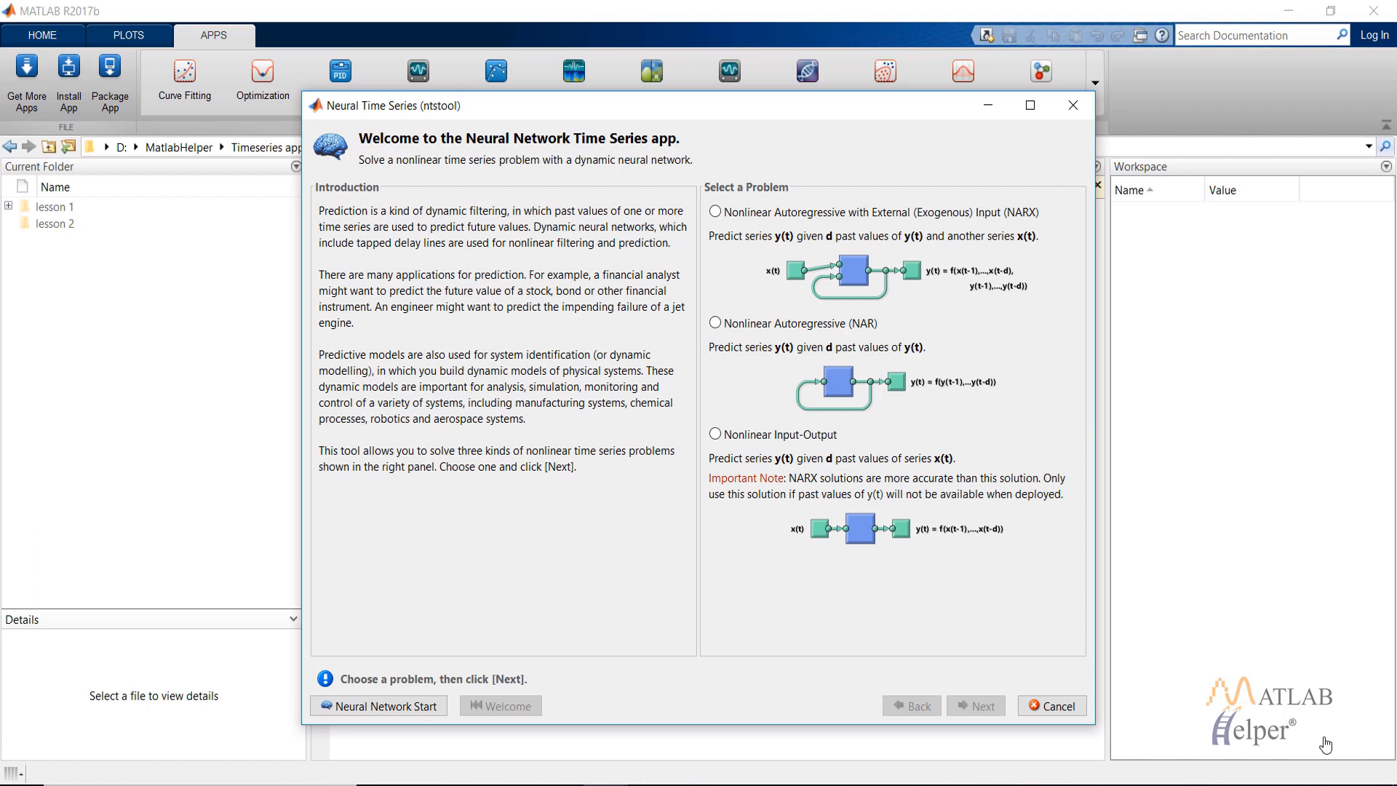
mouse_move(894, 298)
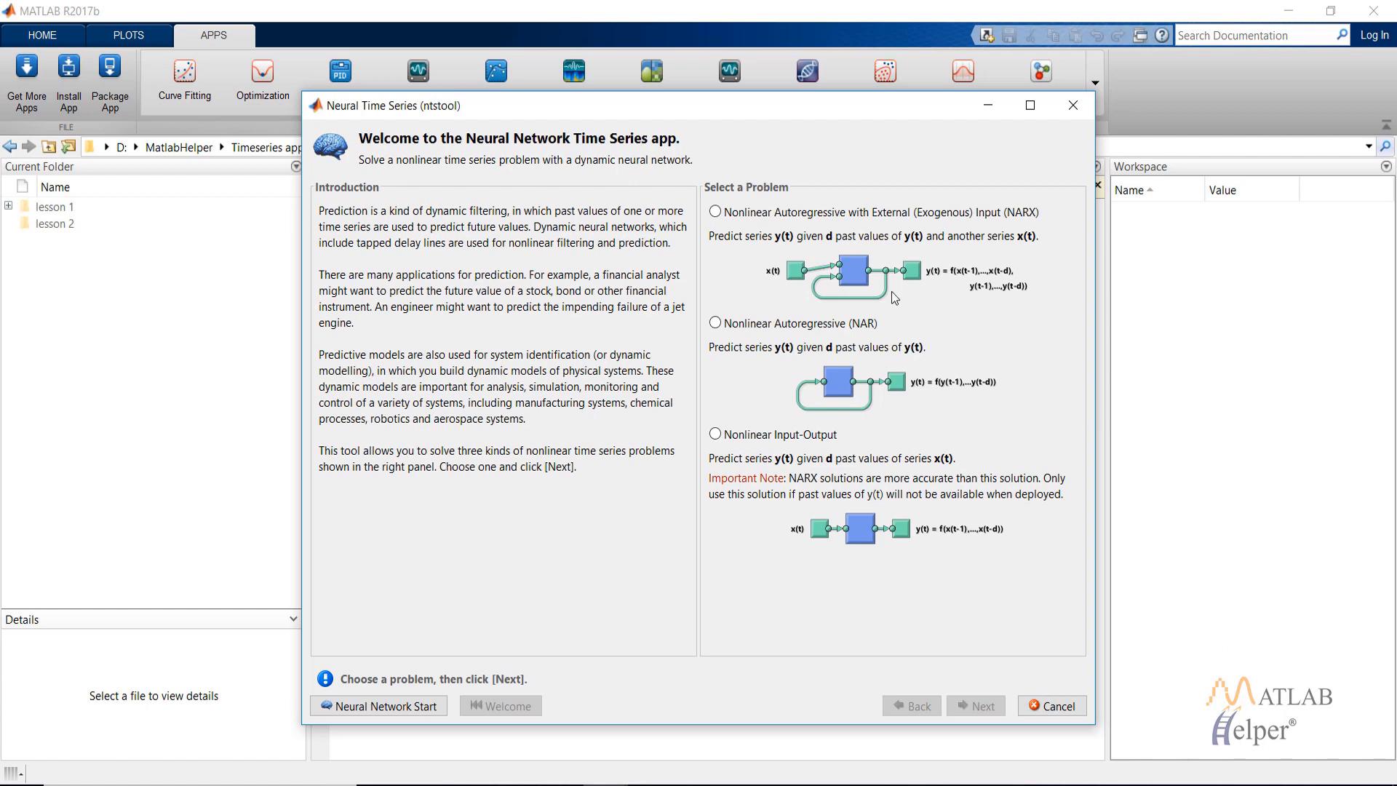
mouse_move(725, 182)
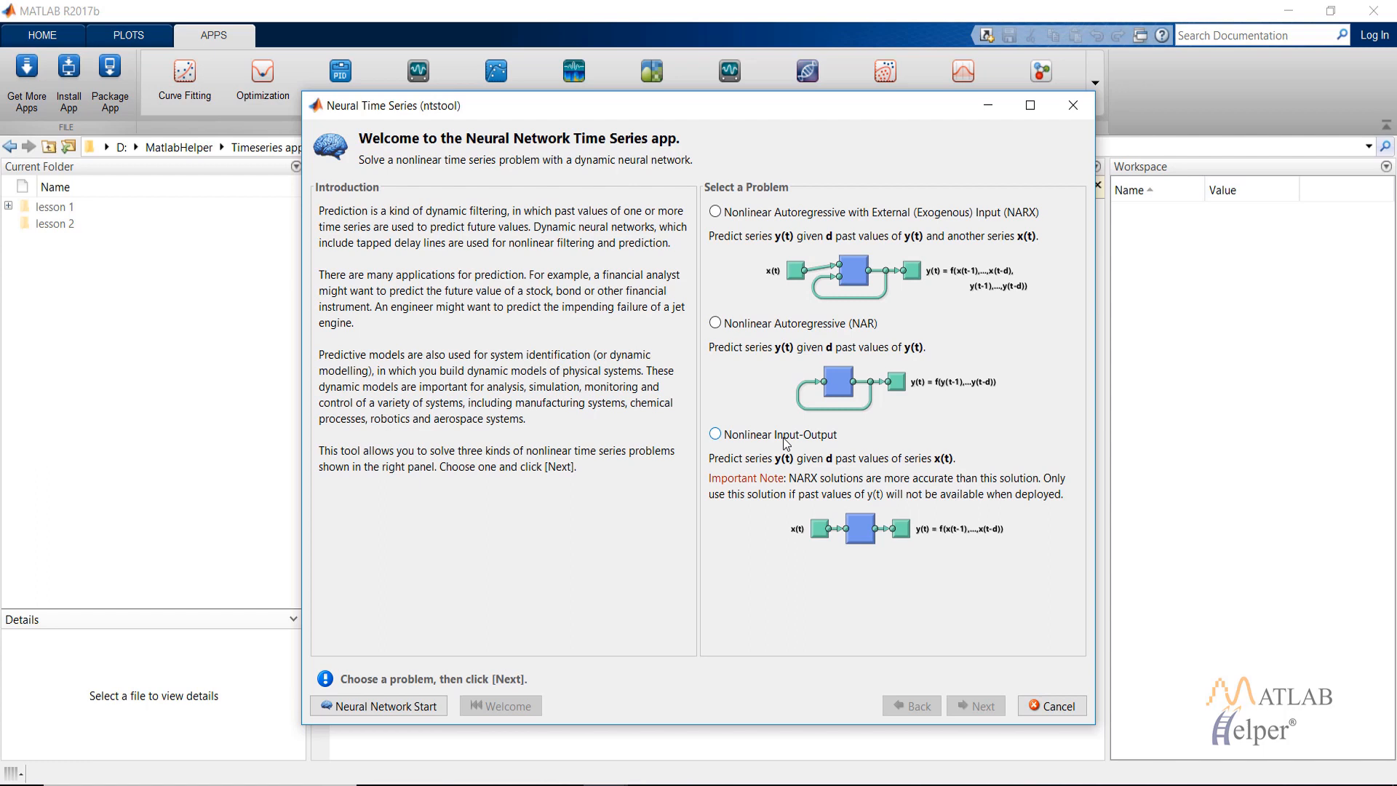
mouse_move(1074, 297)
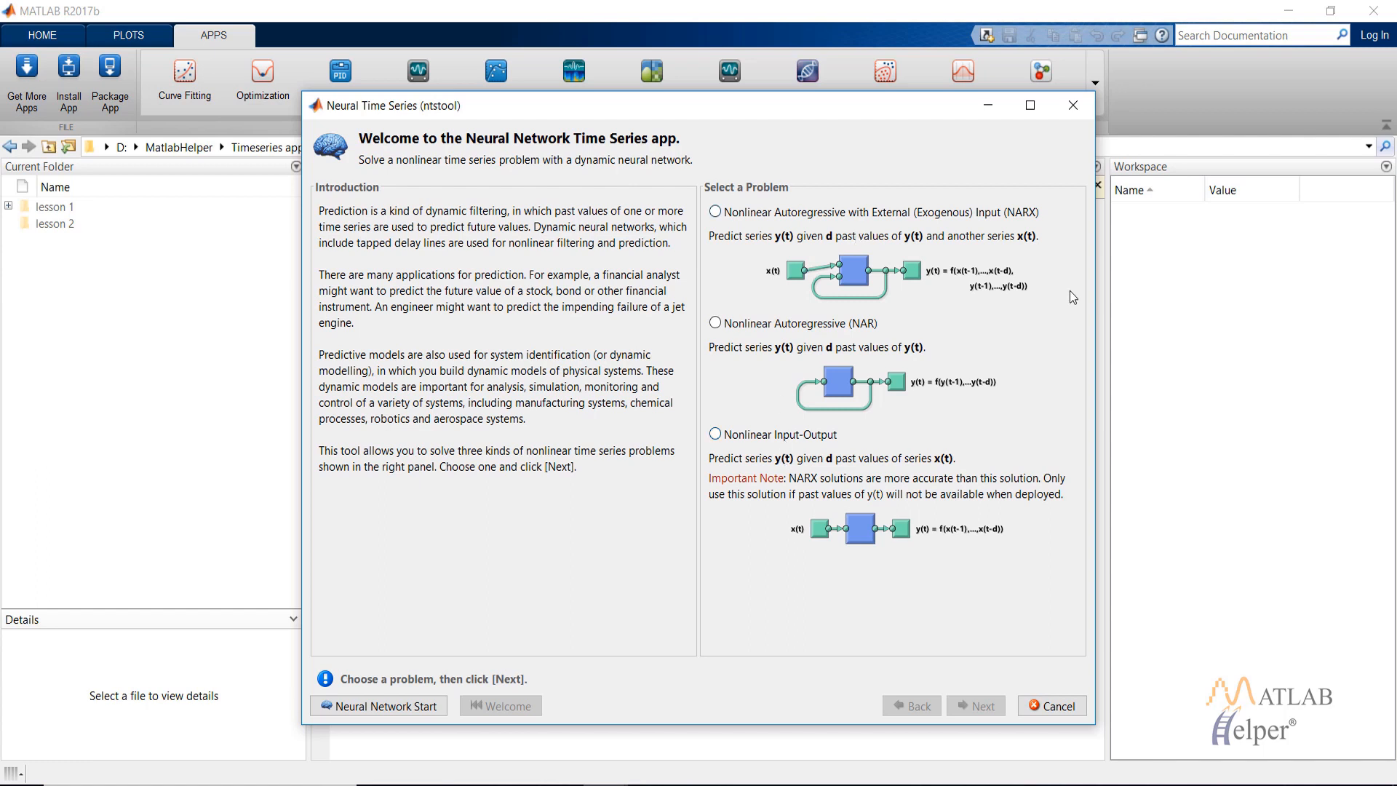
mouse_move(800, 319)
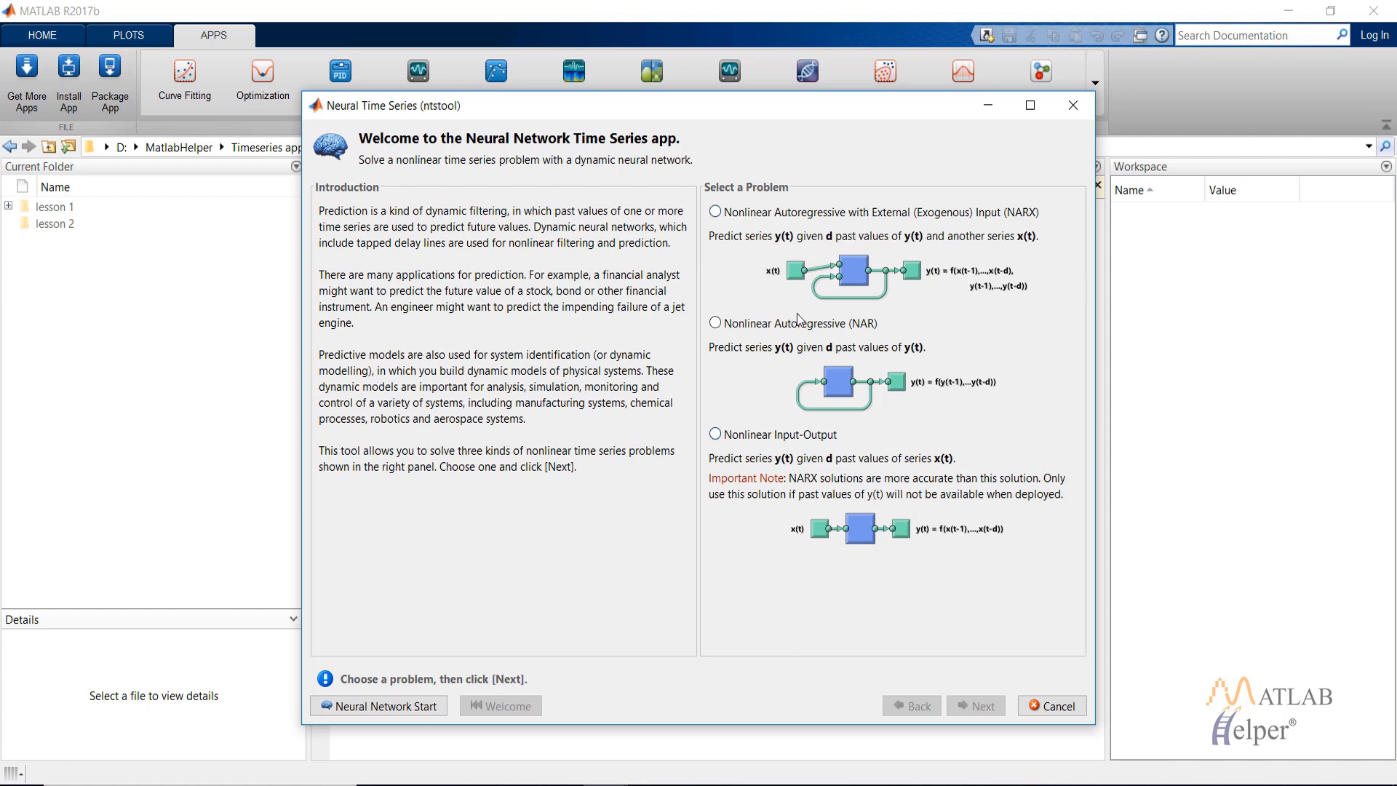
mouse_move(936, 278)
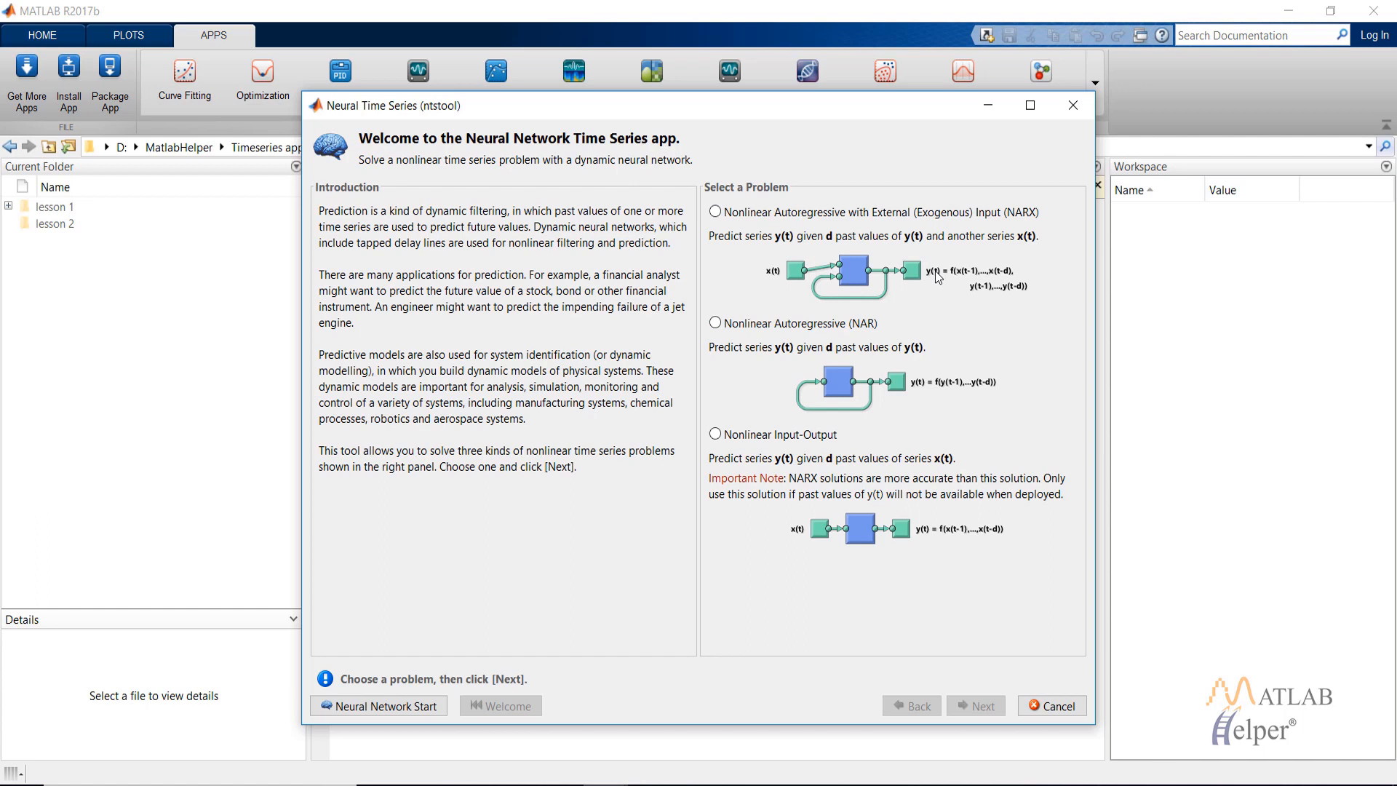
mouse_move(838, 294)
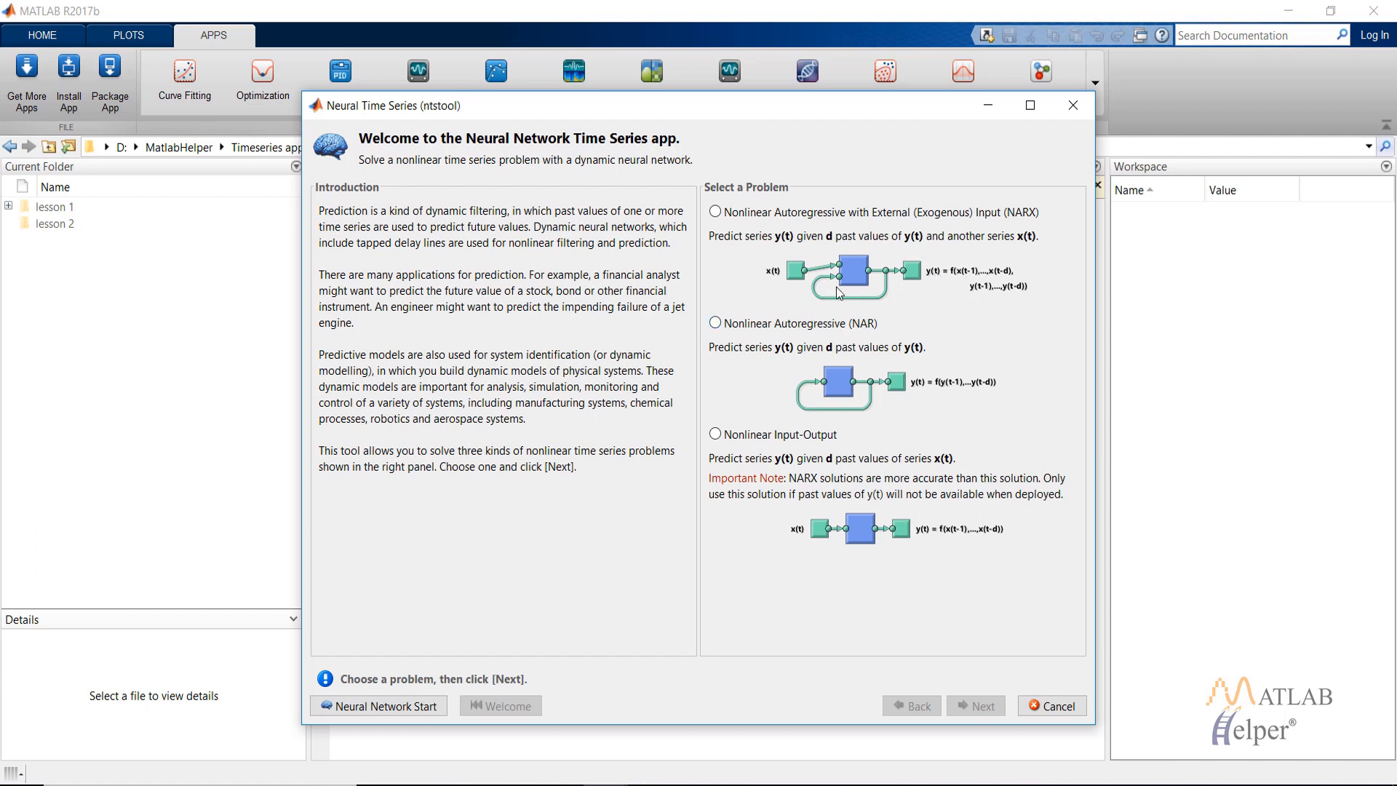
mouse_move(955, 222)
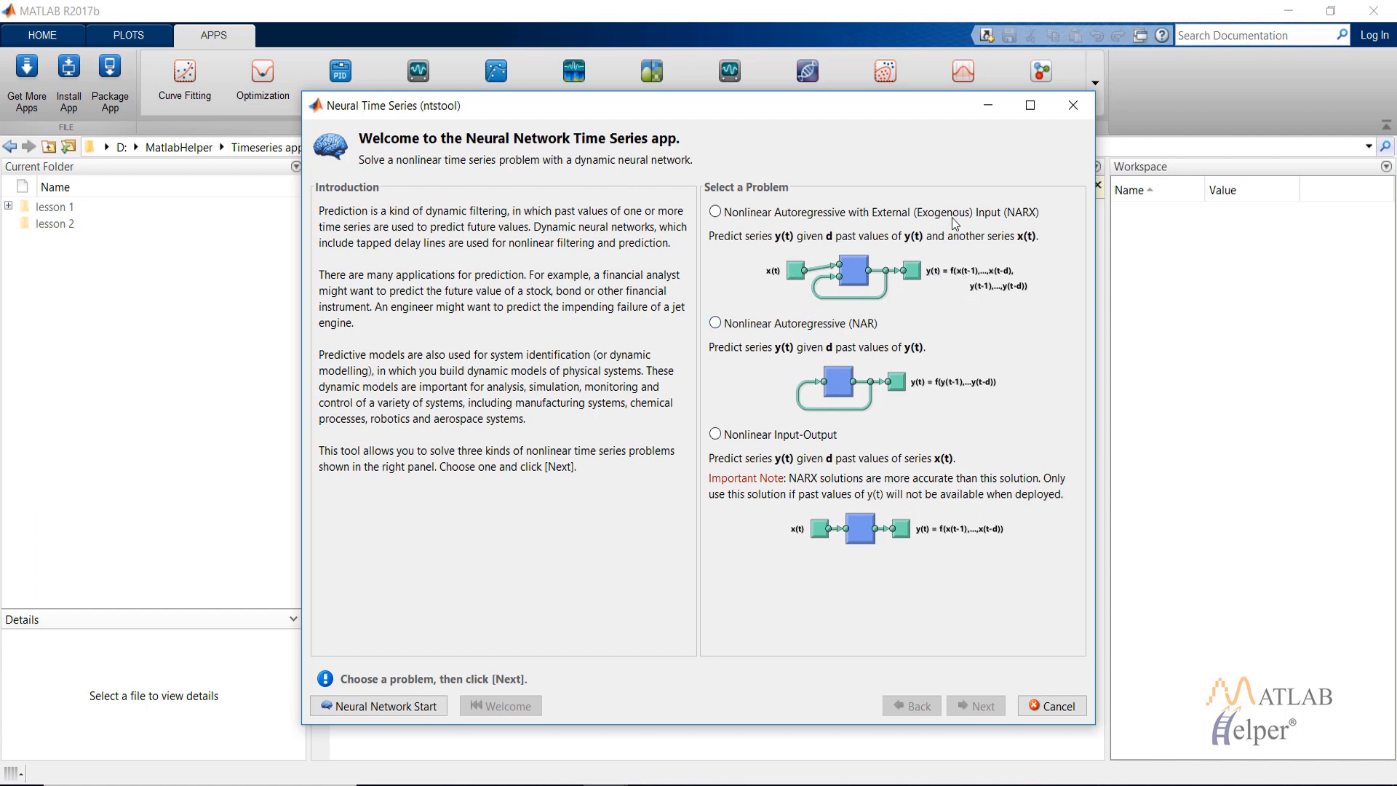
mouse_move(963, 249)
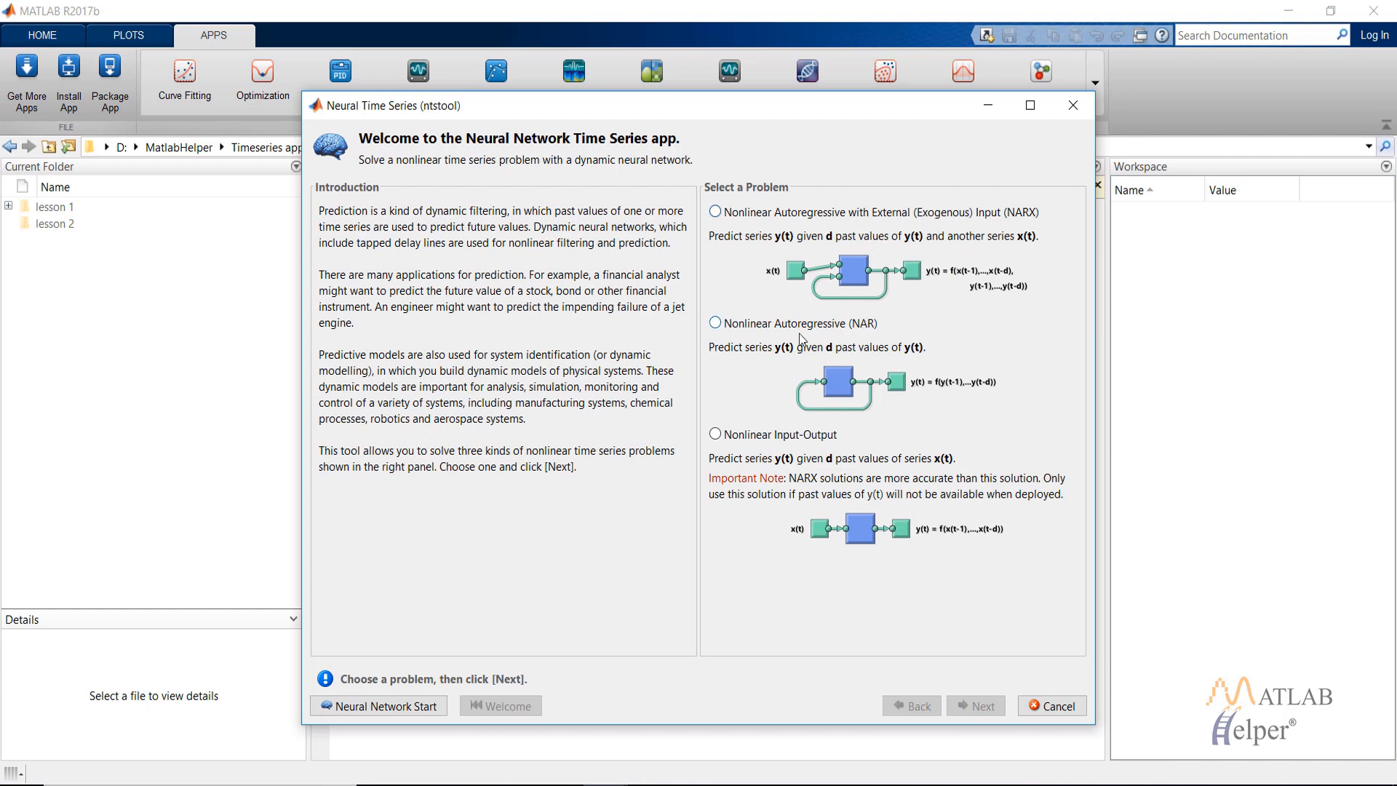
mouse_move(821, 358)
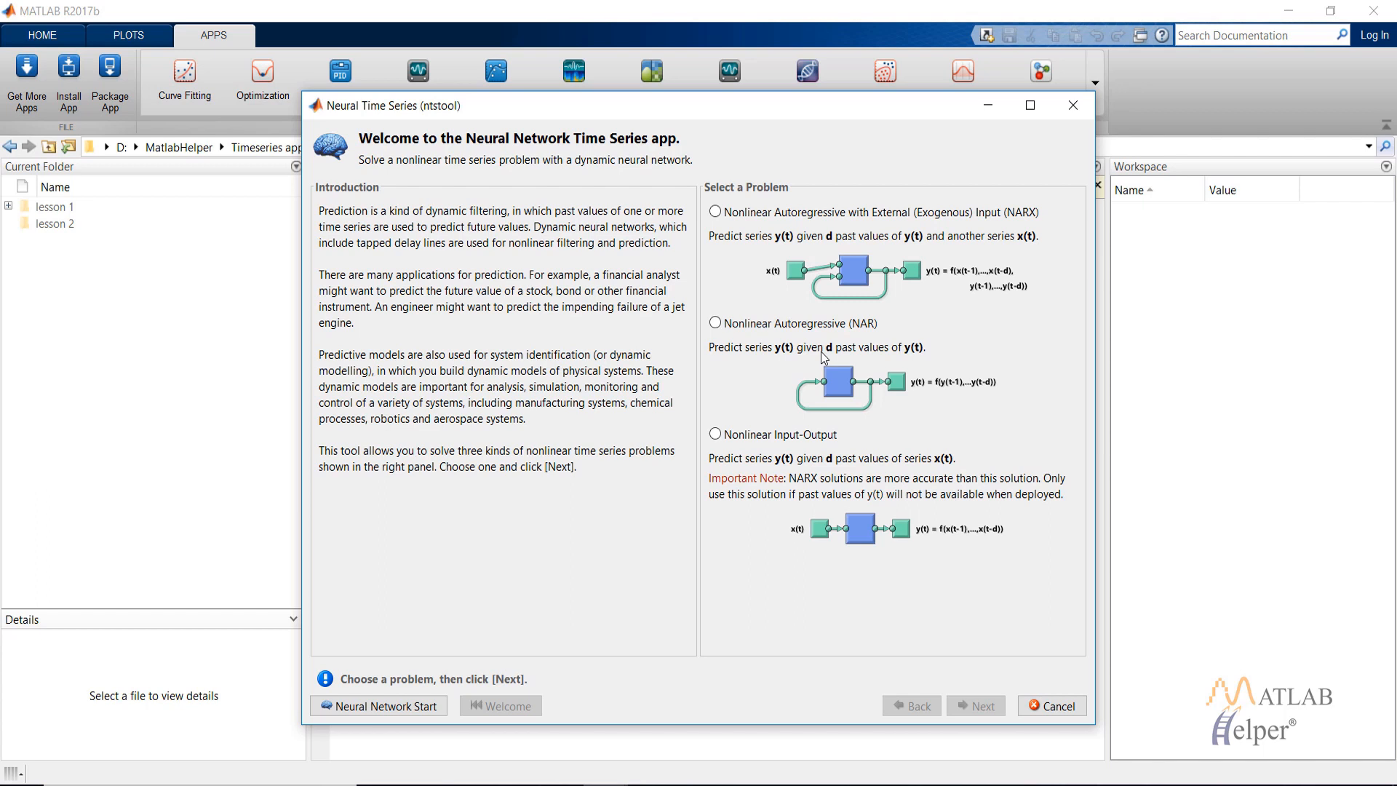
mouse_move(814, 353)
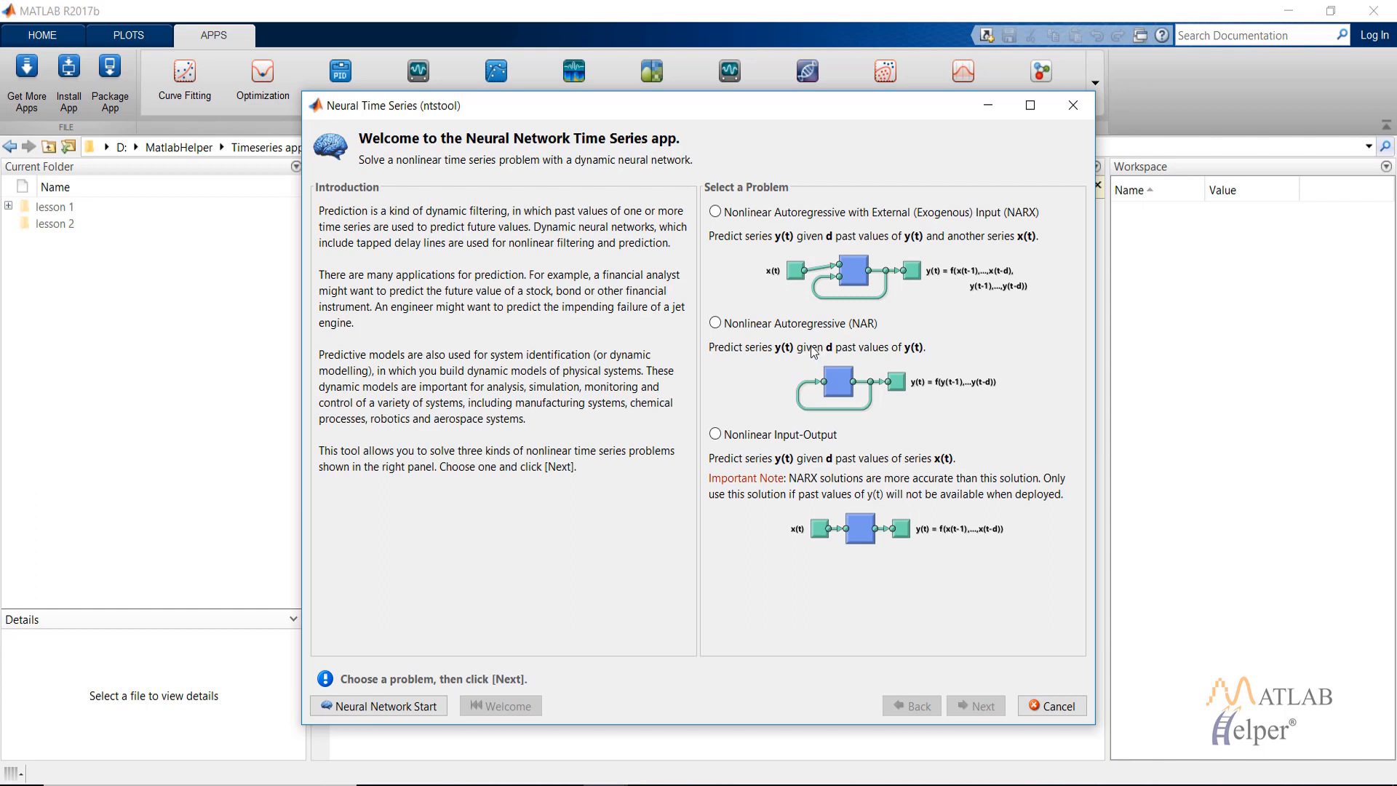
mouse_move(928, 353)
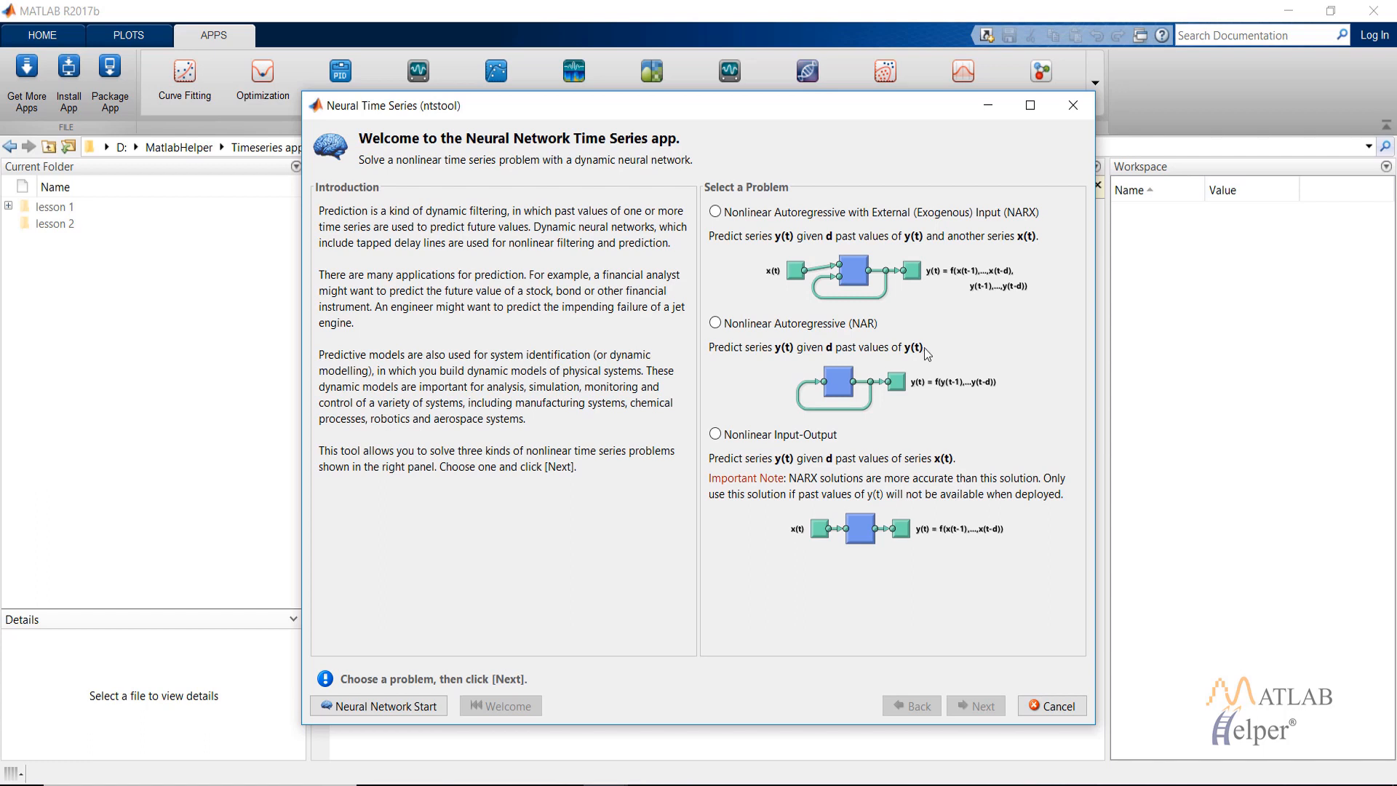
mouse_move(983, 296)
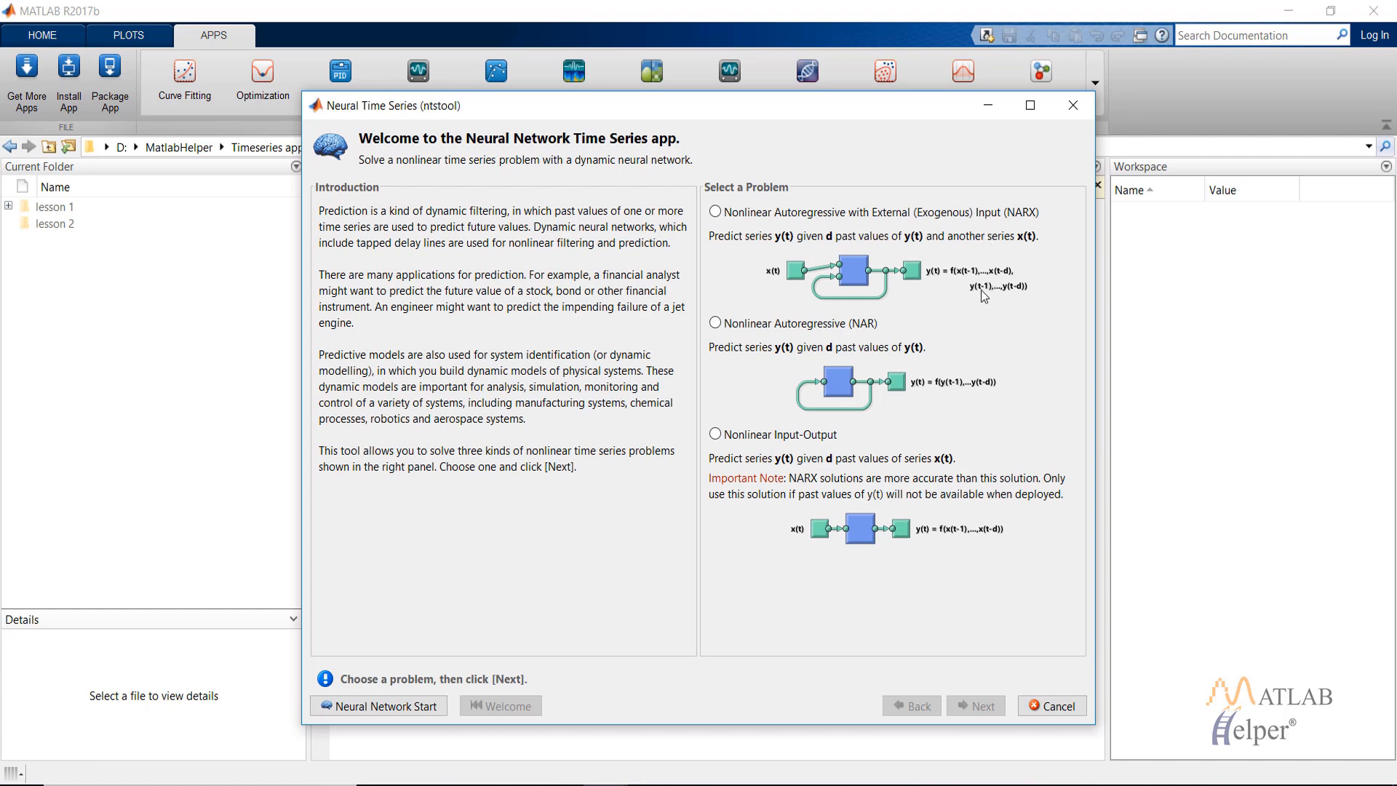
mouse_move(941, 500)
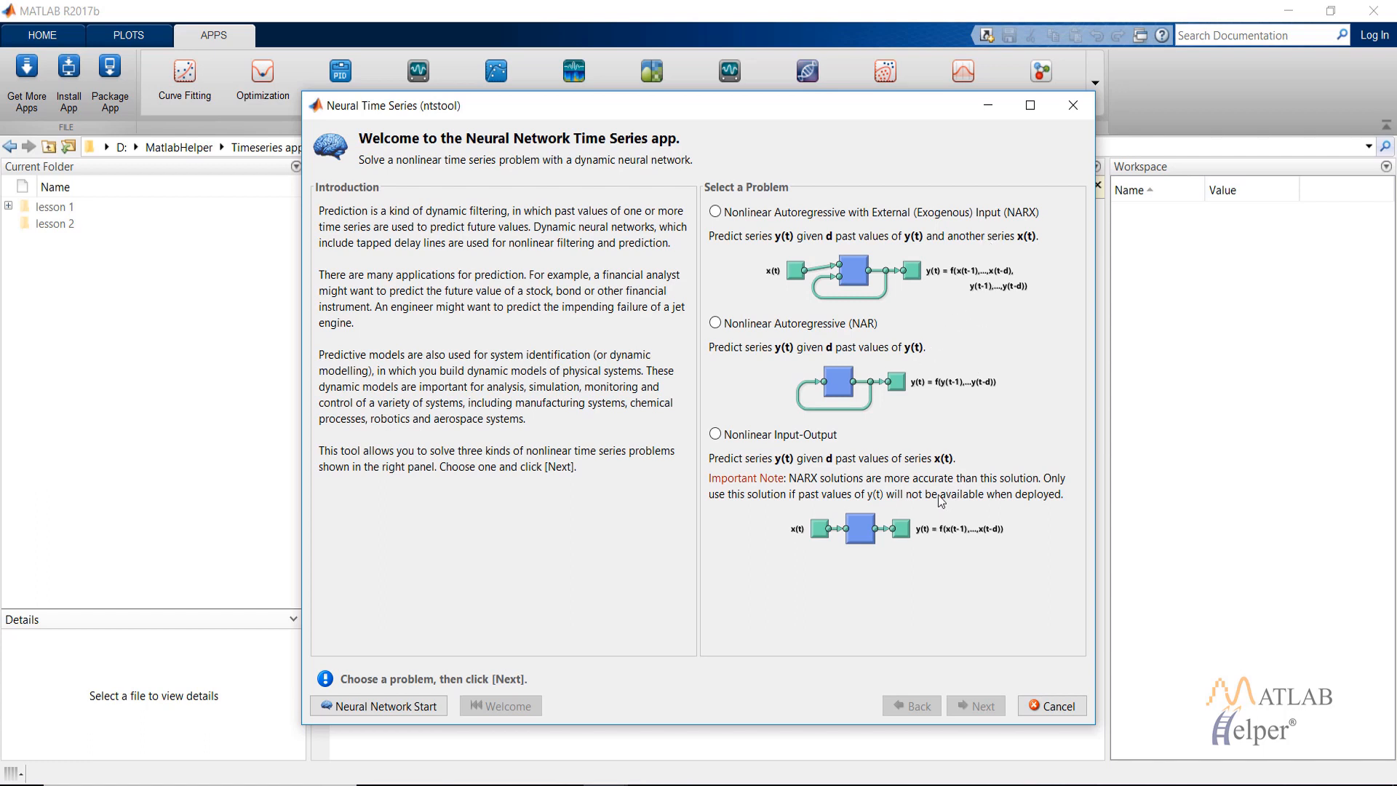
mouse_move(927, 548)
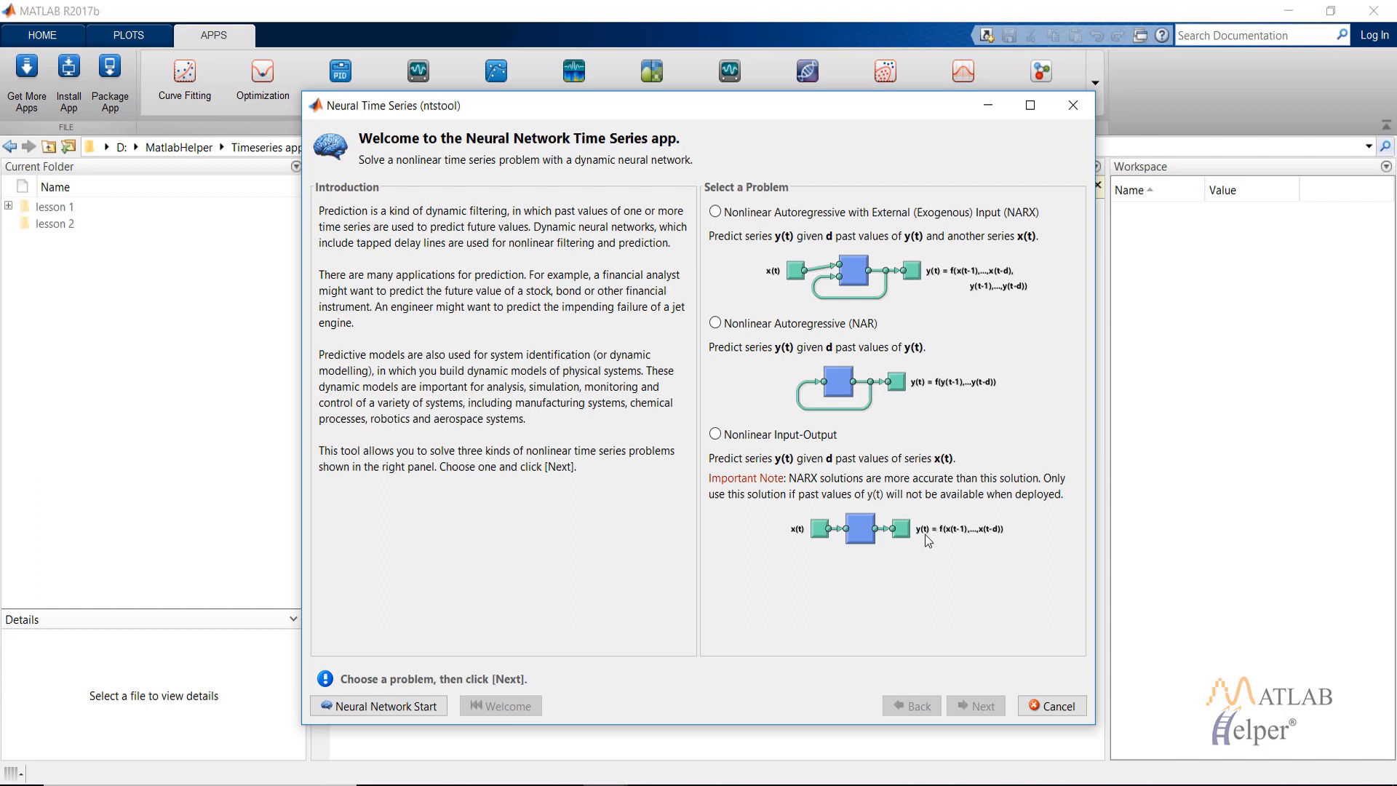
mouse_move(910, 550)
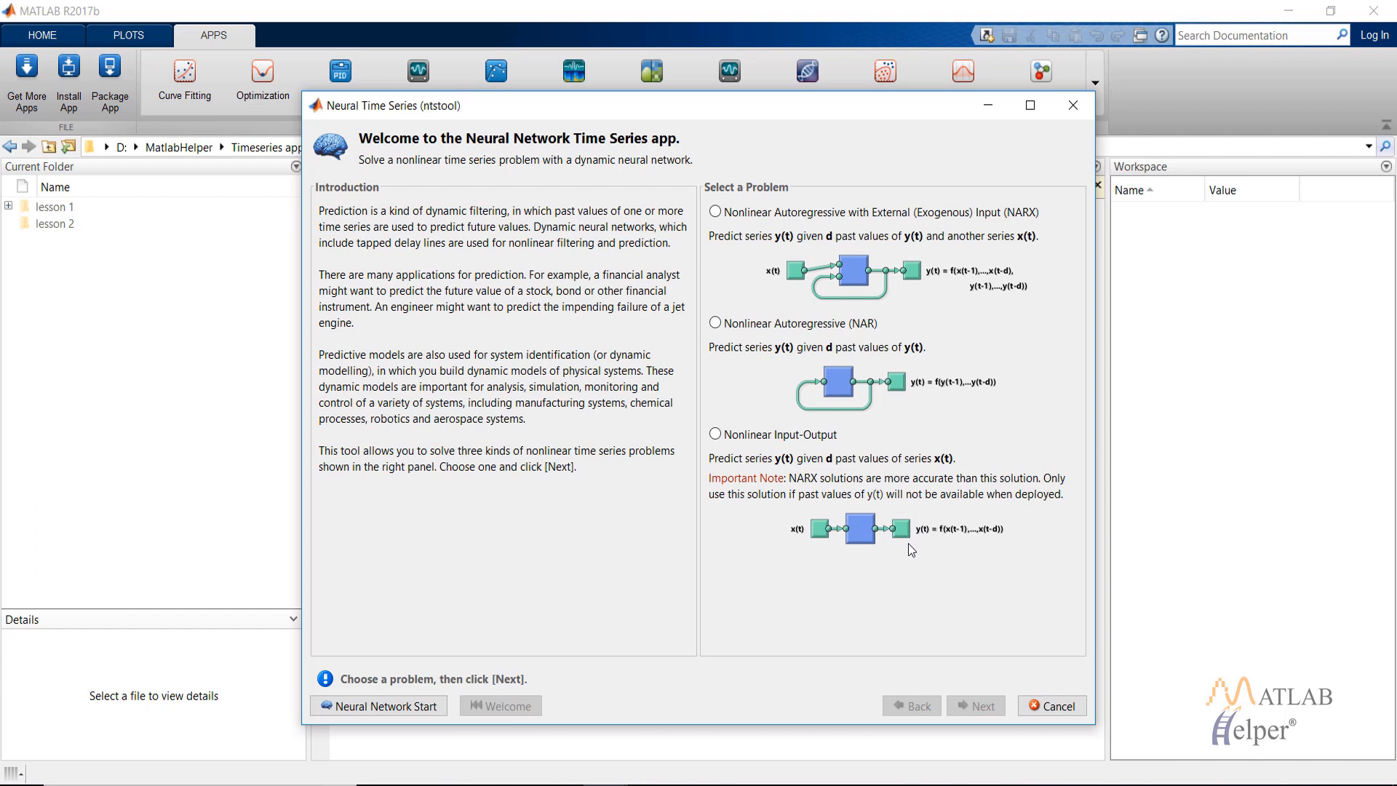
mouse_move(694, 409)
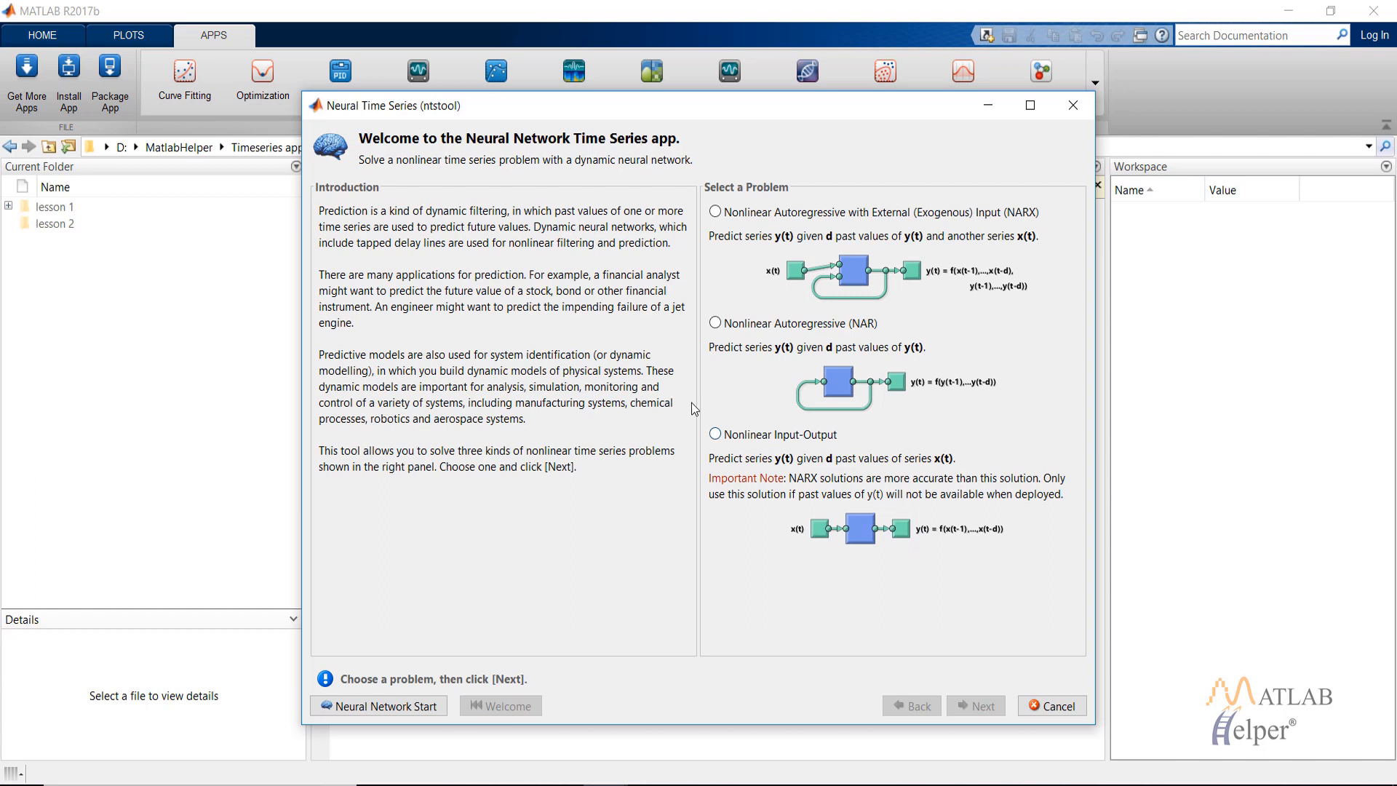
mouse_move(734, 468)
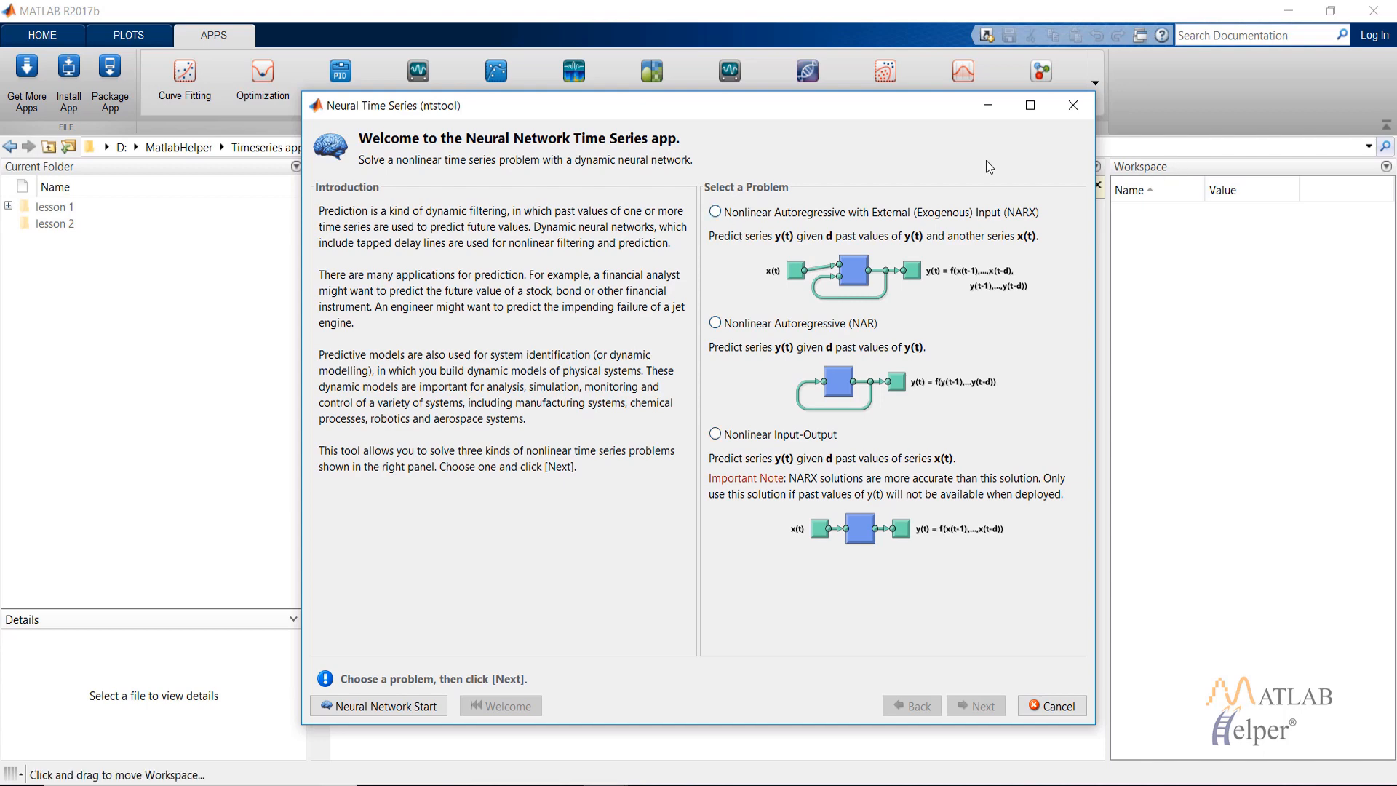
- Choose the NARX problem and select the Fluid Flow in Pipe example data set
left_click(715, 212)
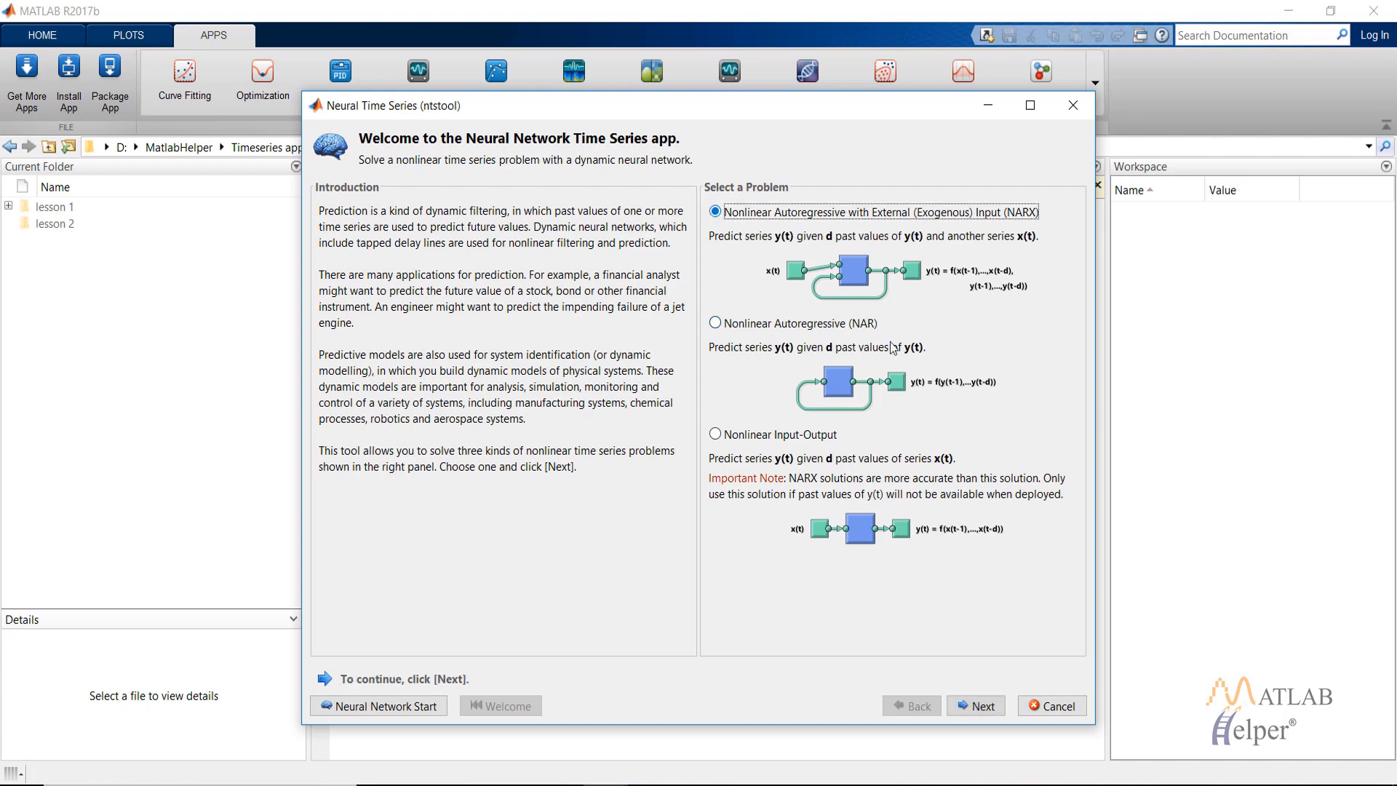
left_click(976, 705)
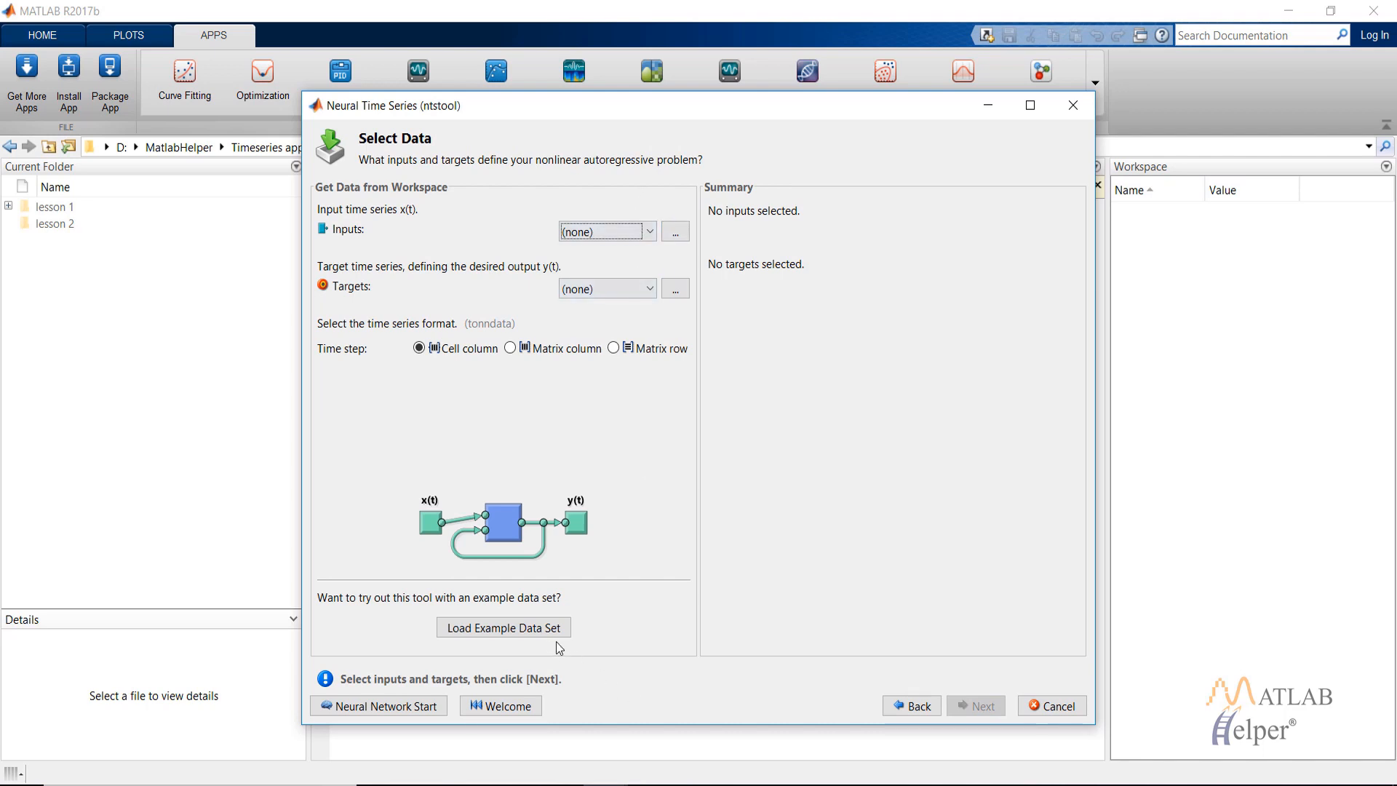
left_click(503, 627)
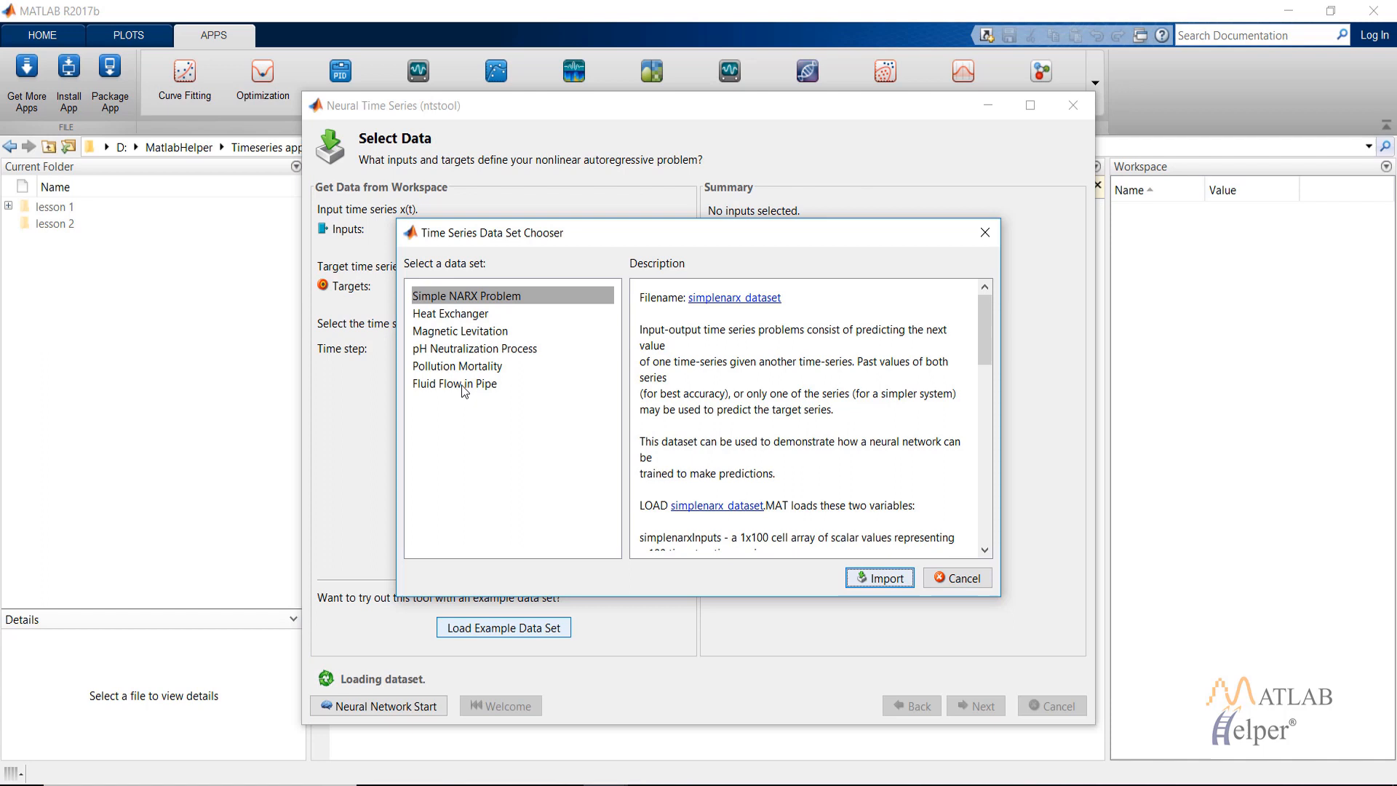
left_click(454, 384)
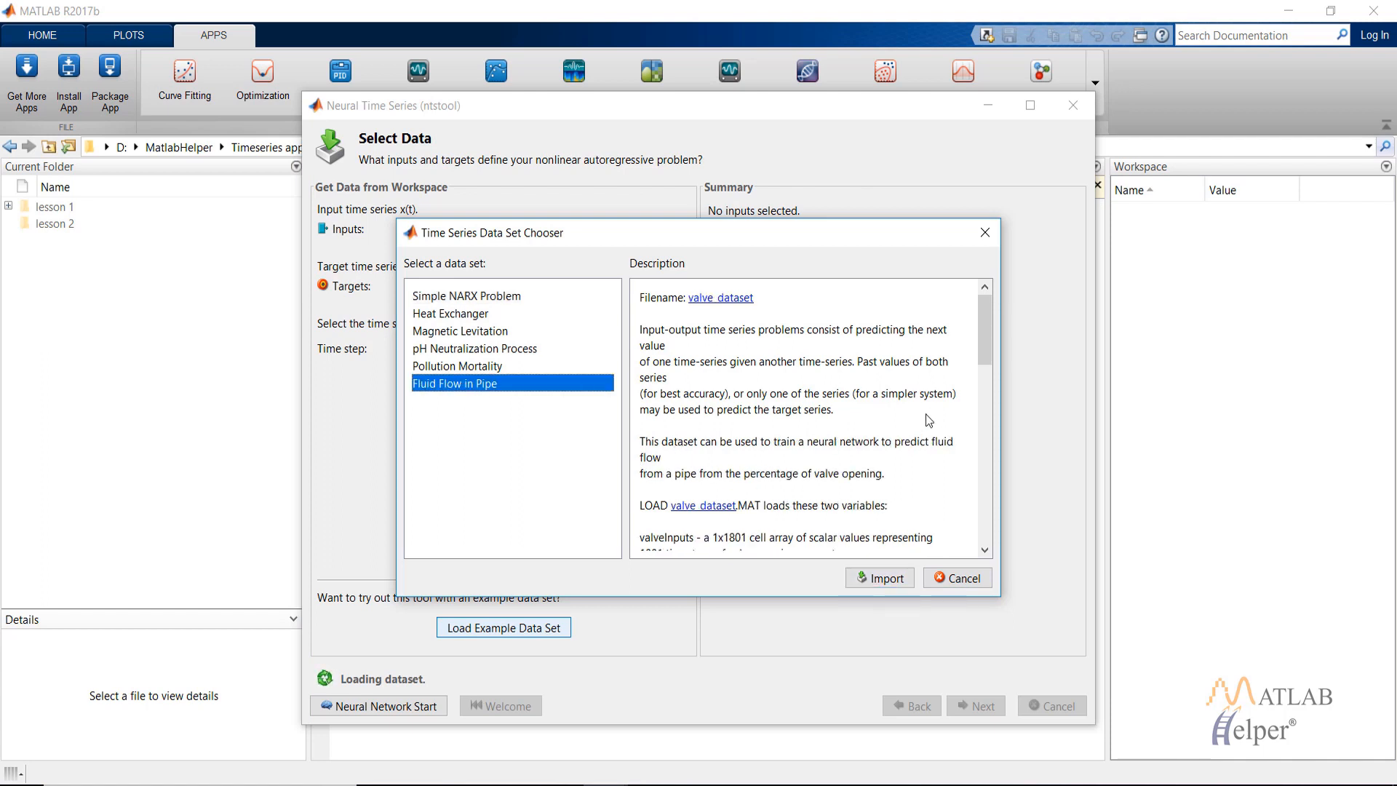
scroll("down", 3)
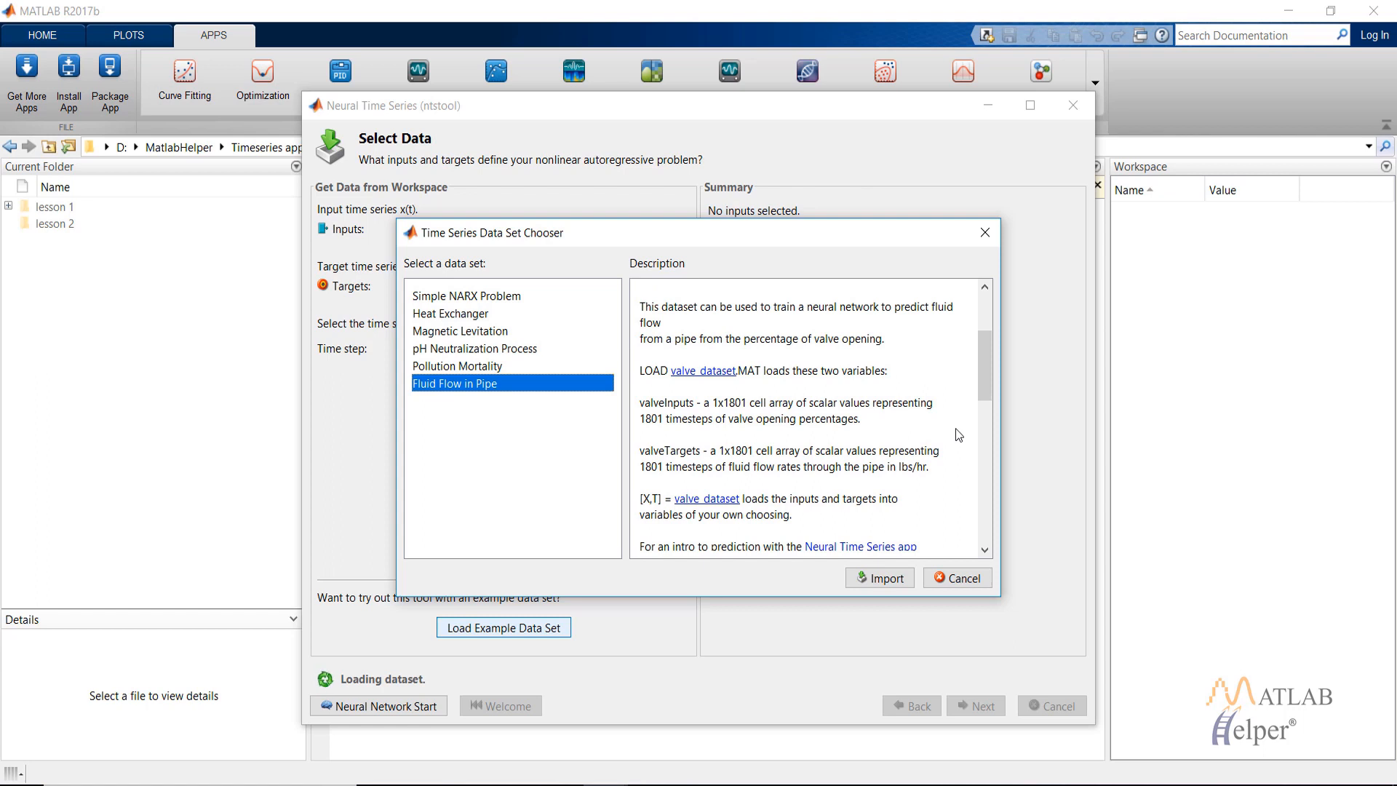
mouse_move(847, 444)
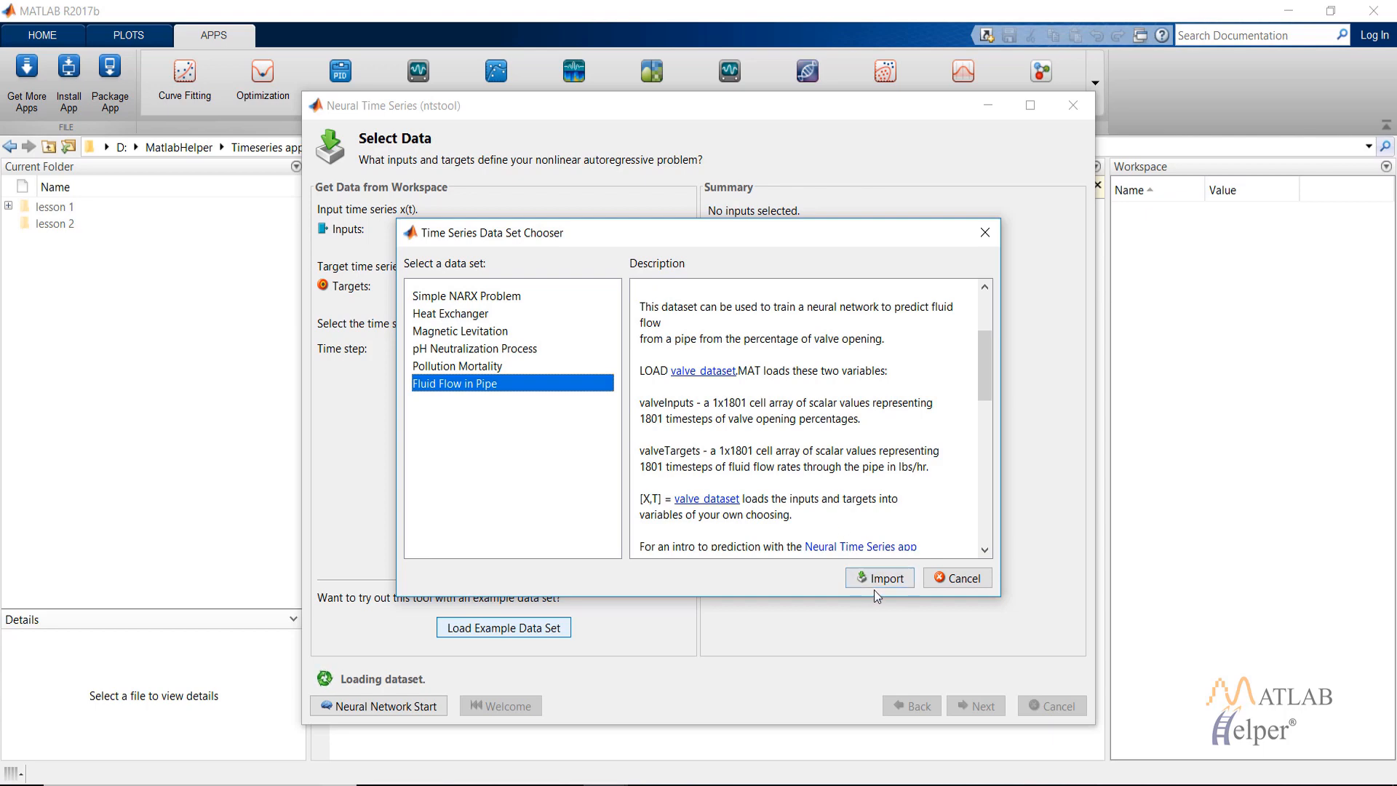
- Import valveInputs and valveTargets, then return to the time series app
left_click(878, 577)
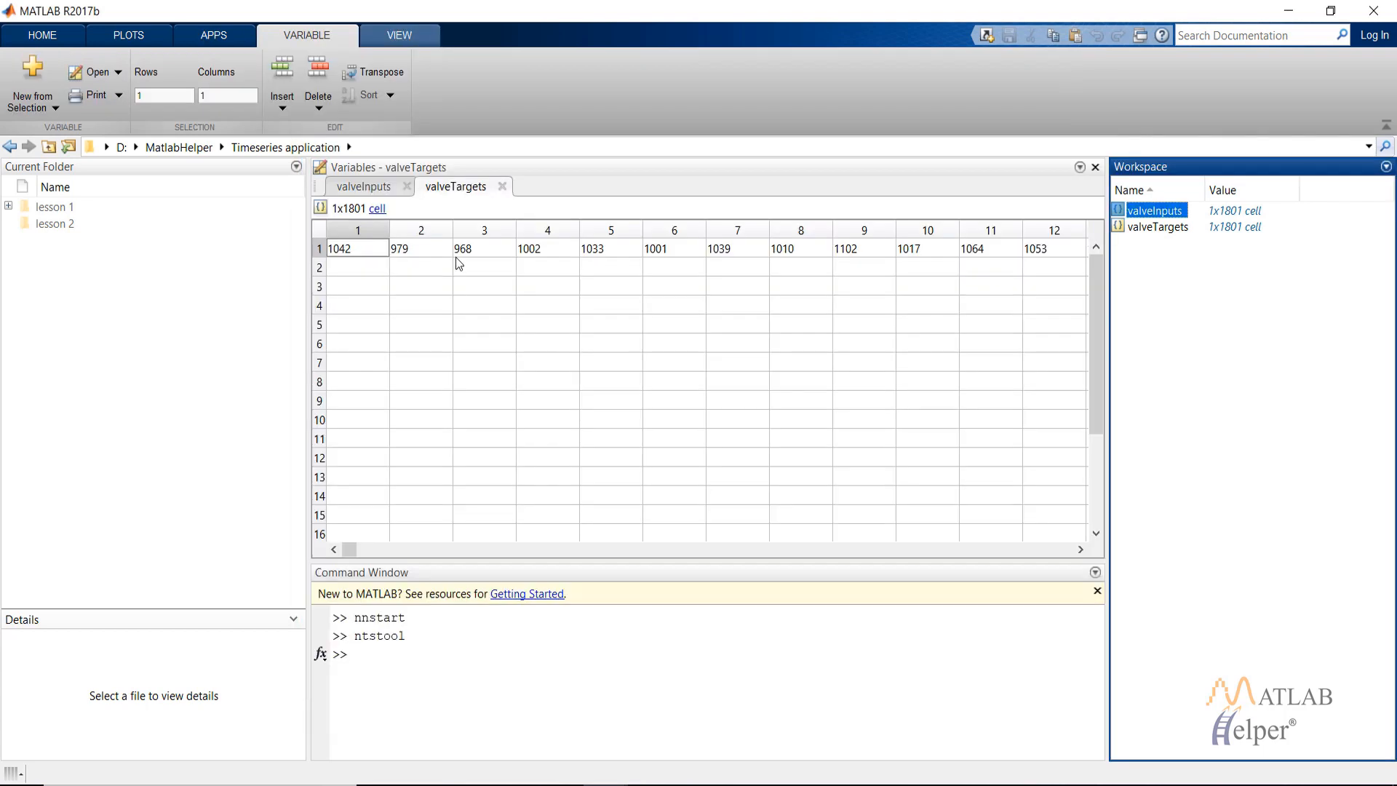
mouse_move(1074, 176)
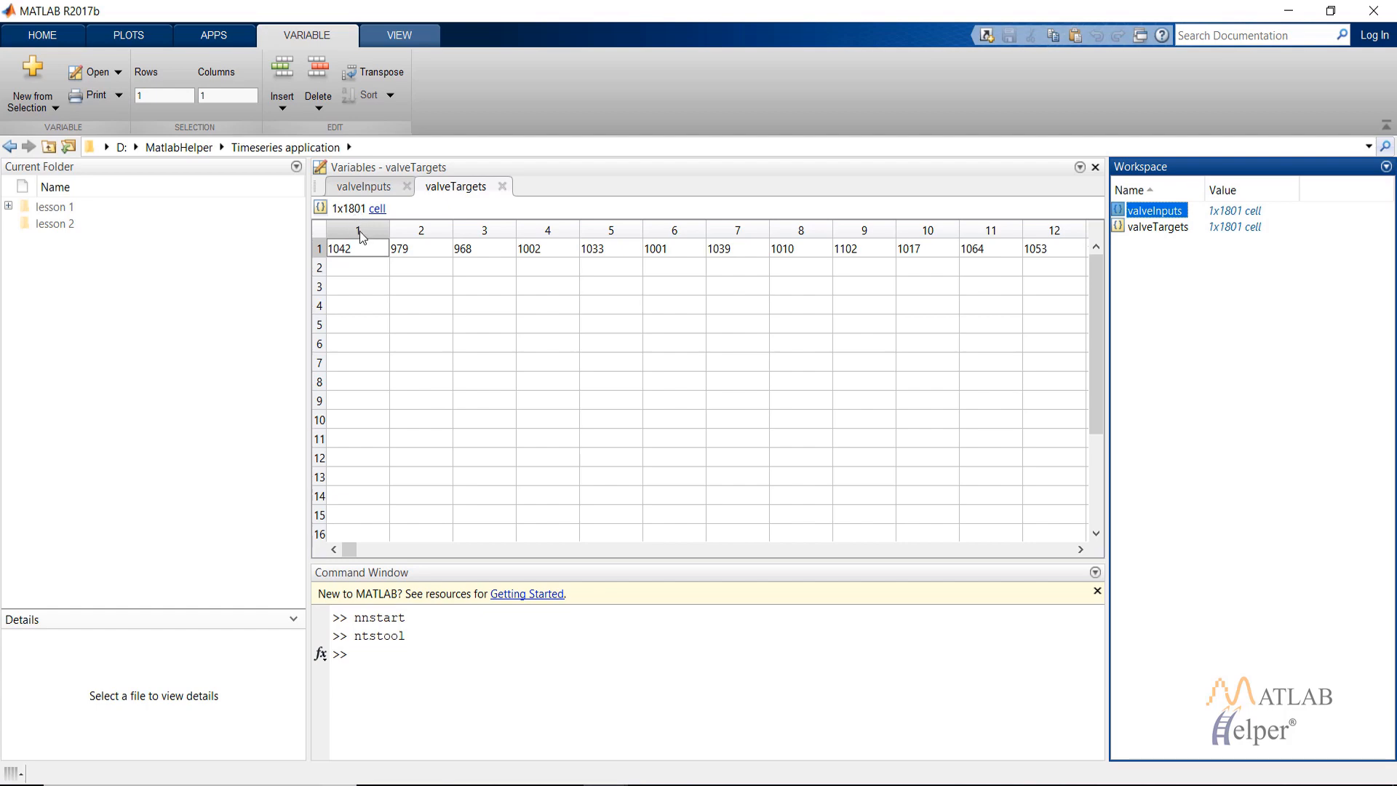
key("alt+tab")
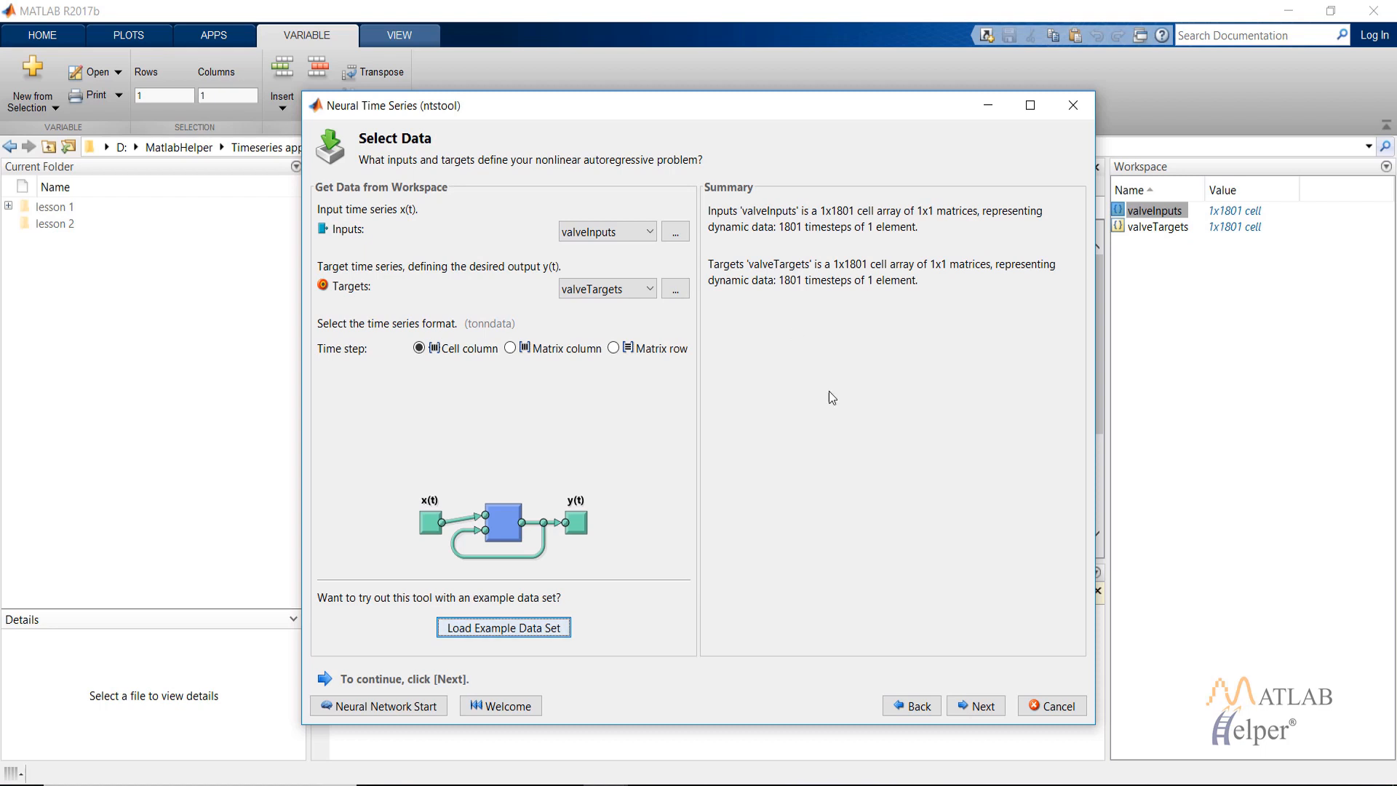
- Advance to the Validation and Test Data page with its 70/15/15 split
left_click(976, 705)
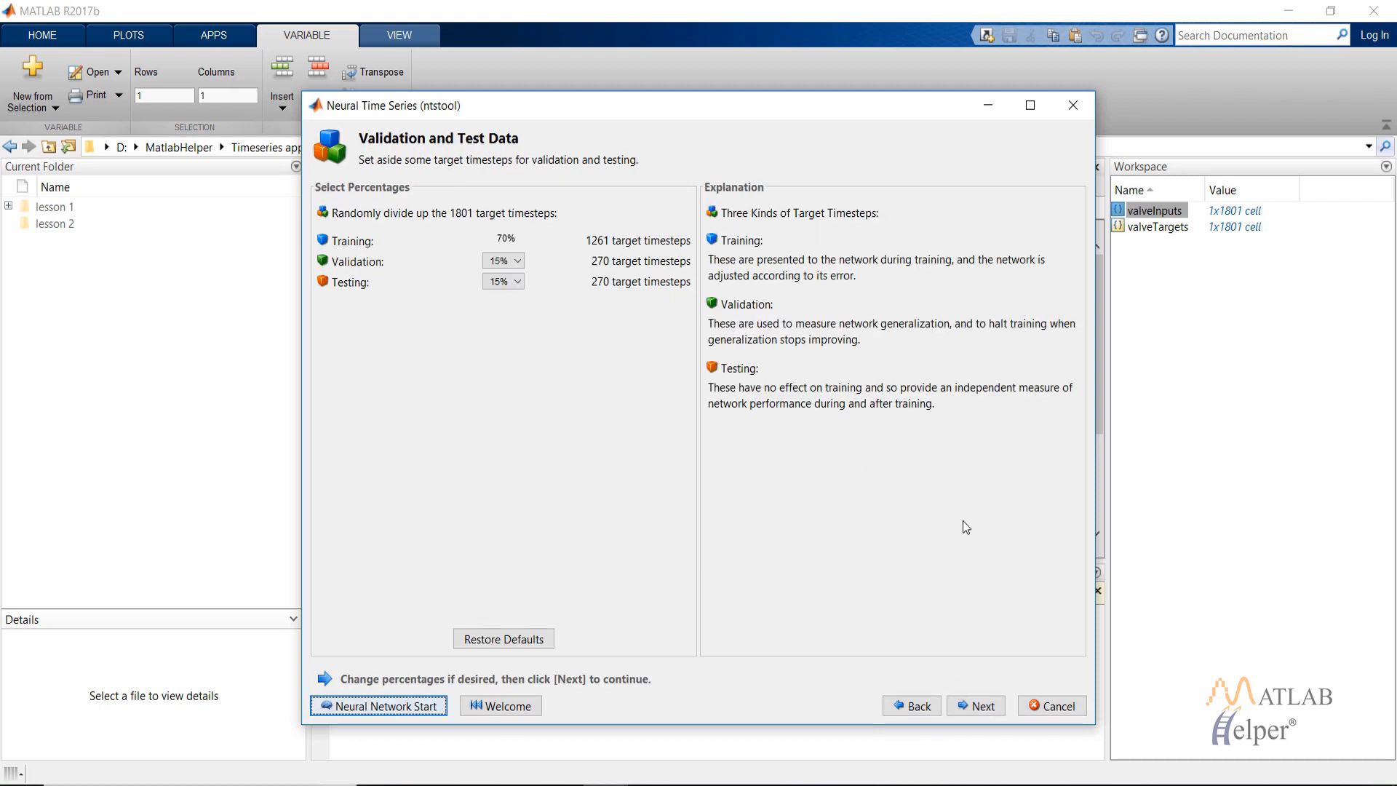
mouse_move(515, 306)
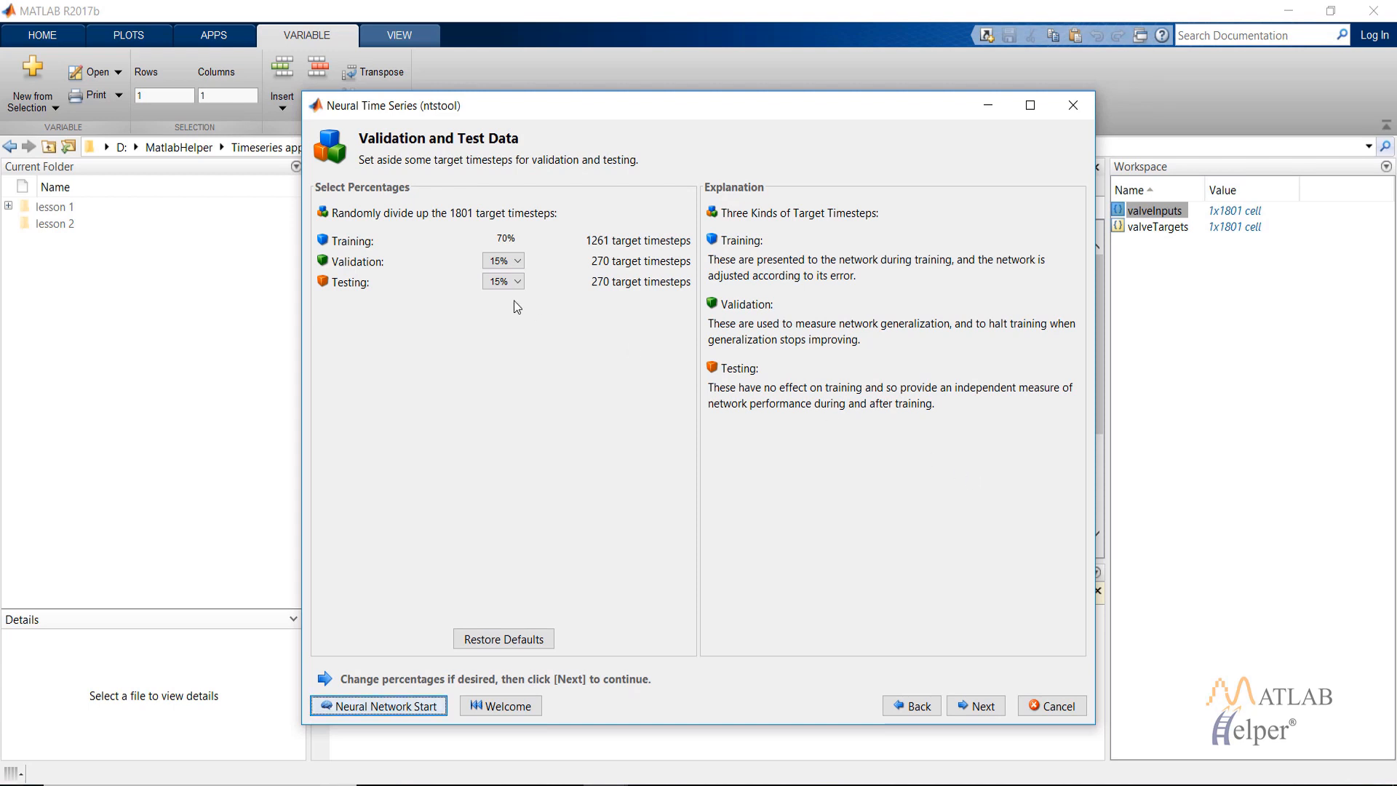
mouse_move(499, 227)
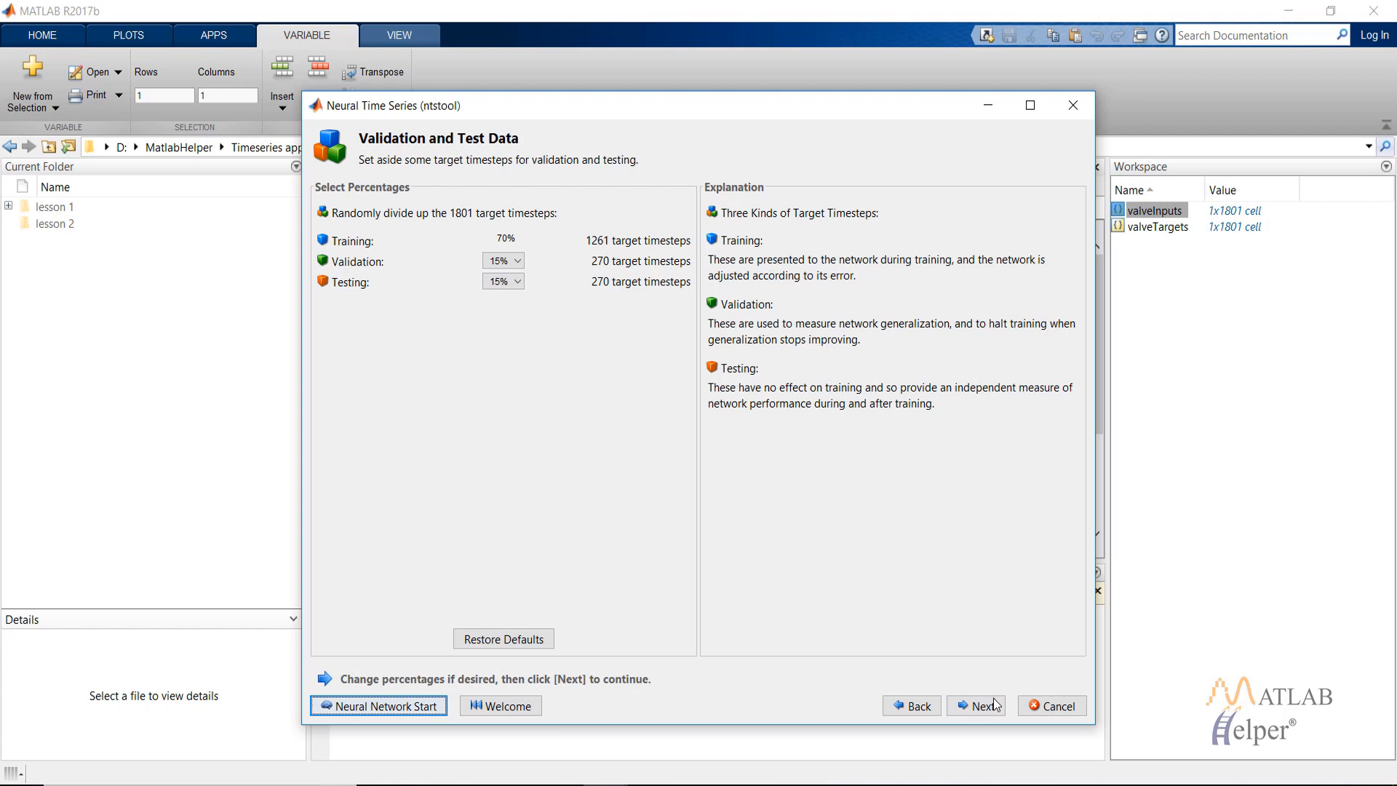
- Accept the 70/15/15 split and reach the architecture page (10 neurons, 2 delays)
left_click(975, 705)
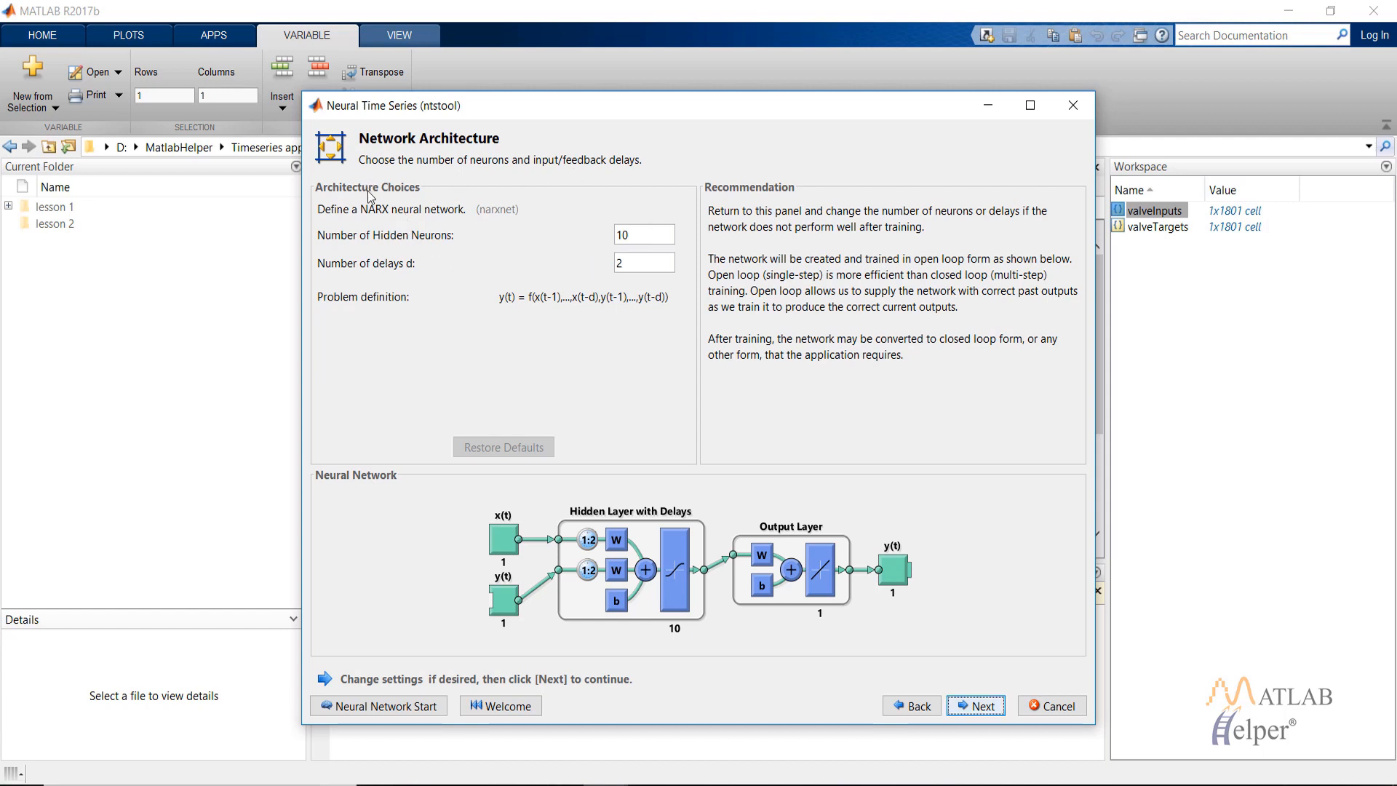
mouse_move(349, 272)
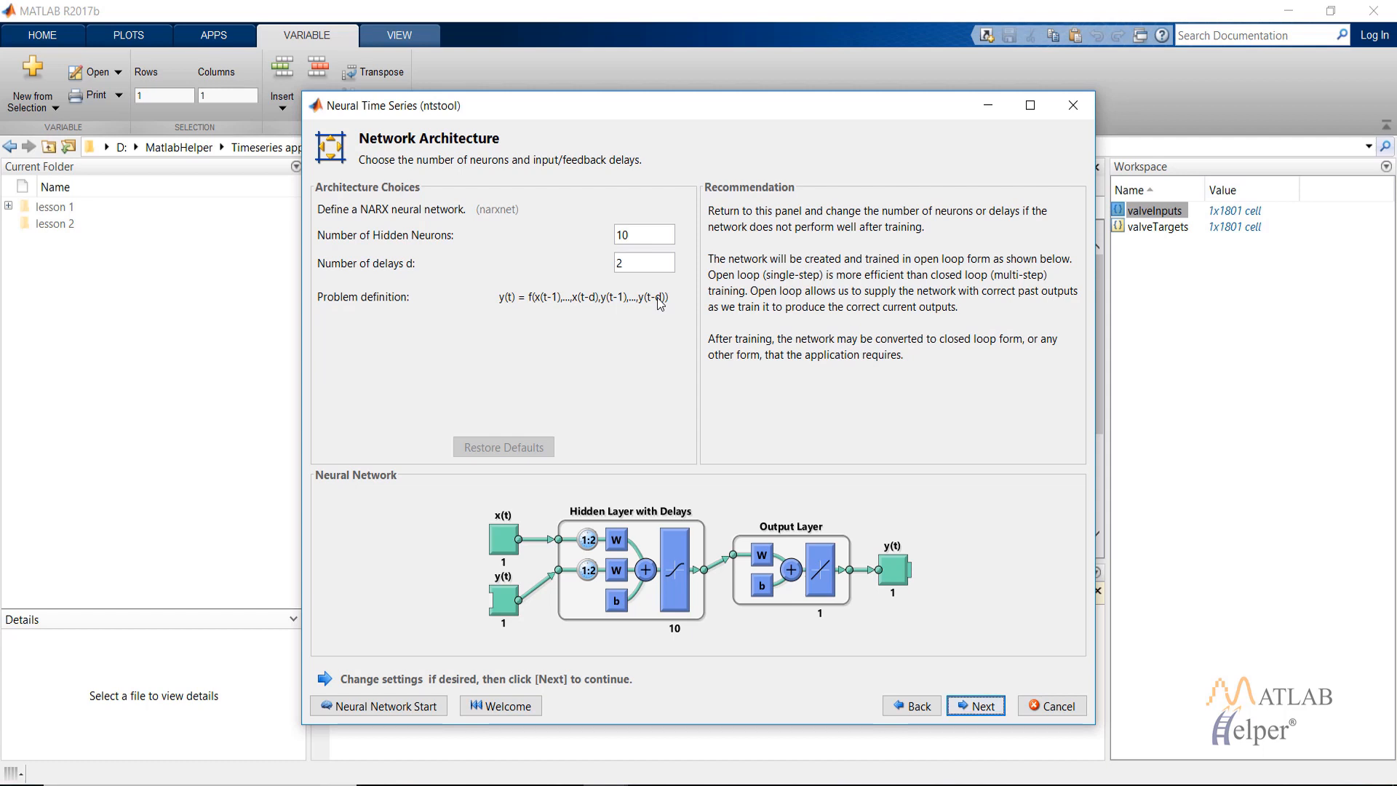
mouse_move(714, 387)
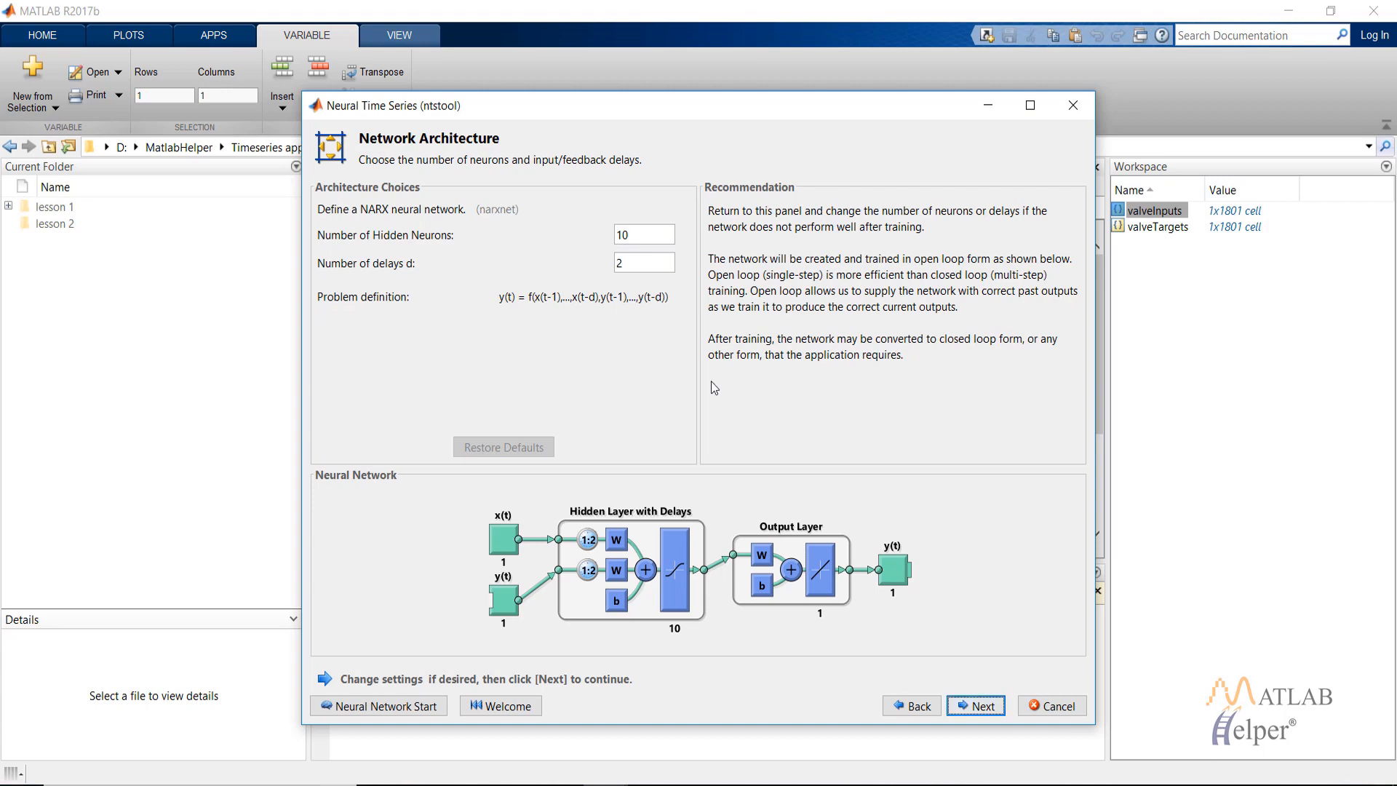
- Train the NARX network using the Bayesian Regularization algorithm
left_click(975, 706)
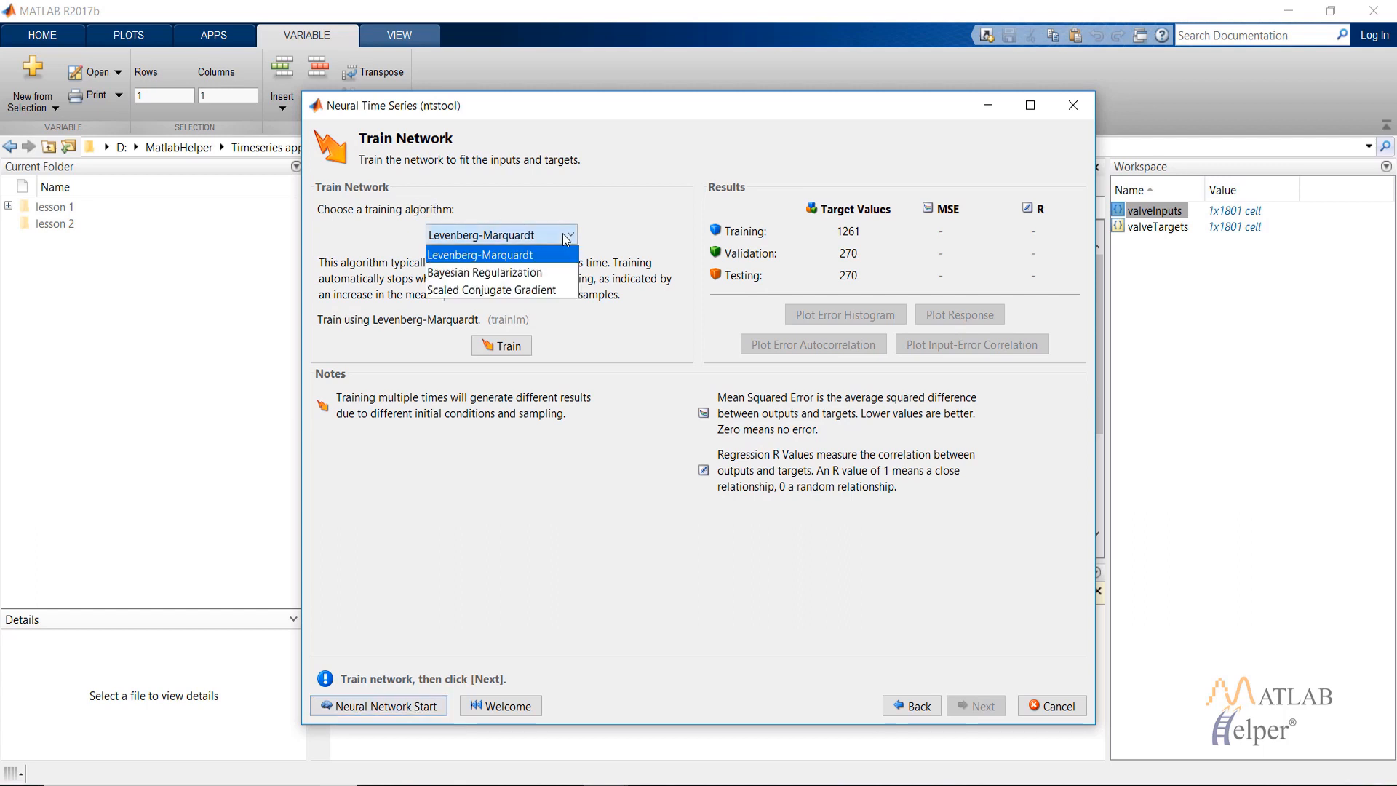
left_click(487, 273)
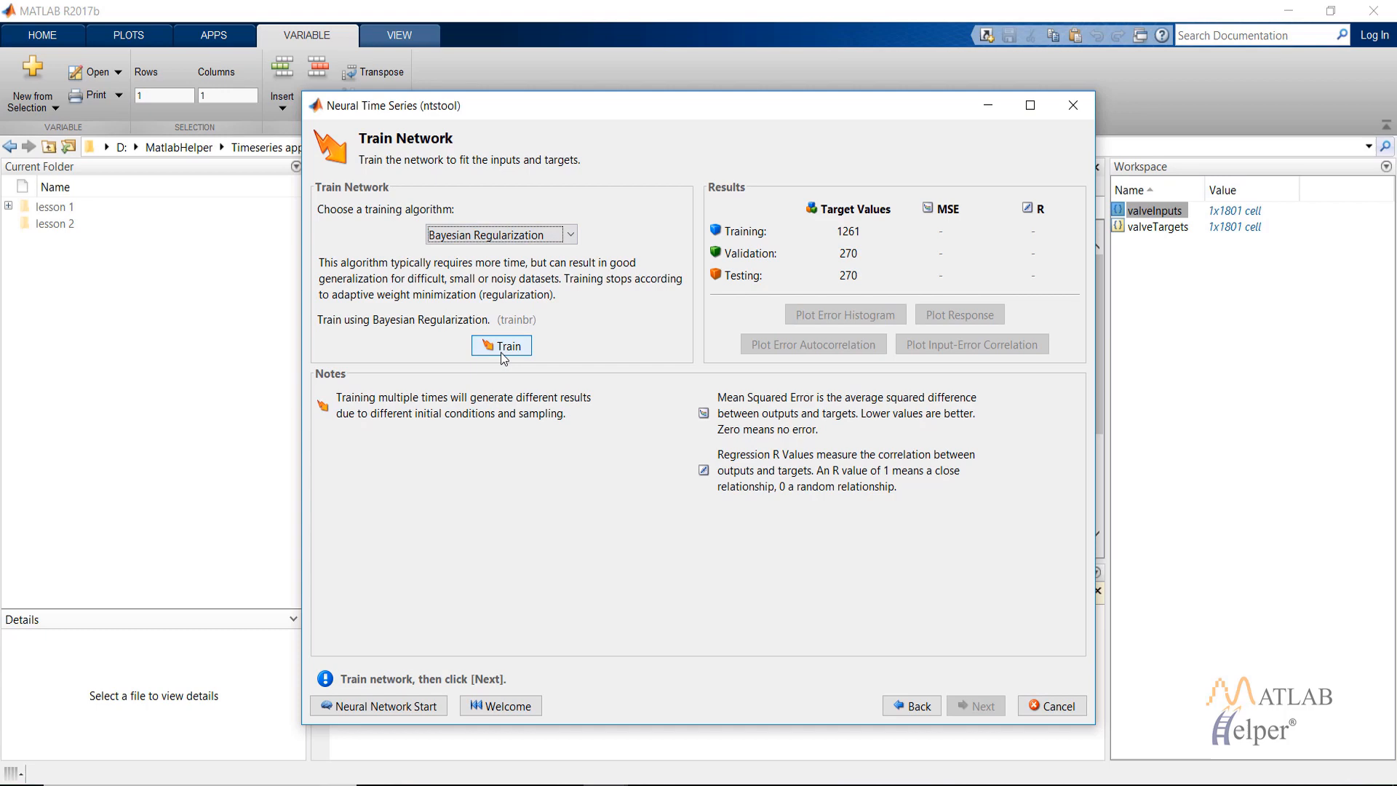
left_click(501, 346)
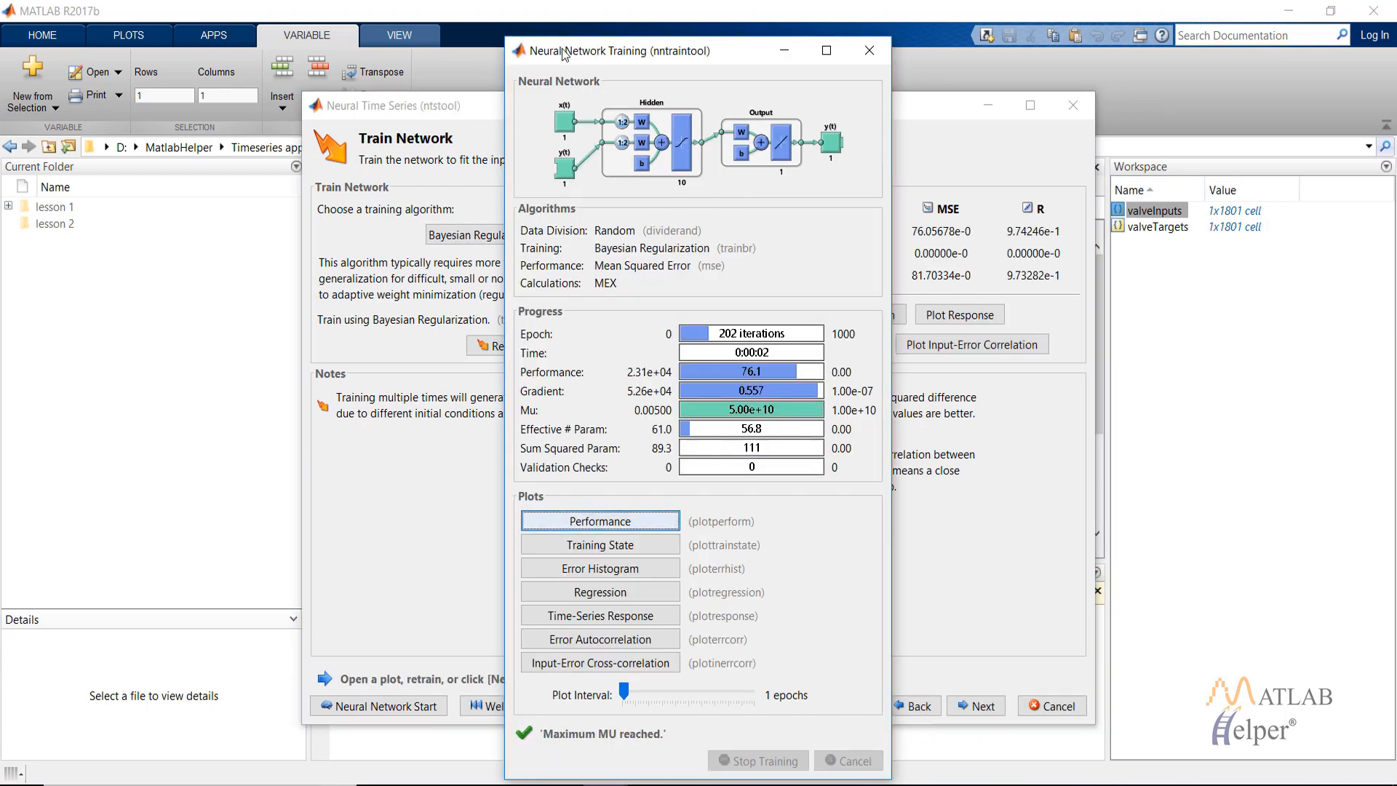
mouse_move(599, 521)
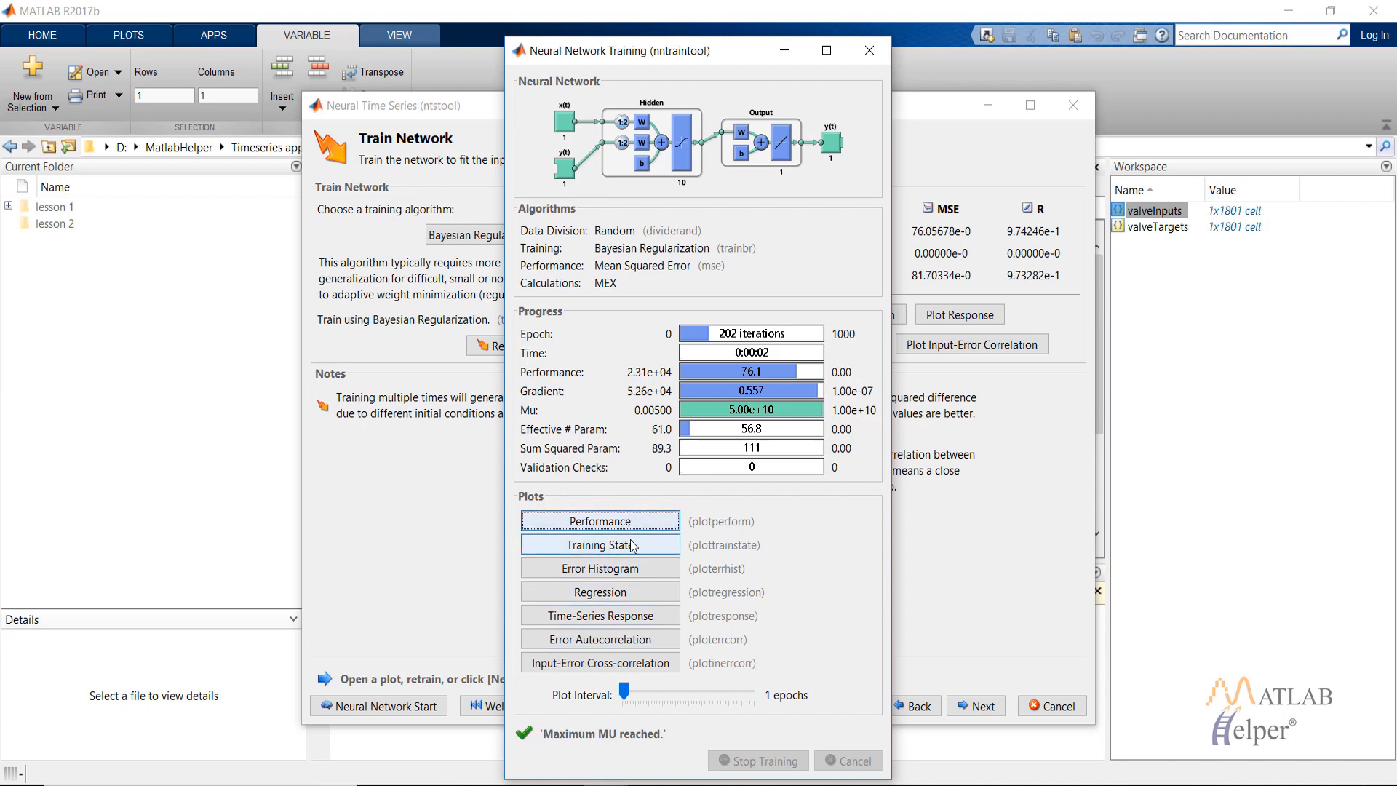
mouse_move(687, 588)
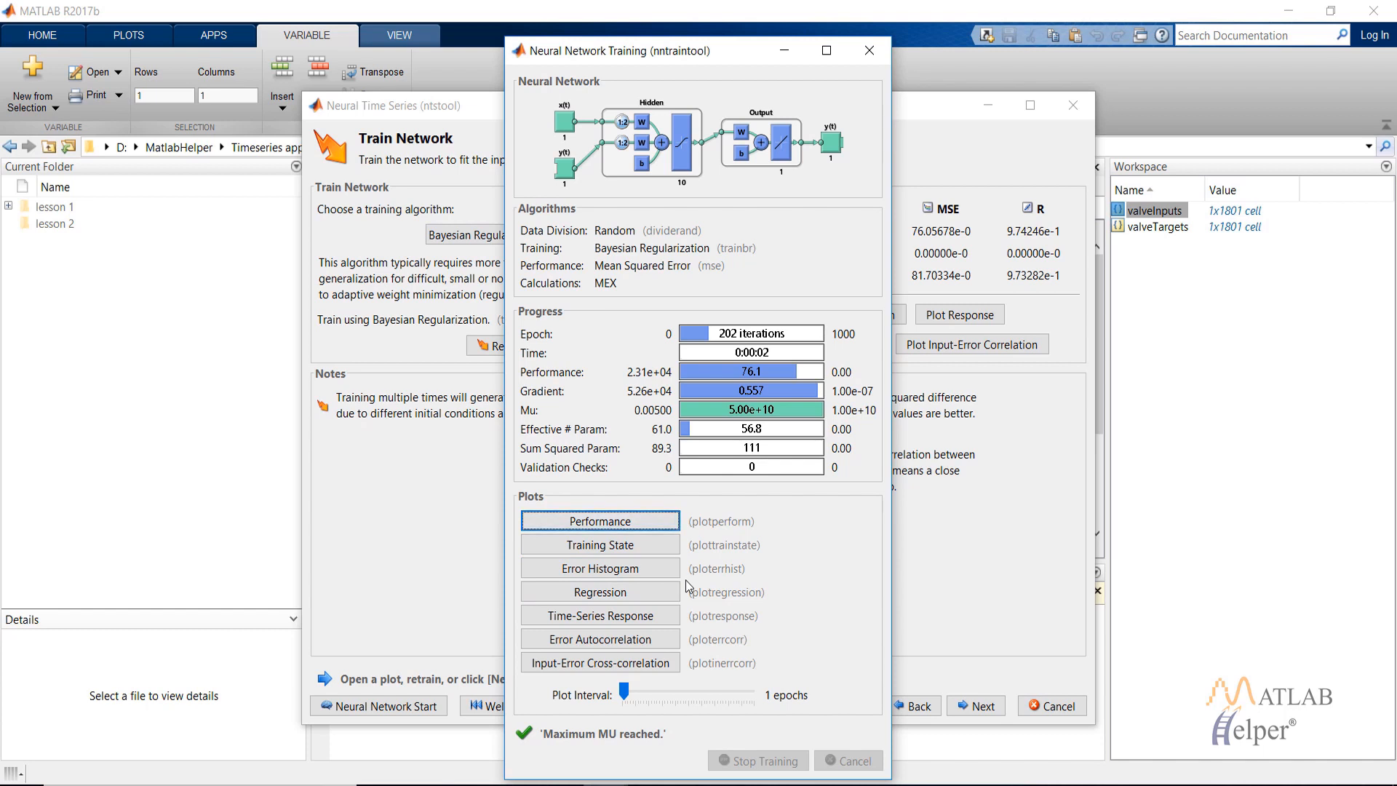
mouse_move(682, 608)
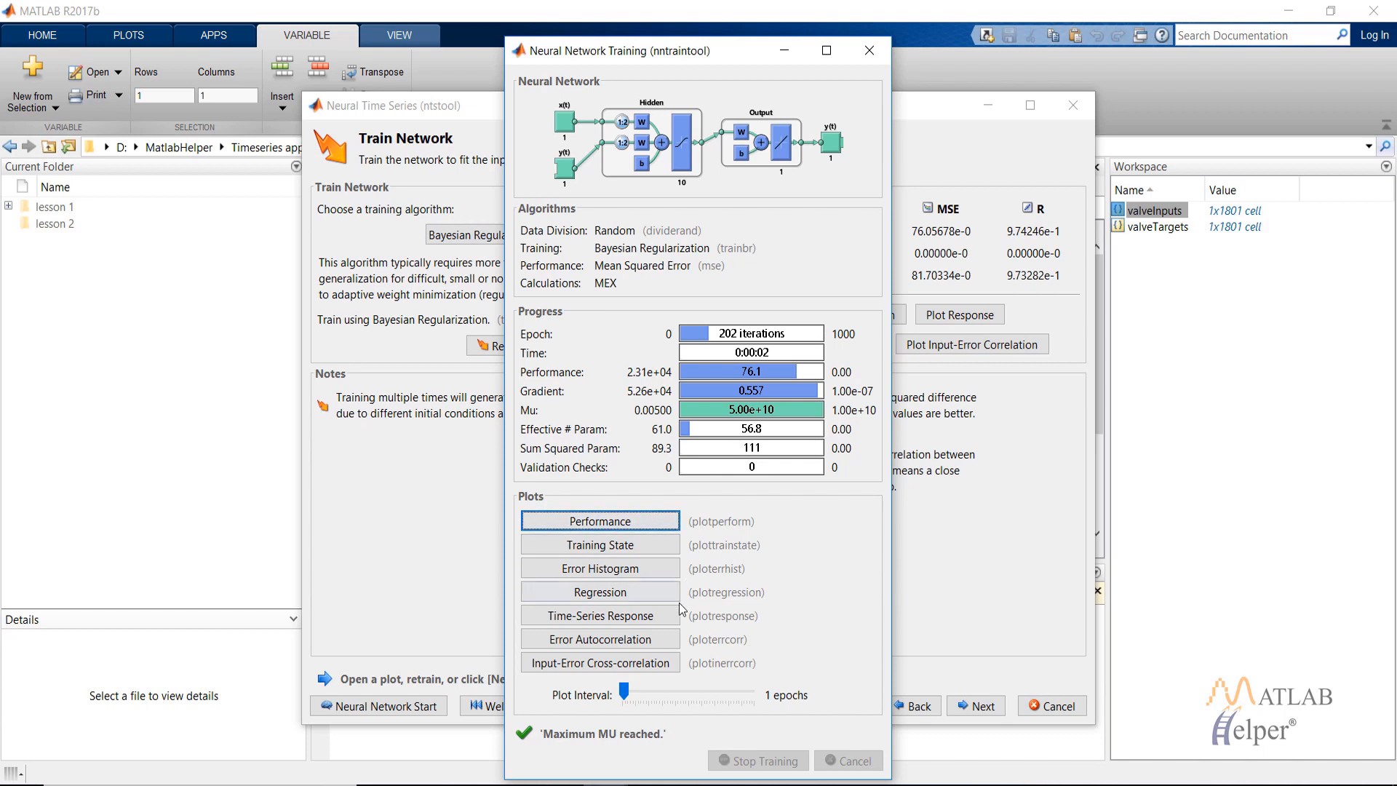
mouse_move(600, 615)
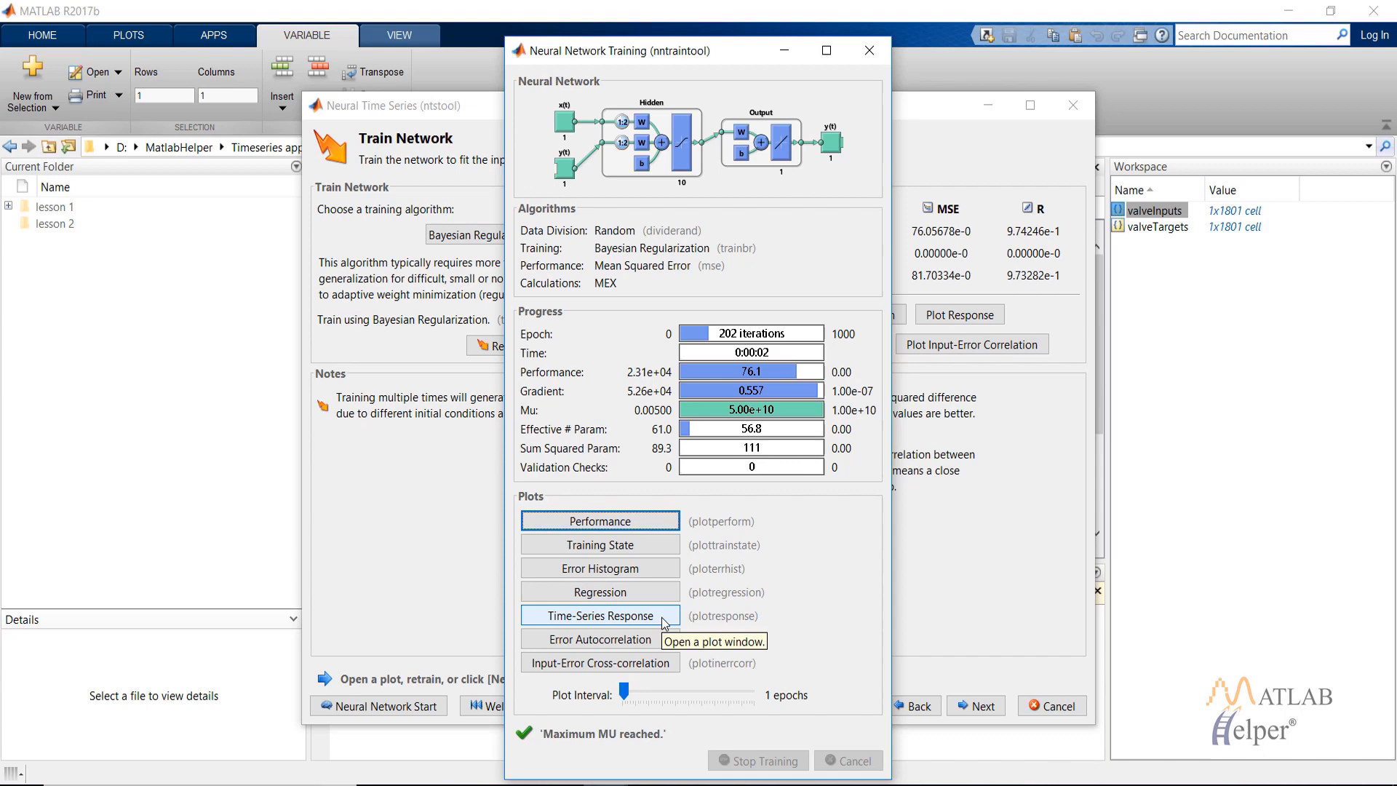
- Open the trained network's time-series response plot, then close it
left_click(599, 615)
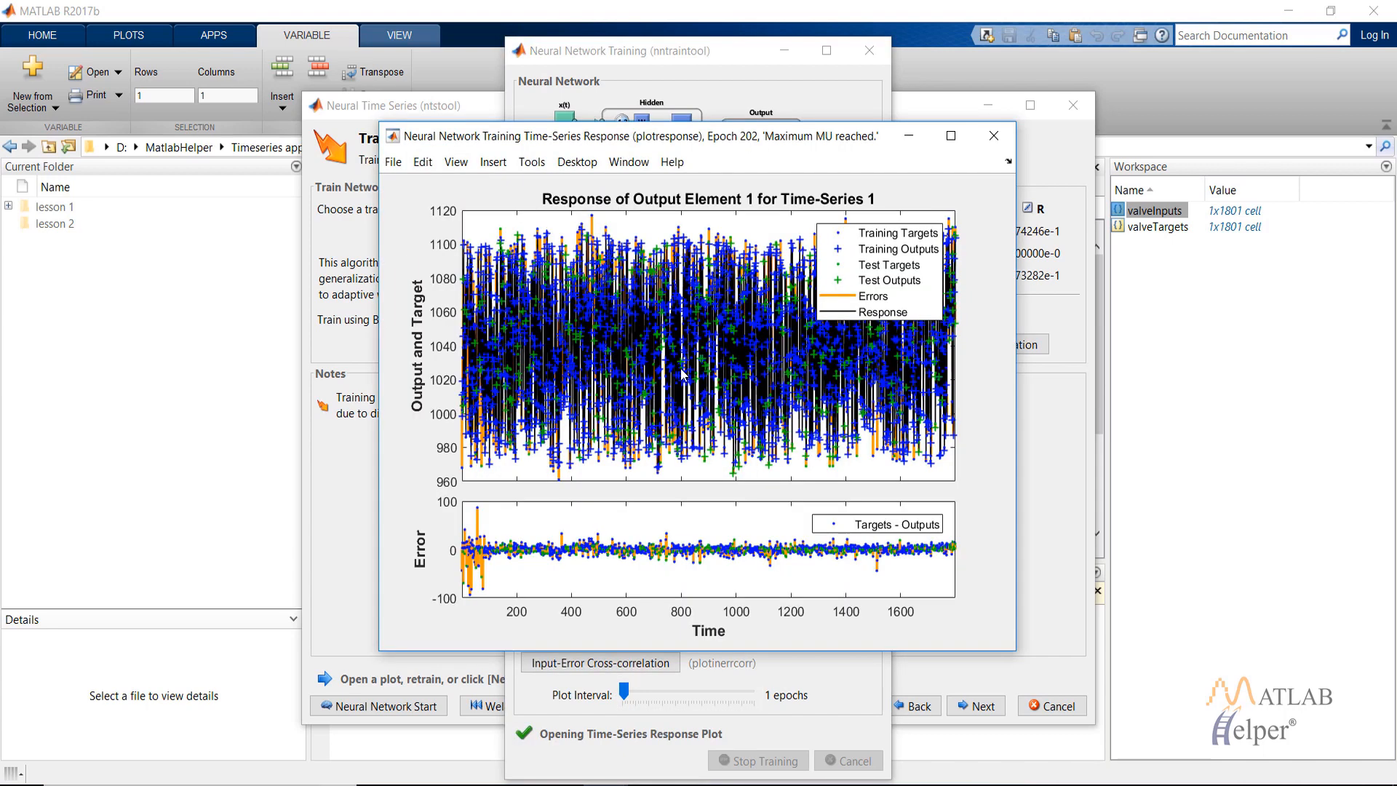
mouse_move(680, 373)
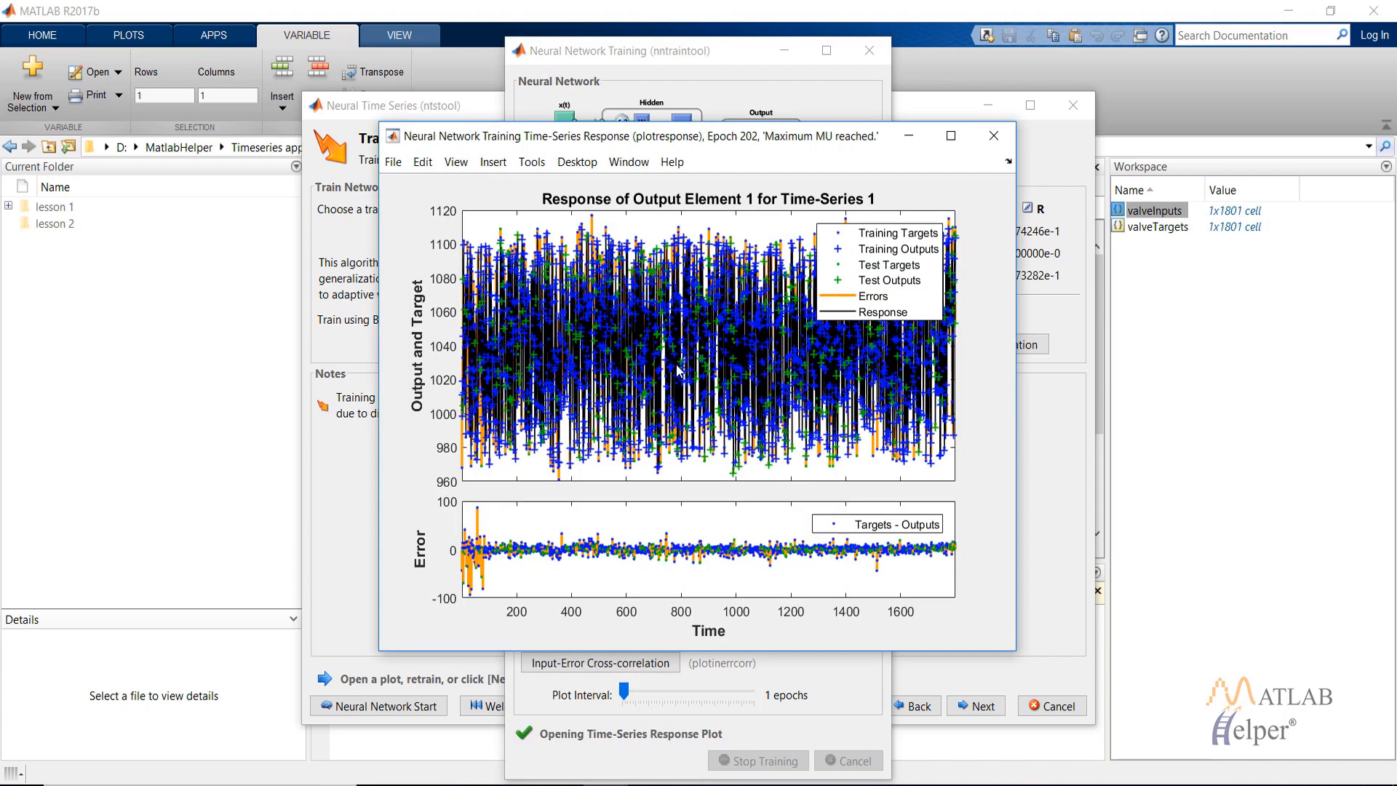
mouse_move(1320, 725)
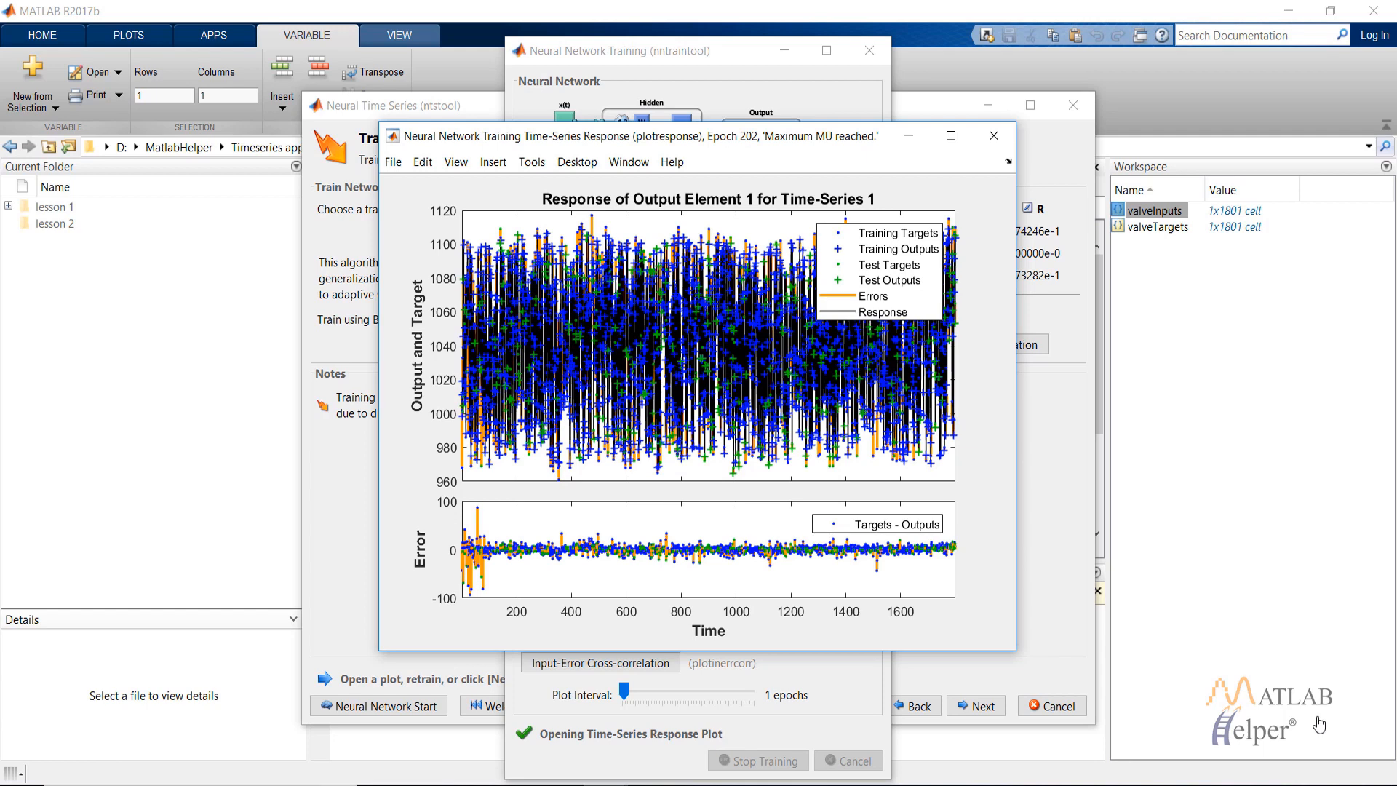
mouse_move(823, 378)
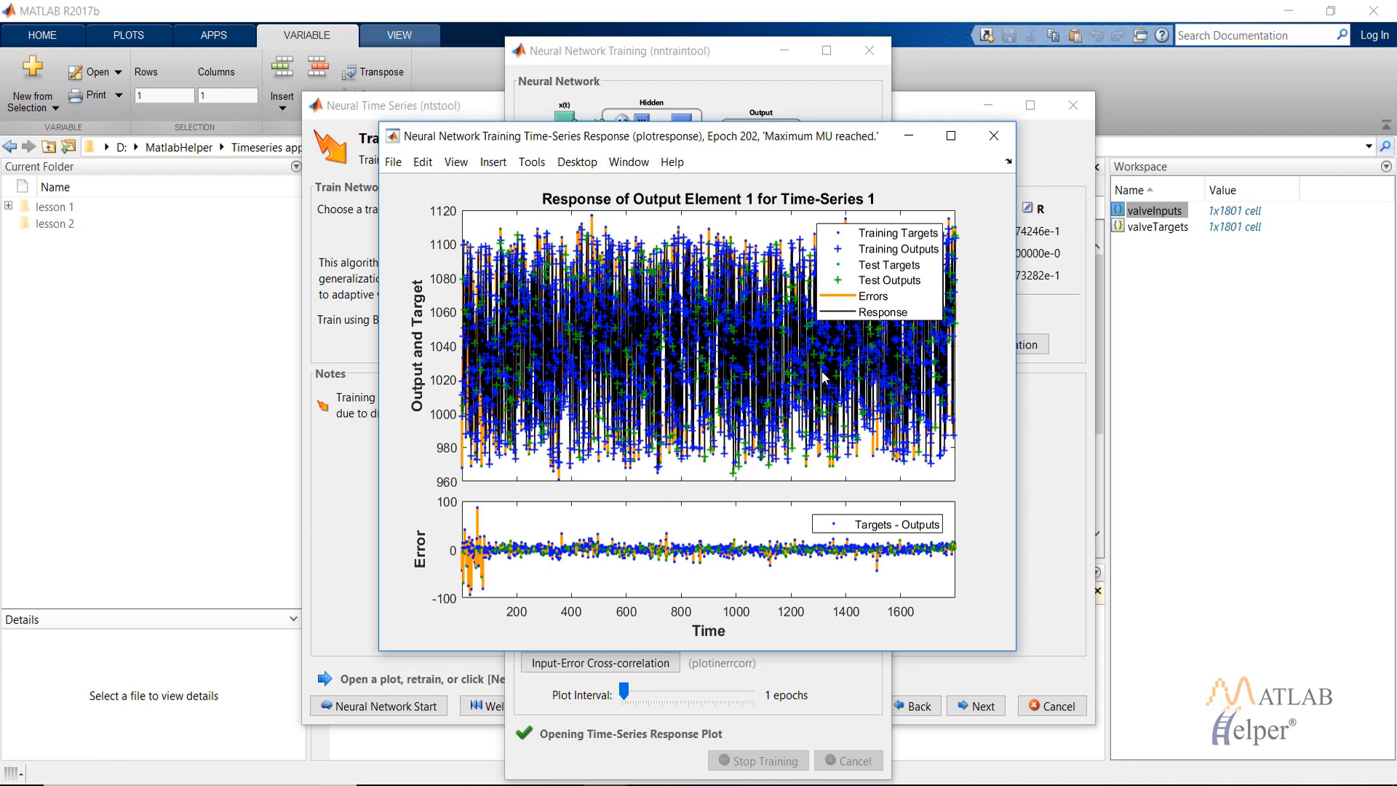
mouse_move(697, 374)
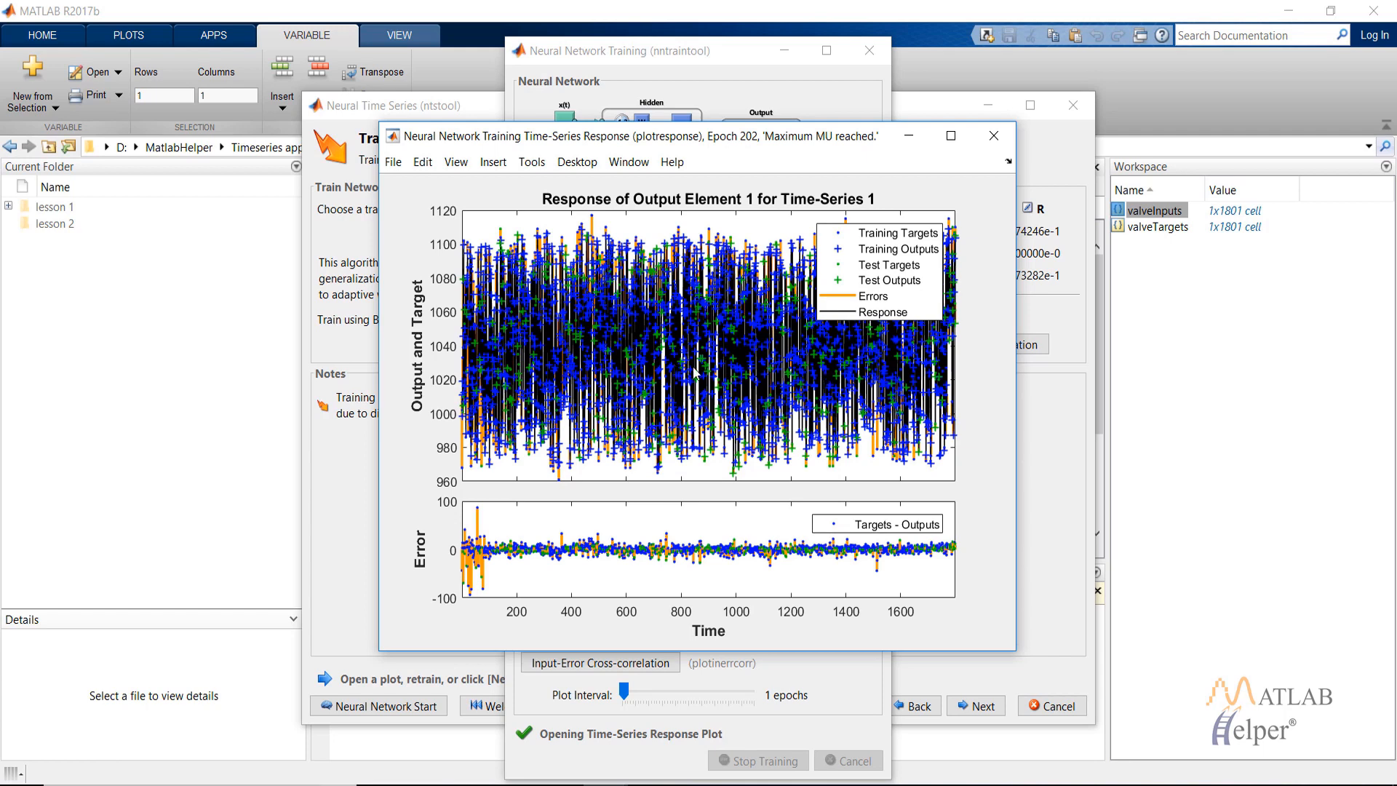
mouse_move(481, 517)
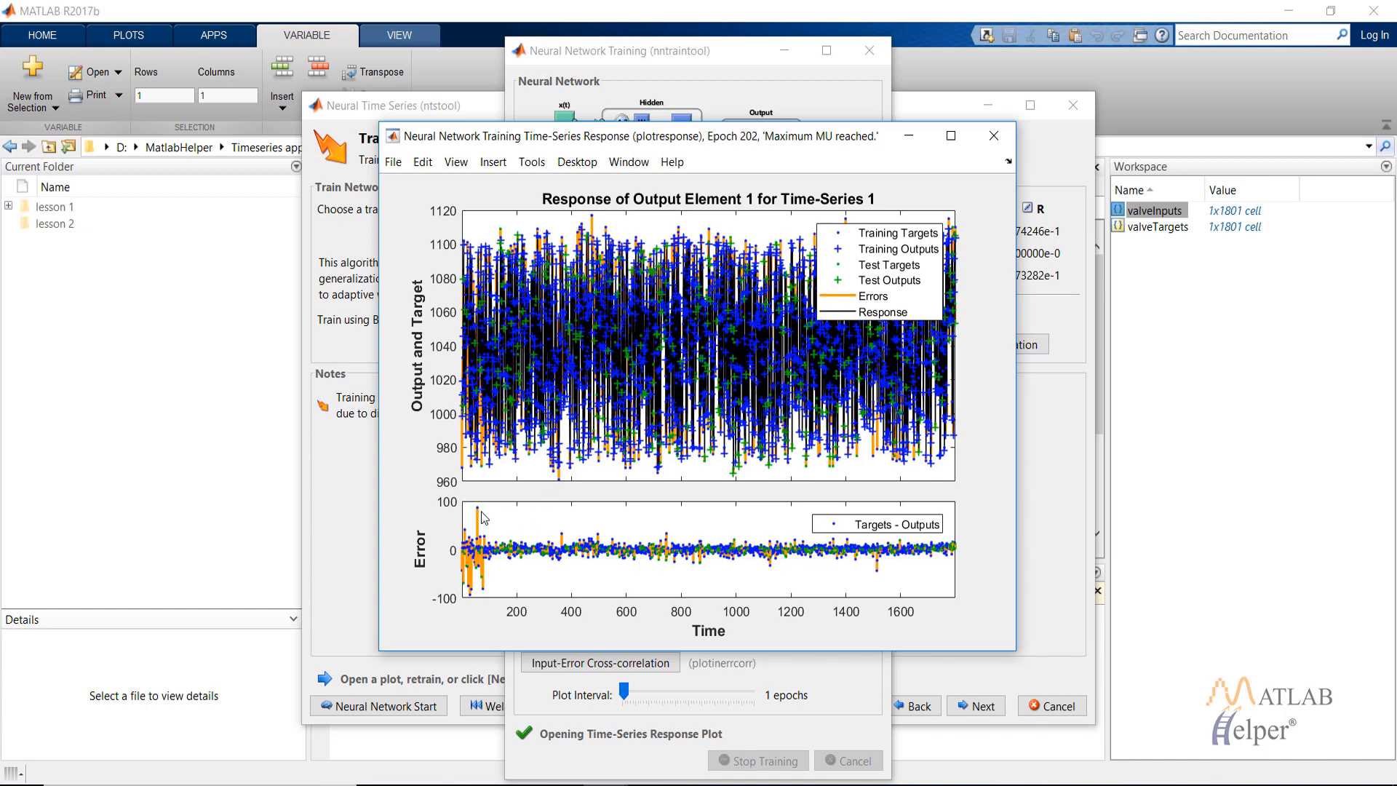
mouse_move(398, 587)
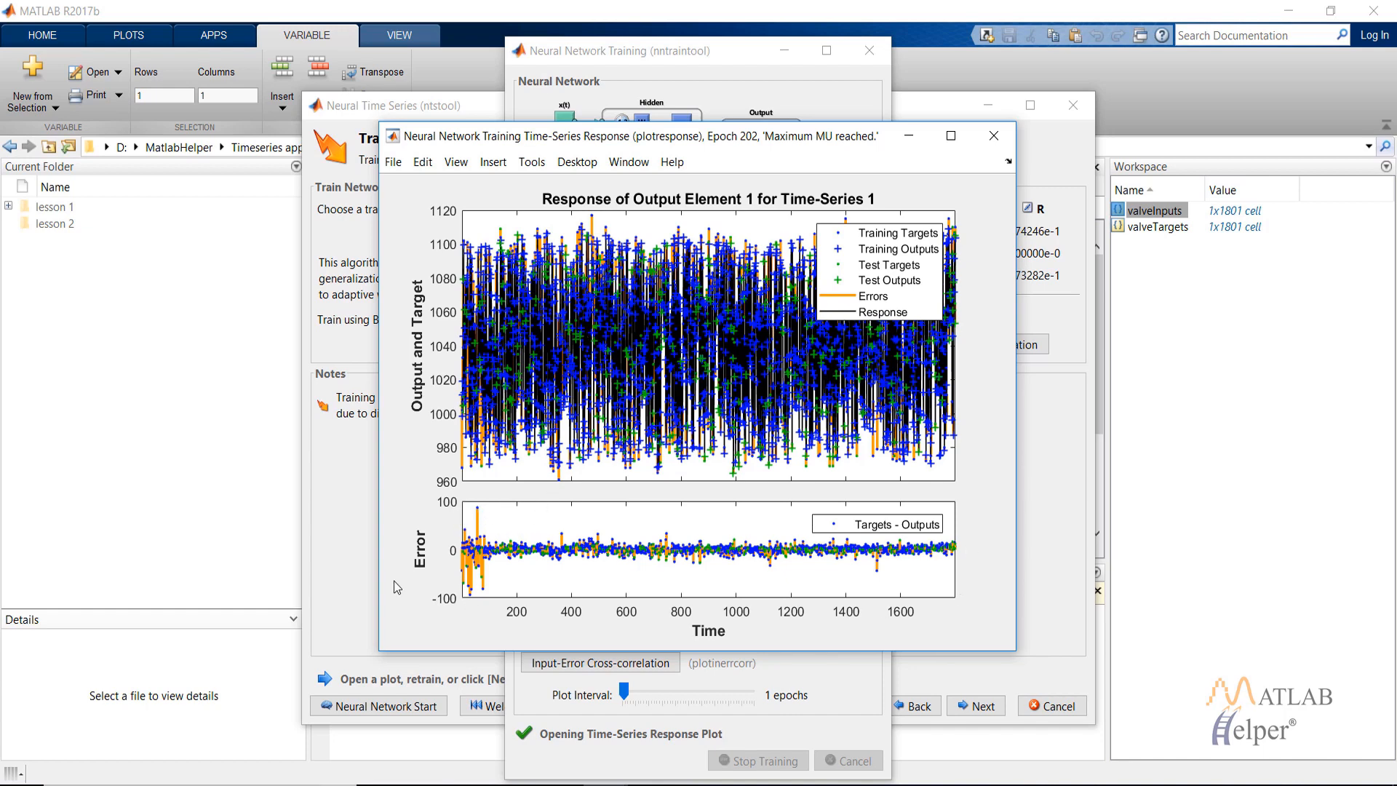
mouse_move(771, 396)
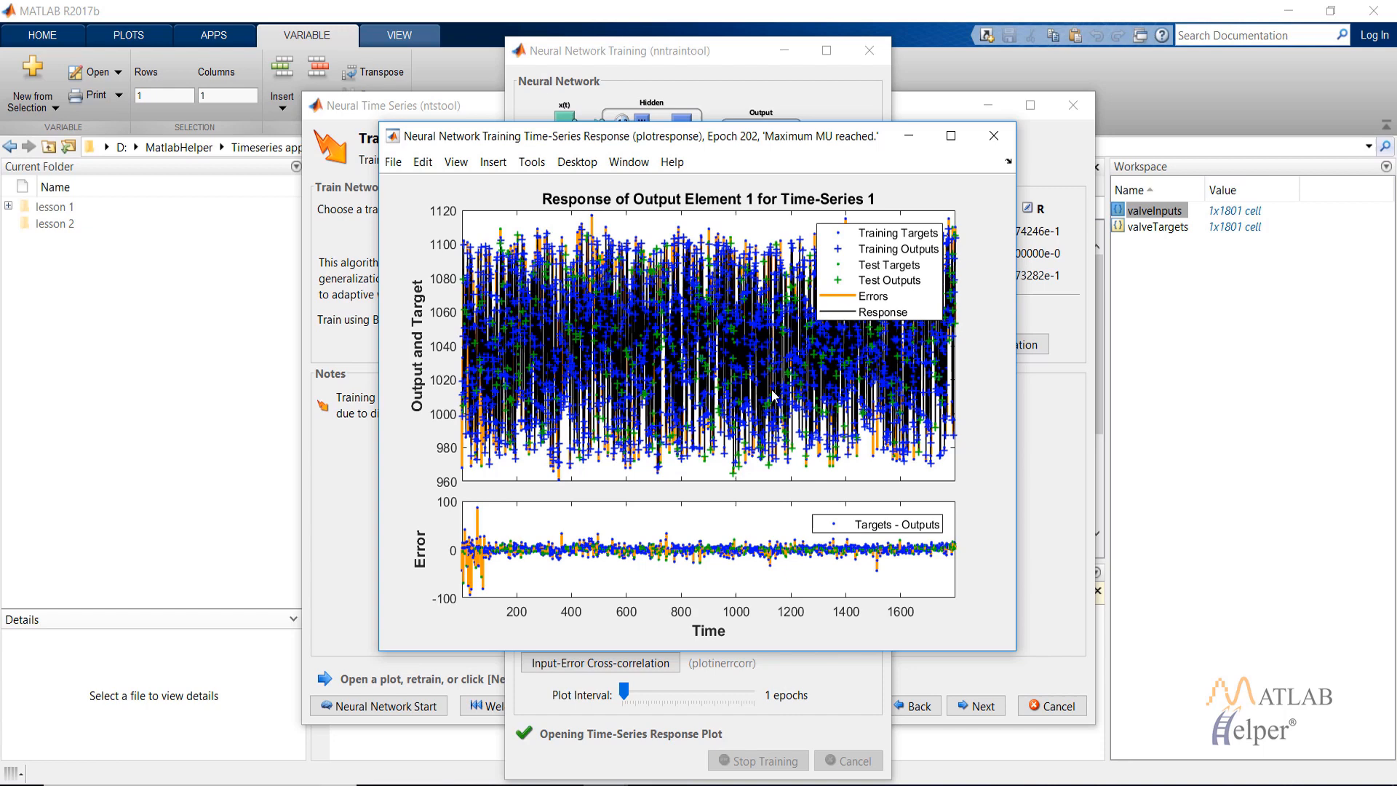
mouse_move(945, 263)
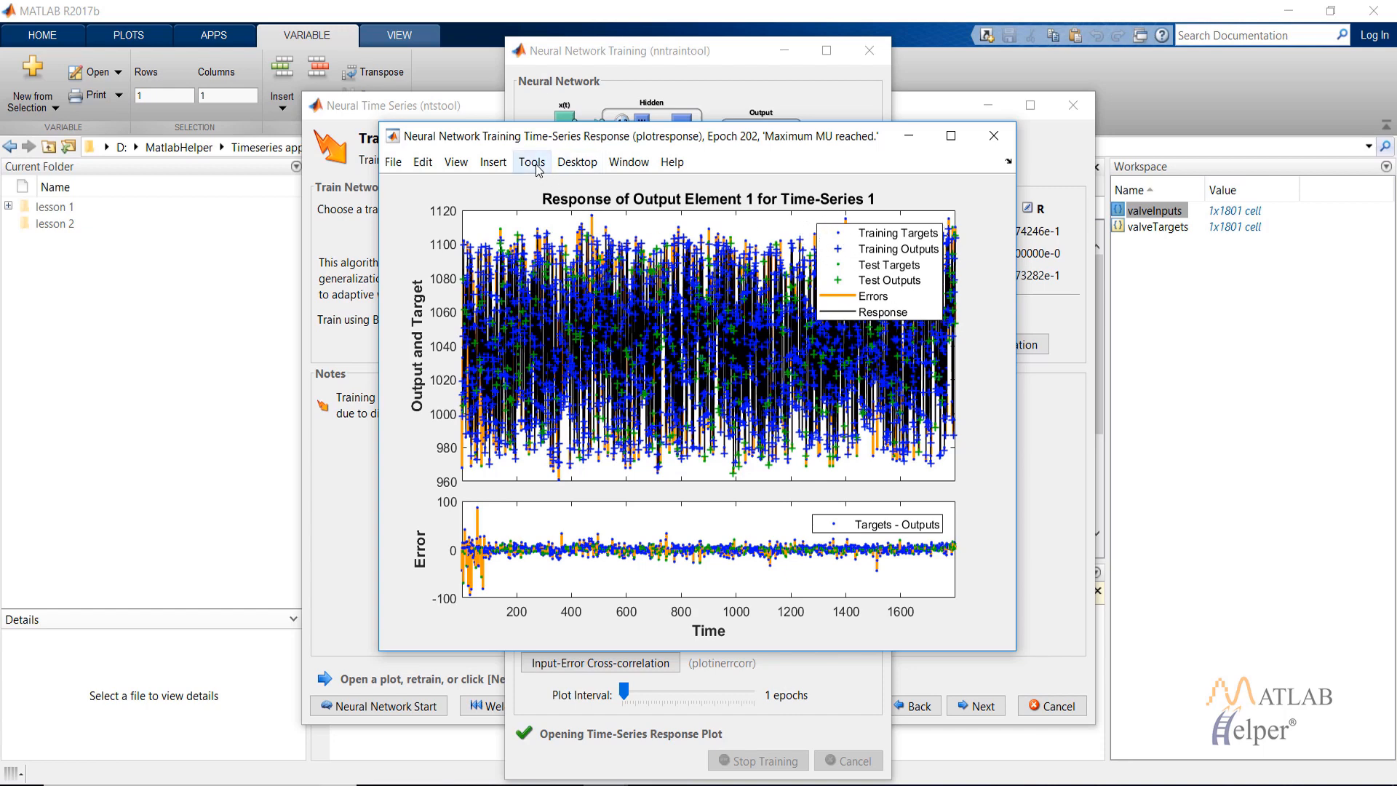
left_click(532, 162)
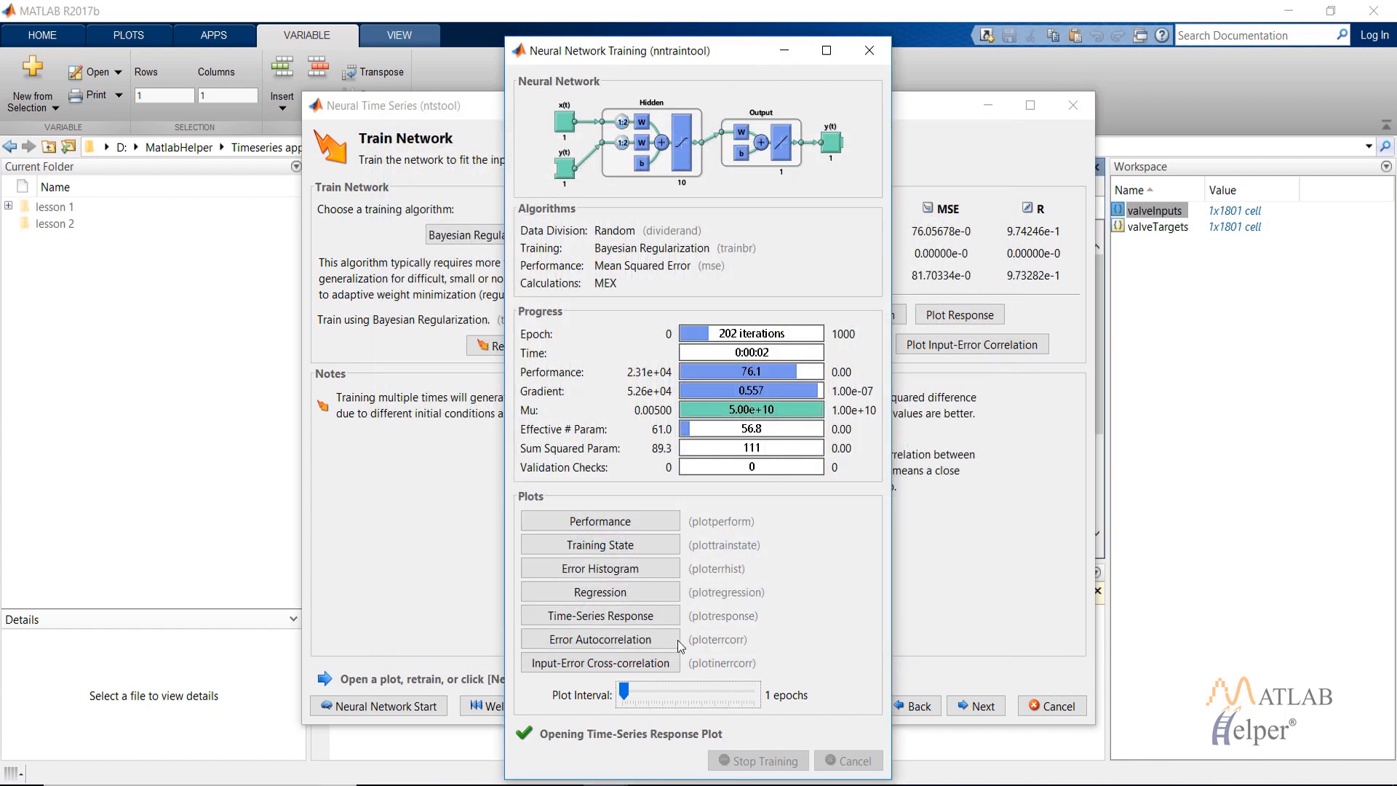
mouse_move(599, 639)
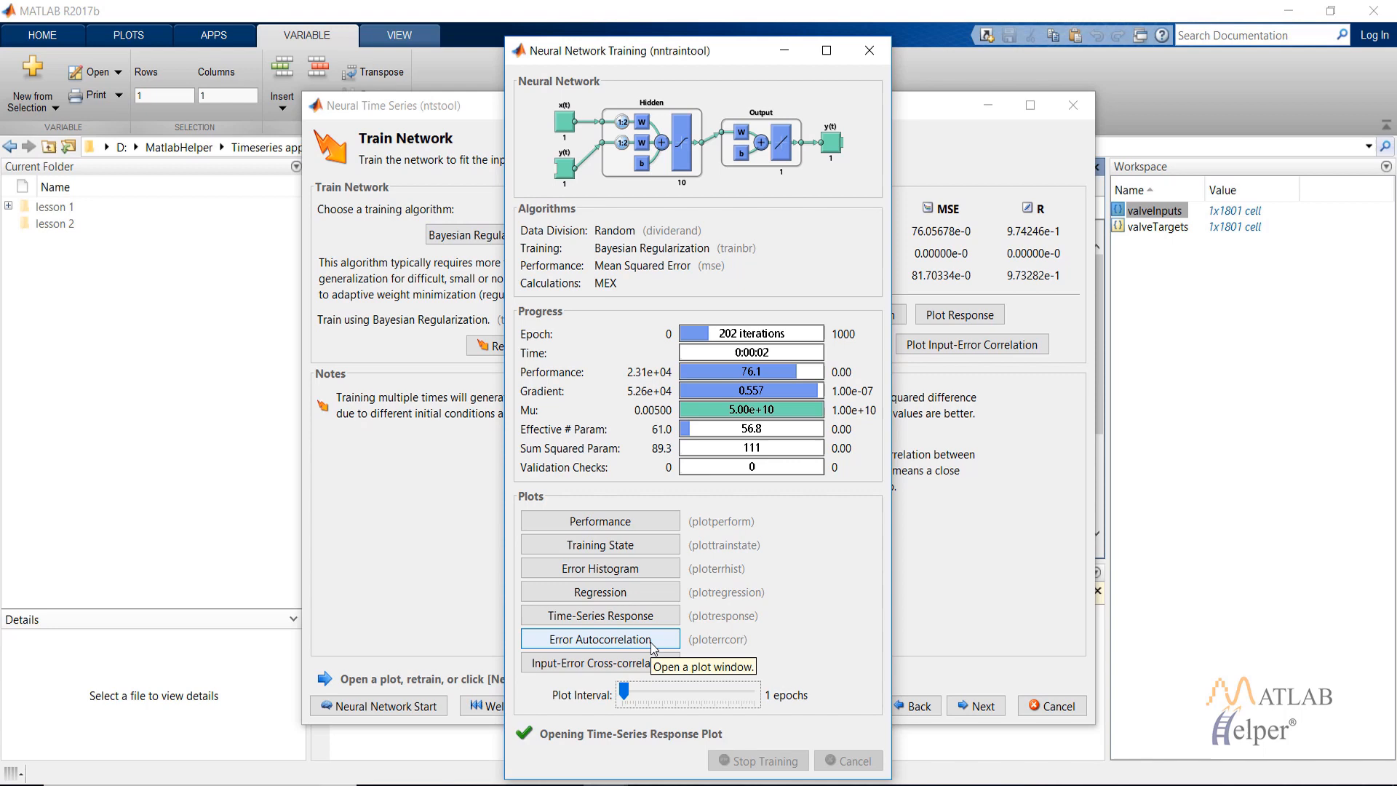
left_click(599, 639)
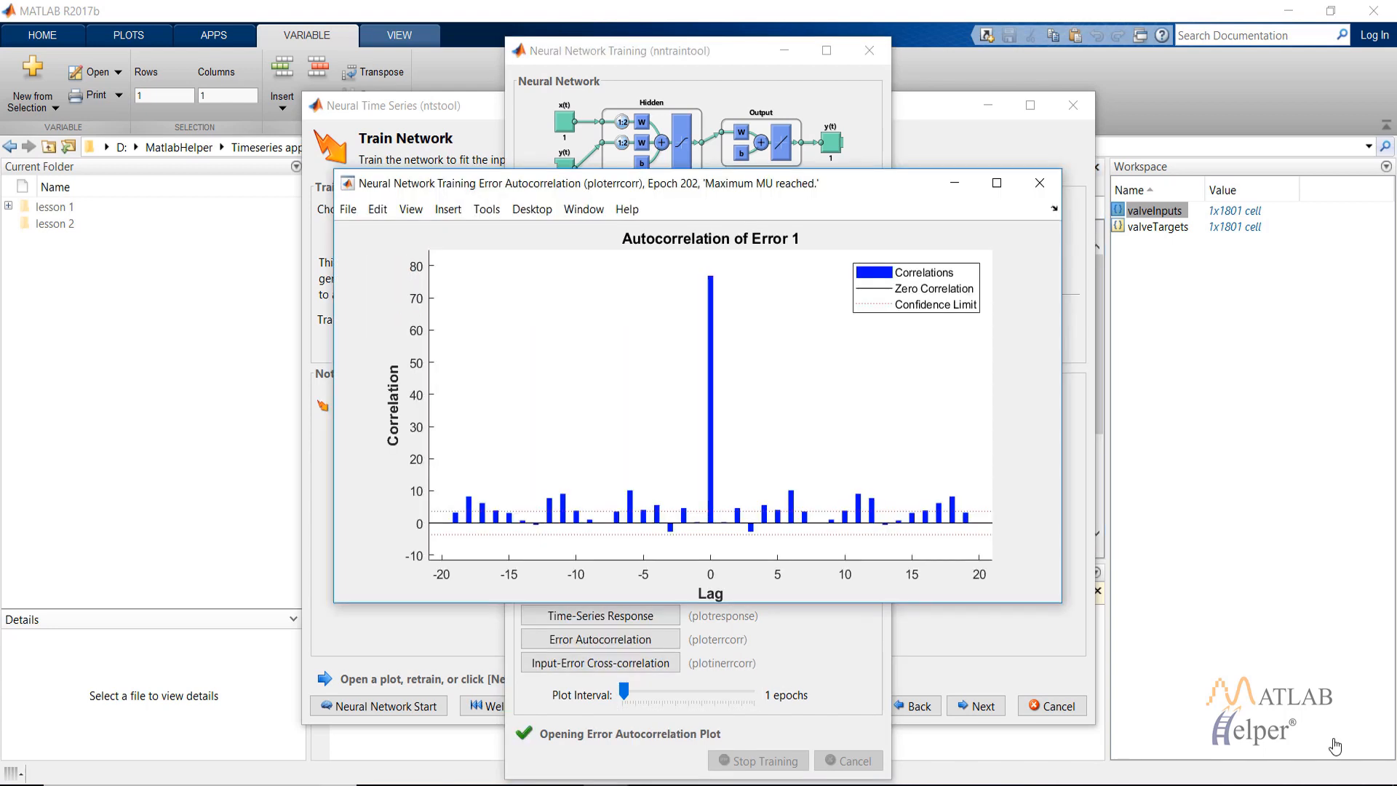
mouse_move(770, 397)
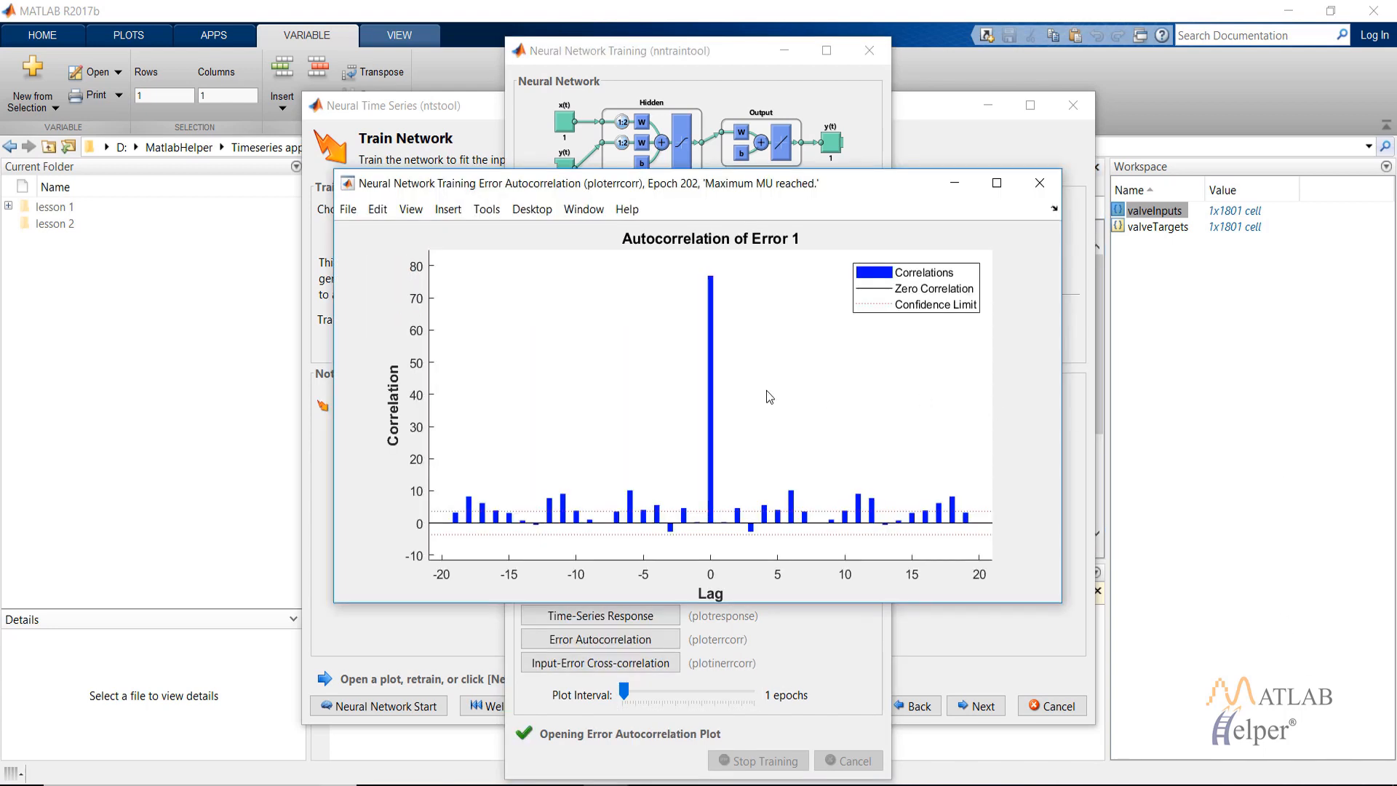
mouse_move(779, 385)
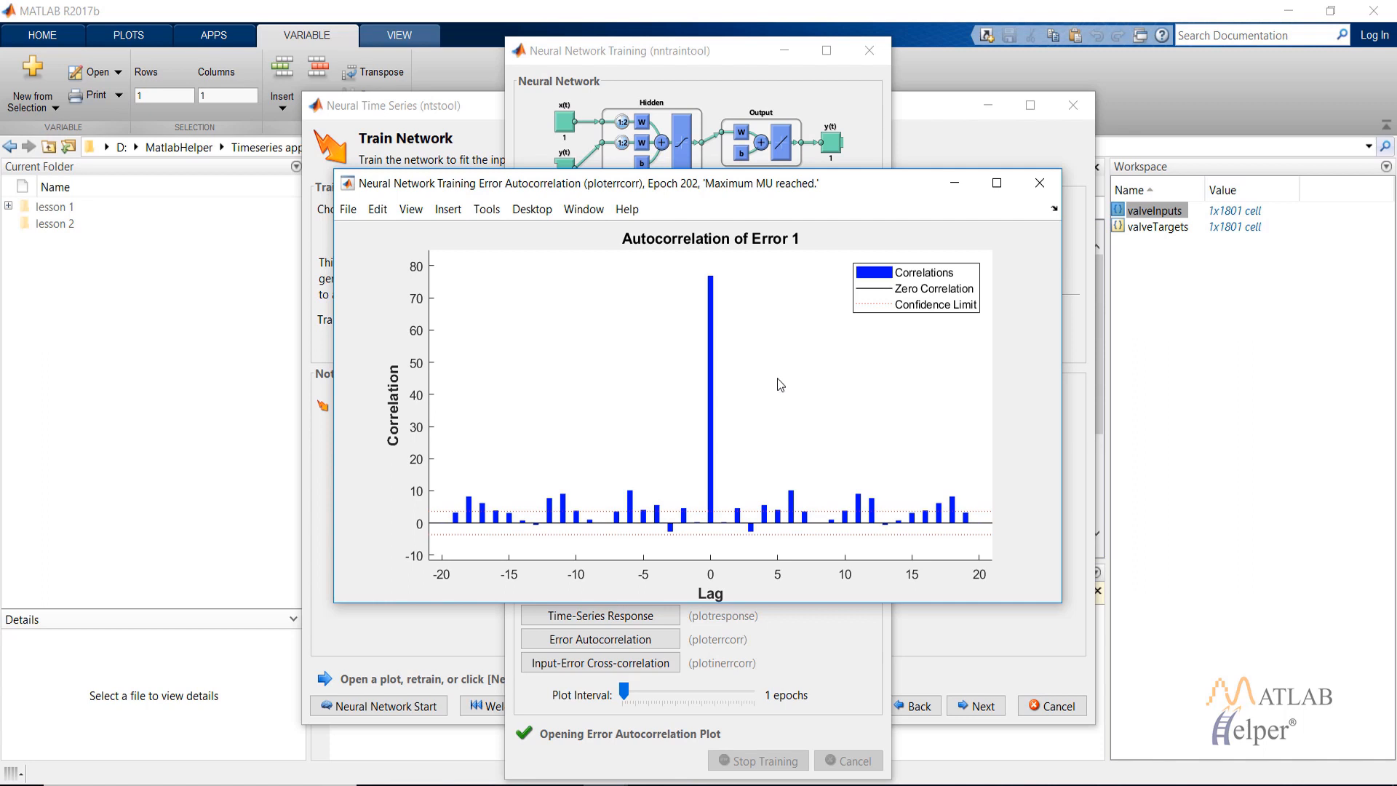
mouse_move(719, 588)
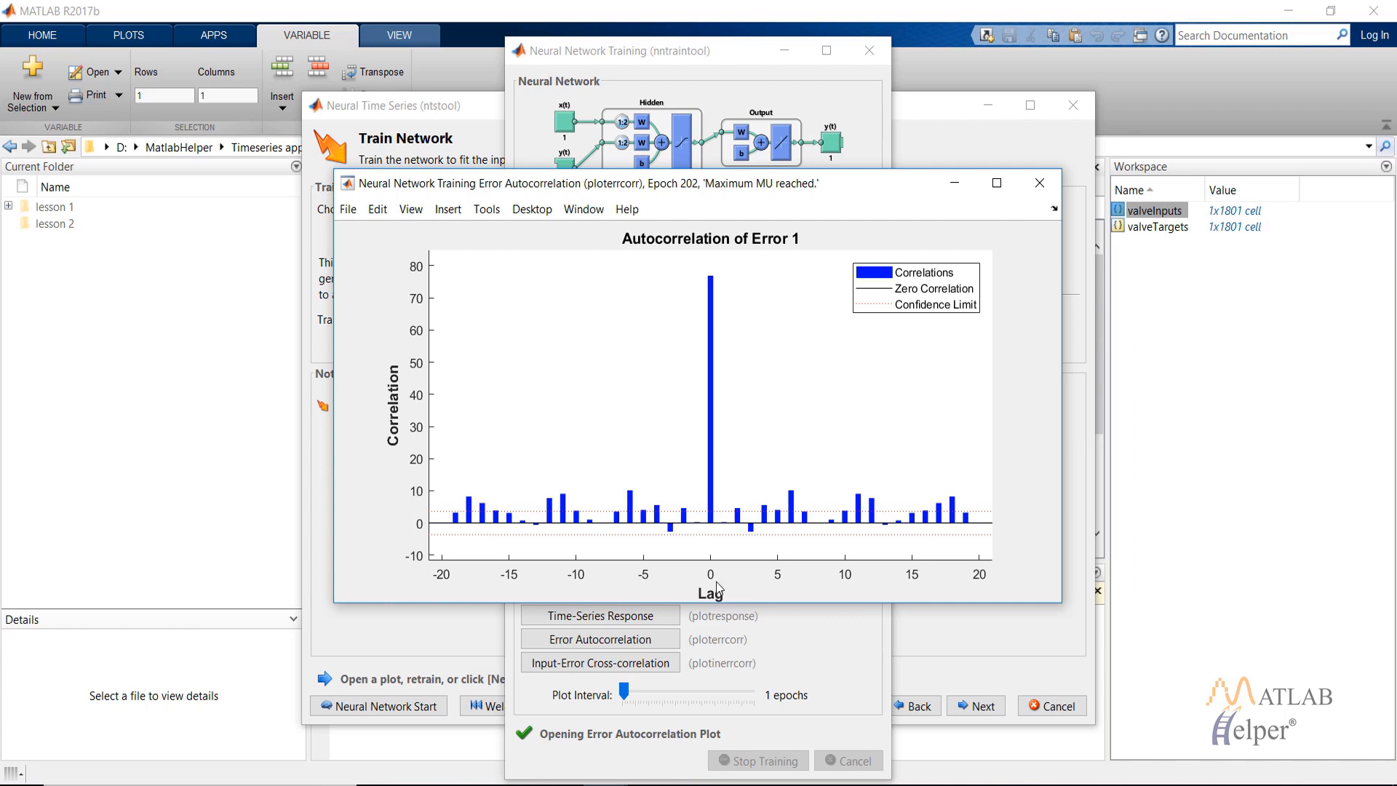
mouse_move(722, 301)
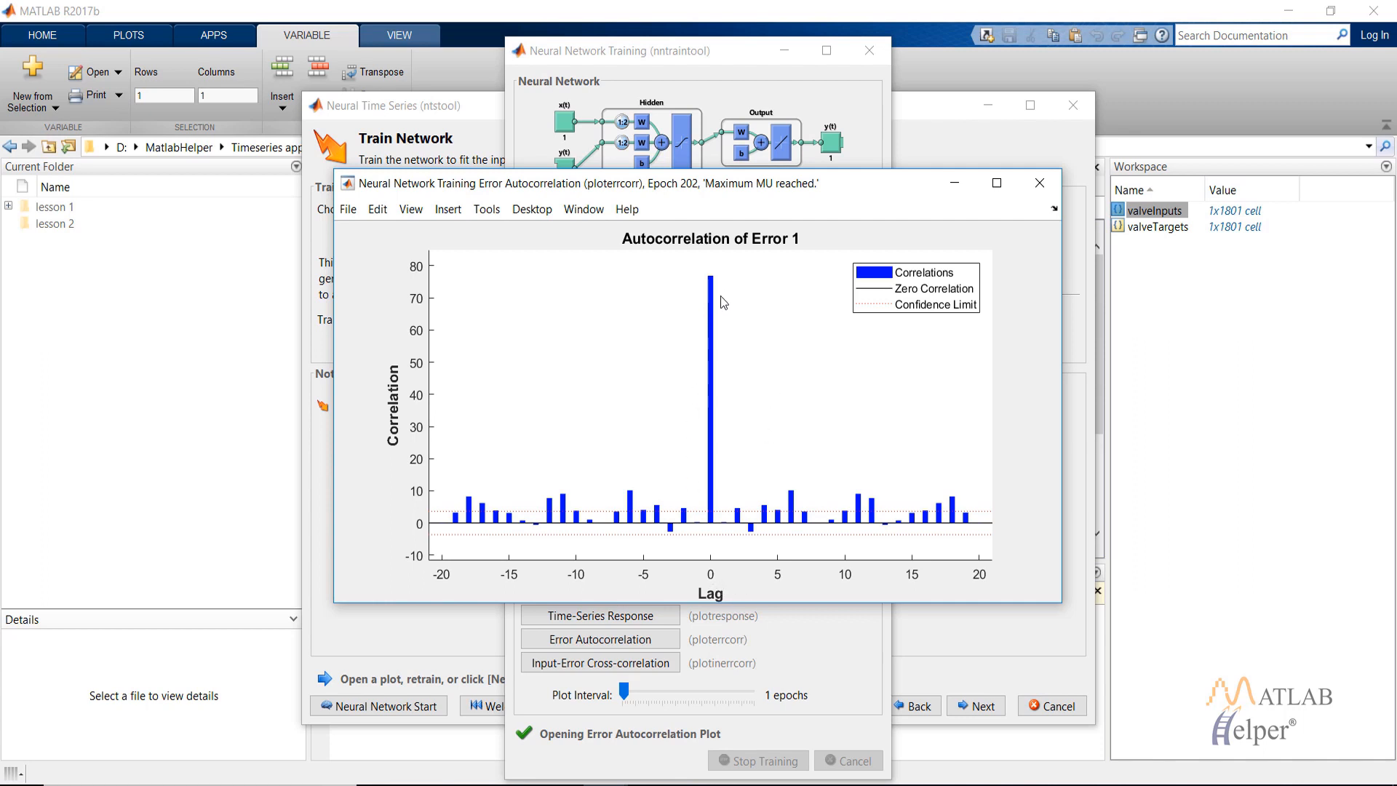
mouse_move(710, 370)
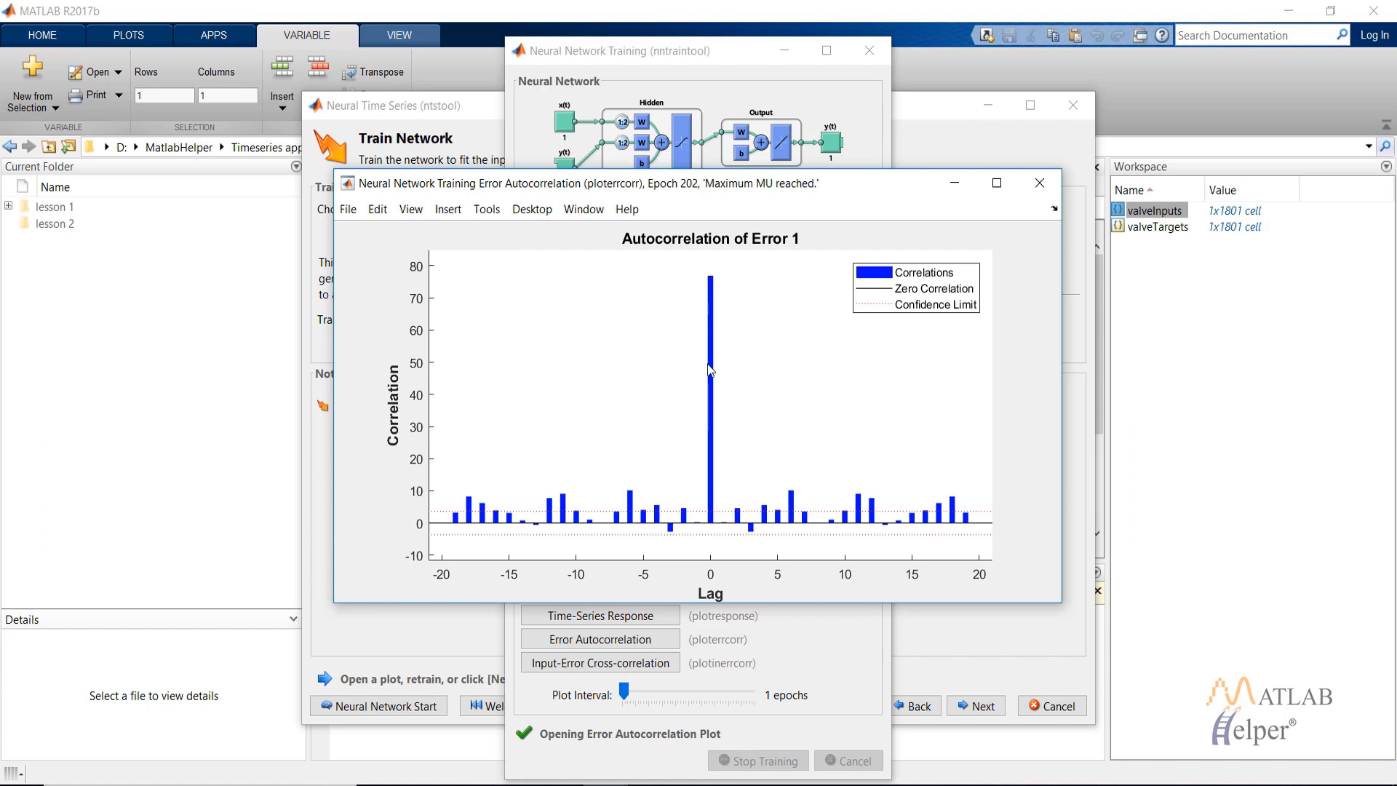
mouse_move(722, 476)
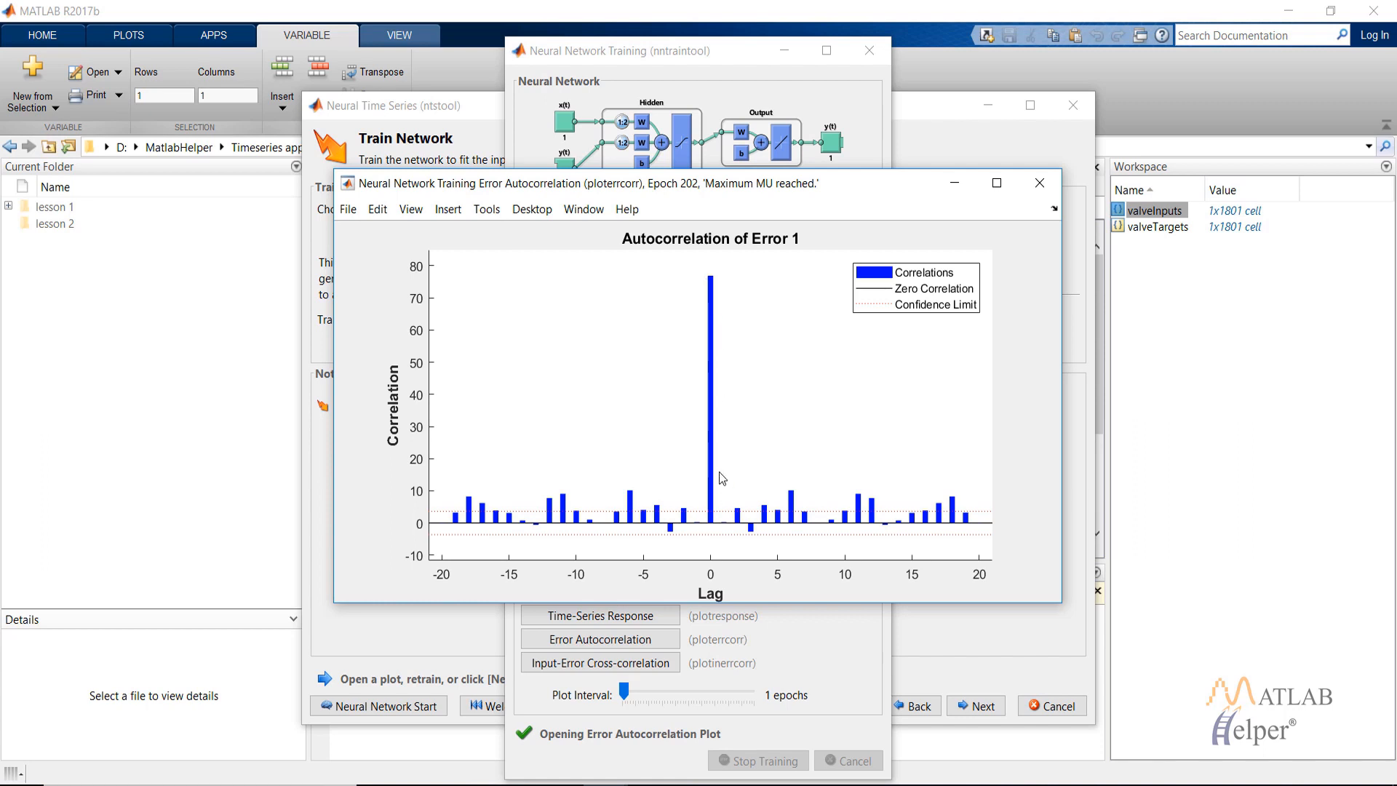
mouse_move(445, 510)
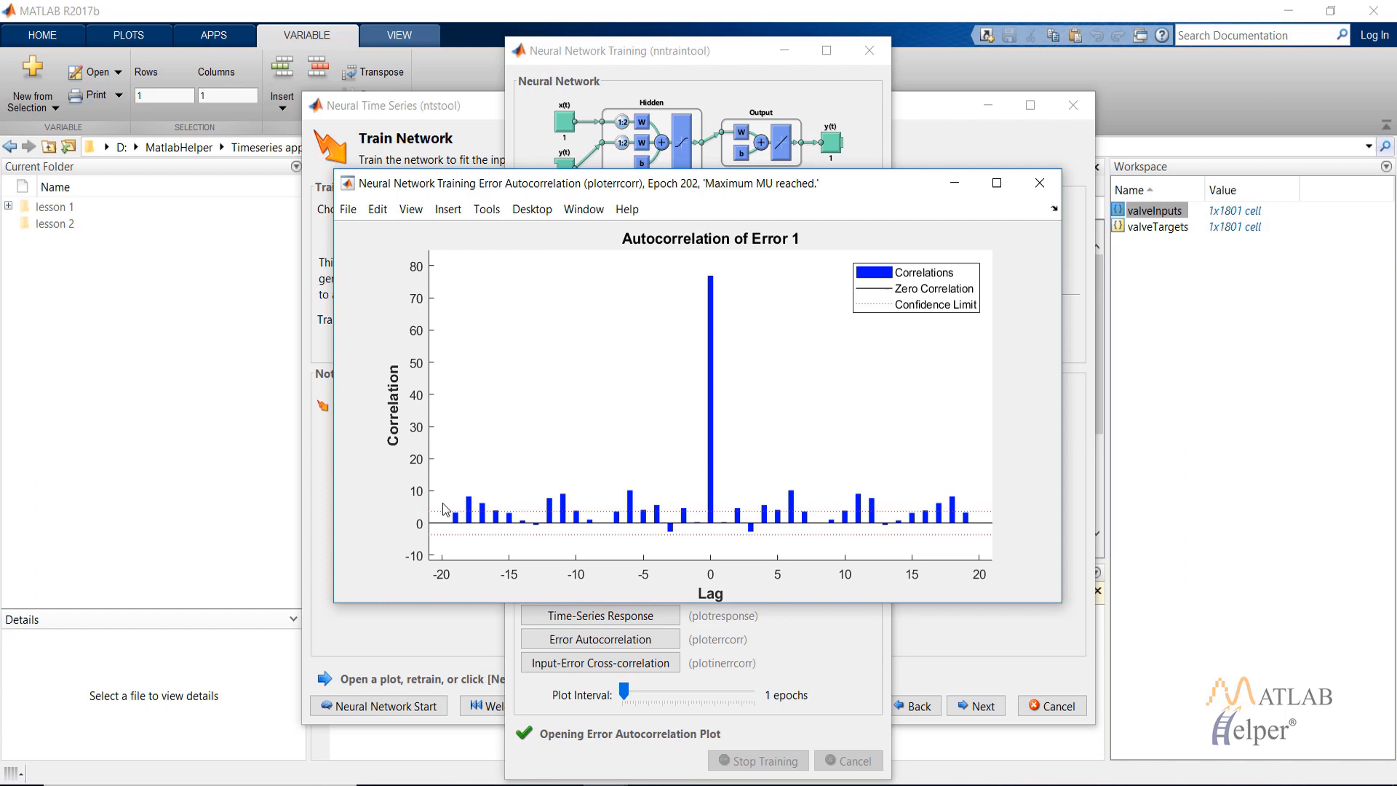
mouse_move(702, 523)
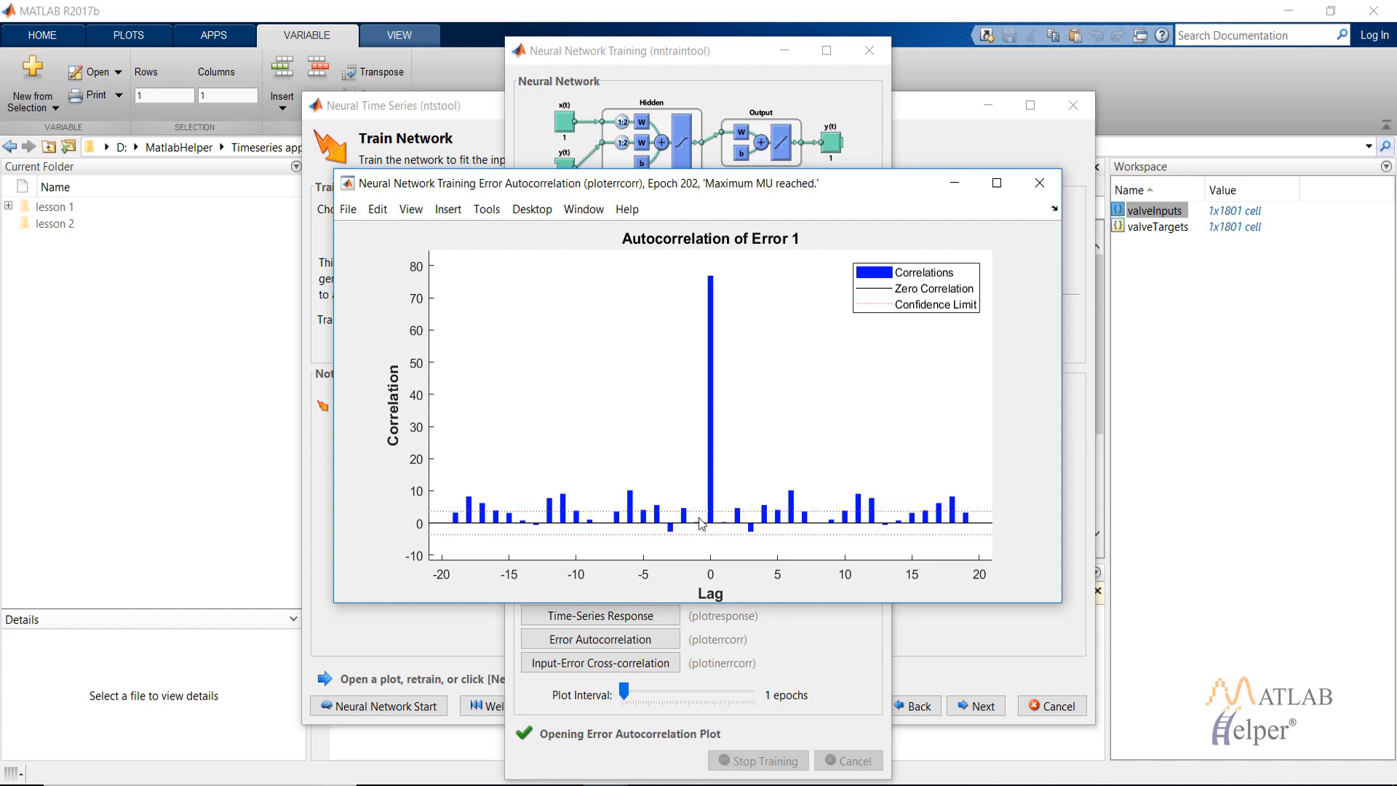
mouse_move(768, 510)
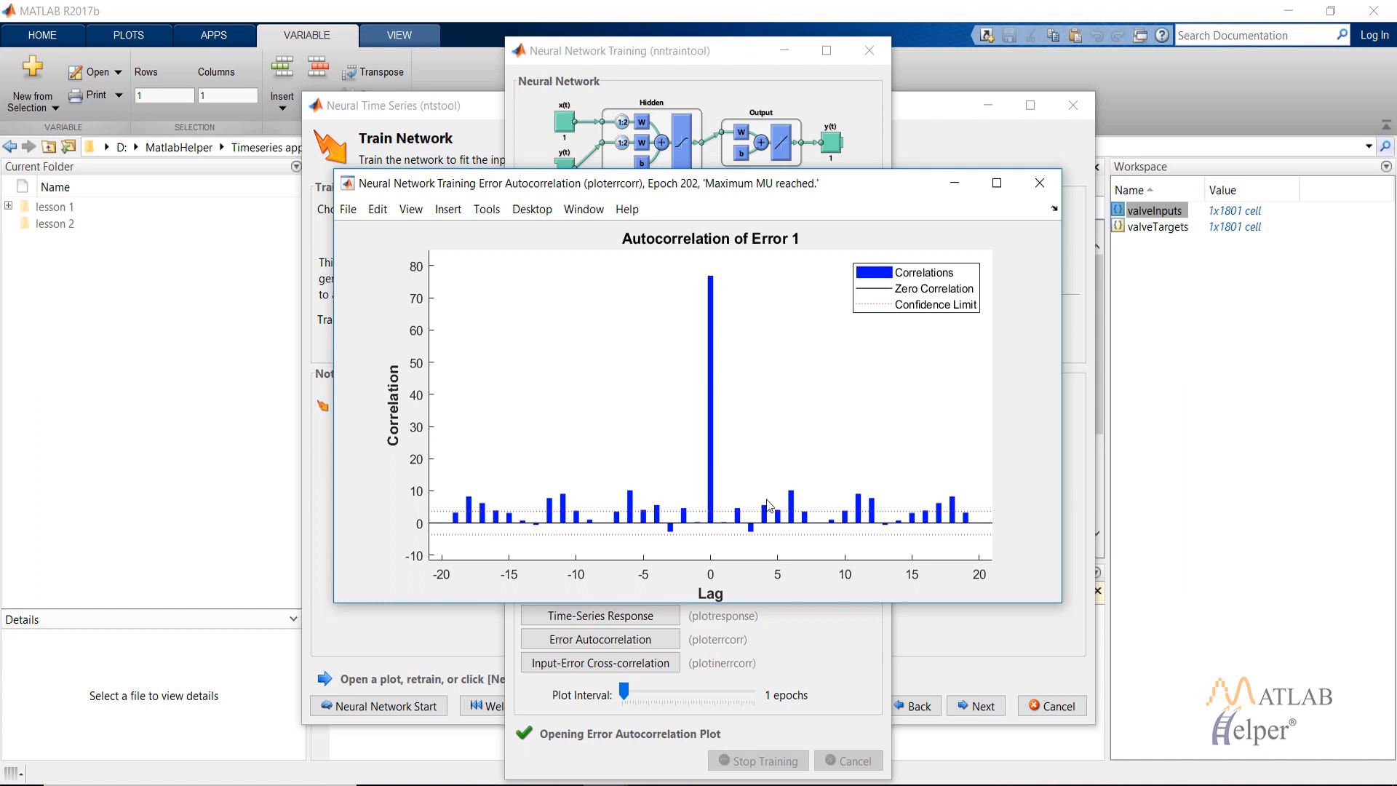
mouse_move(734, 489)
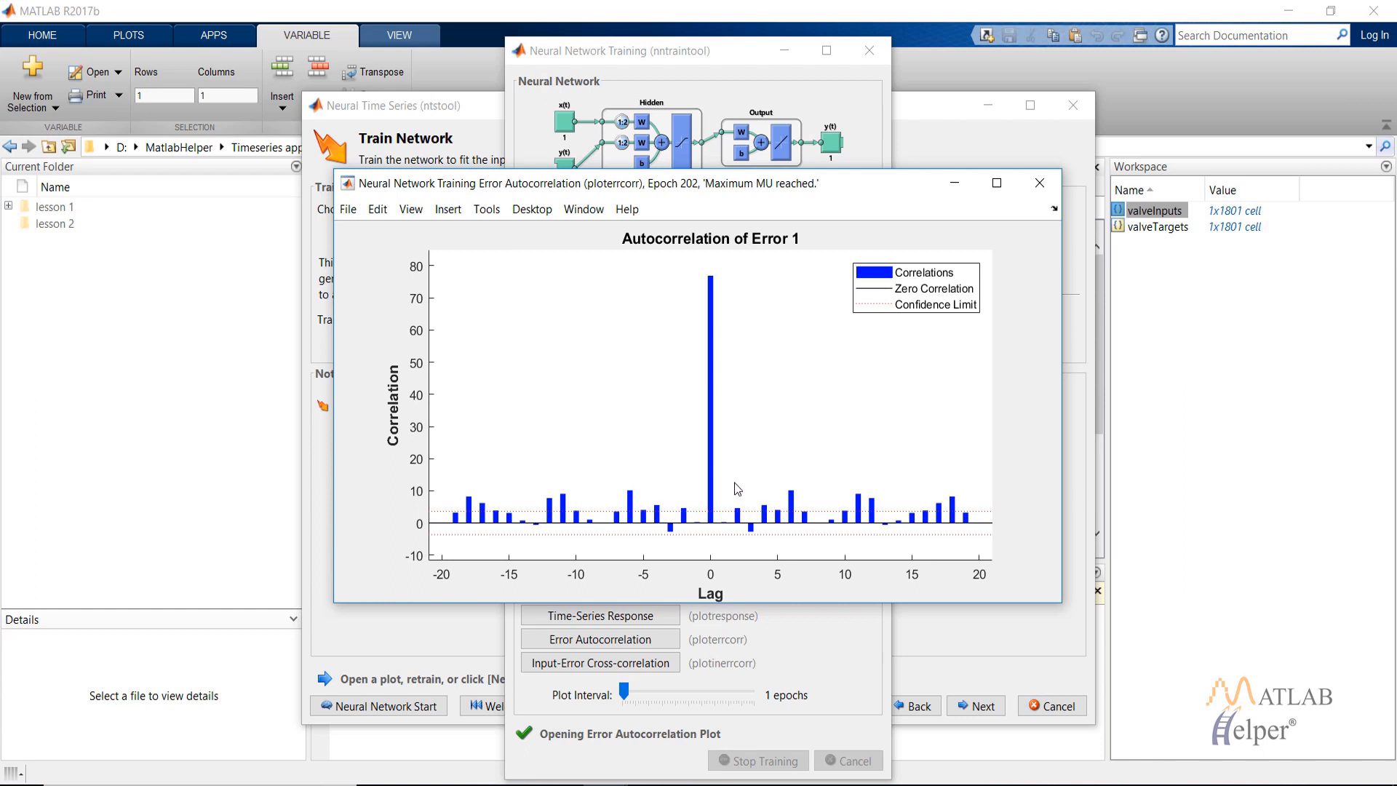
mouse_move(744, 495)
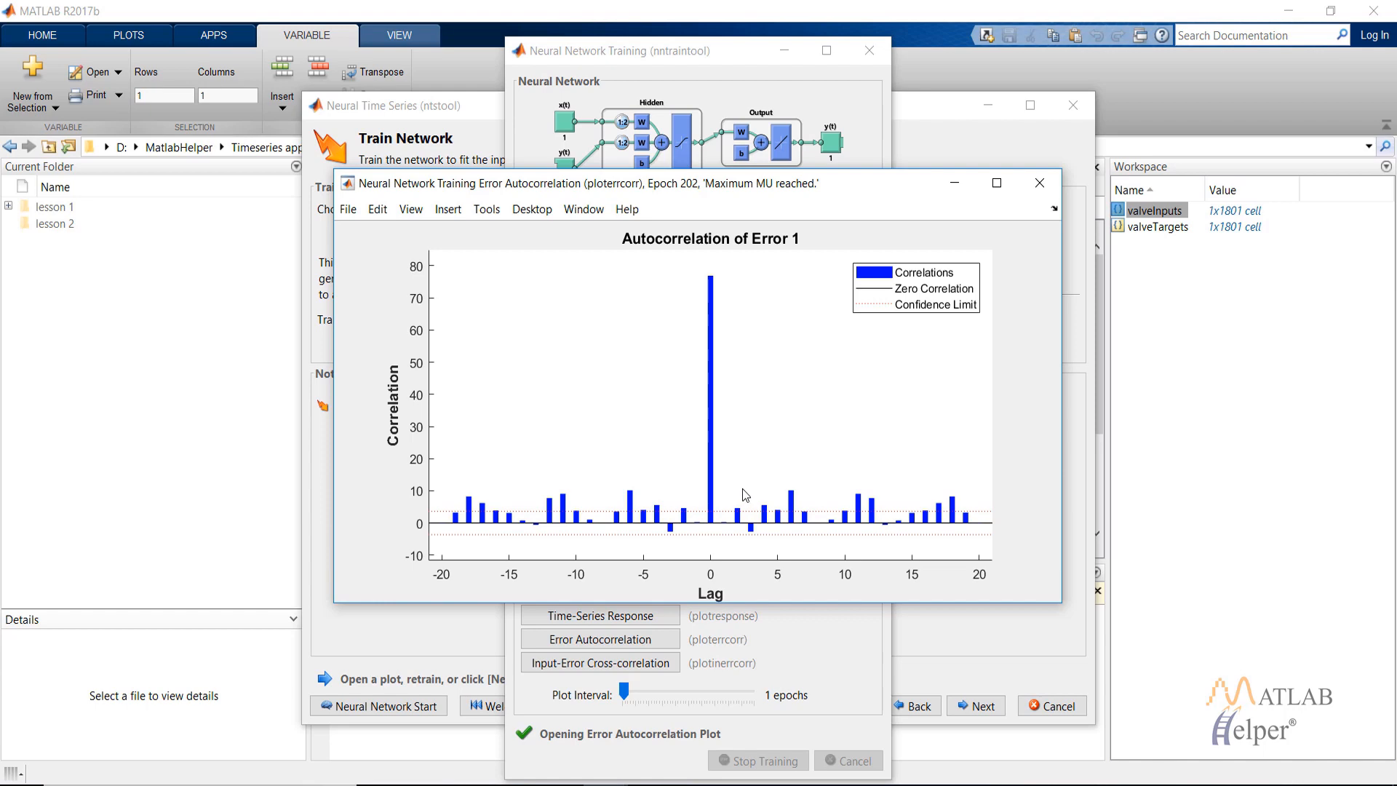
left_click(1039, 183)
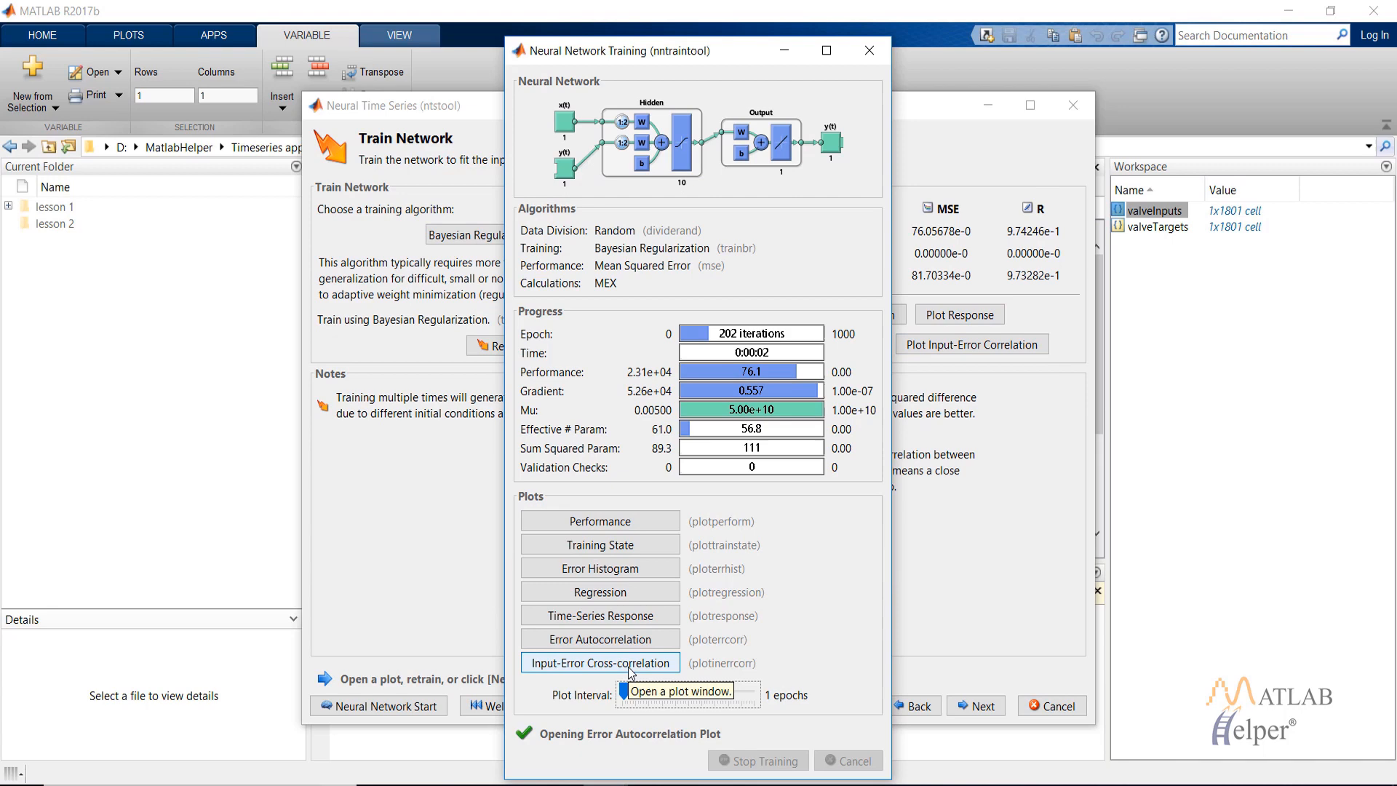
- View the input-error cross-correlation plot, then close nntraintool
left_click(600, 663)
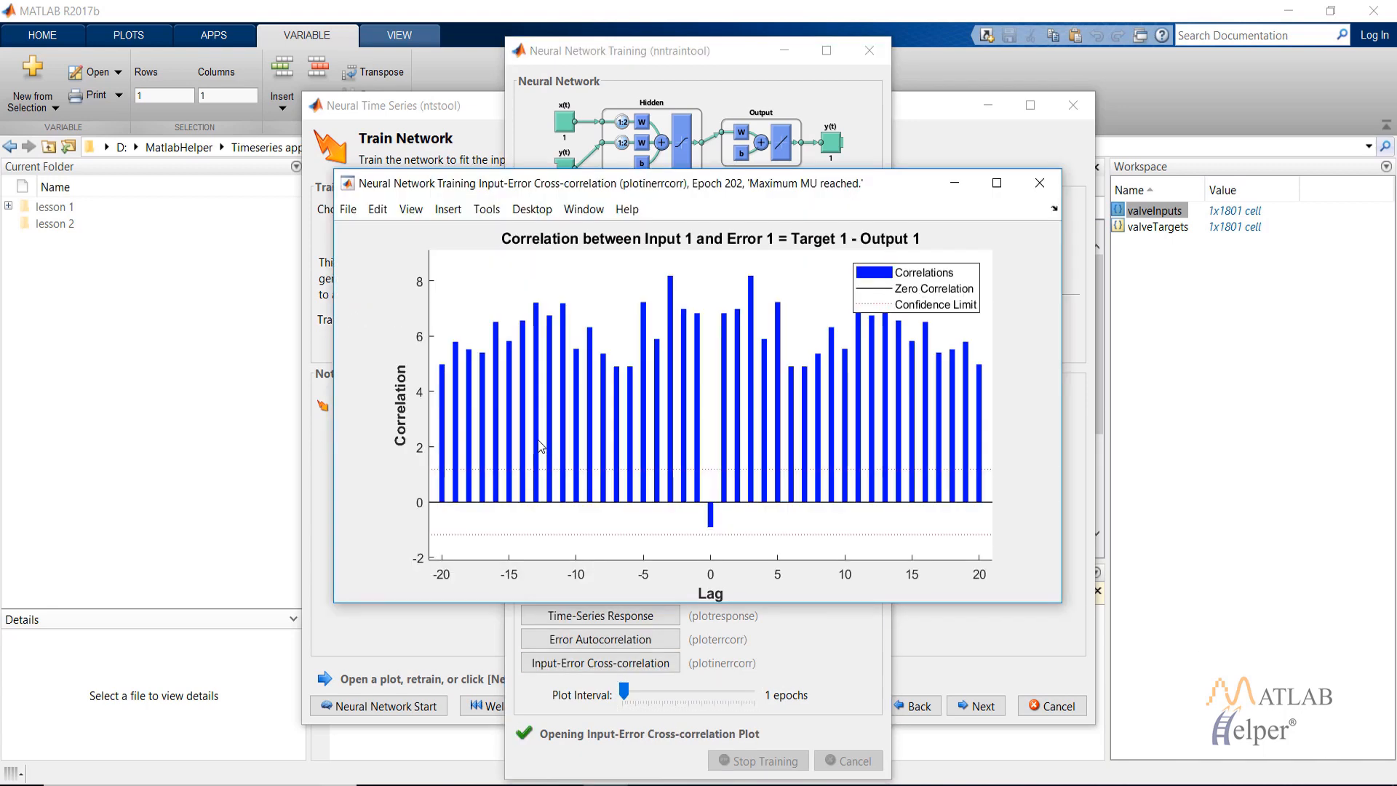
mouse_move(572, 412)
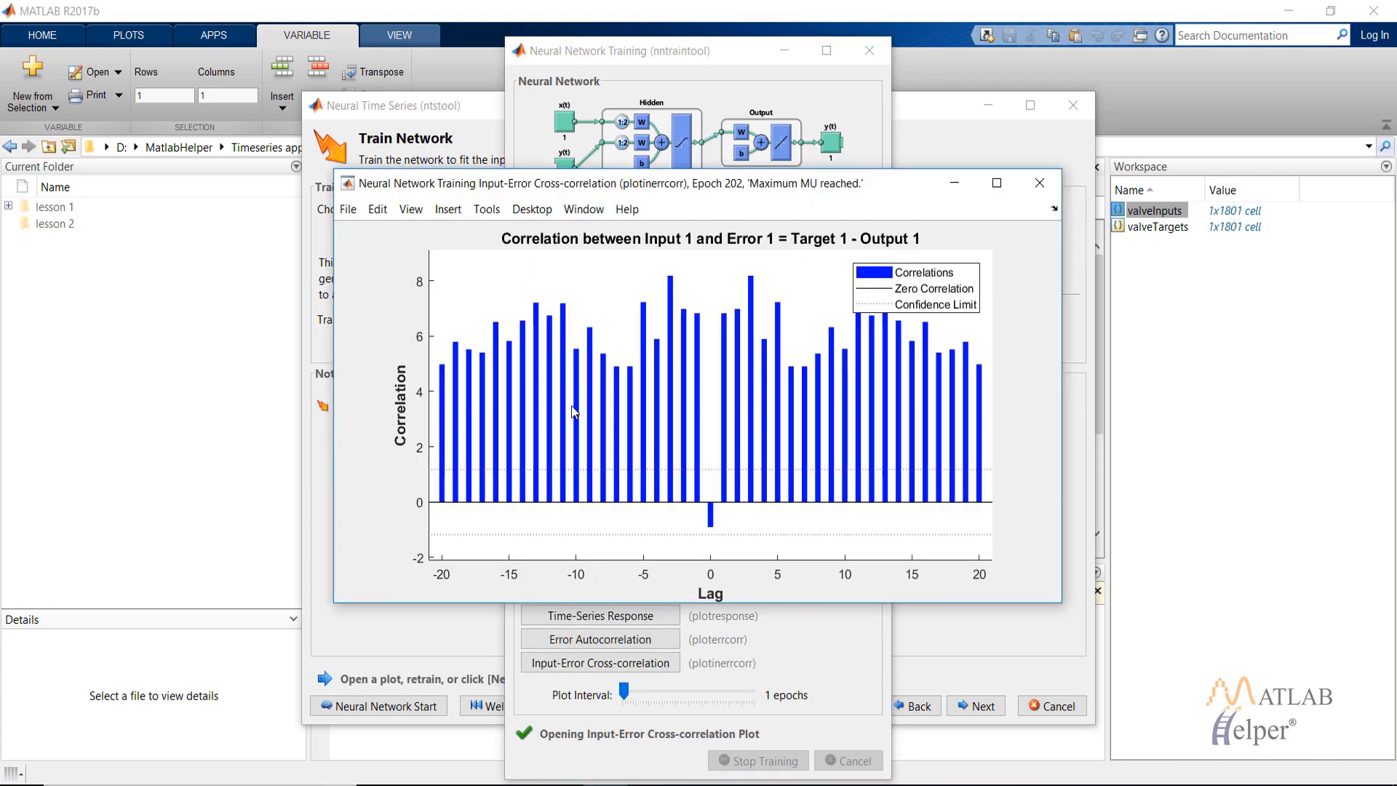
mouse_move(623, 382)
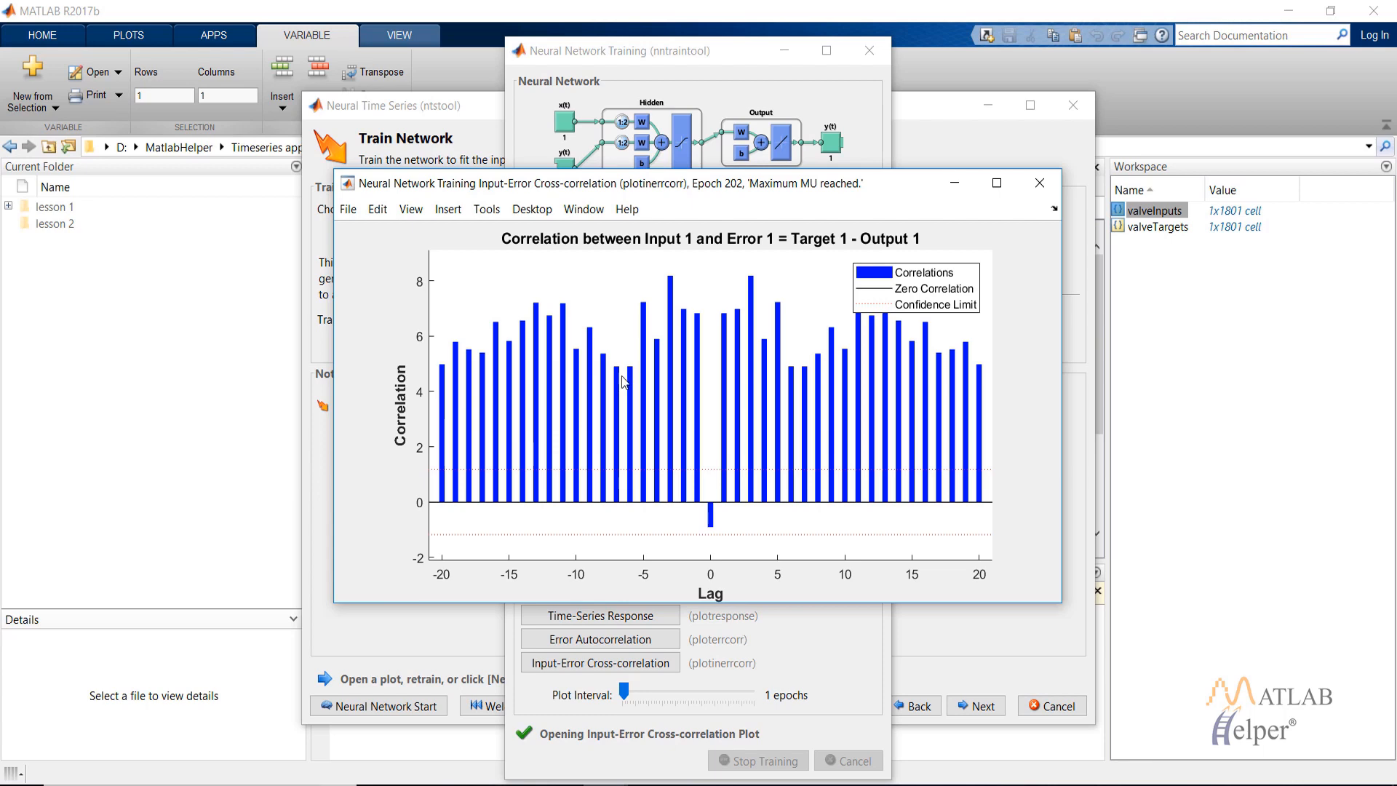
mouse_move(531, 457)
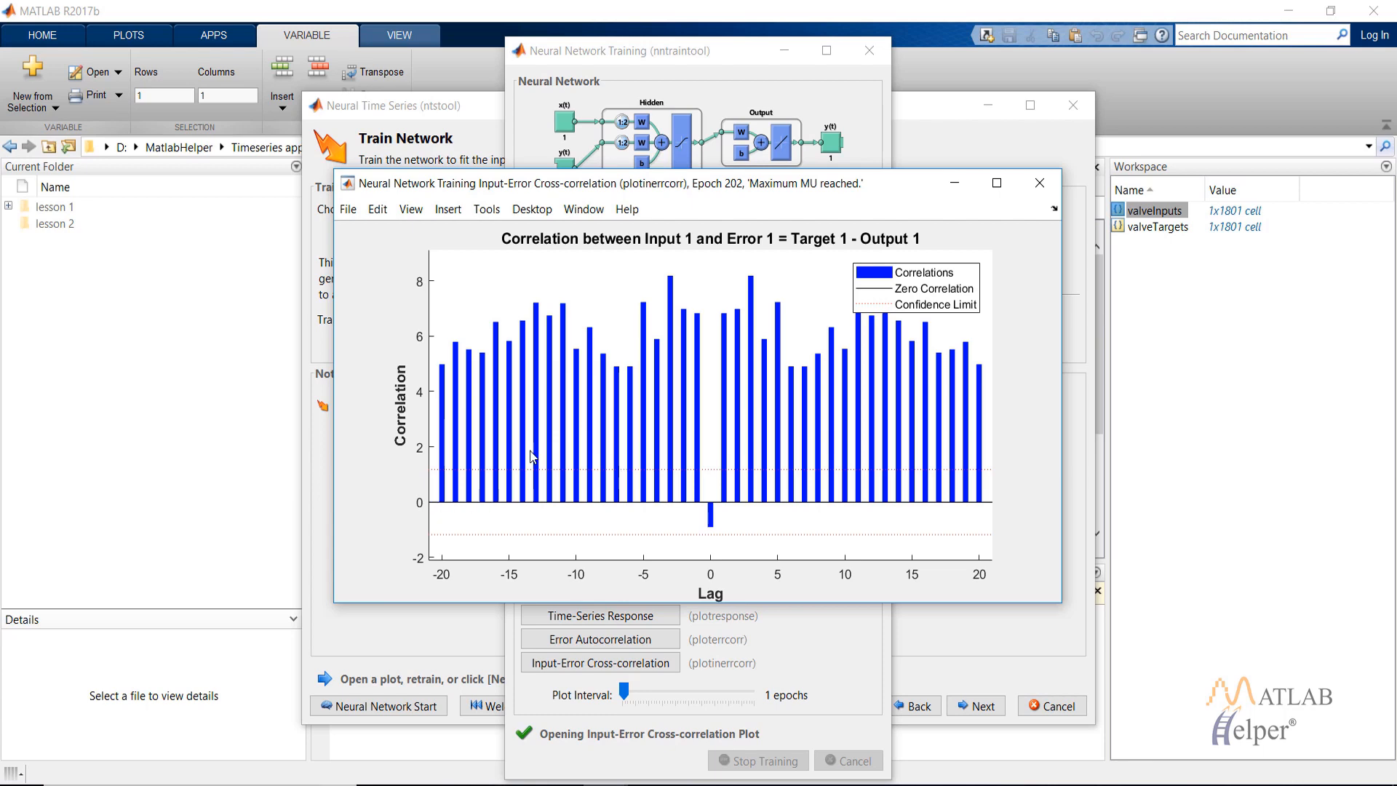
mouse_move(447, 496)
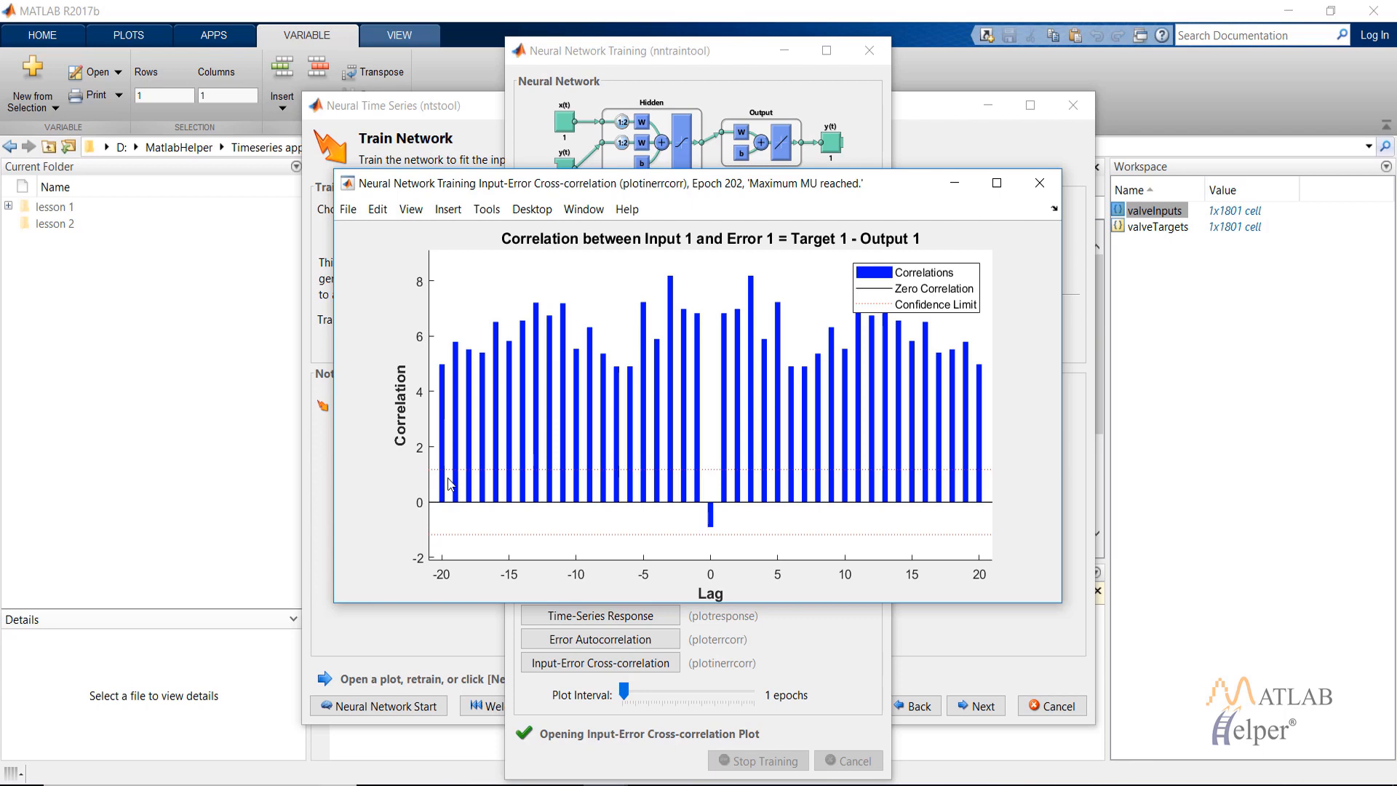
mouse_move(446, 474)
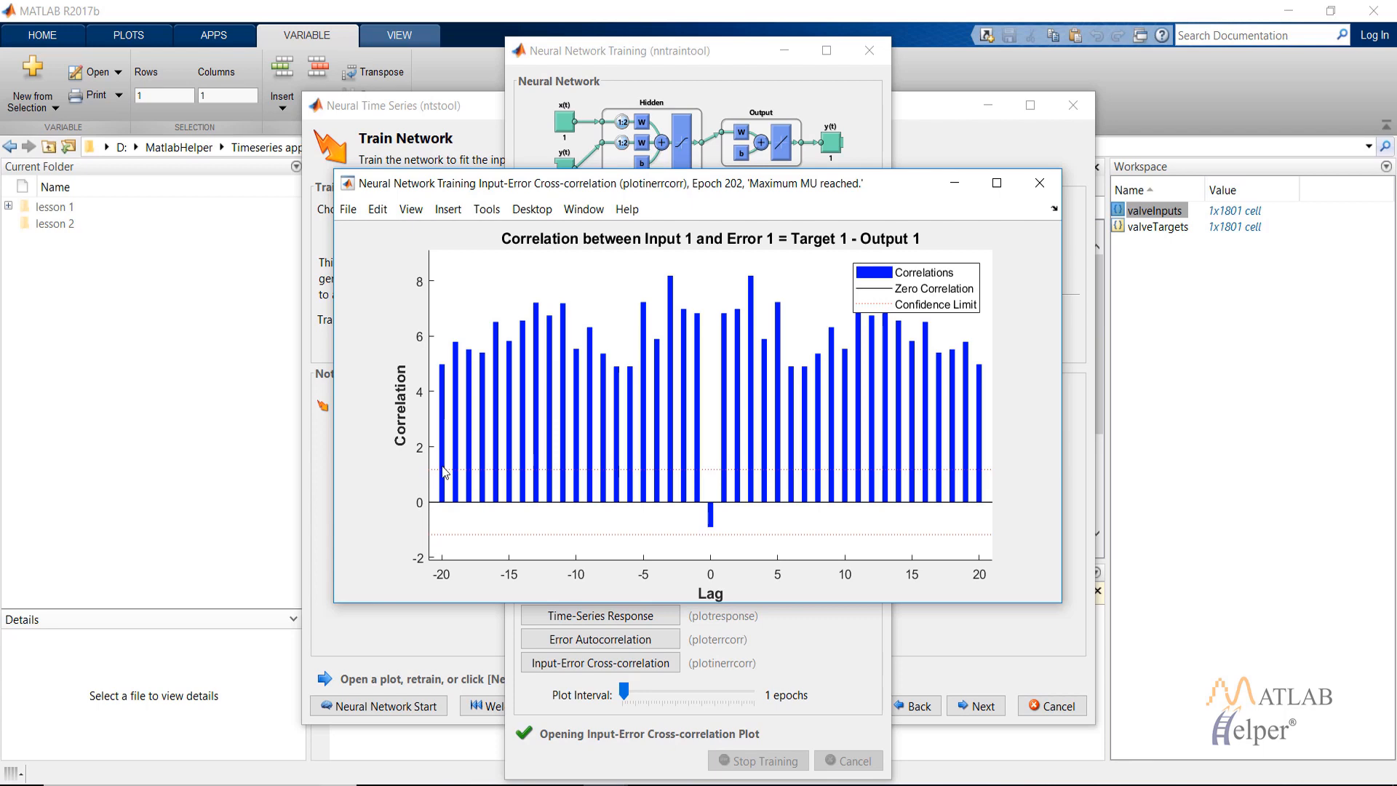
mouse_move(449, 470)
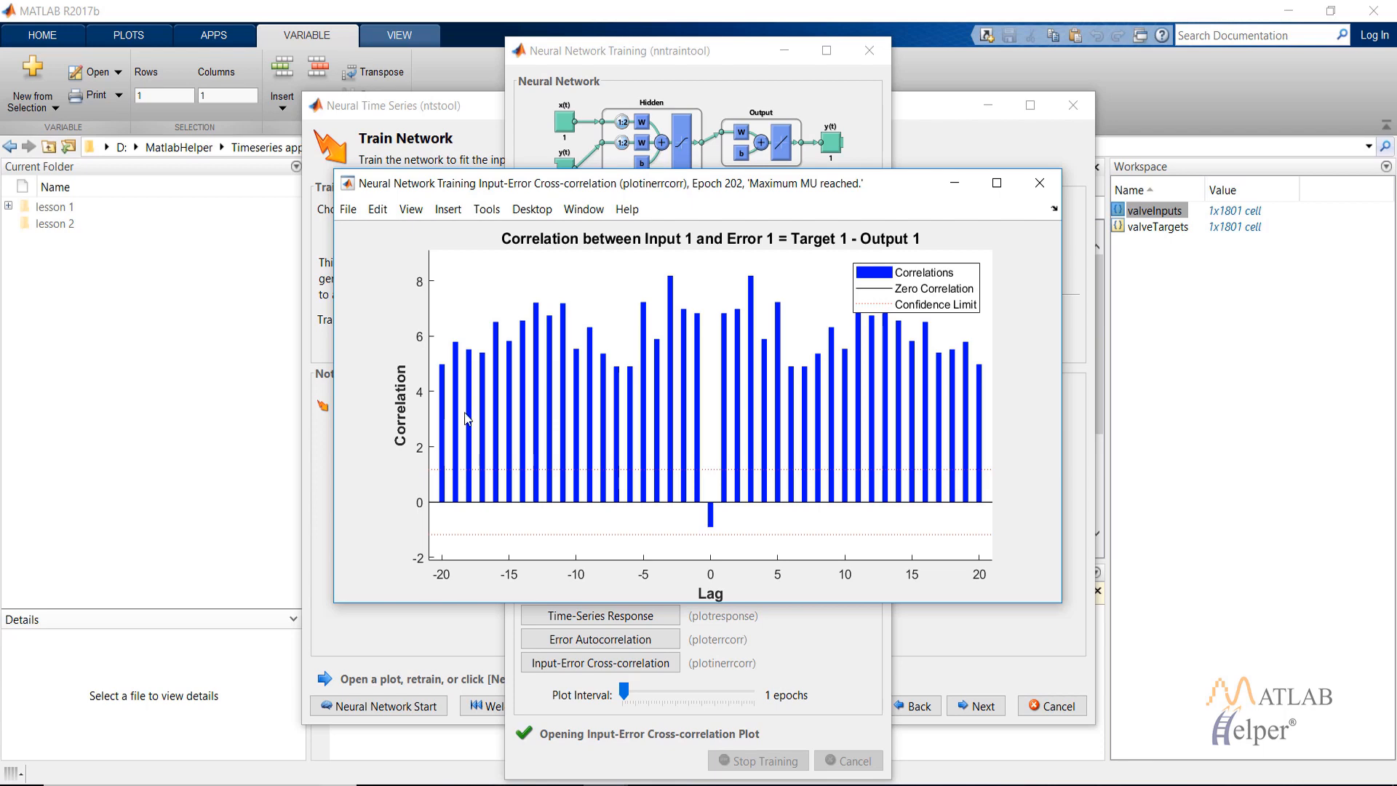
left_click(1039, 183)
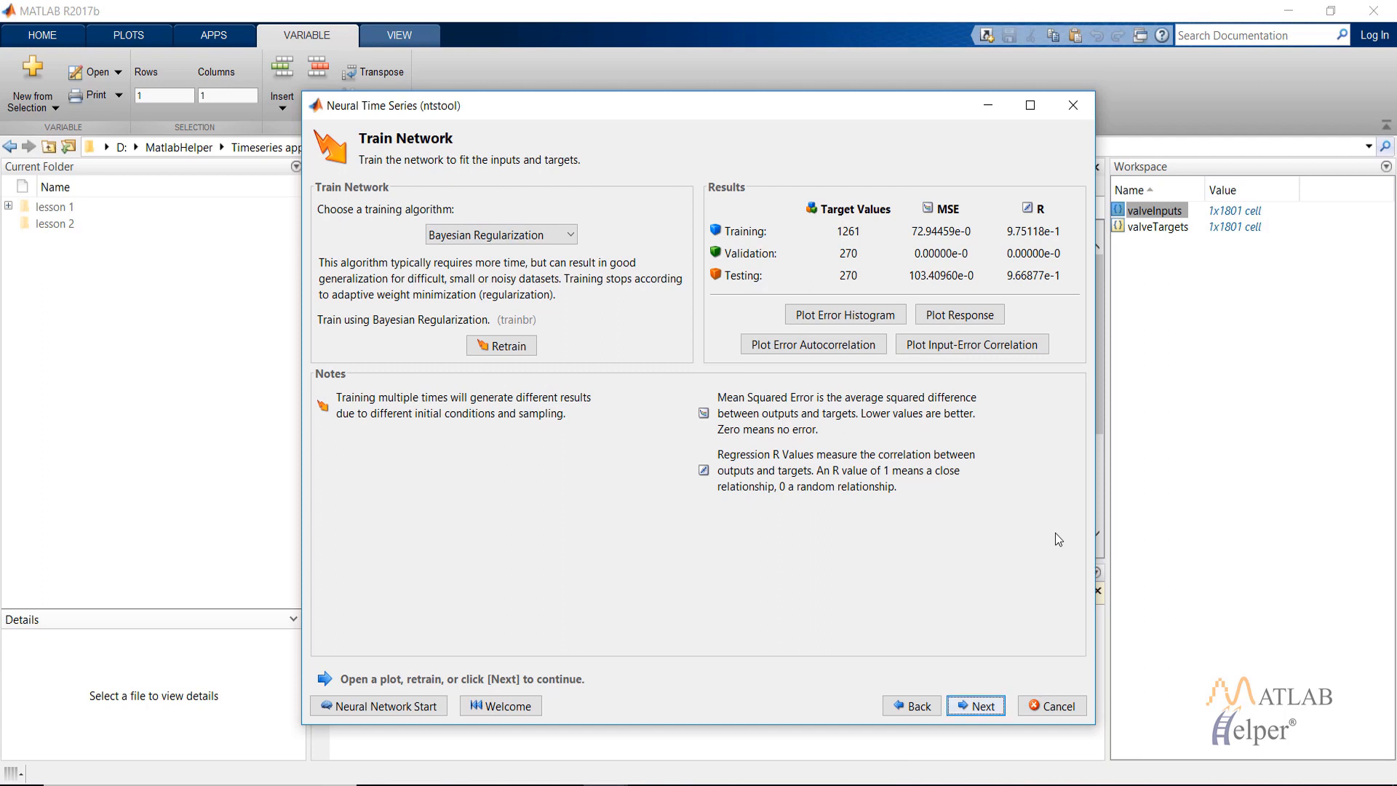
mouse_move(587, 394)
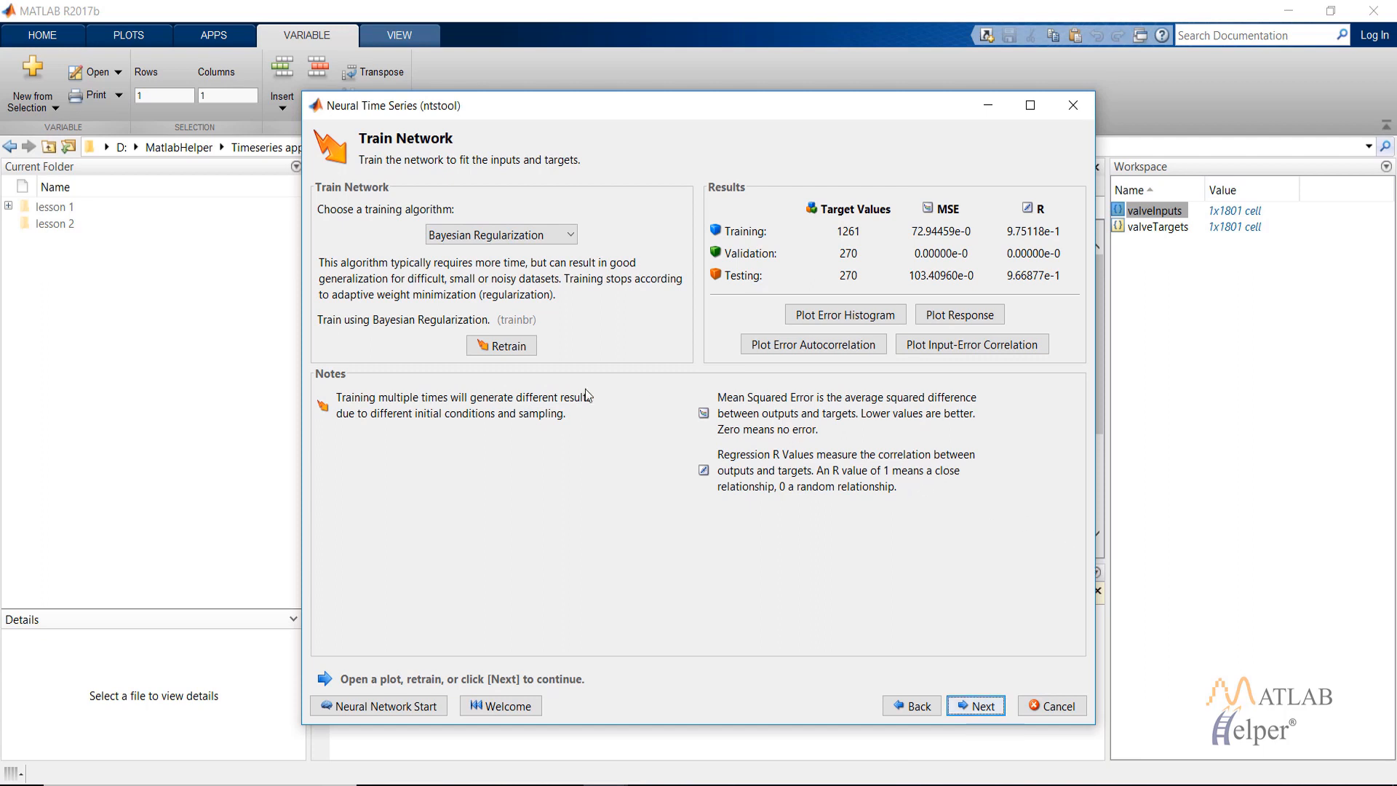
mouse_move(719, 401)
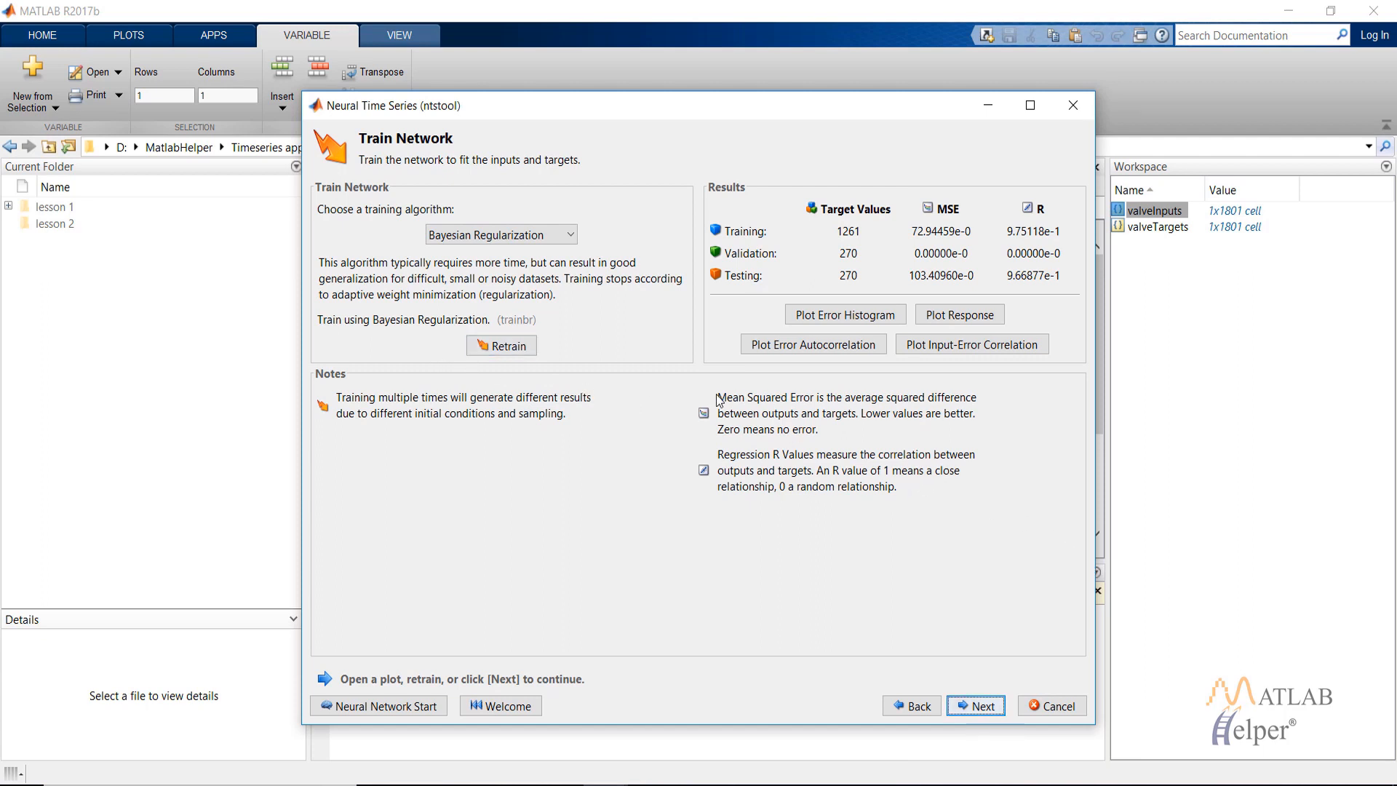
mouse_move(488, 322)
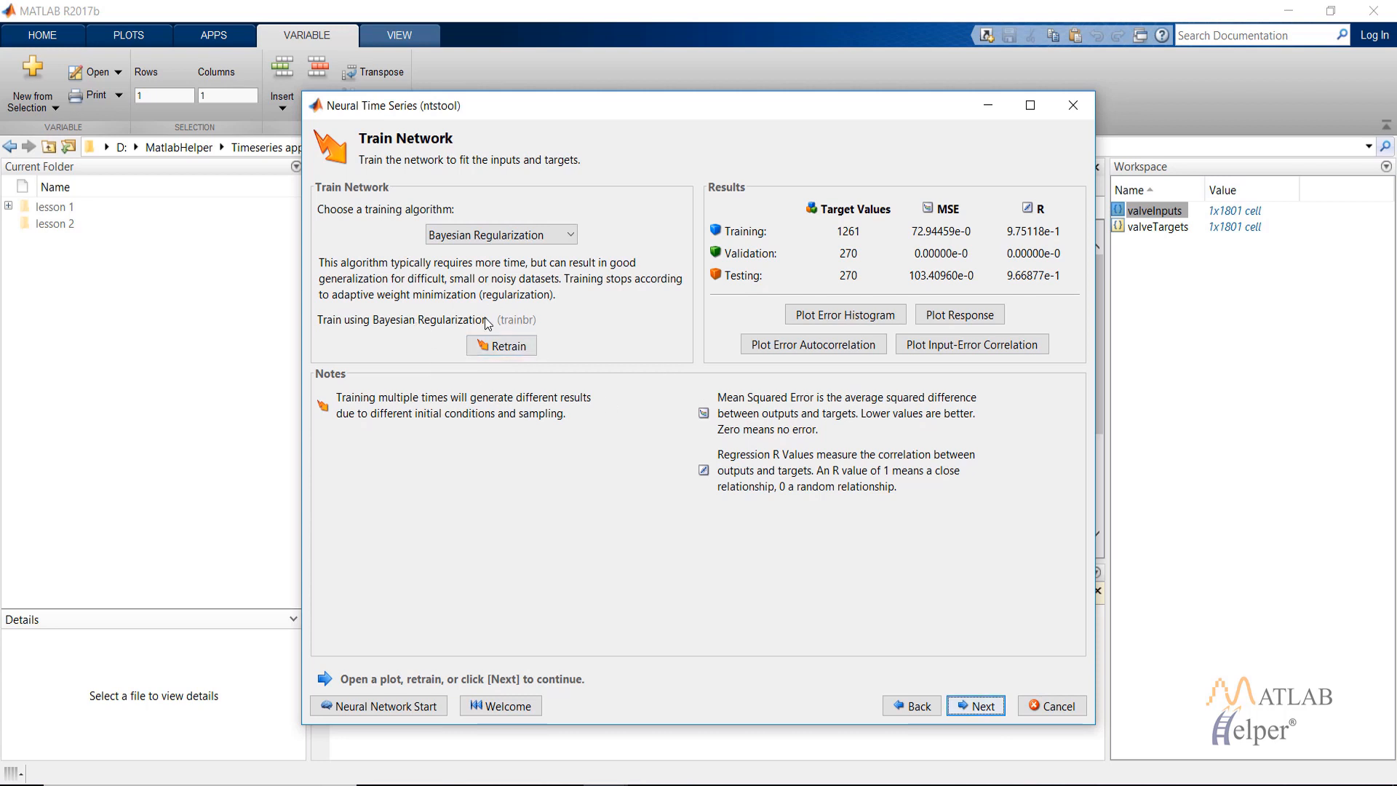
mouse_move(988, 643)
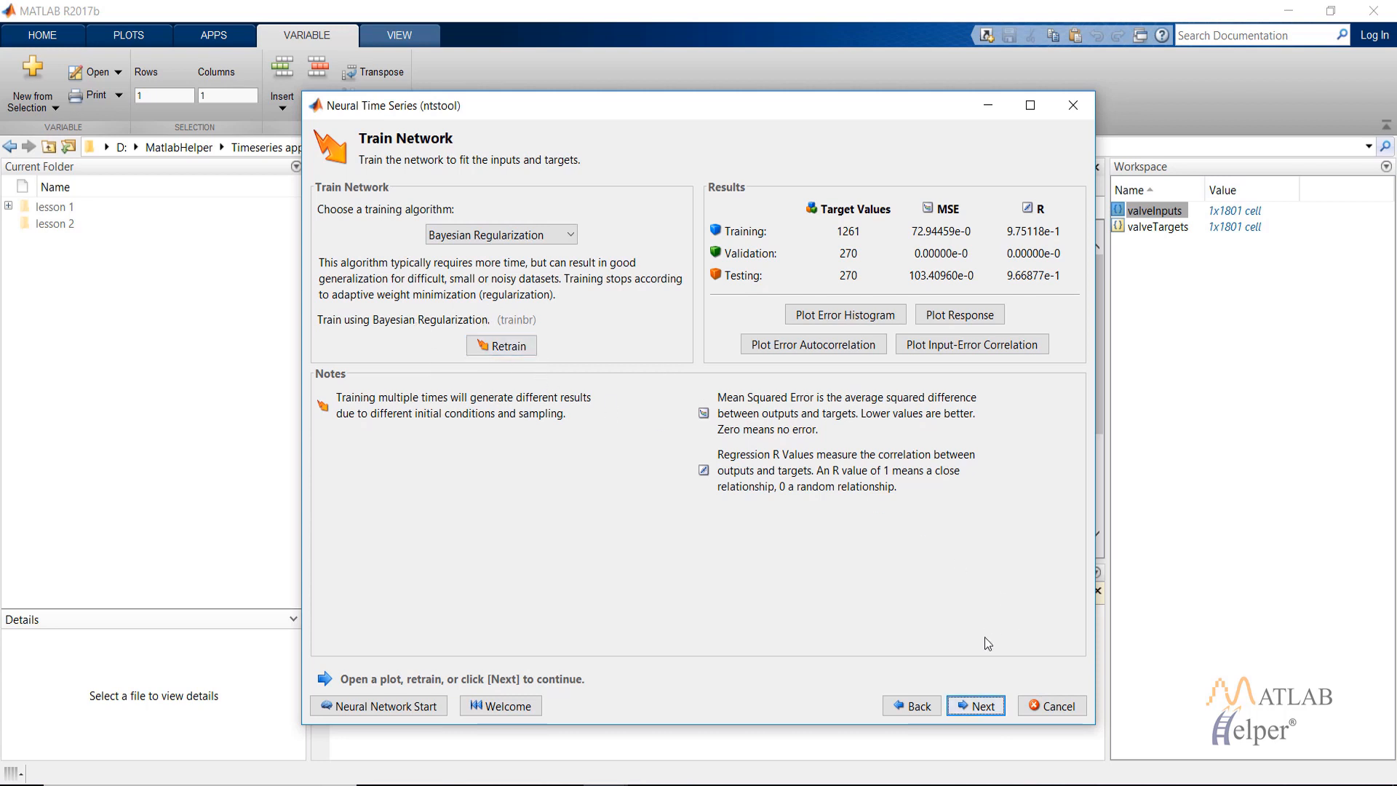
mouse_move(910, 705)
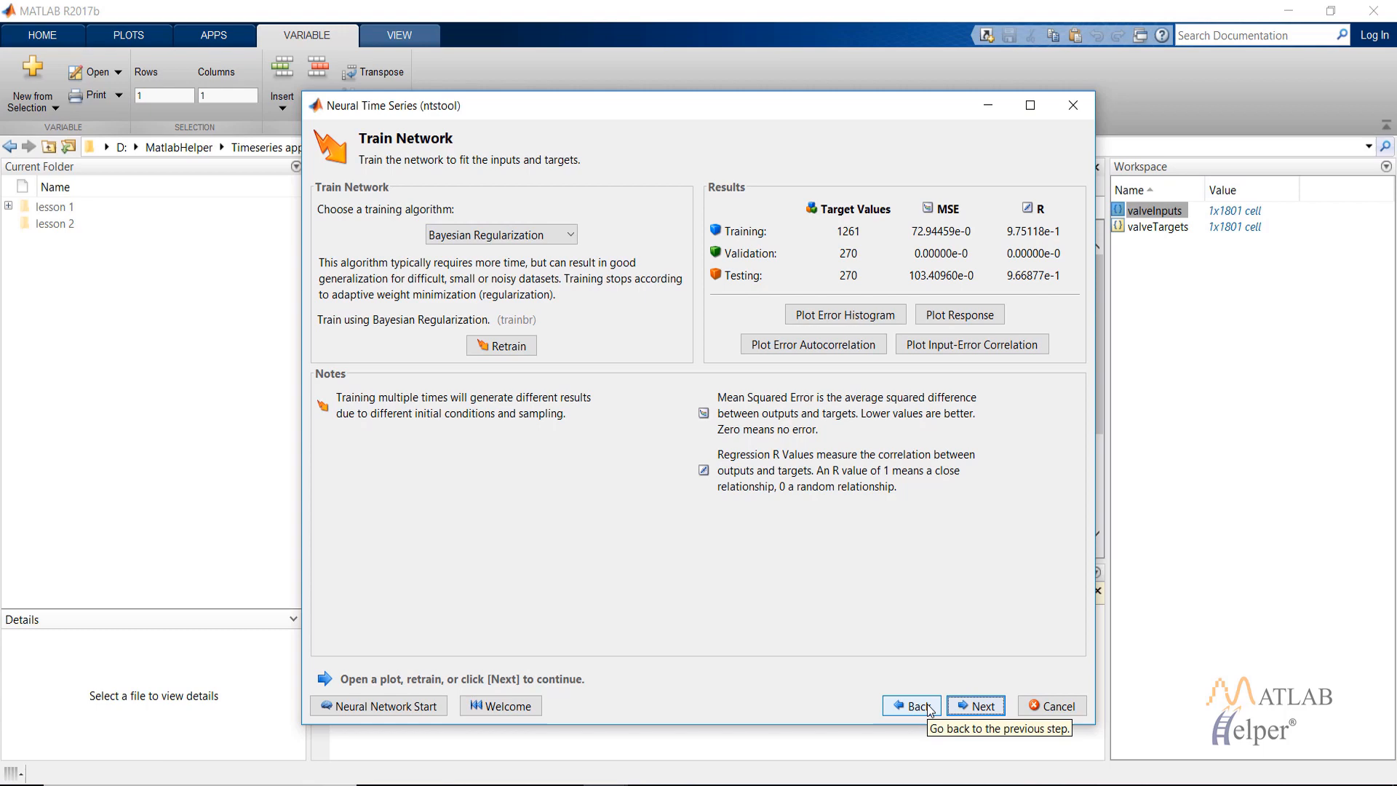
- Revisit the Network Architecture page, then return to Train Network
left_click(912, 706)
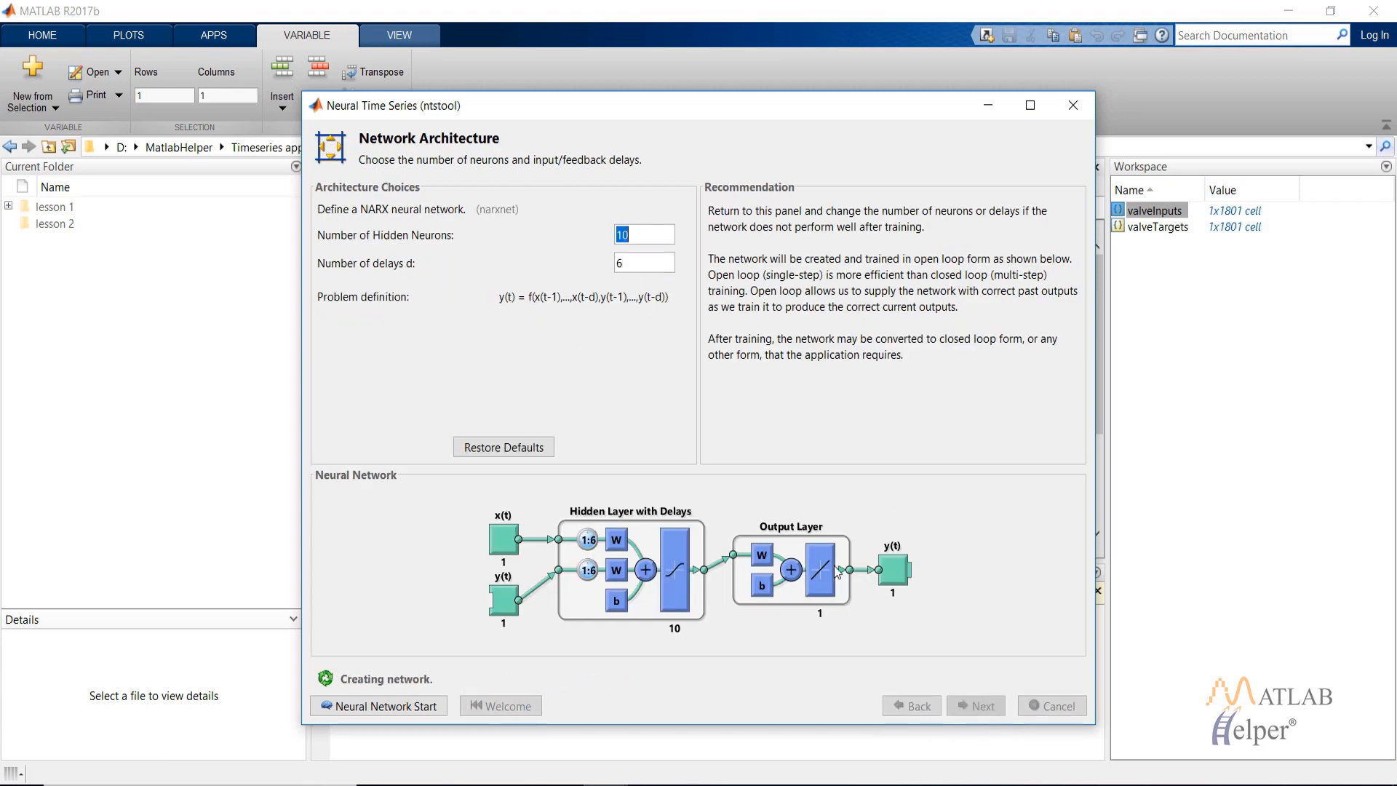
left_click(975, 705)
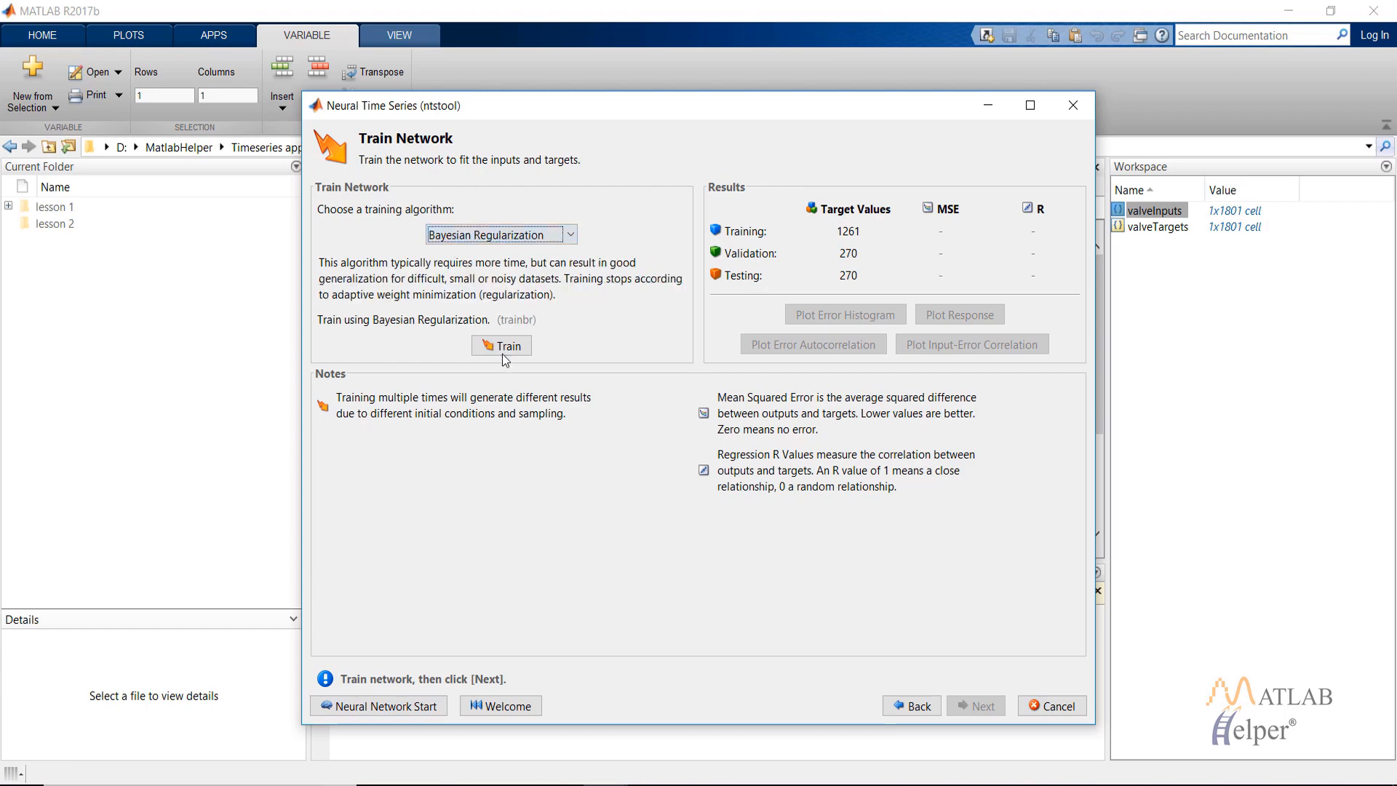
- Retrain the NARX network and review its error autocorrelation and input-error cross-correlation plots
left_click(501, 346)
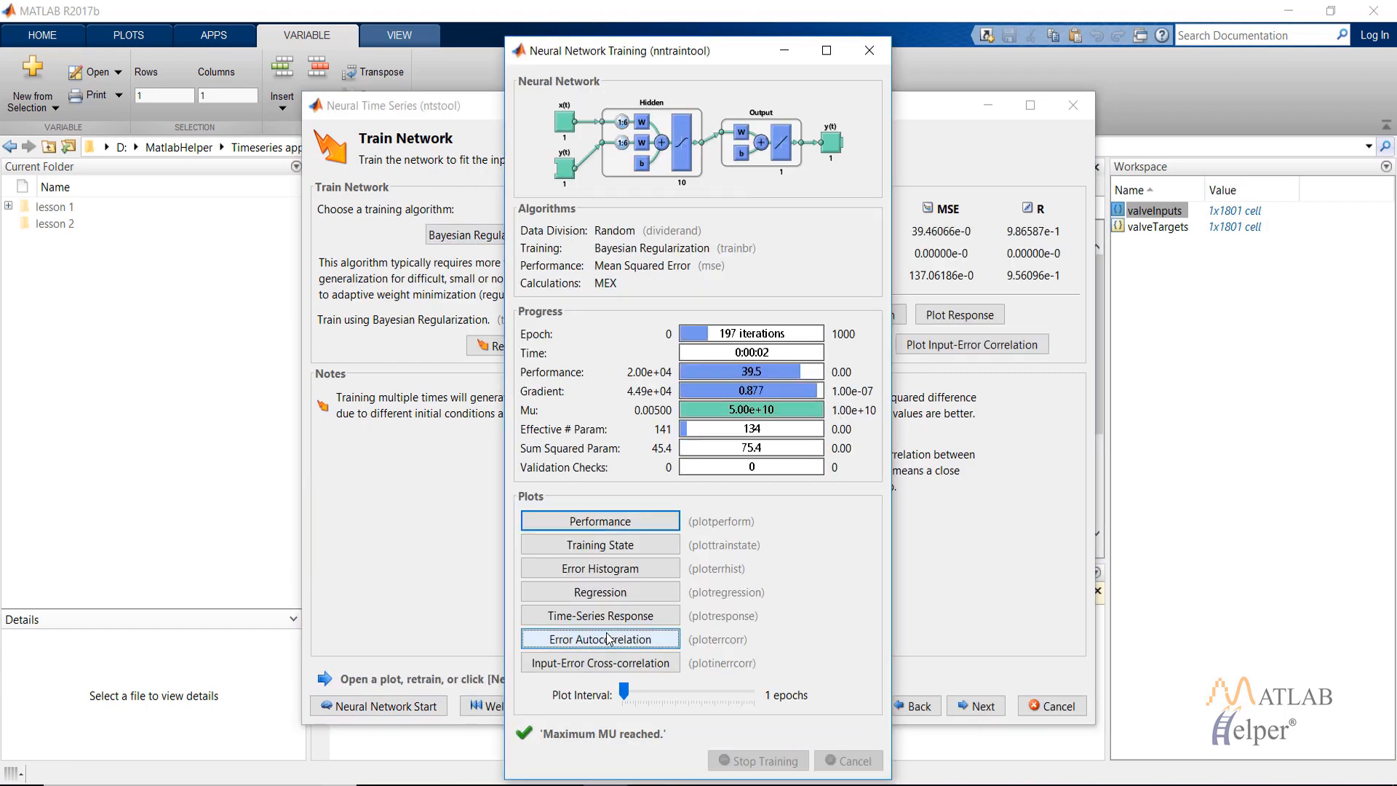
left_click(599, 639)
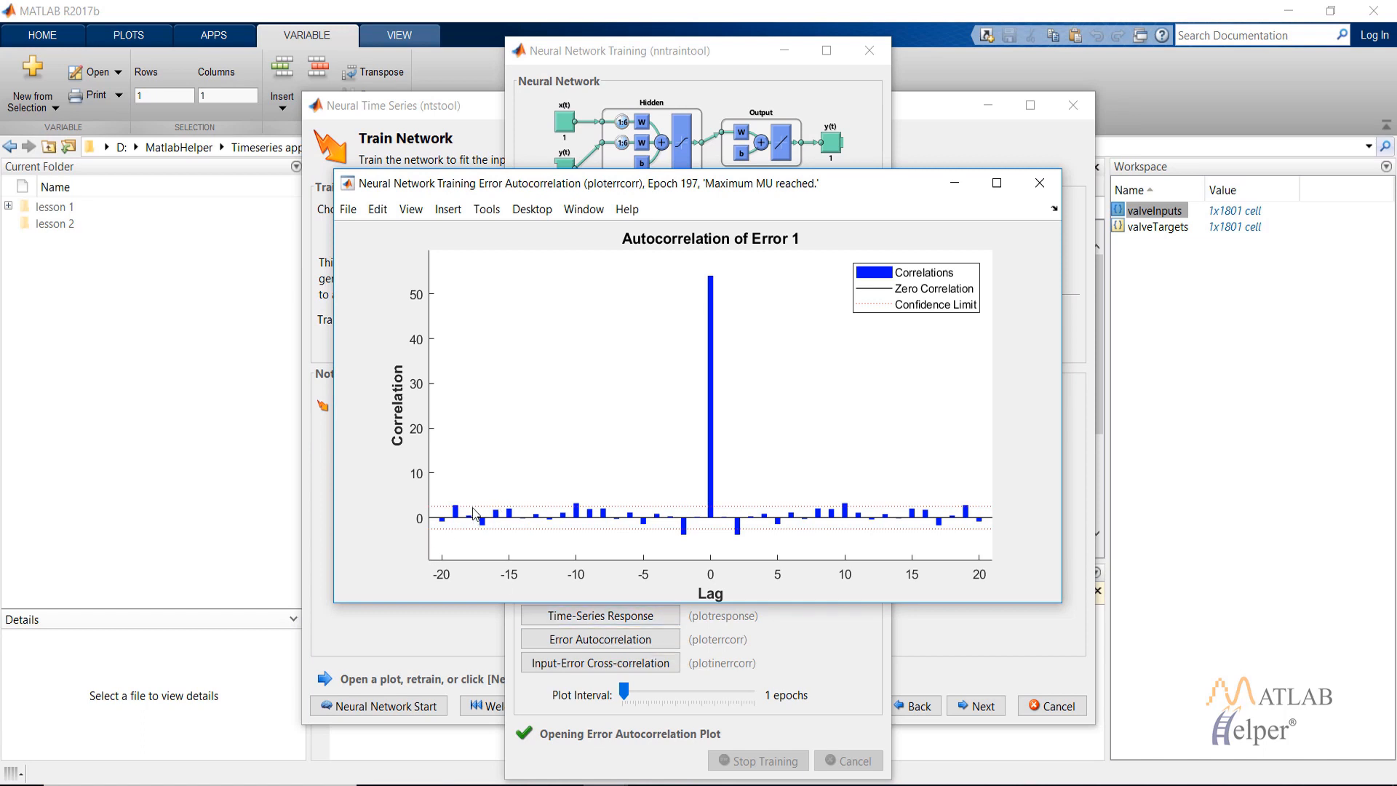
mouse_move(445, 511)
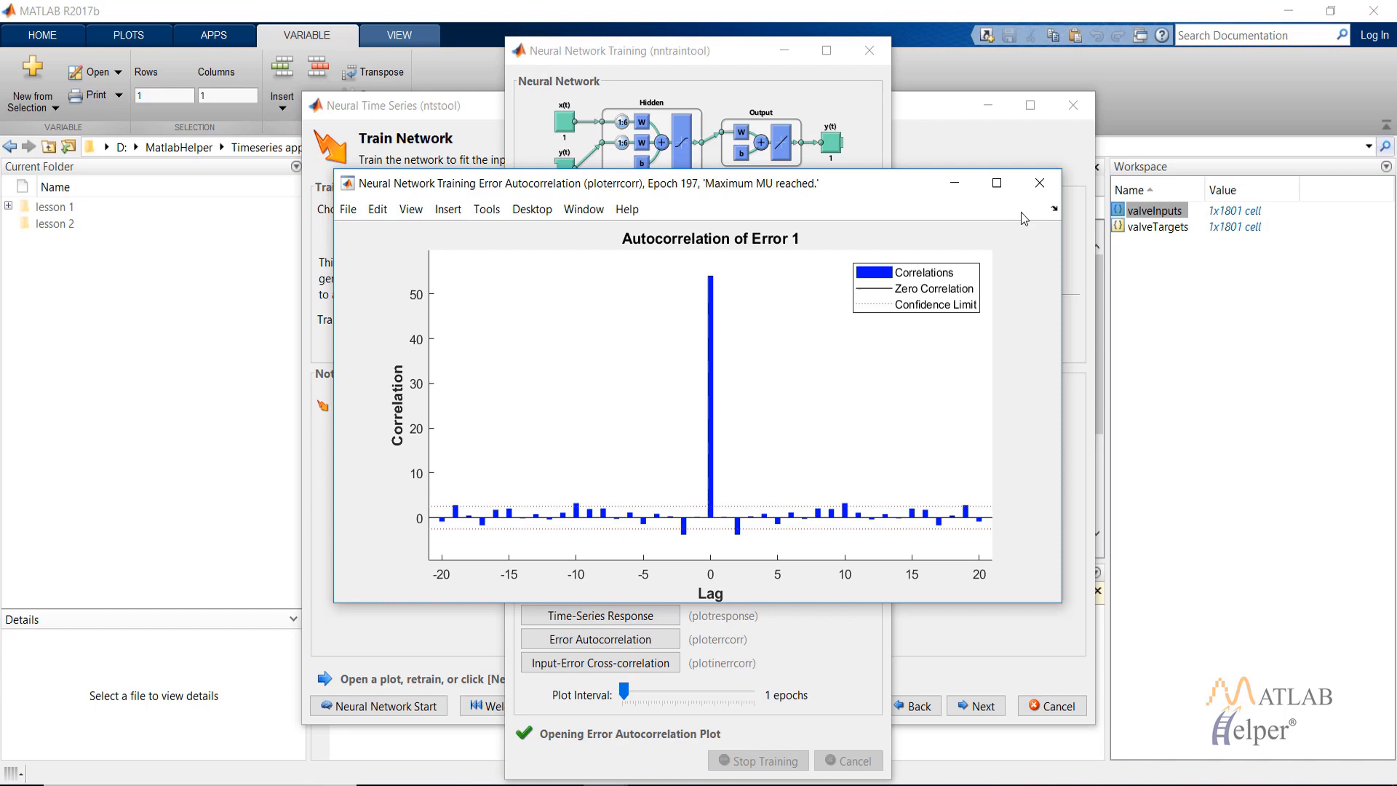
left_click(1039, 183)
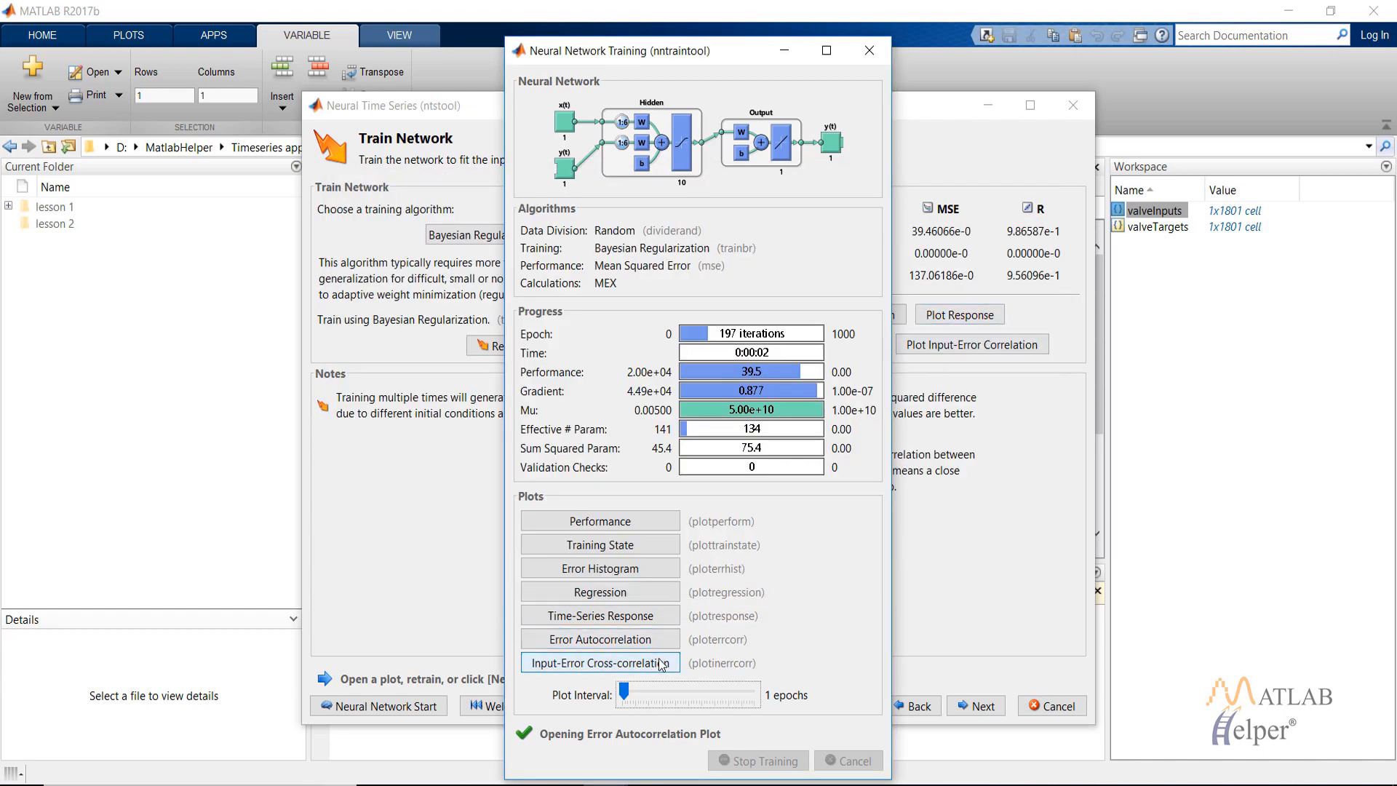
left_click(599, 663)
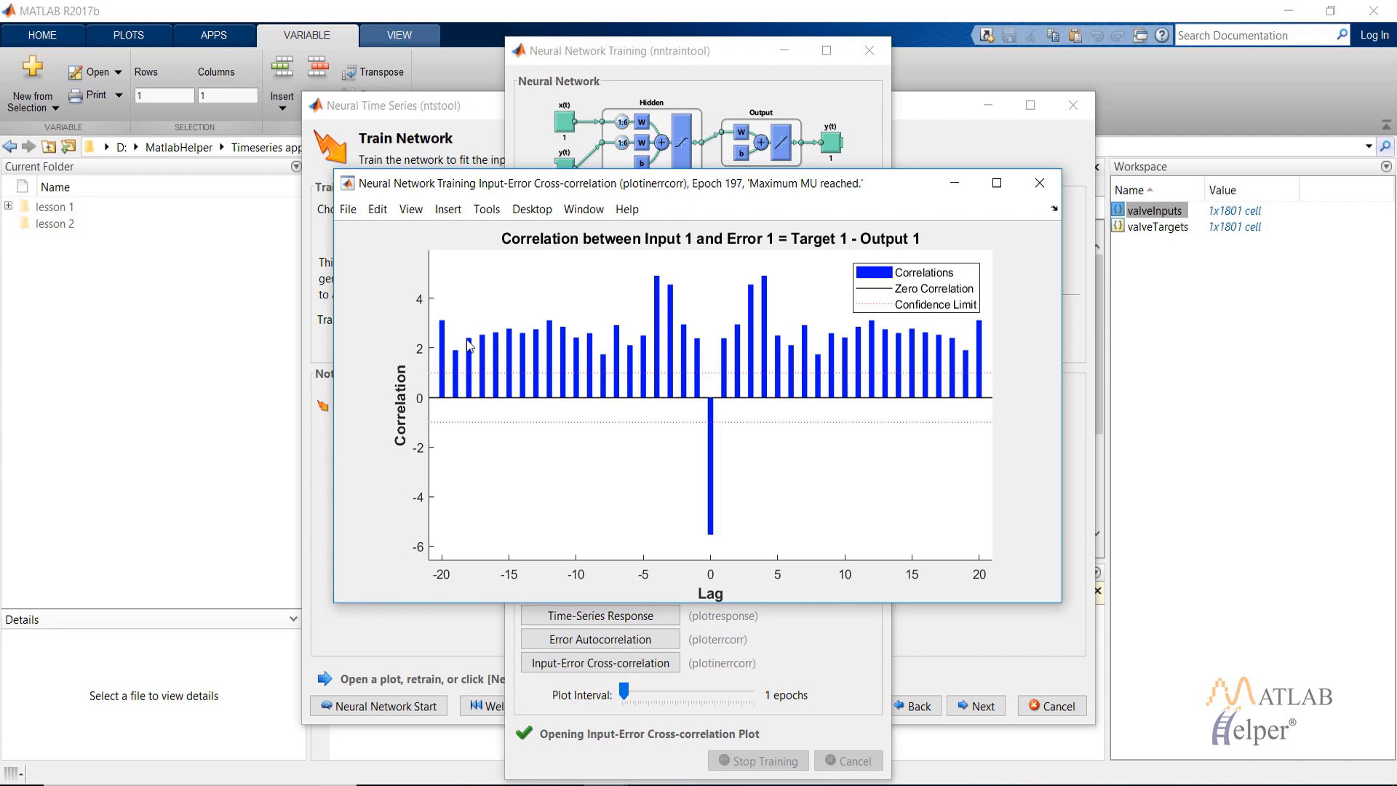
mouse_move(221, 358)
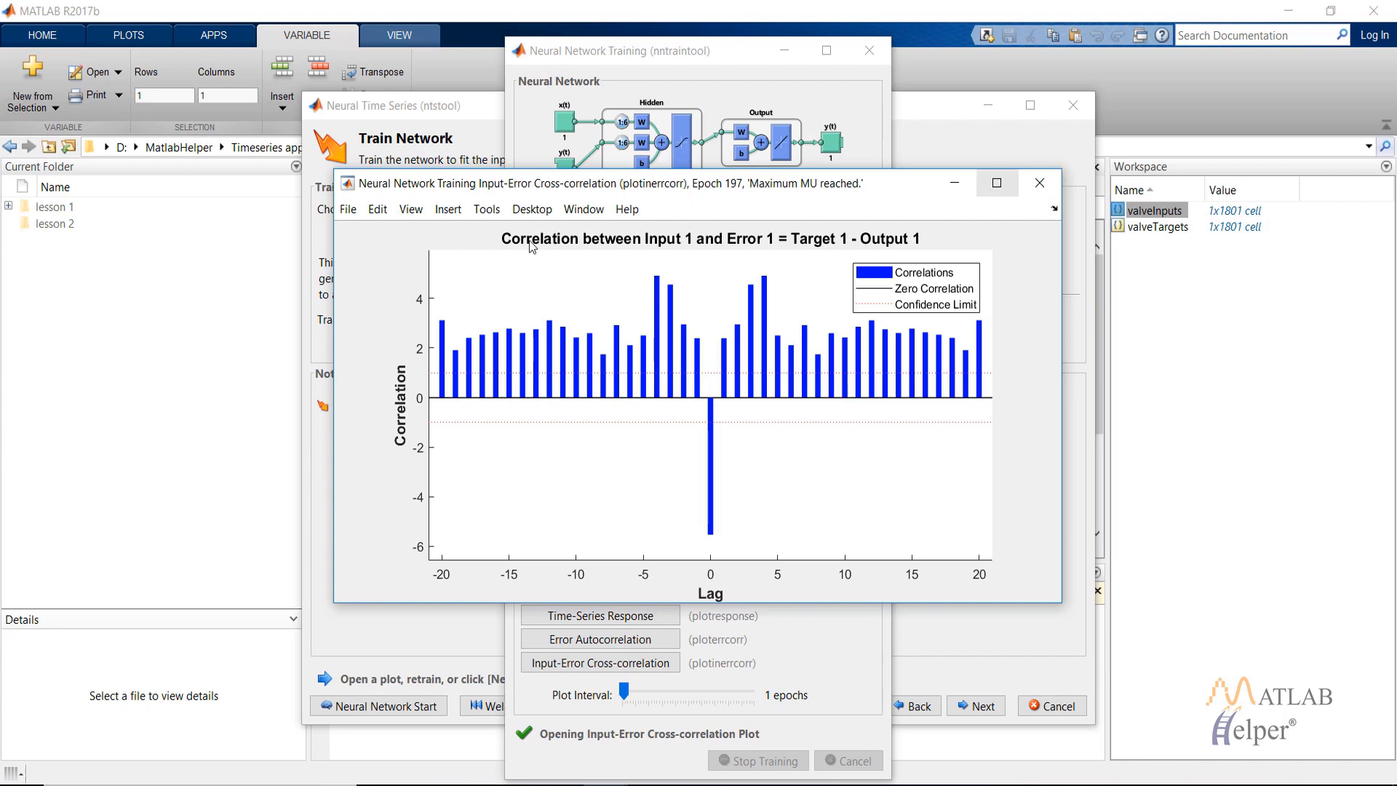
mouse_move(809, 494)
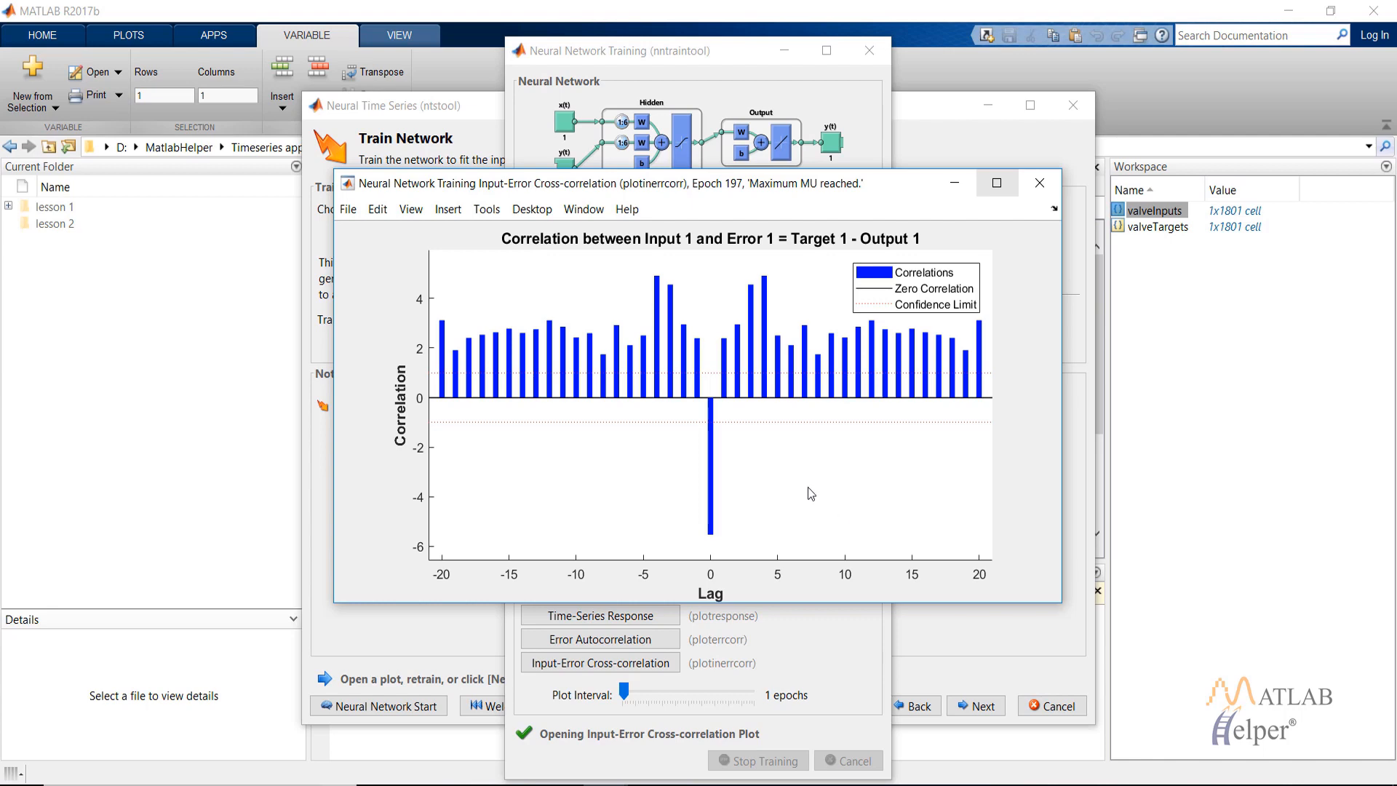
mouse_move(824, 459)
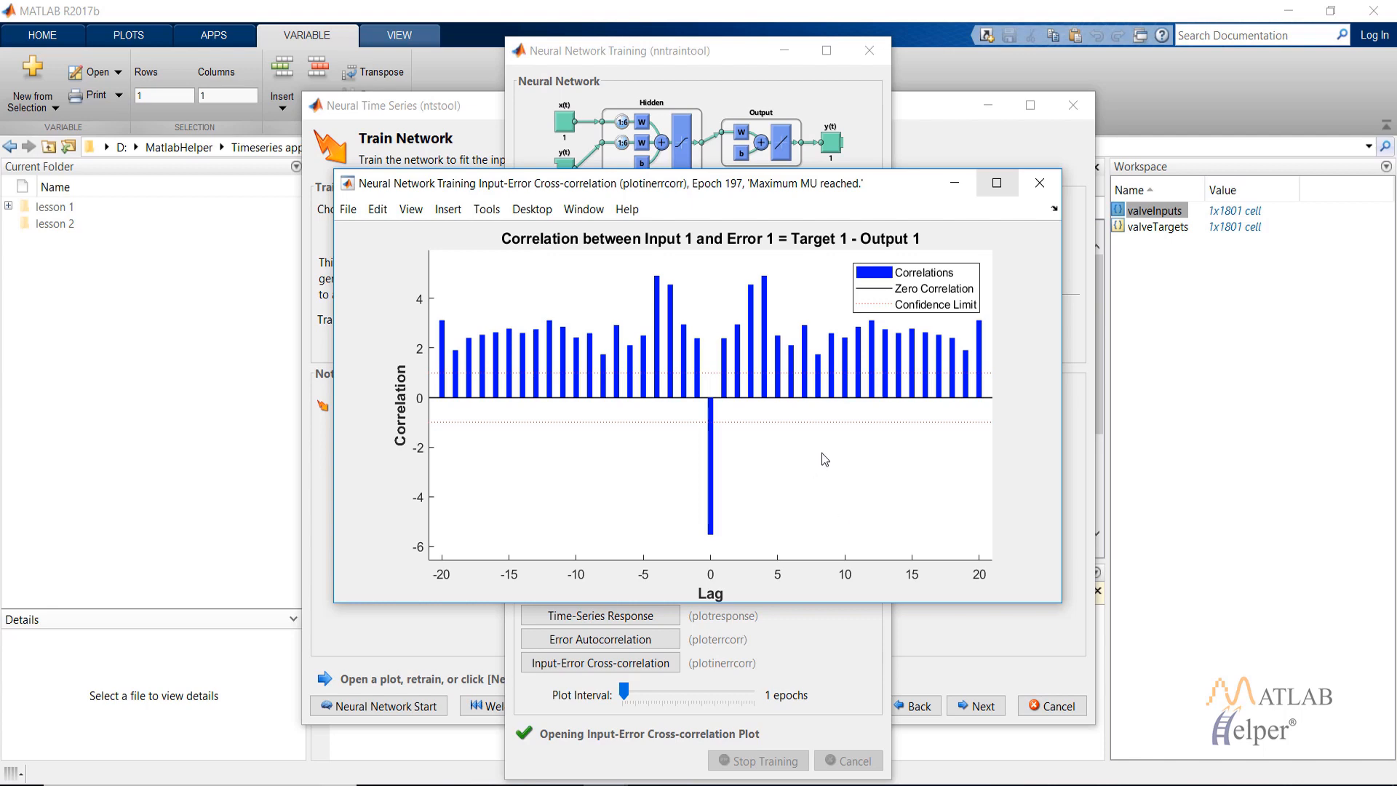
left_click(1039, 183)
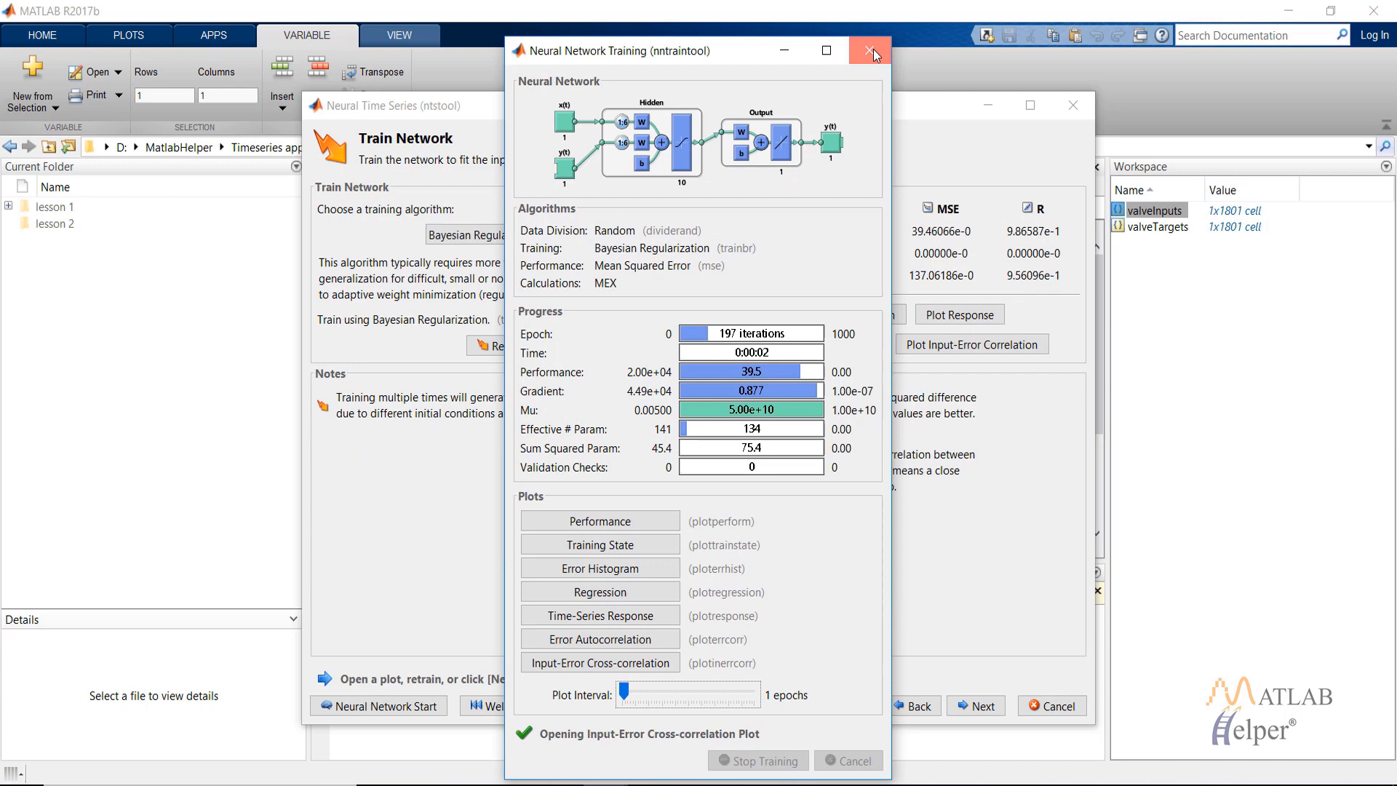
left_click(872, 51)
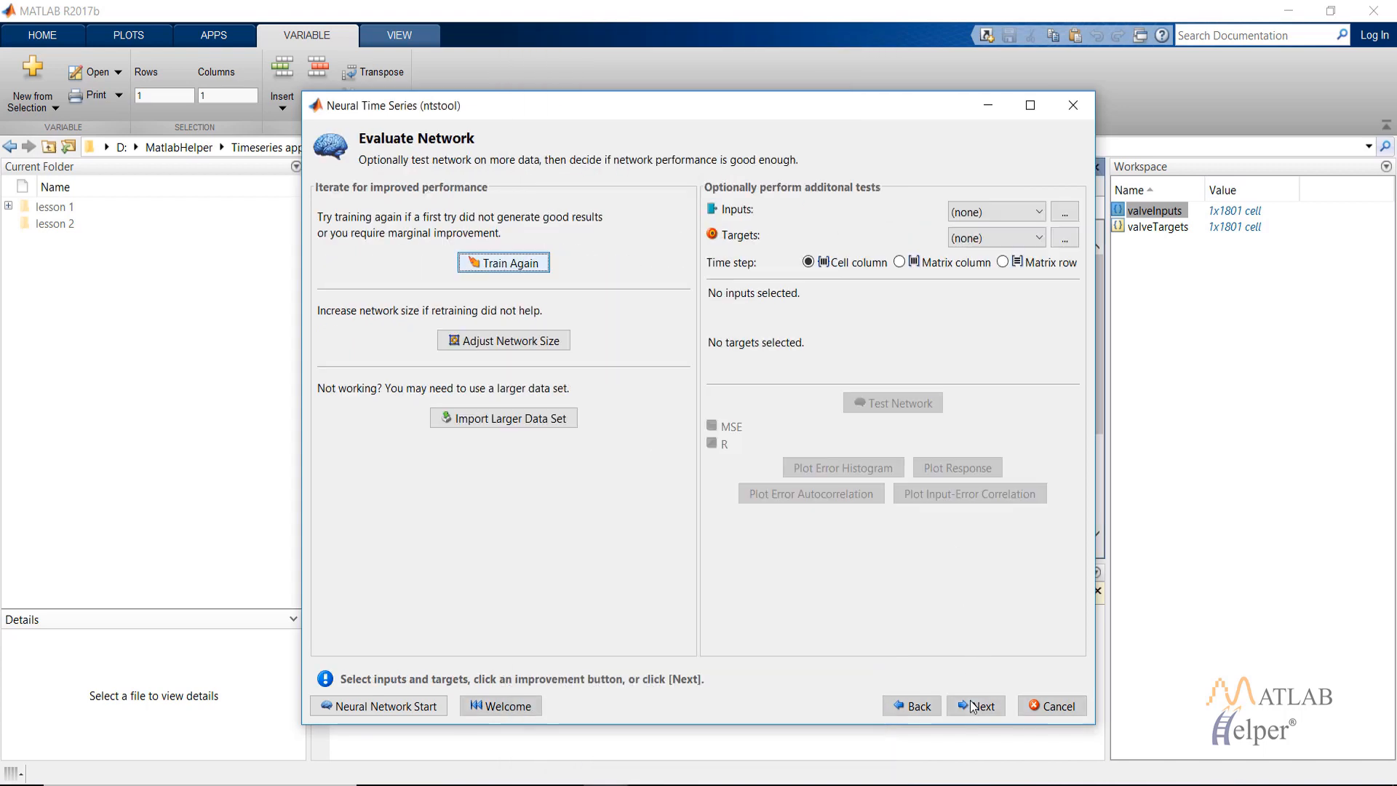
mouse_move(597, 192)
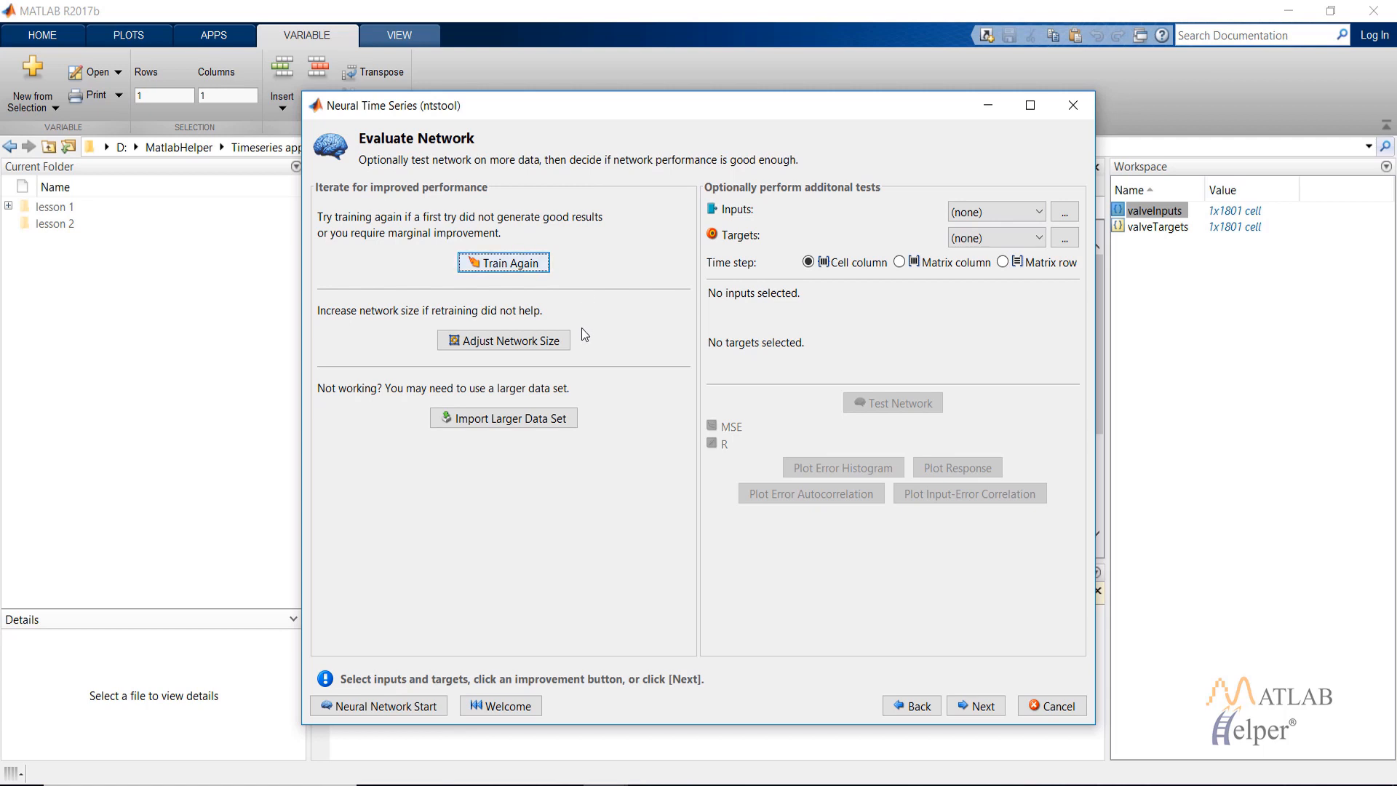
mouse_move(646, 488)
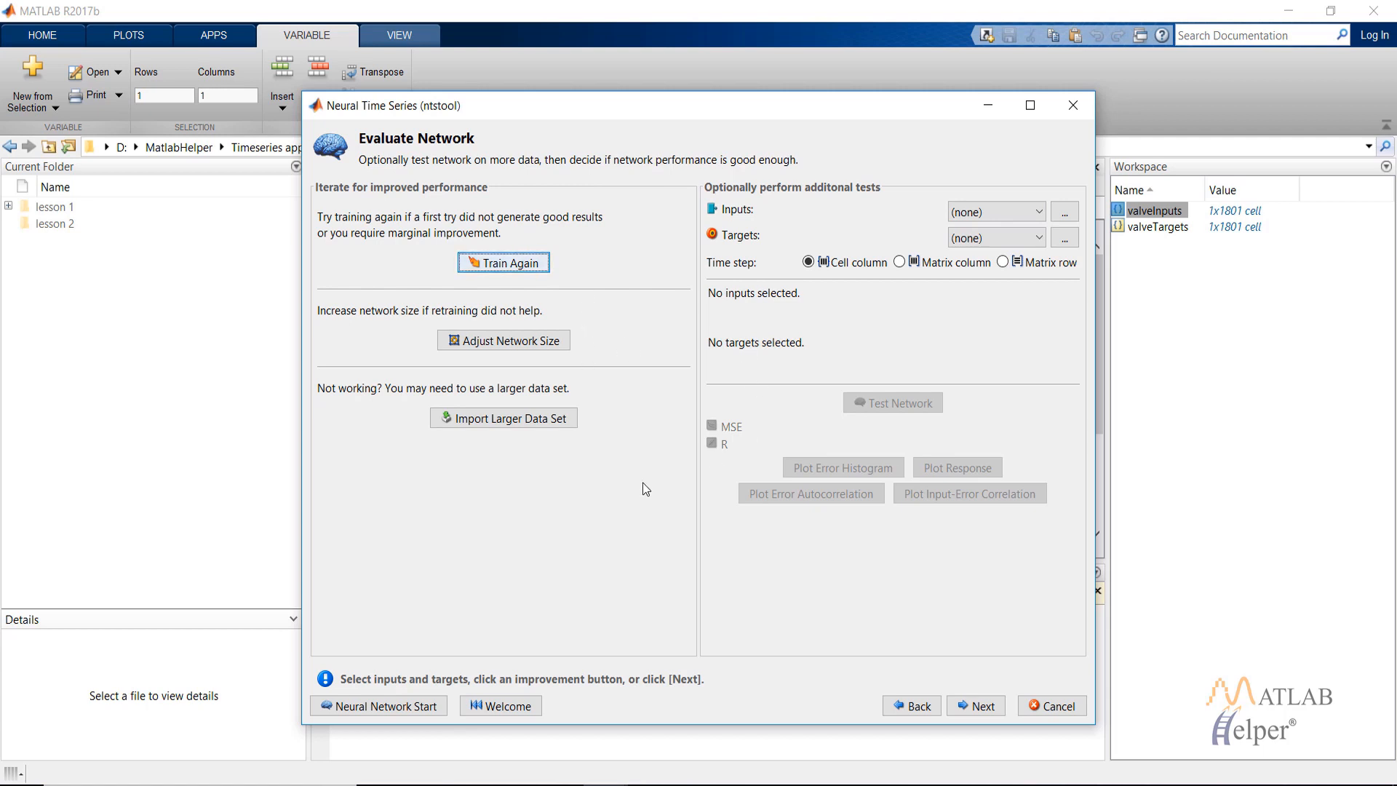
- Skip evaluation and deployment, then generate the simple NARX training script
left_click(975, 706)
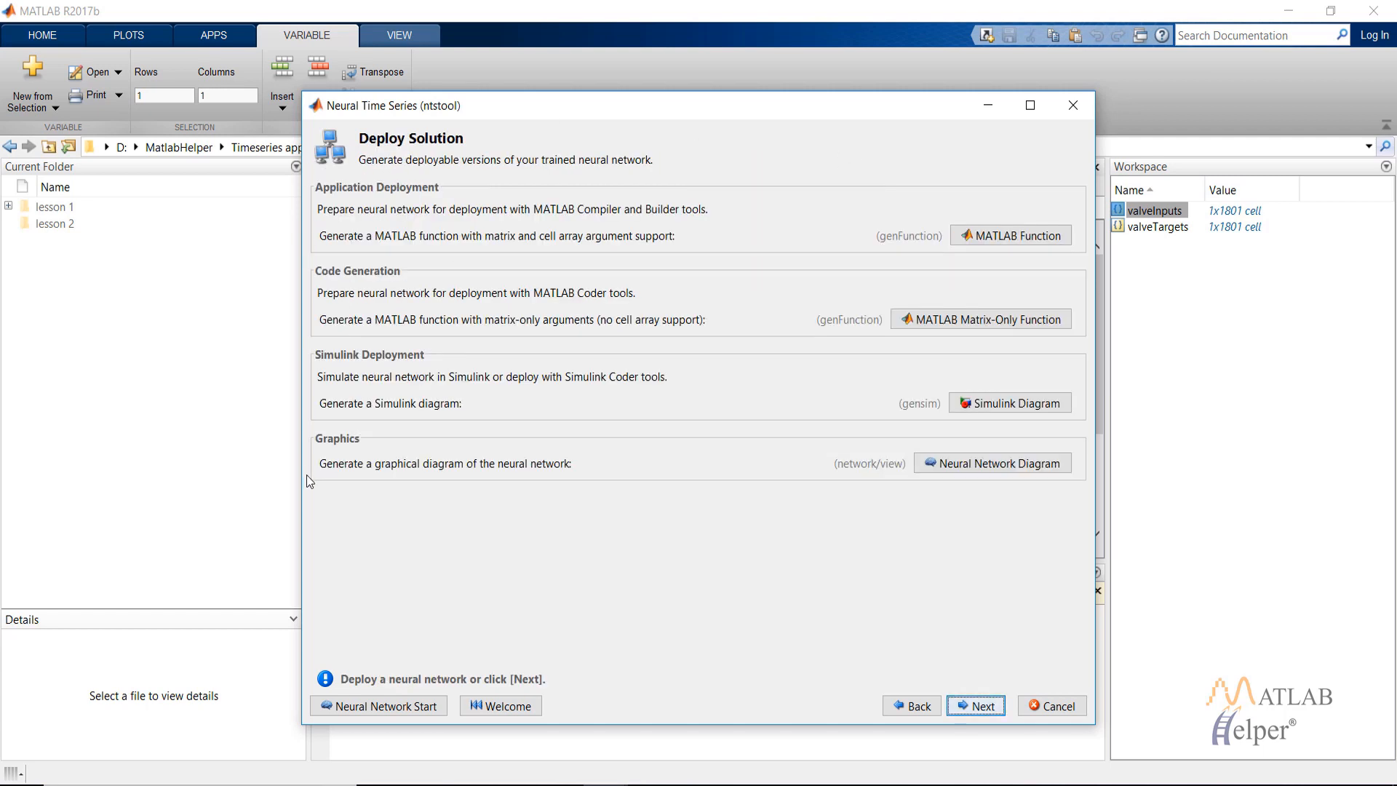
mouse_move(1148, 517)
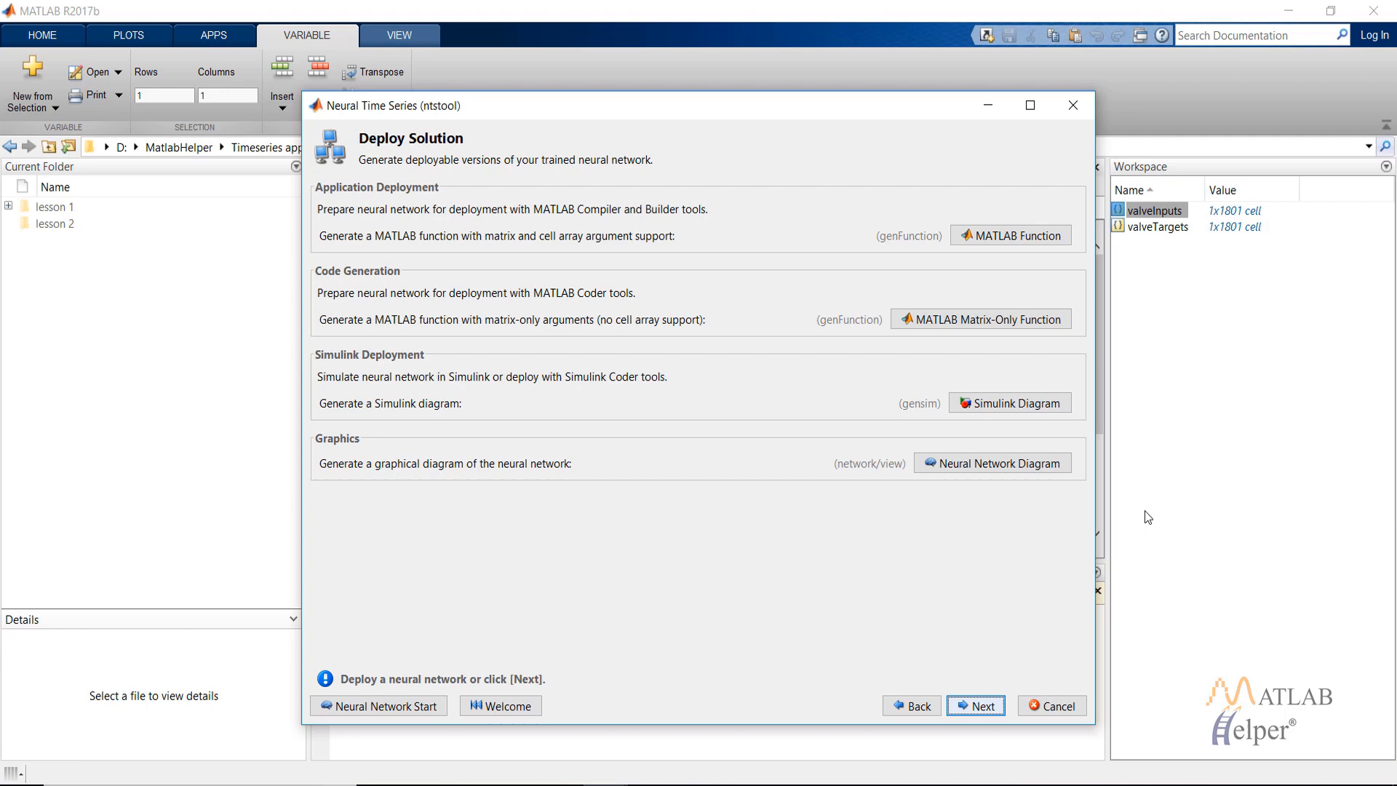
left_click(975, 706)
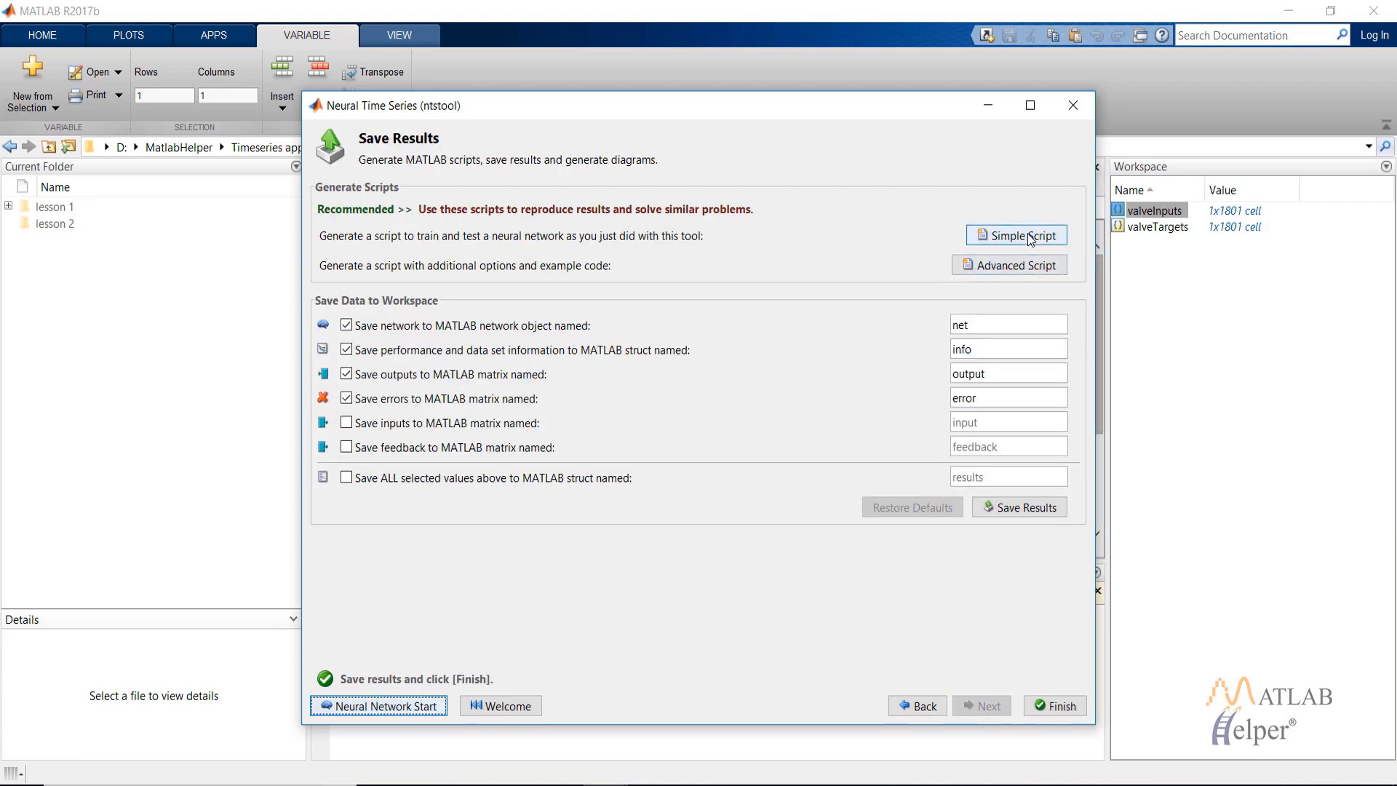
left_click(1016, 235)
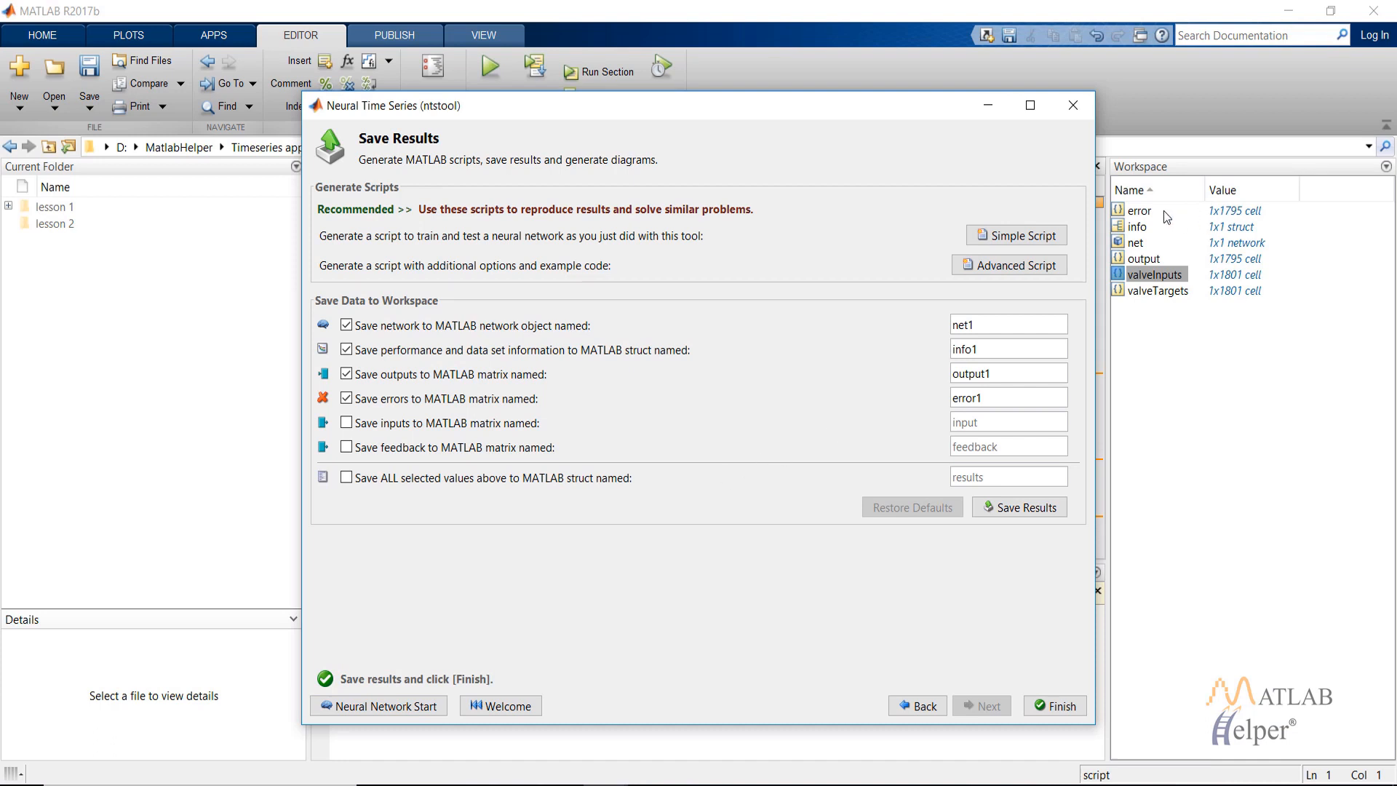
mouse_move(1143, 238)
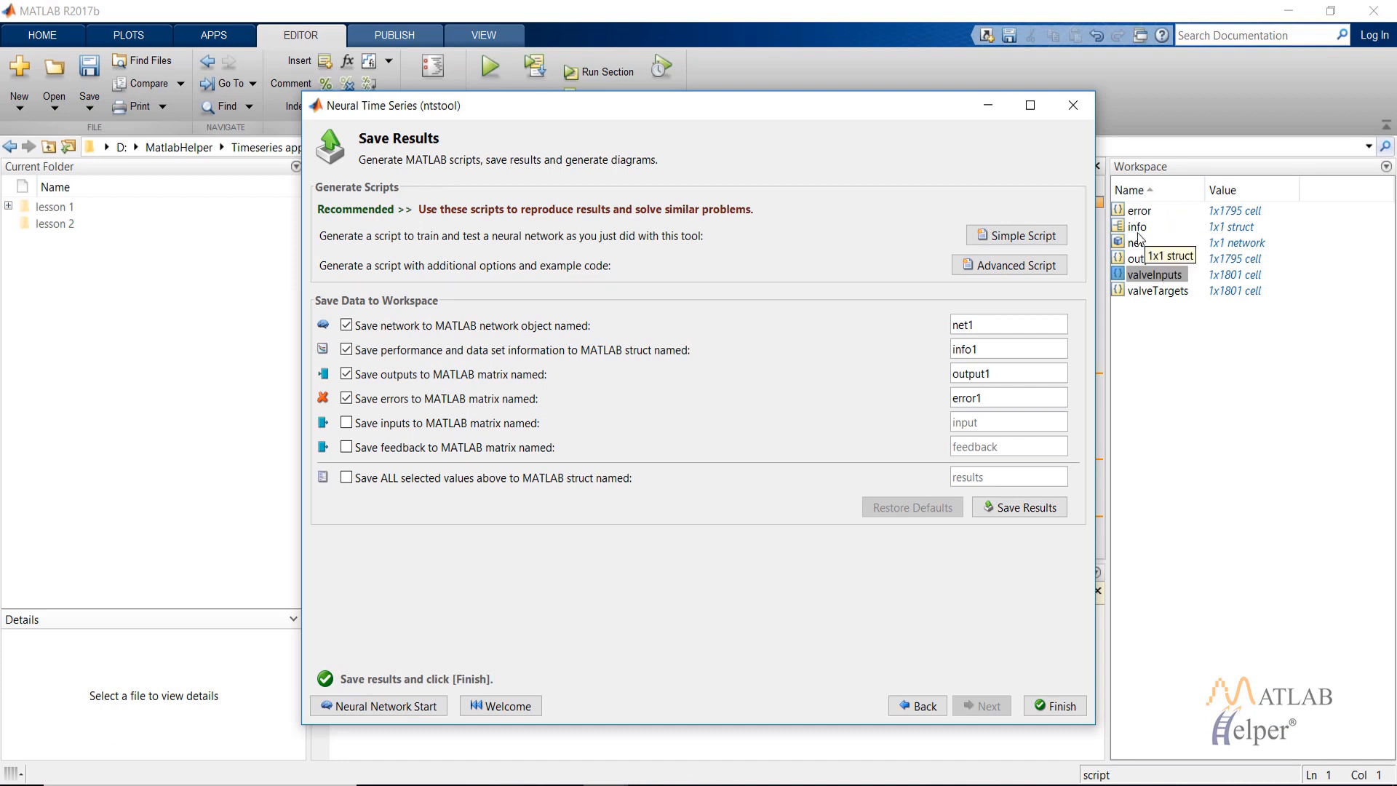
mouse_move(1148, 249)
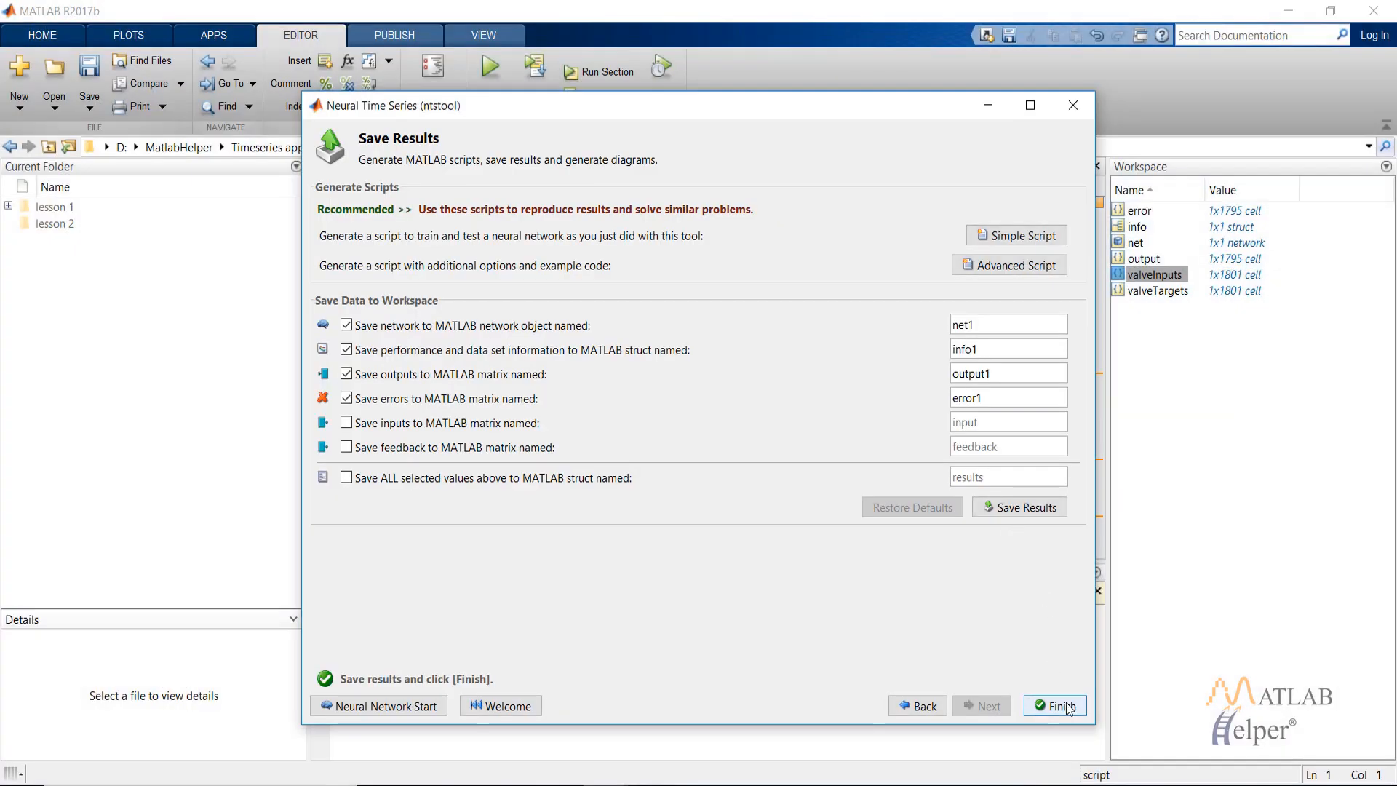
- Close the NARX session, relaunch ntstool and choose the Nonlinear Autoregressive (NAR) problem
left_click(1055, 705)
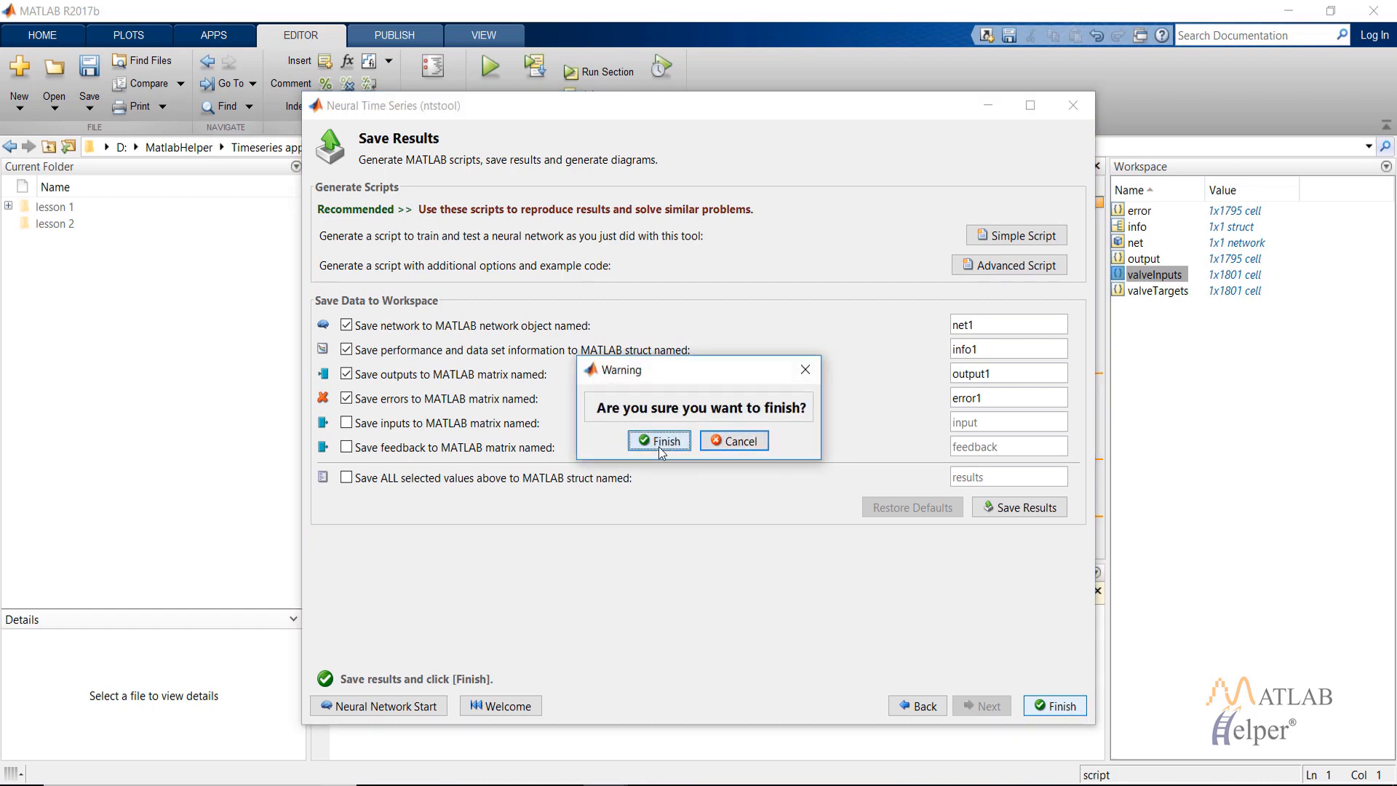
left_click(659, 440)
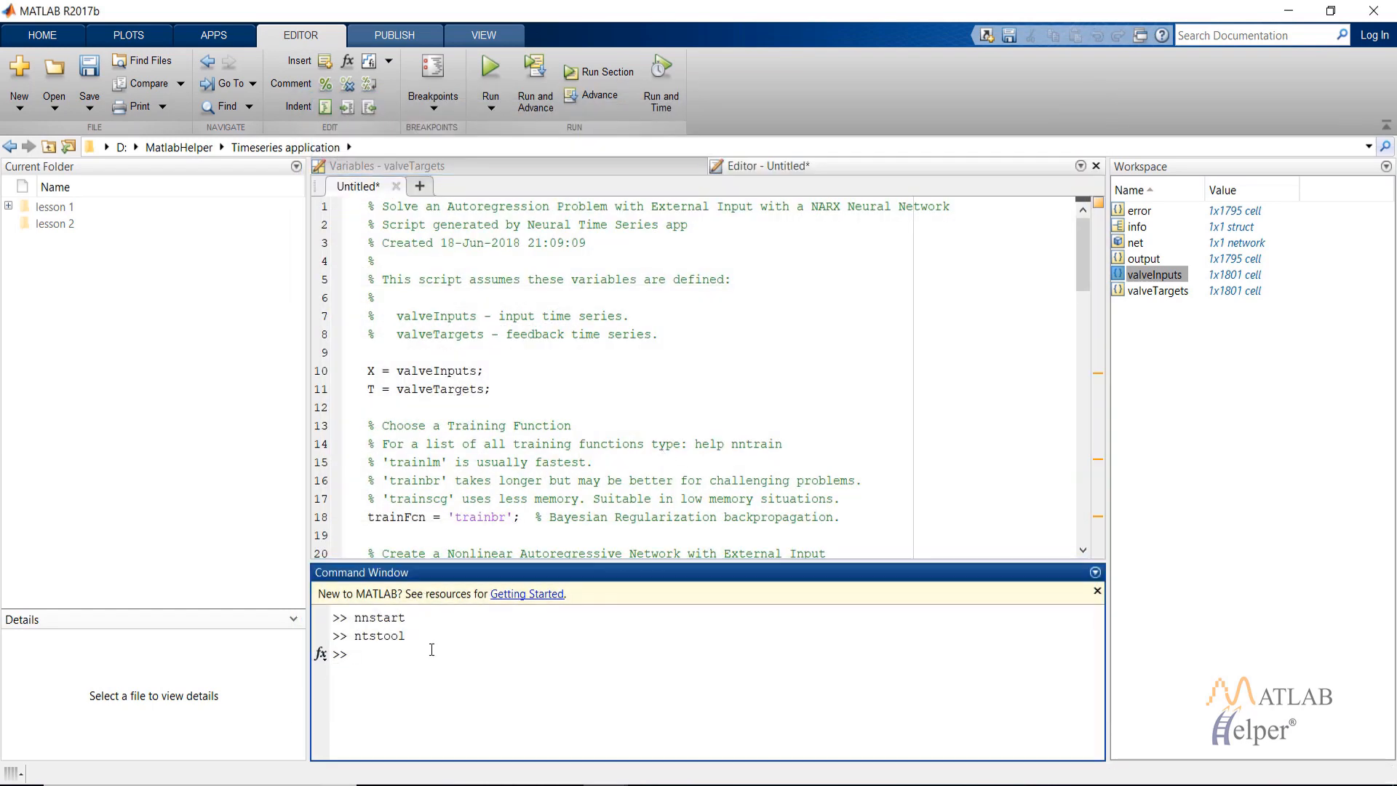
key("Return")
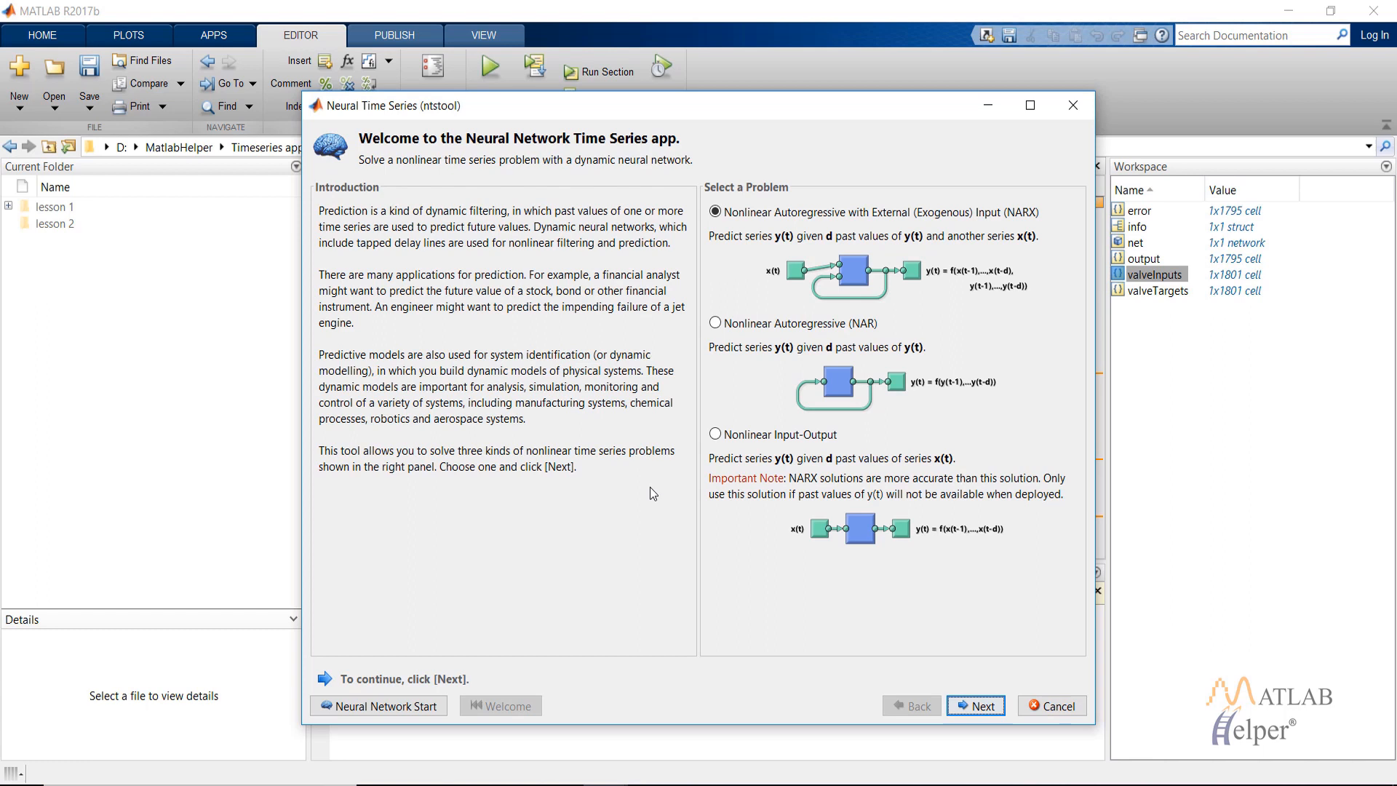
mouse_move(715, 323)
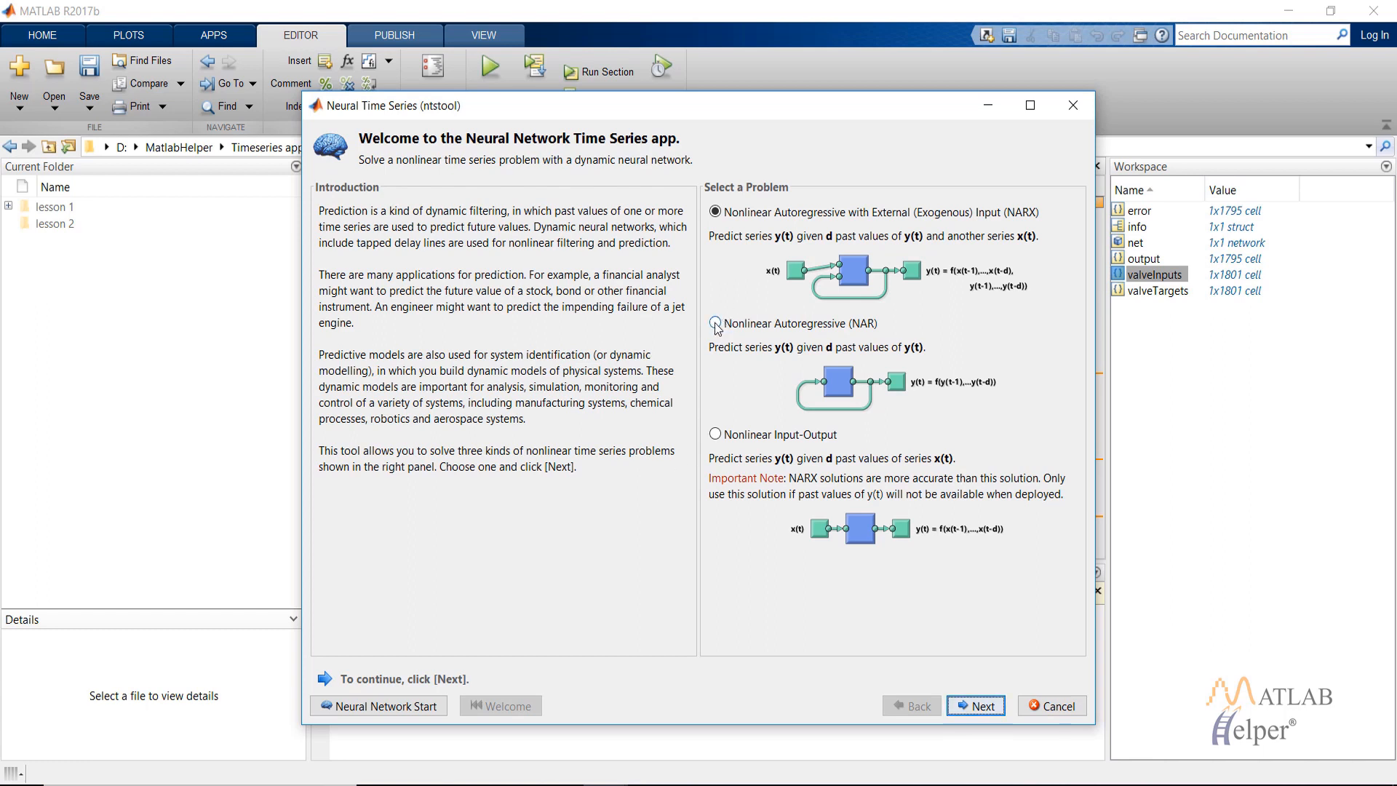
left_click(716, 323)
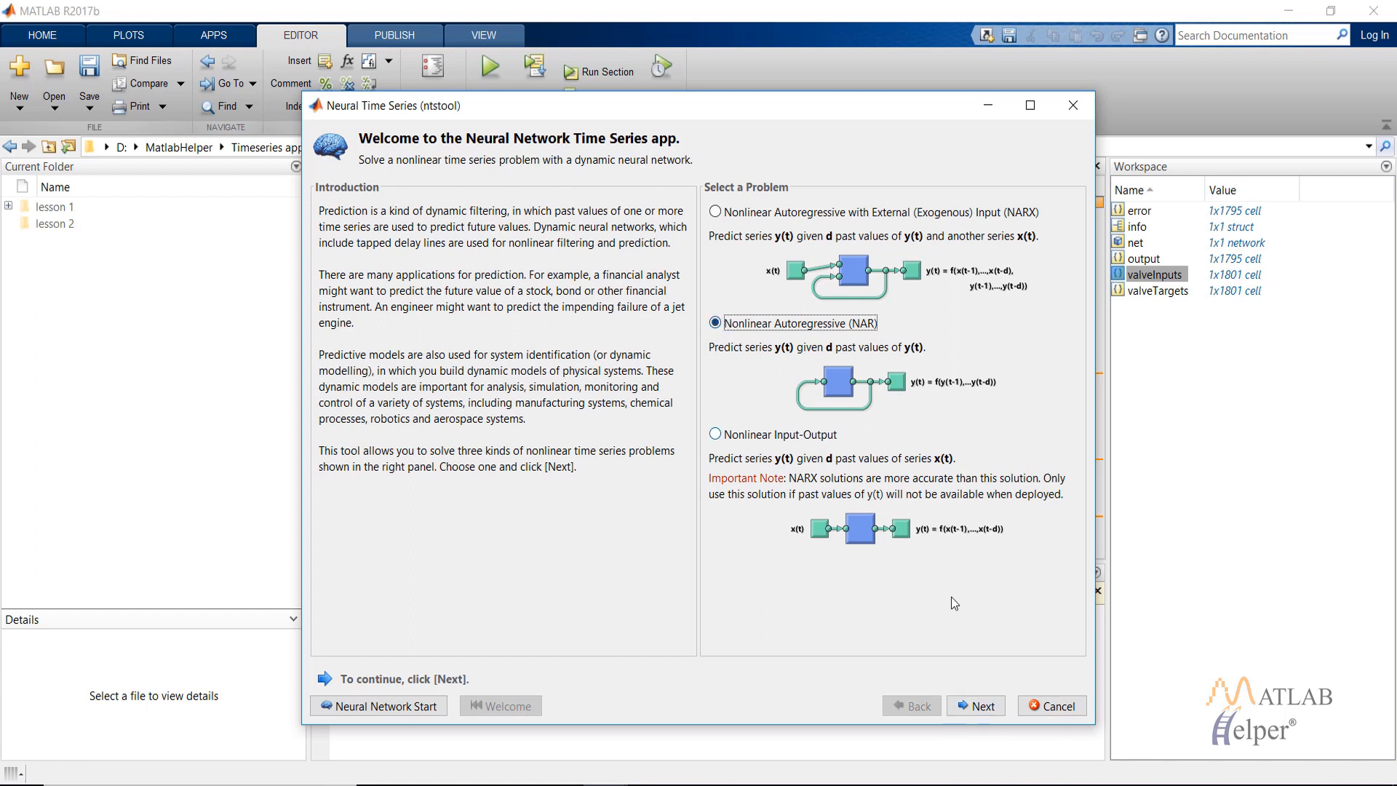
left_click(975, 706)
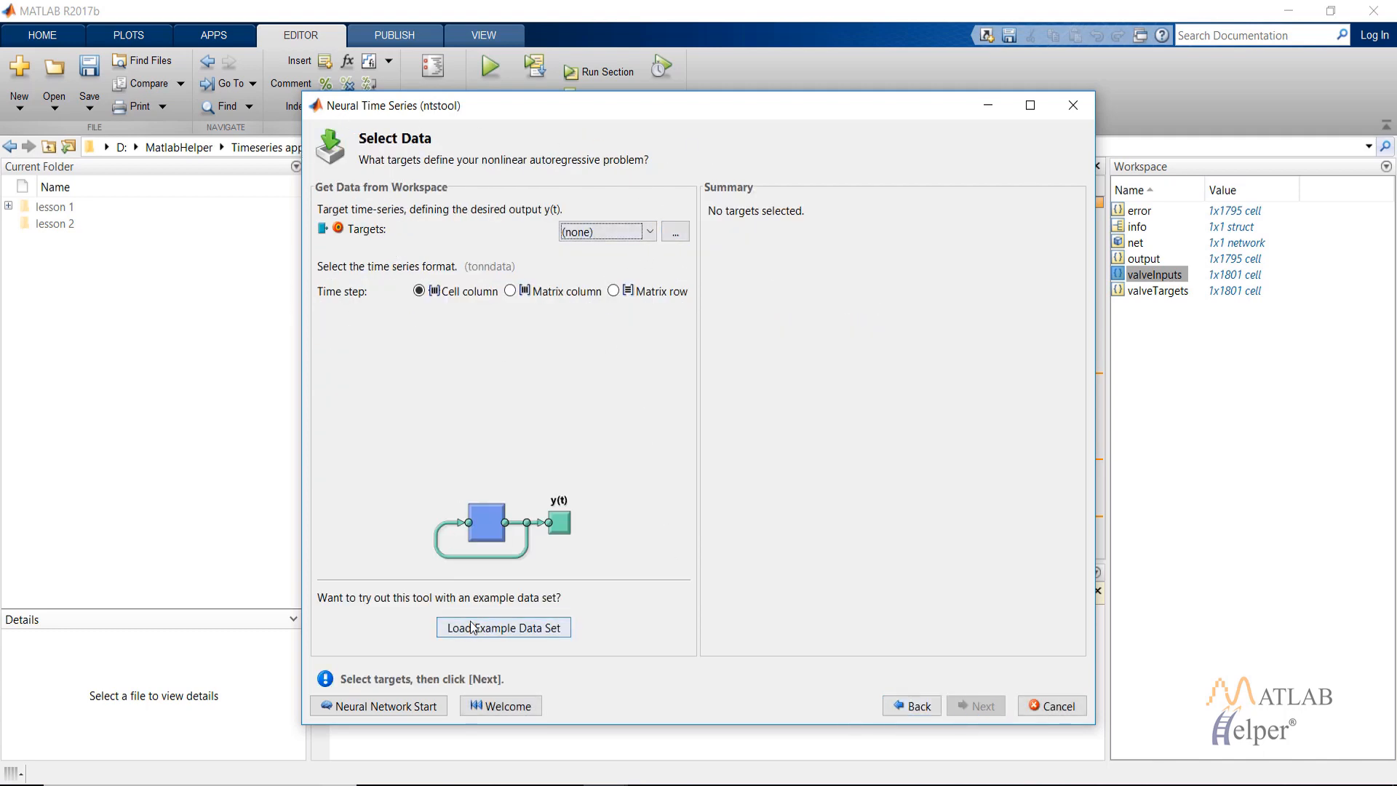
- Import the Global Ice Volume example data set as the NAR targets
left_click(503, 628)
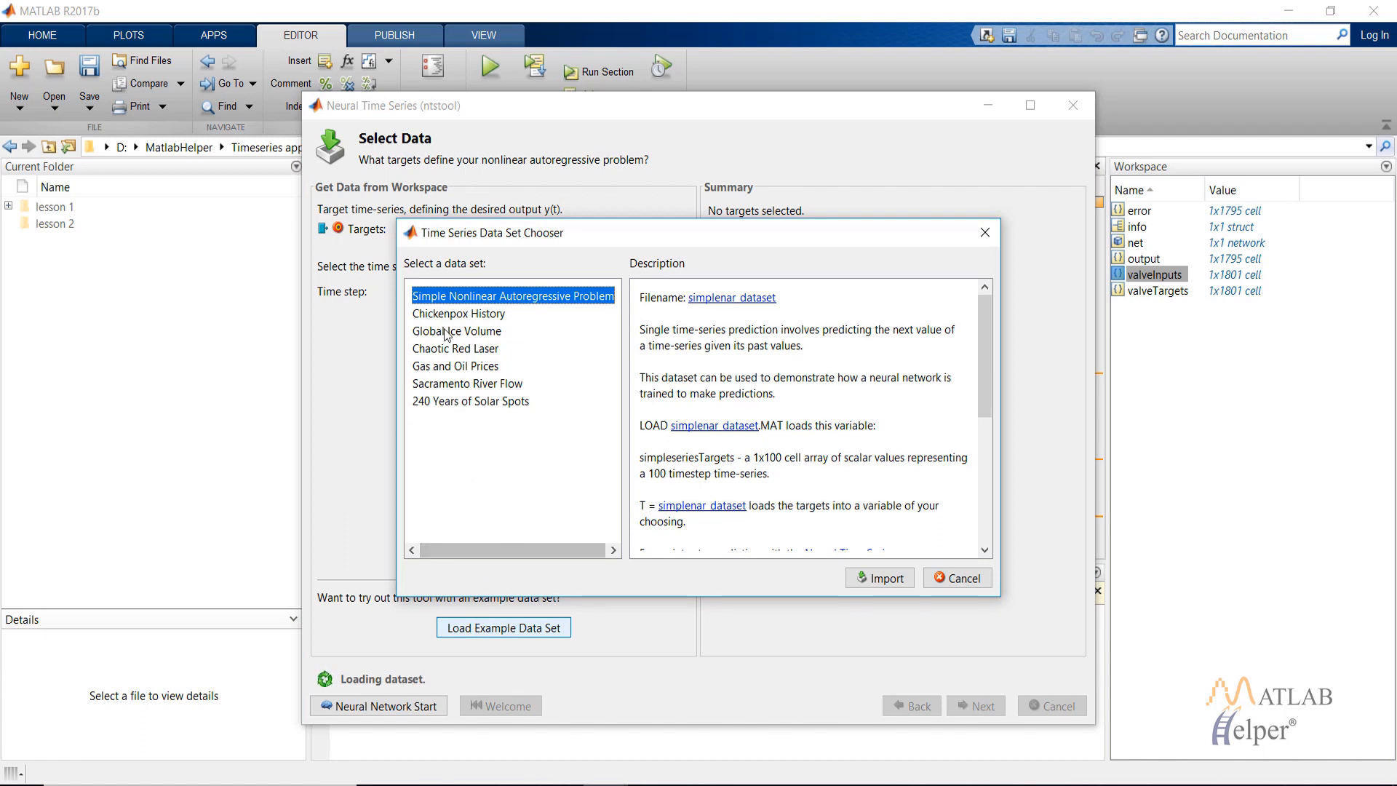
left_click(458, 330)
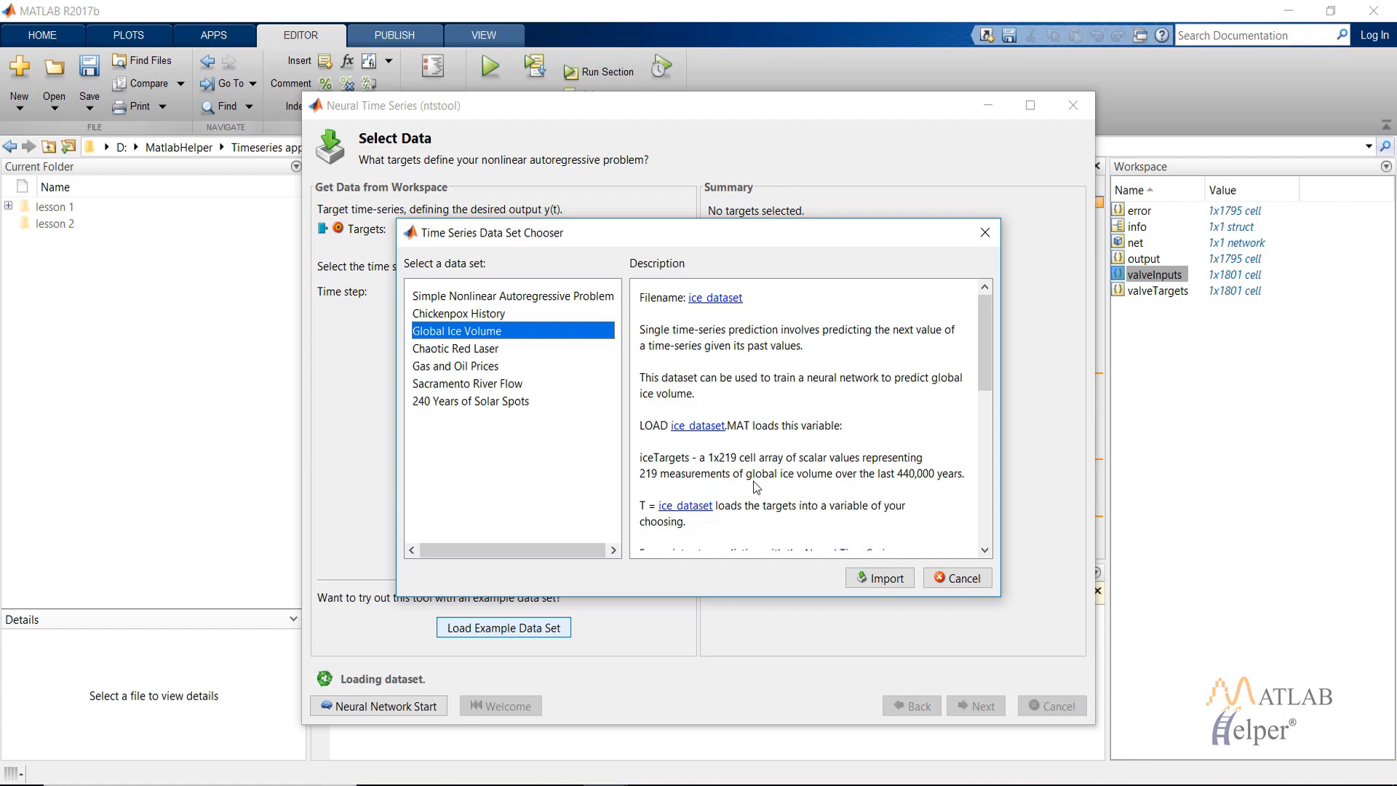
scroll("down", 3)
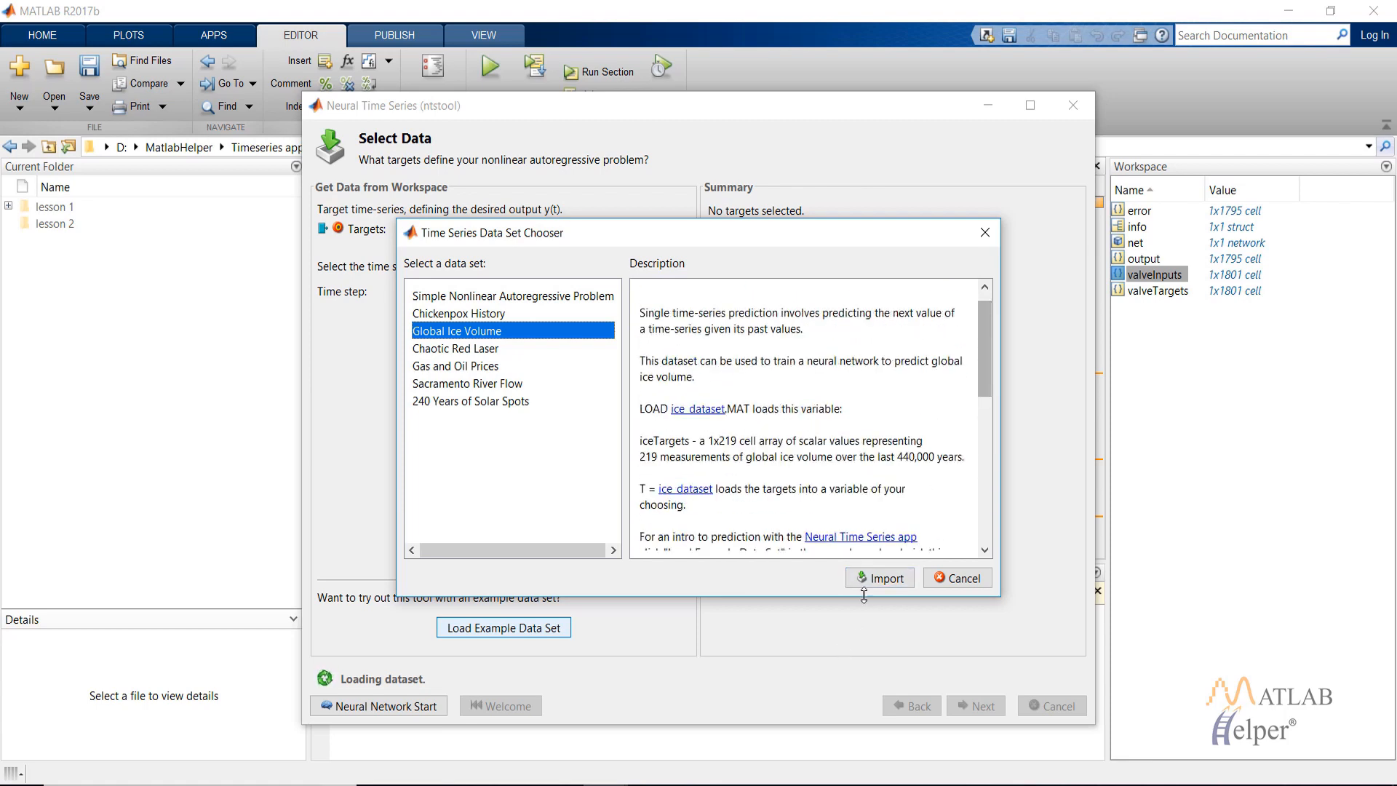
left_click(878, 577)
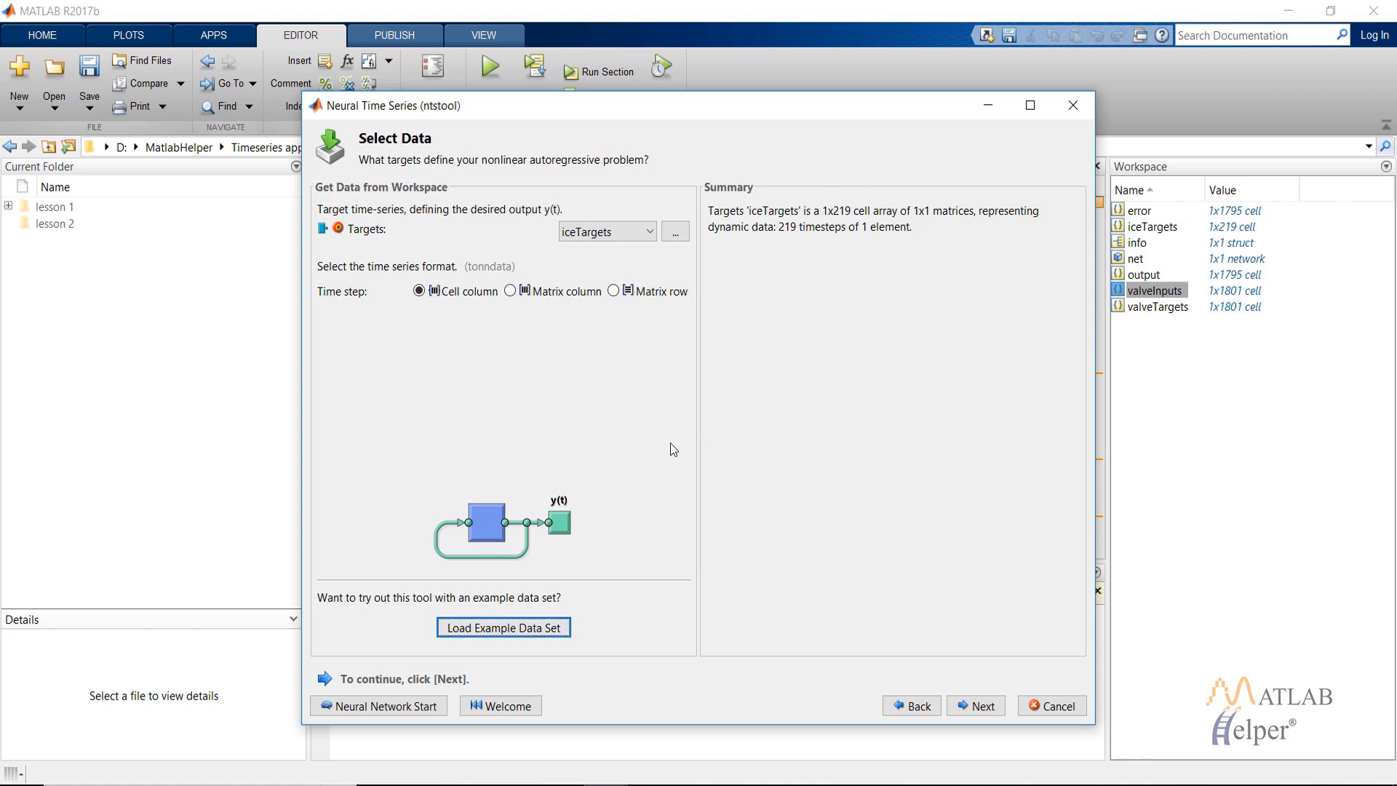
- Keep the default data division and network size, advancing to Train Network
left_click(975, 705)
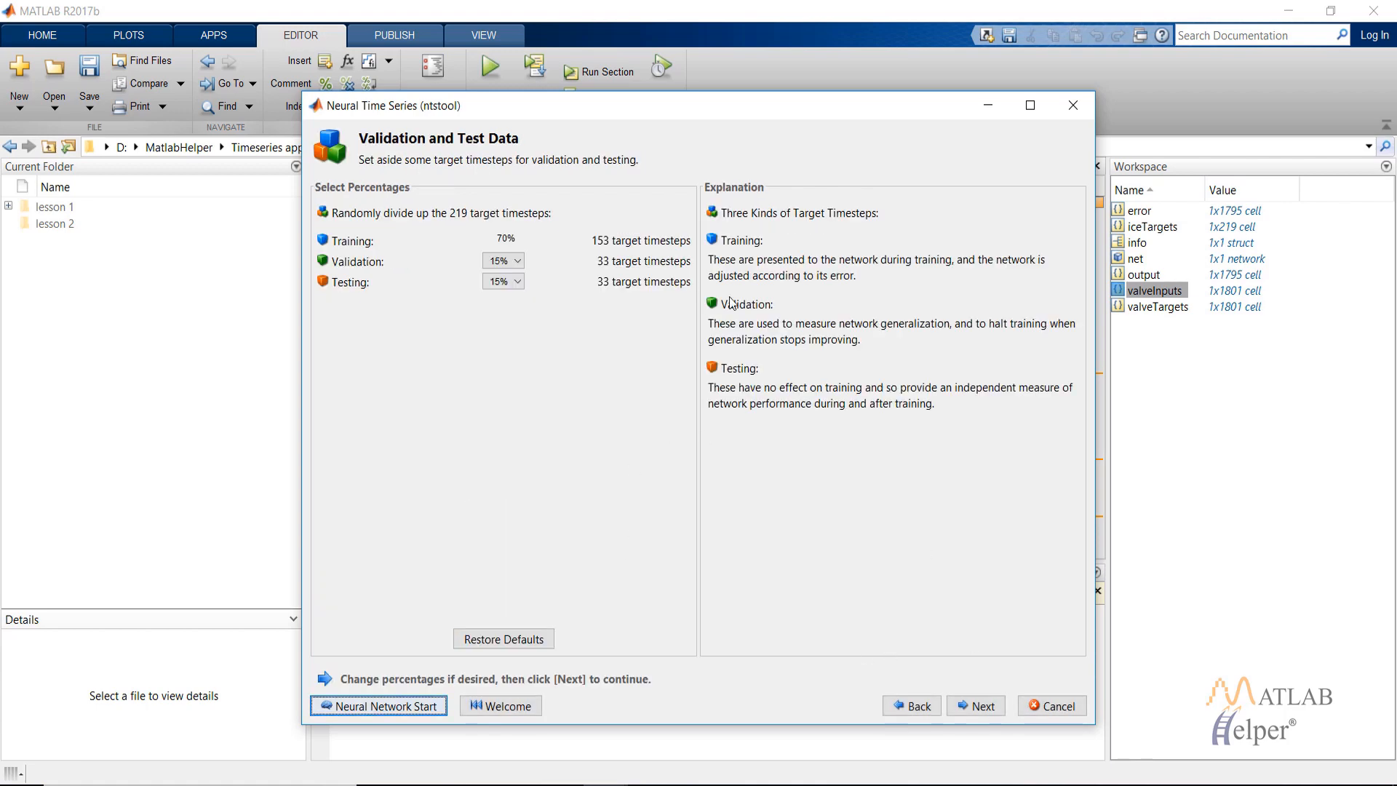
left_click(975, 706)
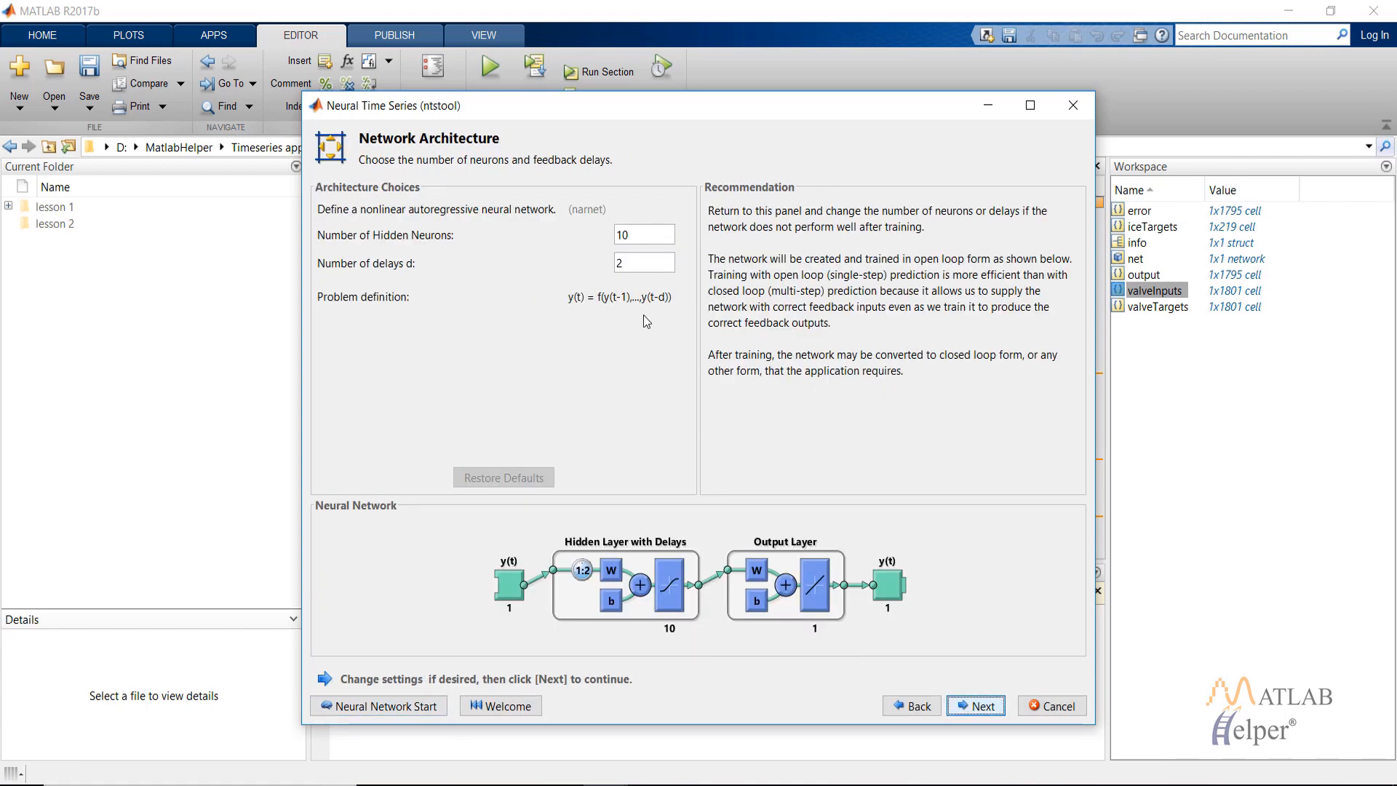
mouse_move(354, 595)
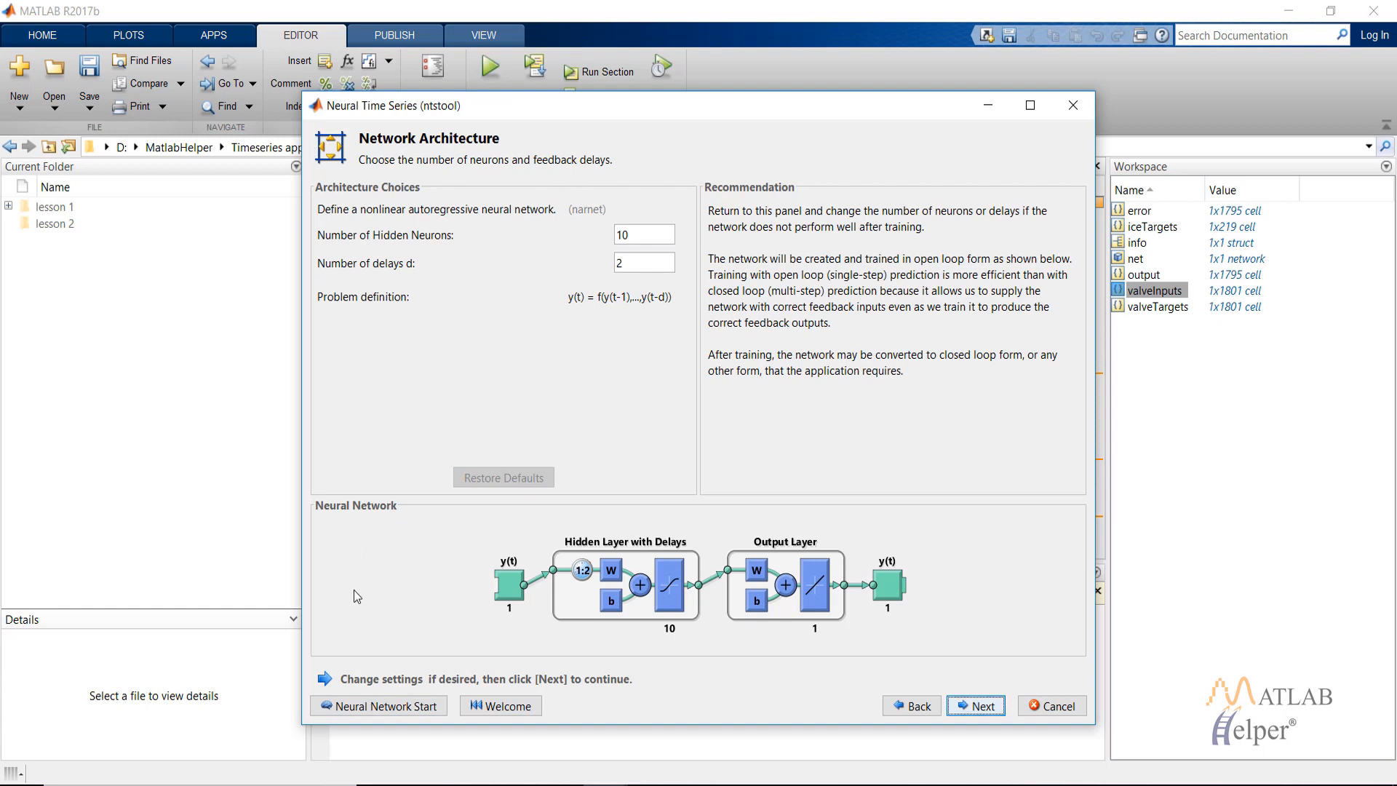
mouse_move(439, 139)
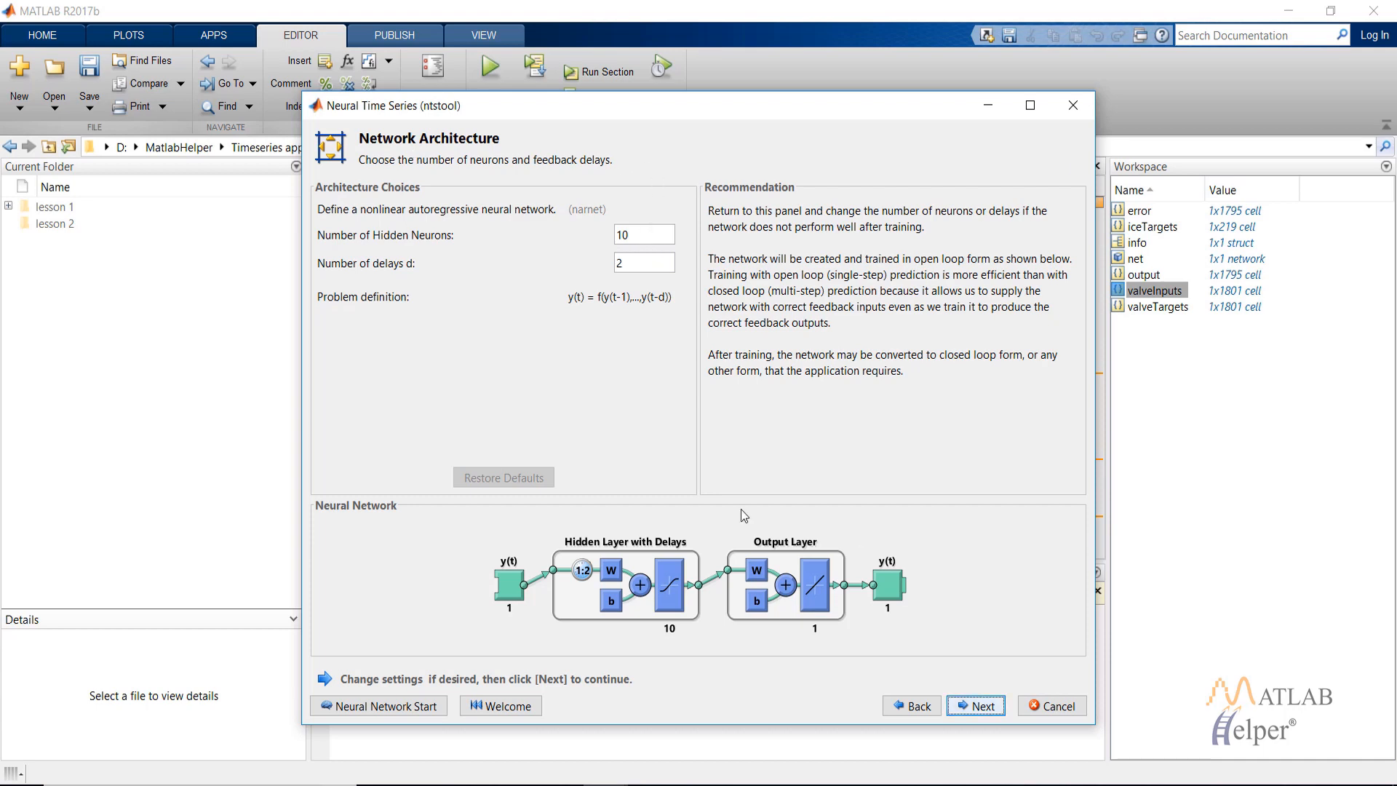
left_click(974, 705)
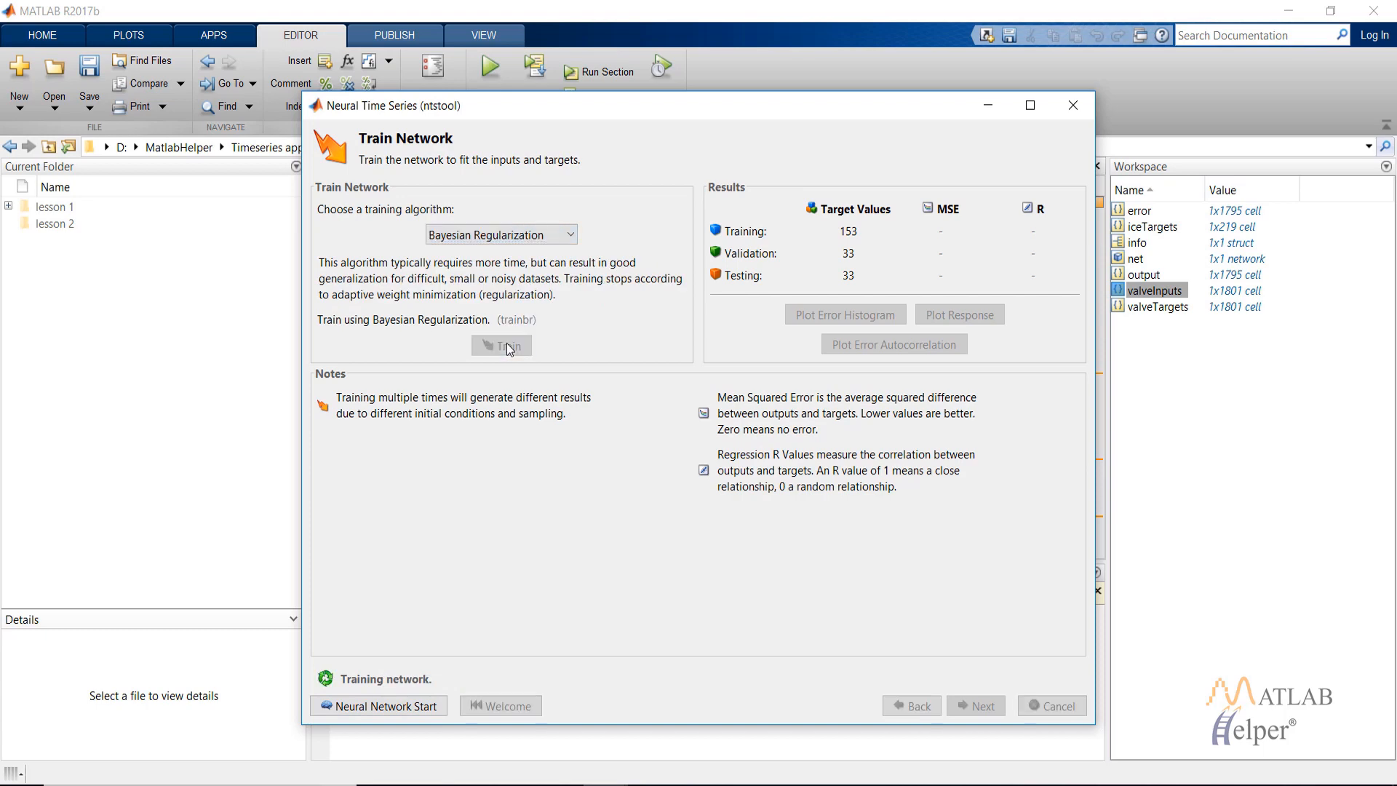
- Train the ice volume NAR network and review its error autocorrelation and time-series response plots
left_click(502, 346)
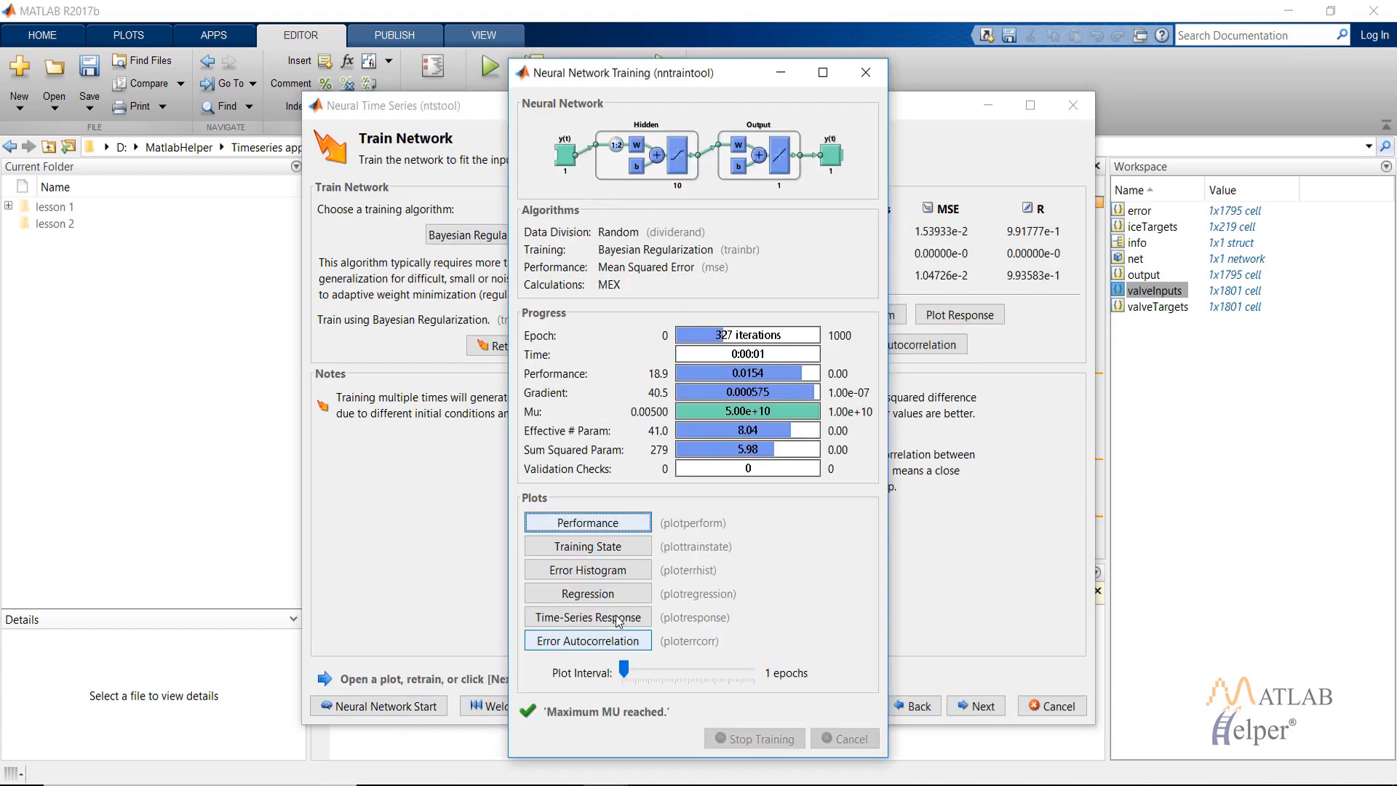
mouse_move(588, 617)
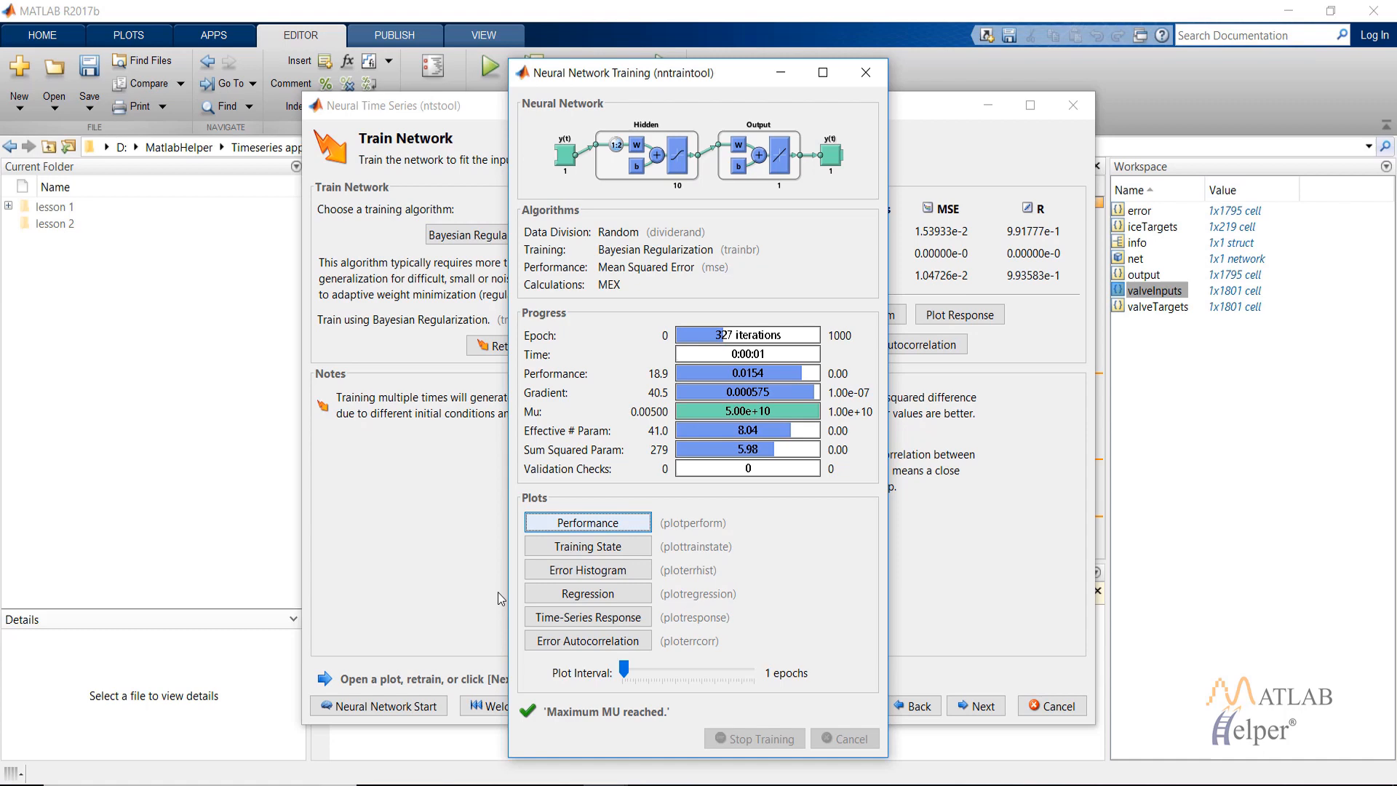
left_click(587, 641)
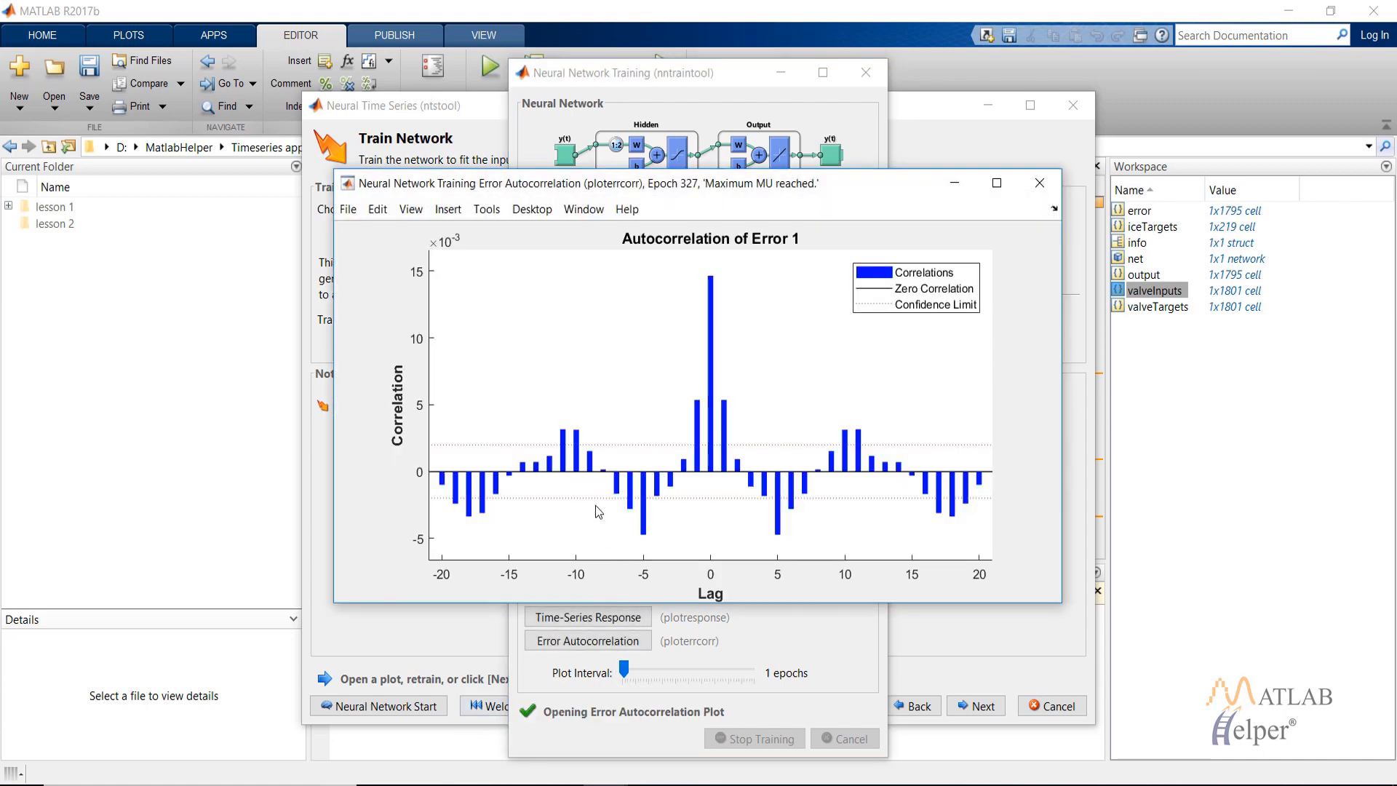
mouse_move(448, 489)
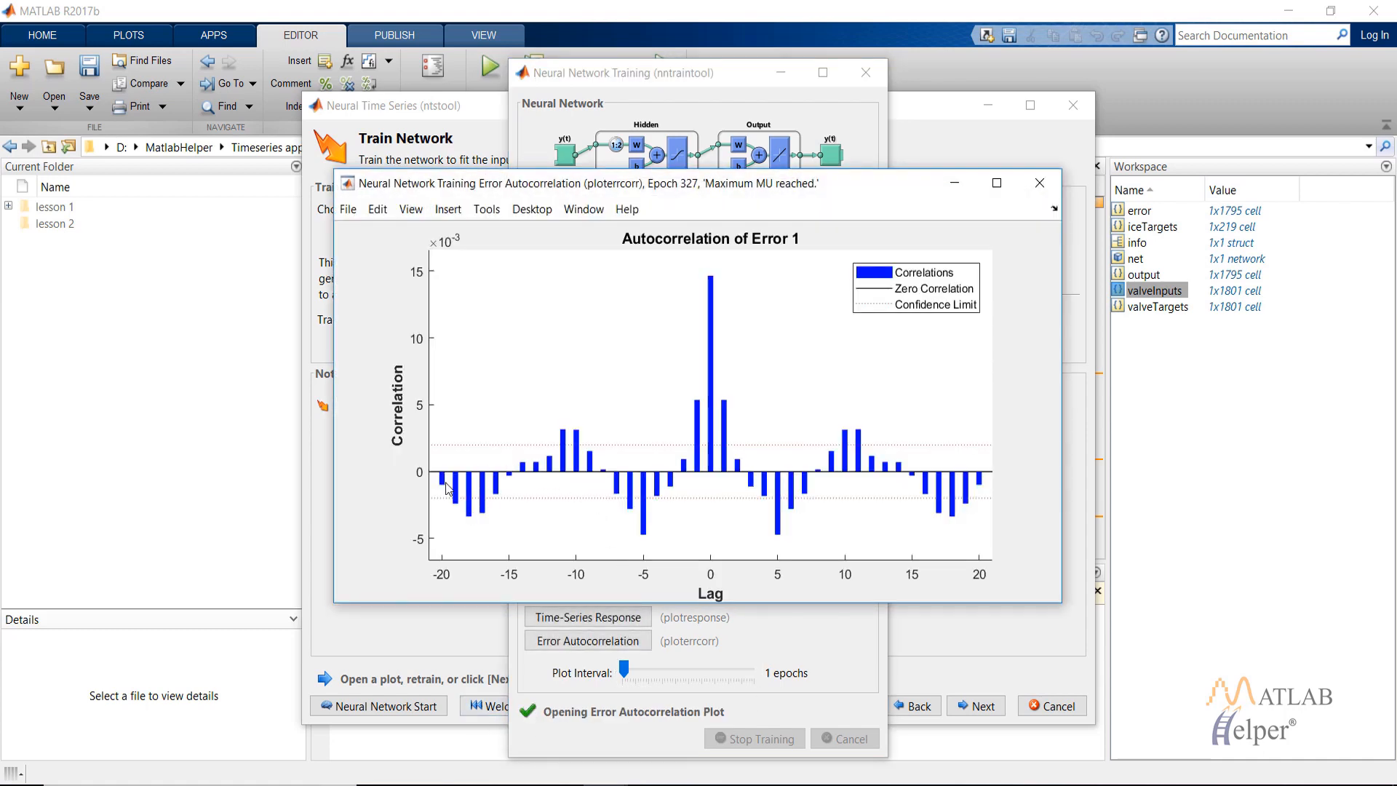
mouse_move(605, 447)
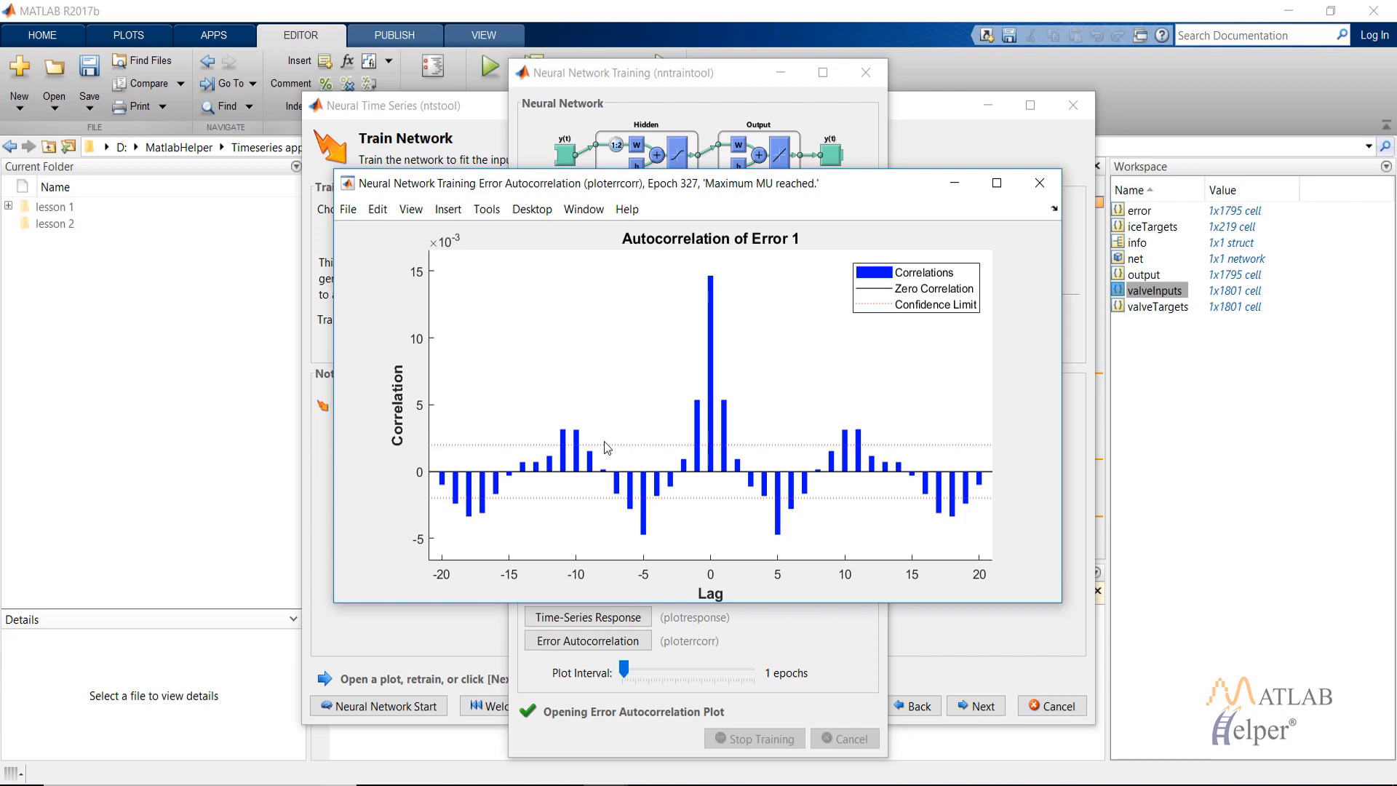
mouse_move(593, 445)
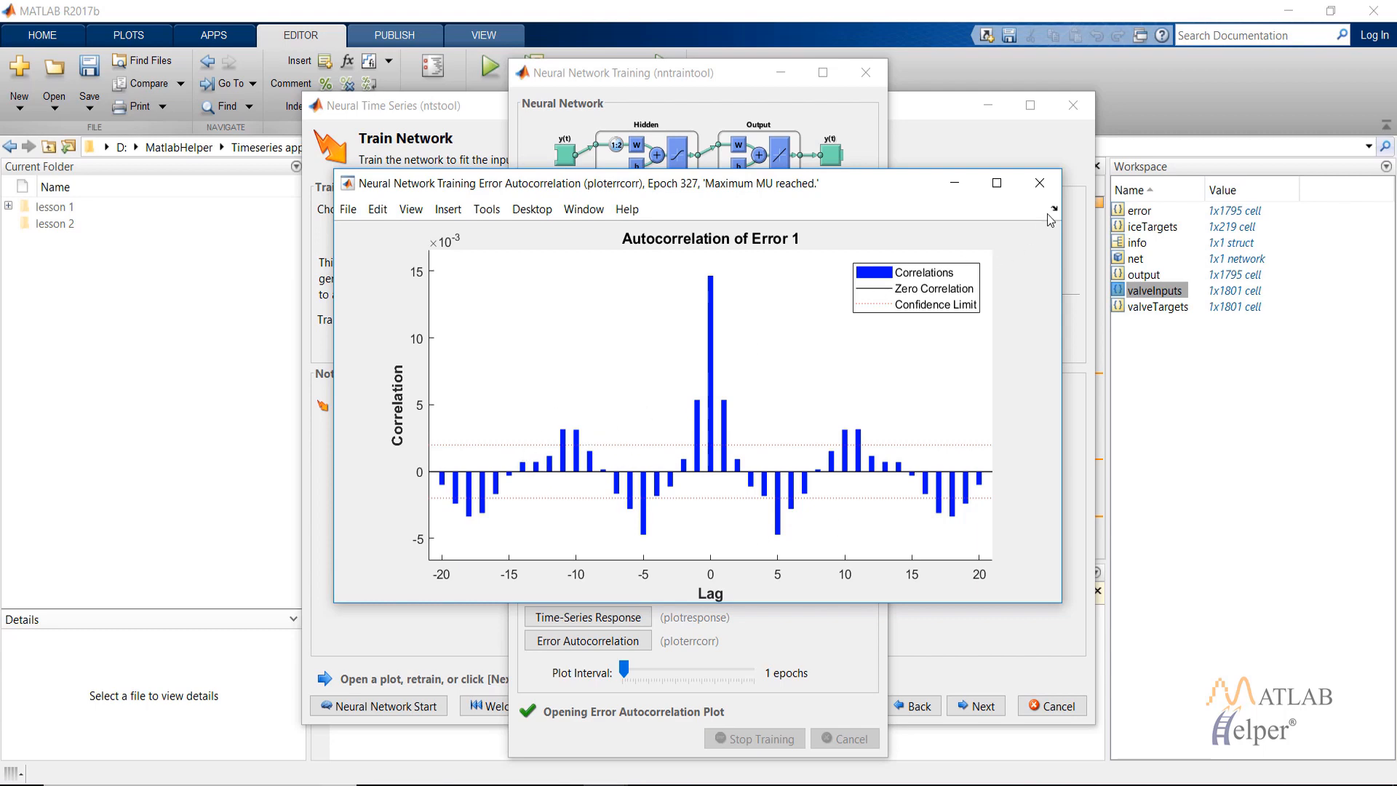
left_click(1038, 182)
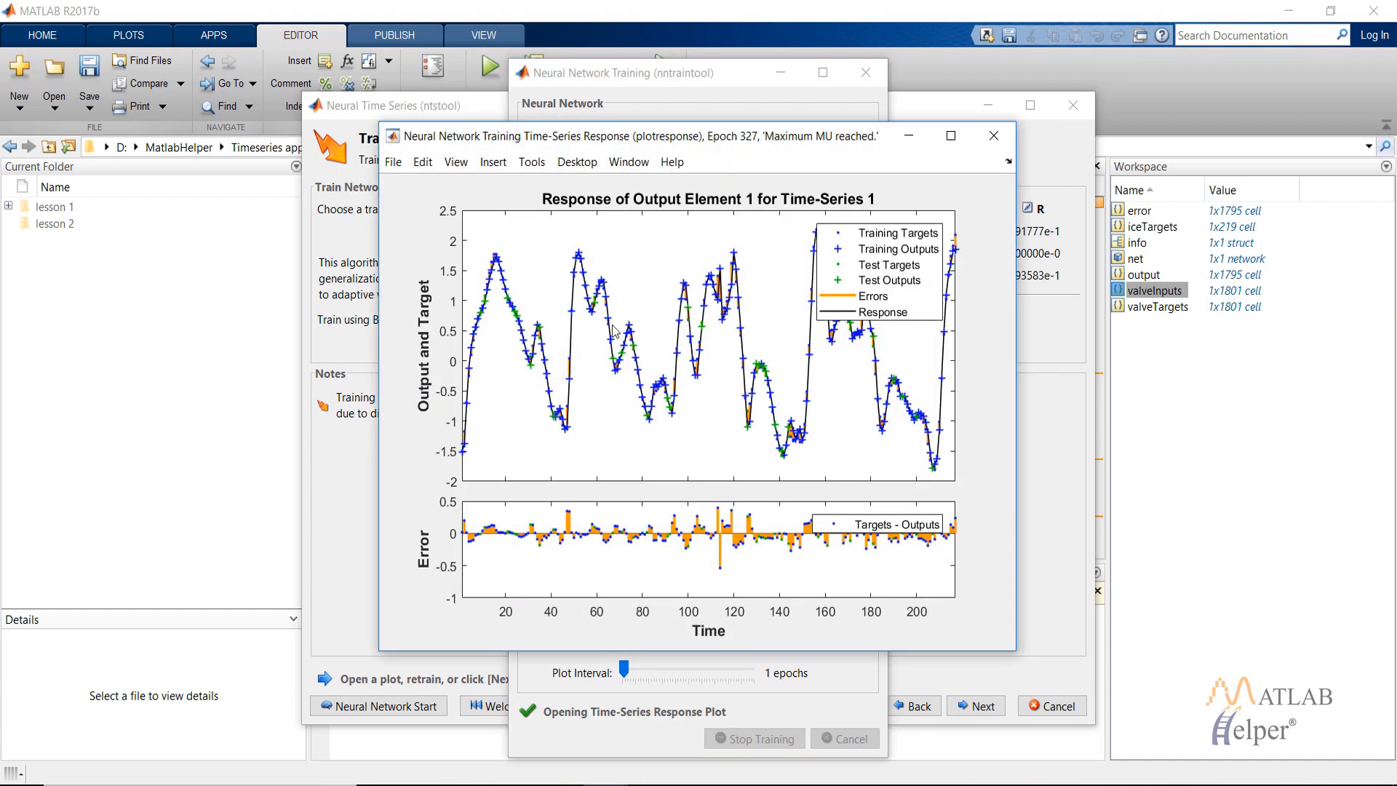
mouse_move(583, 541)
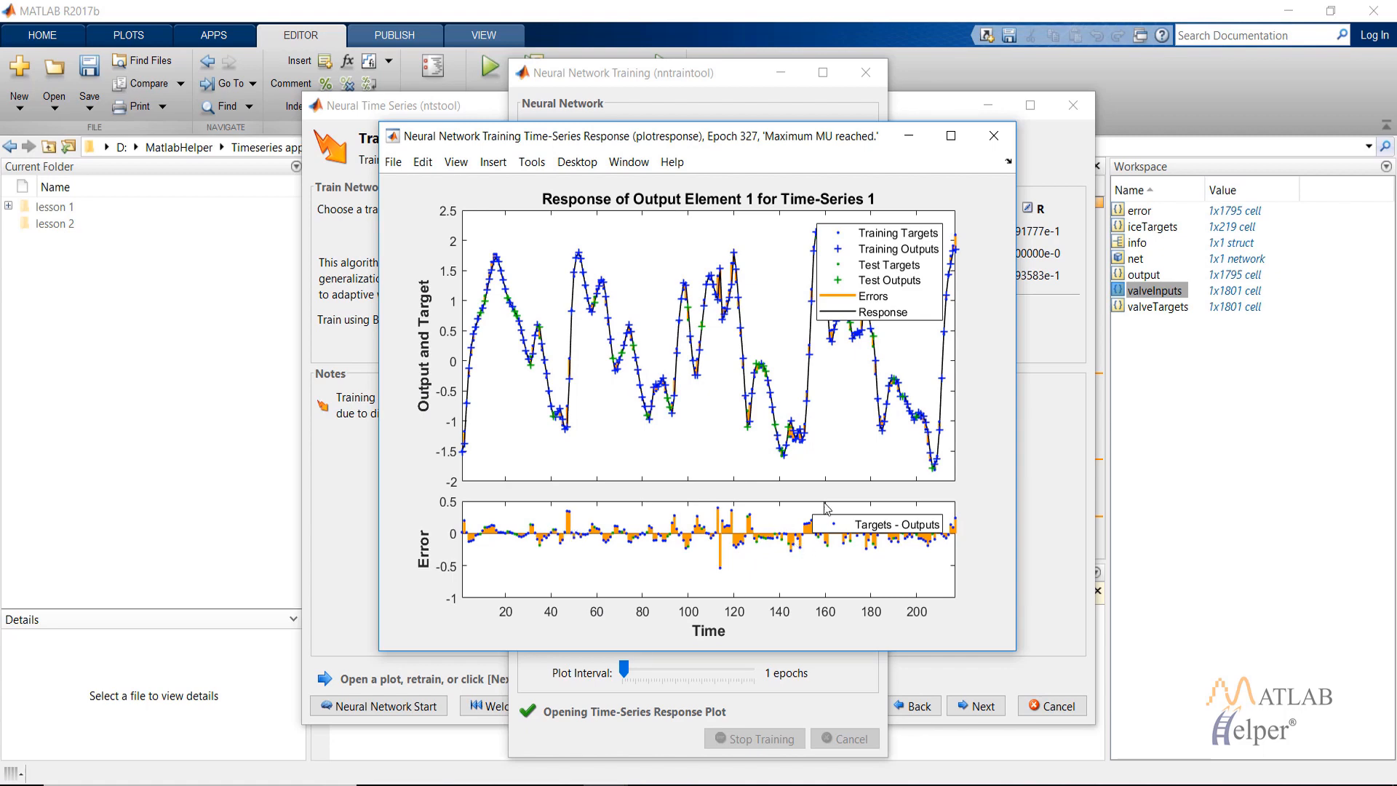
left_click(993, 136)
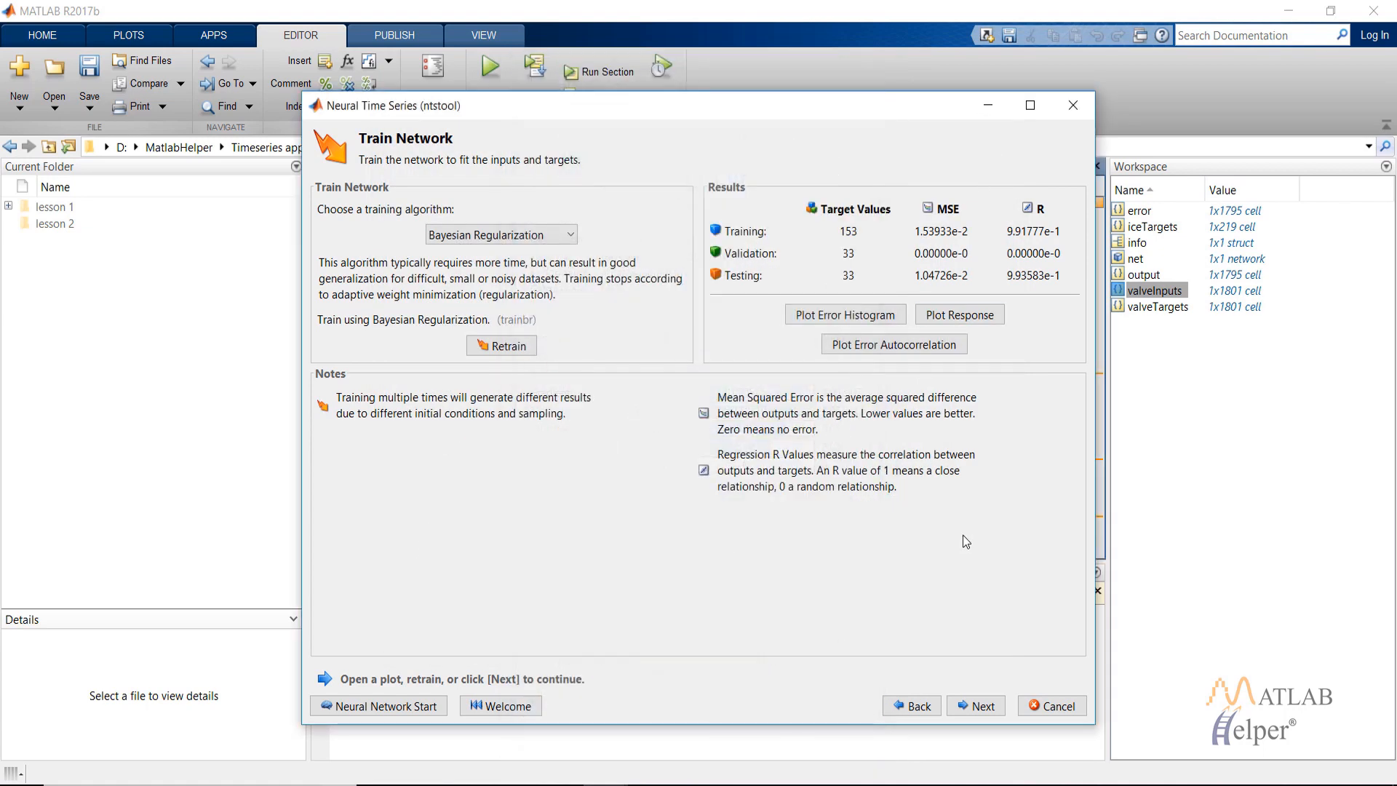
- Skip evaluation and deployment and generate a simple training script for the NAR network
left_click(975, 706)
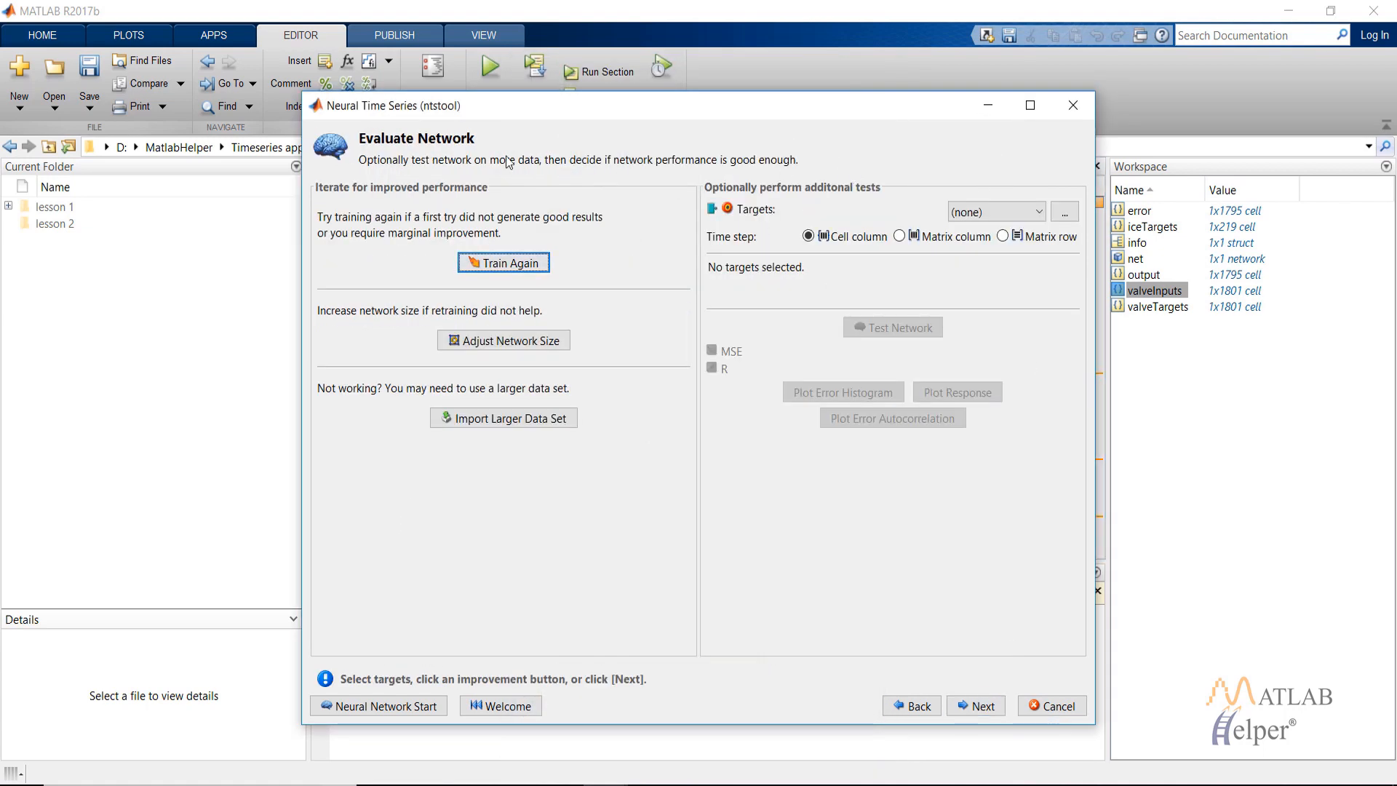
left_click(975, 706)
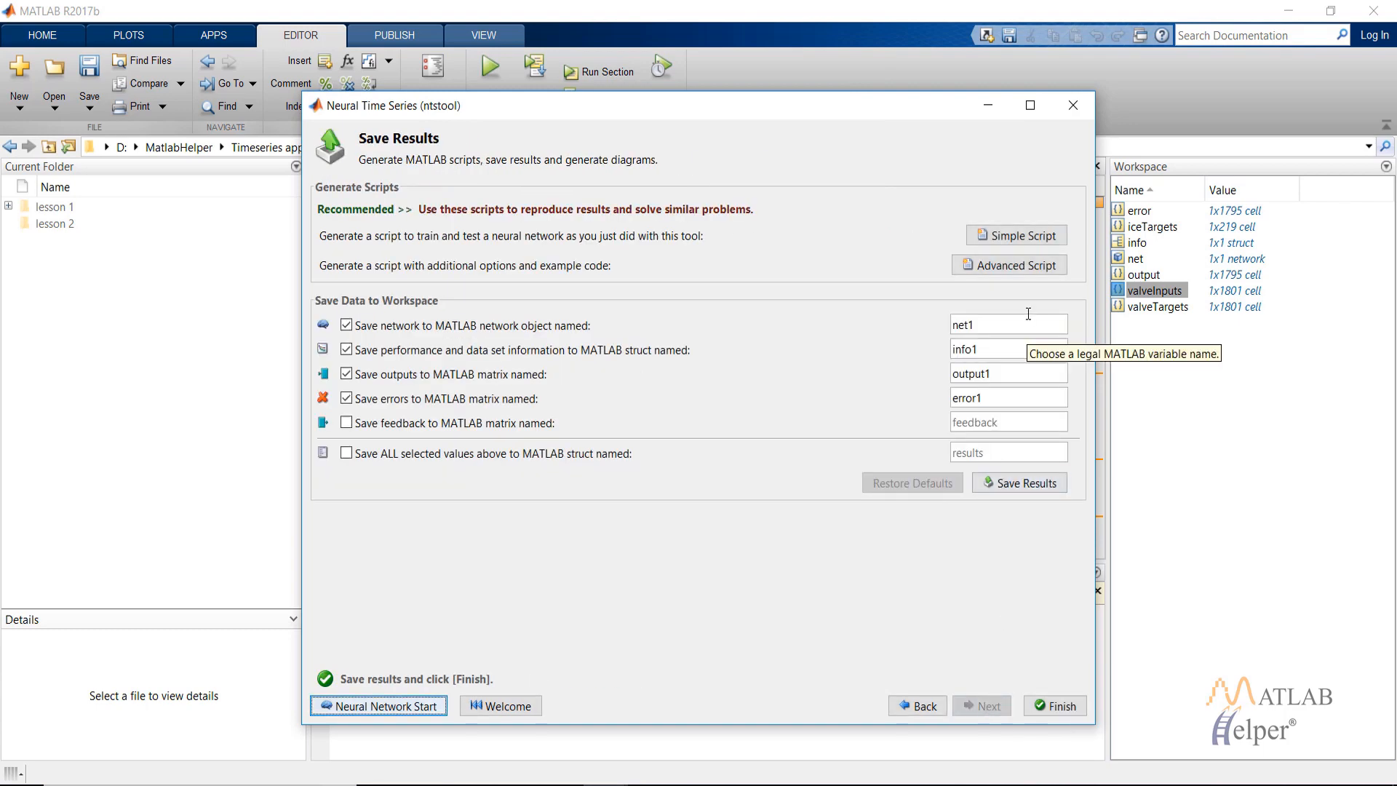
left_click(1015, 235)
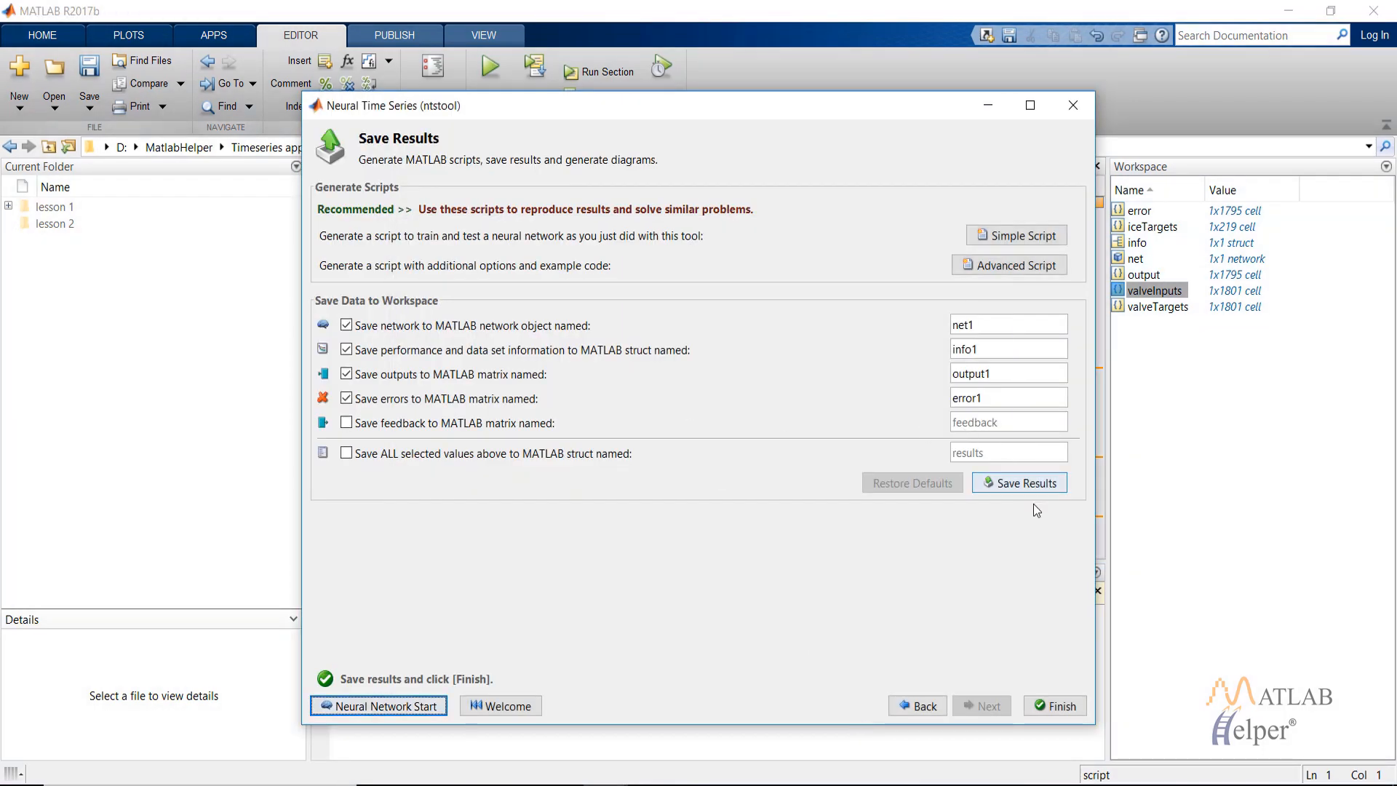
- Save net1, info1, output1 and error1 to the workspace and close the app
left_click(1019, 482)
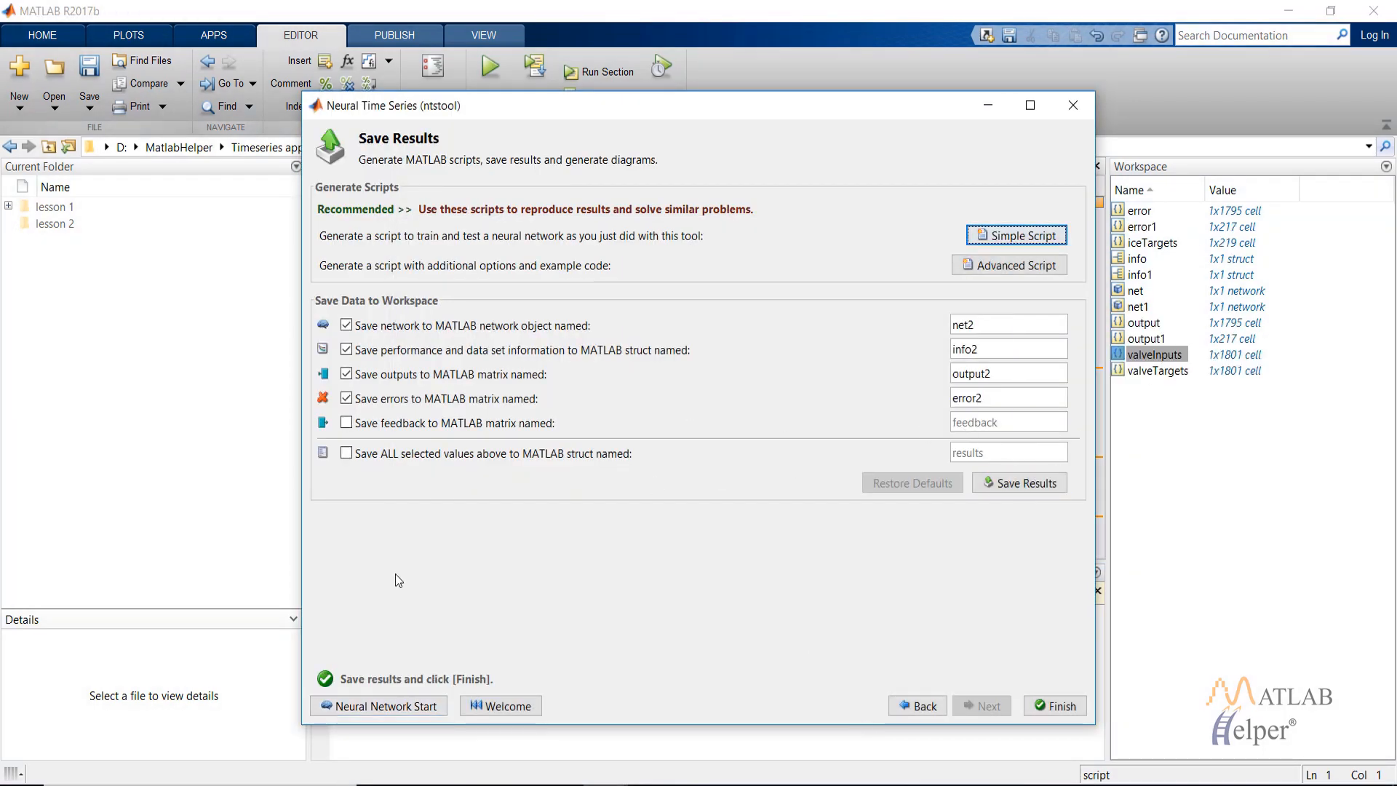
left_click(1055, 705)
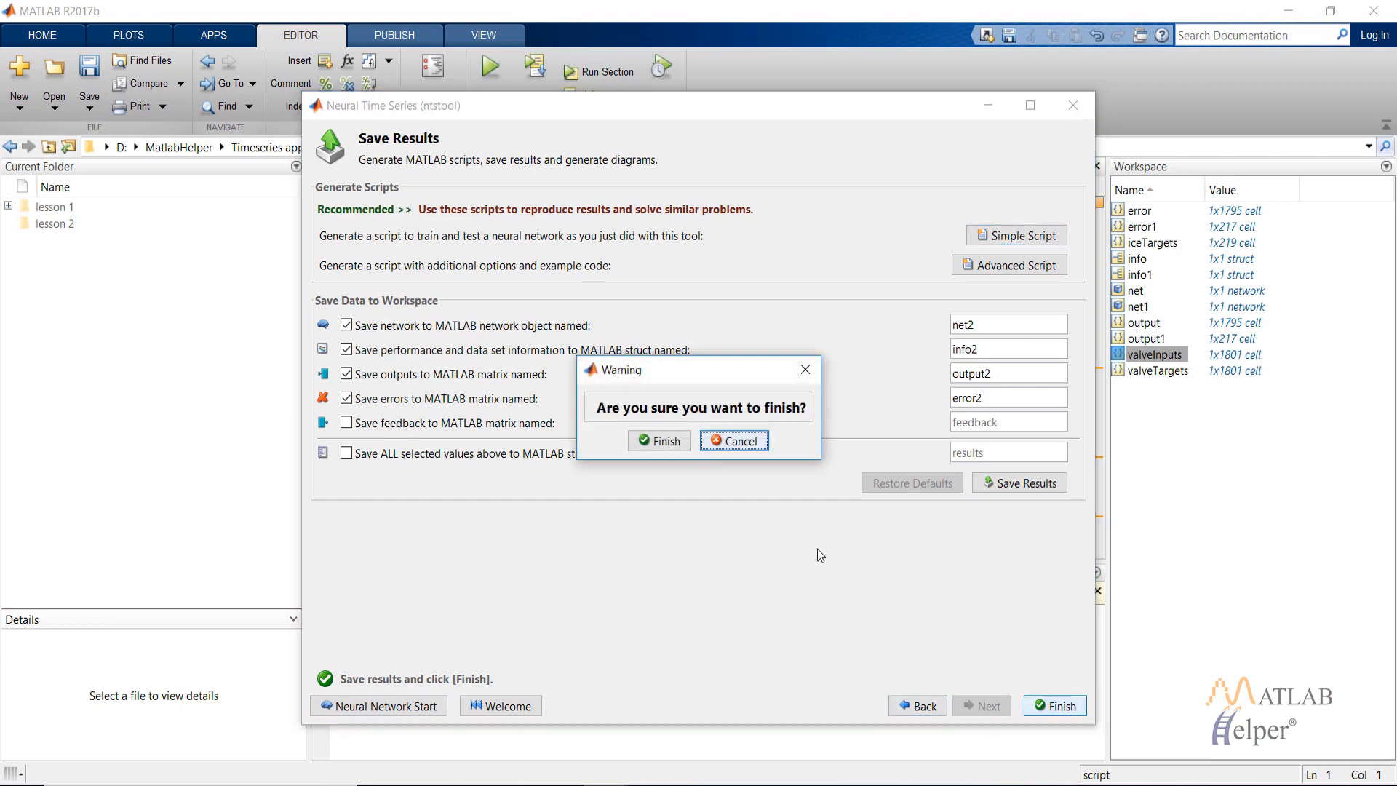
left_click(659, 440)
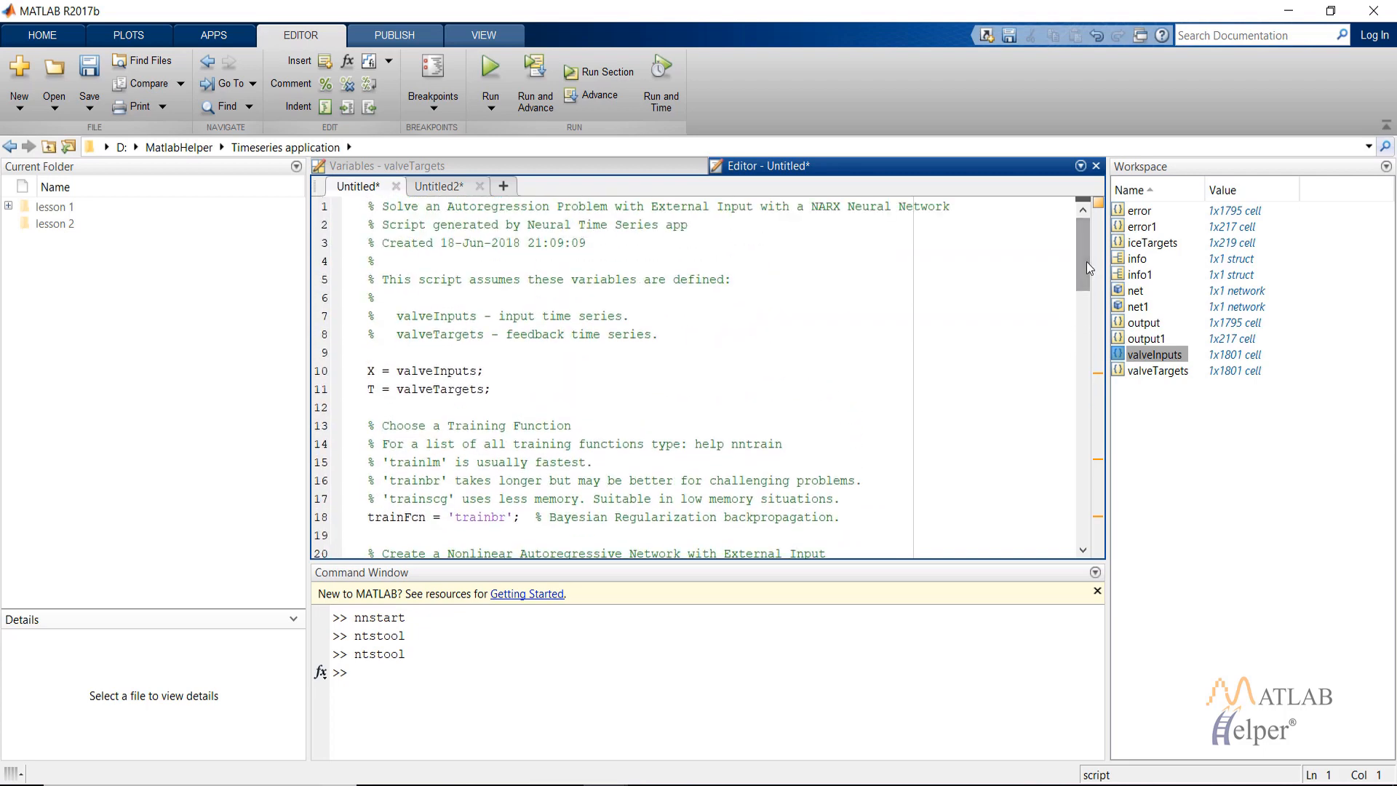
scroll("down", 3)
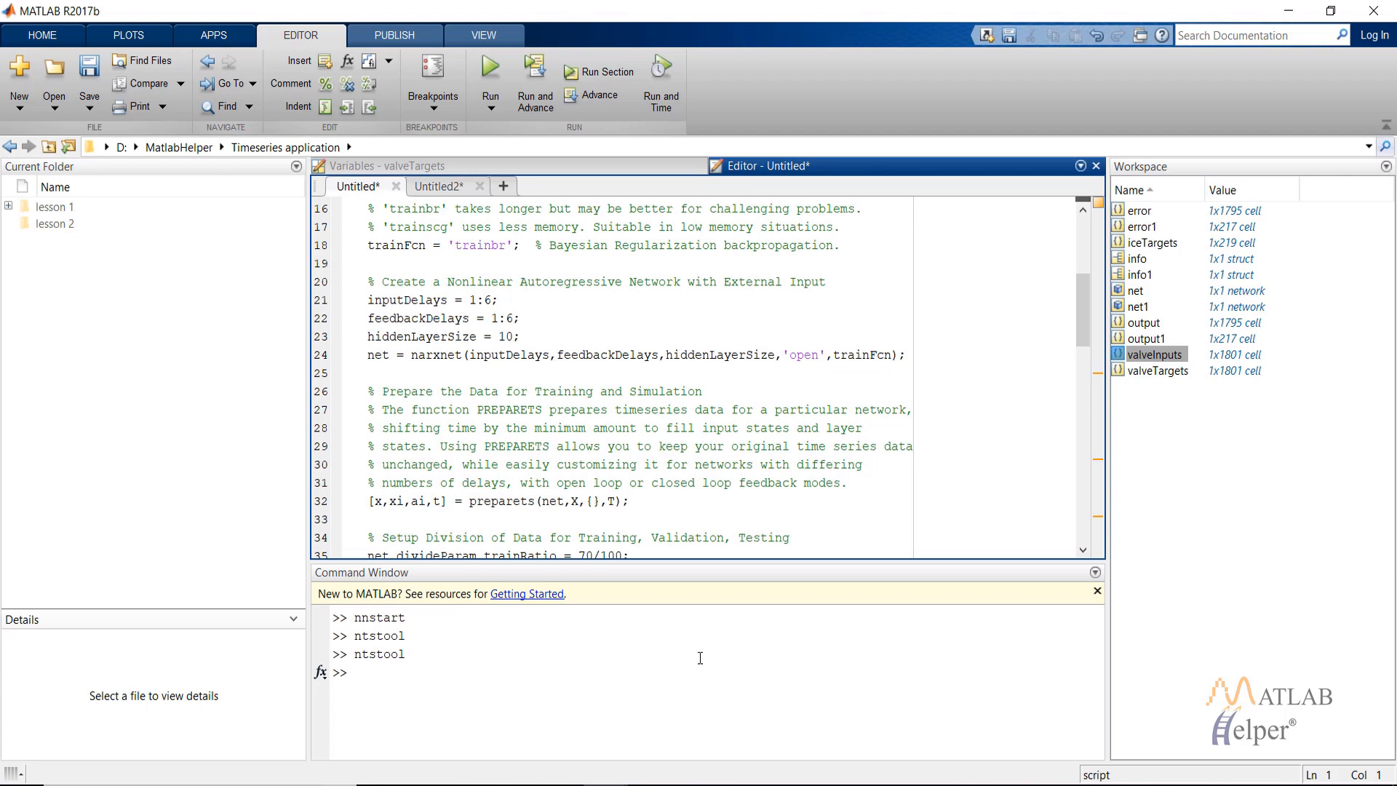
mouse_move(700, 649)
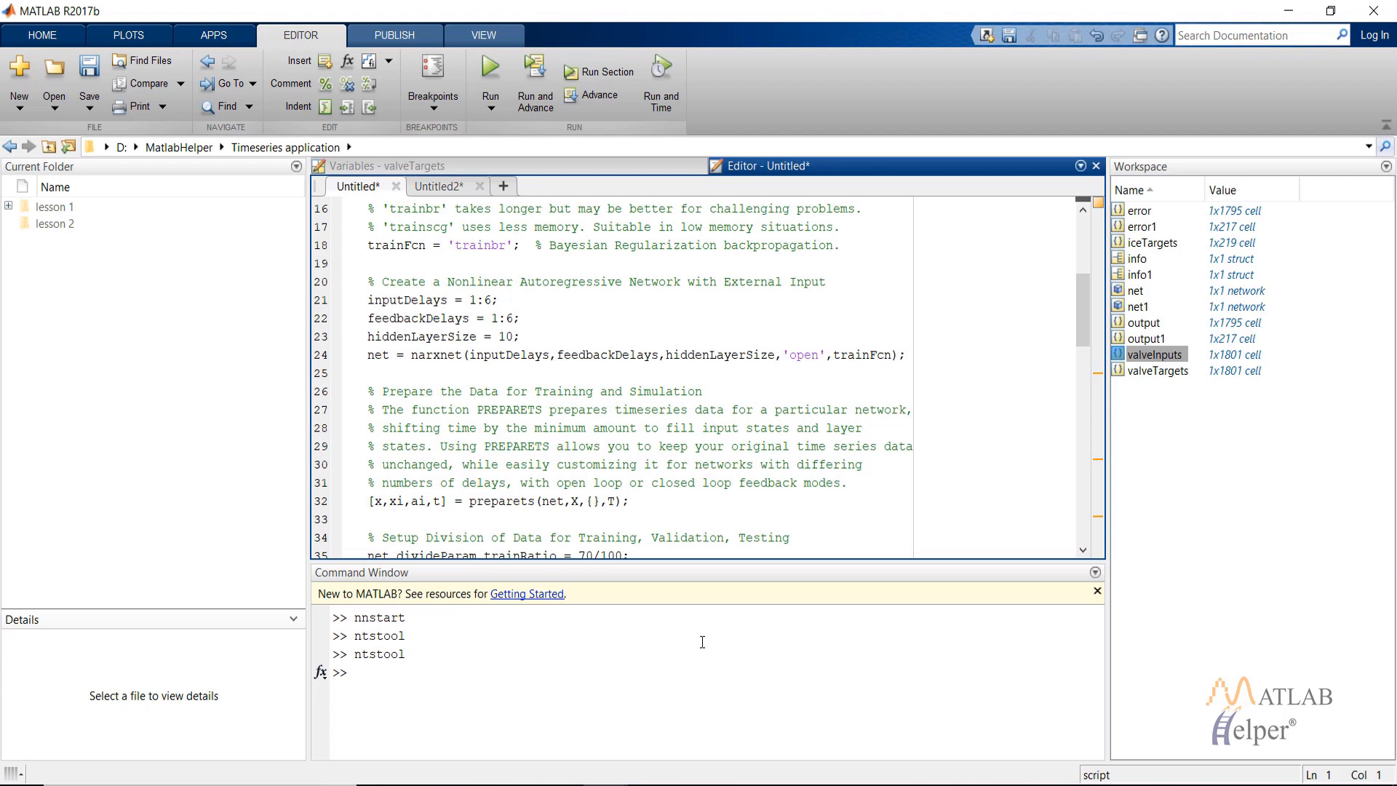